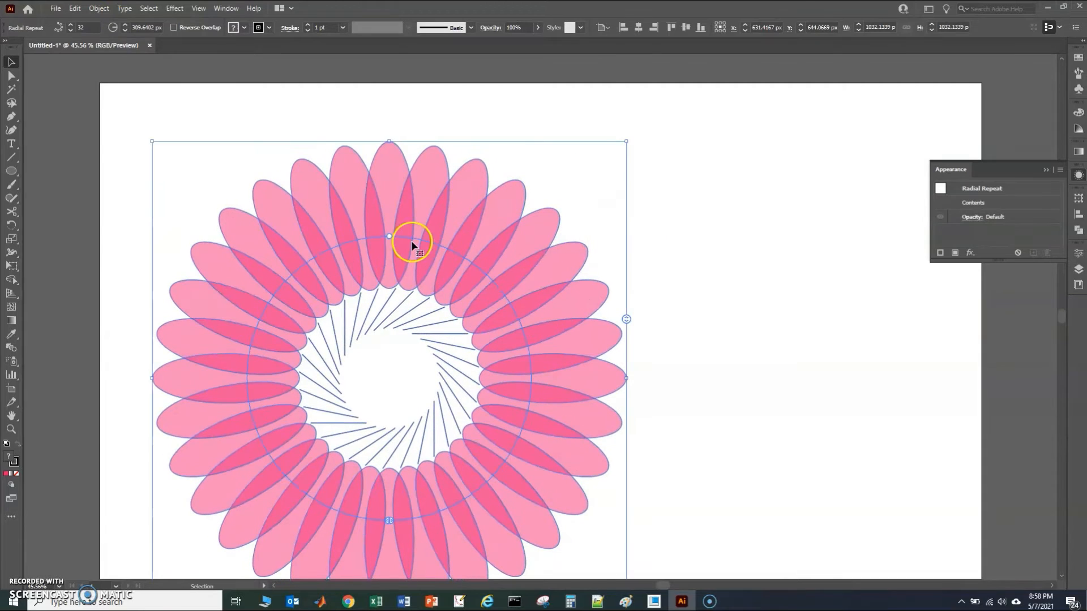
- Bring the finished sample bar chart document into view and scroll to review it
{"action": "left_click_drag", "start_coordinate": [412, 246], "coordinate": [388, 301]}
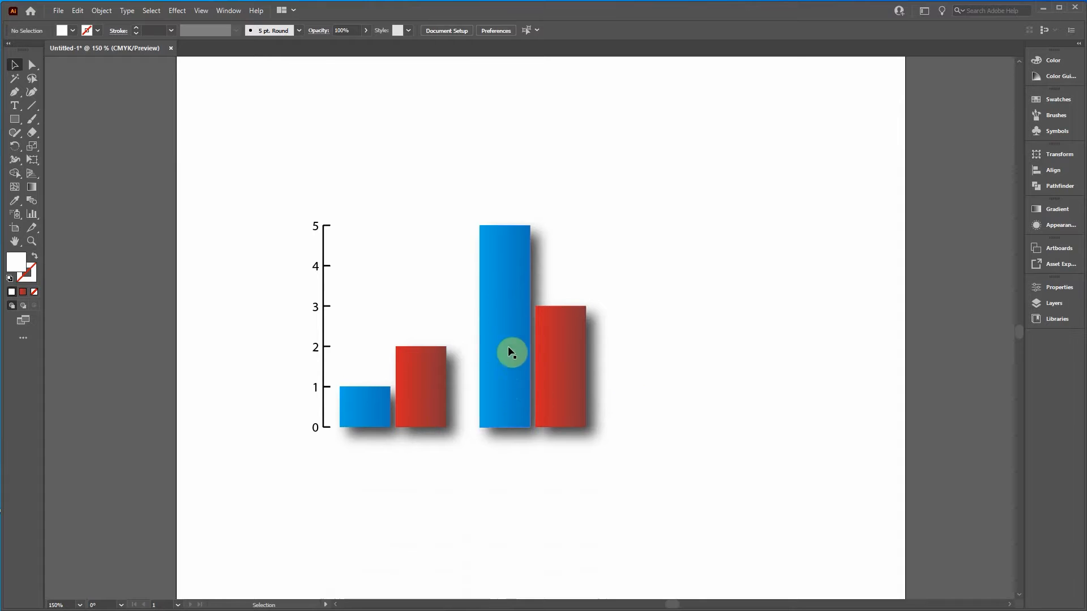
{"action": "mouse_move", "coordinate": [516, 396]}
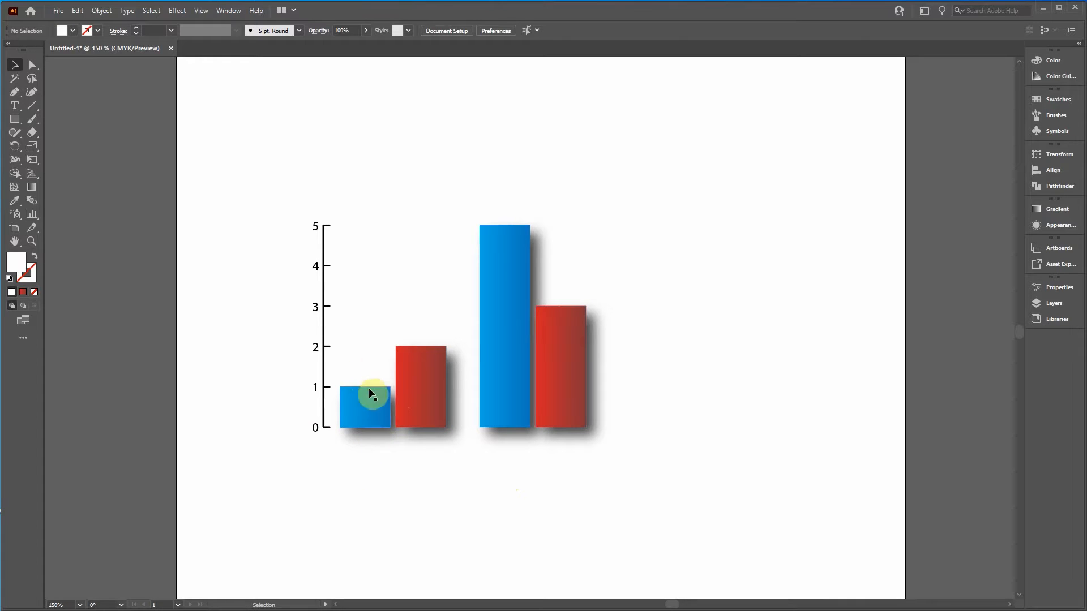
{"action": "mouse_move", "coordinate": [458, 303]}
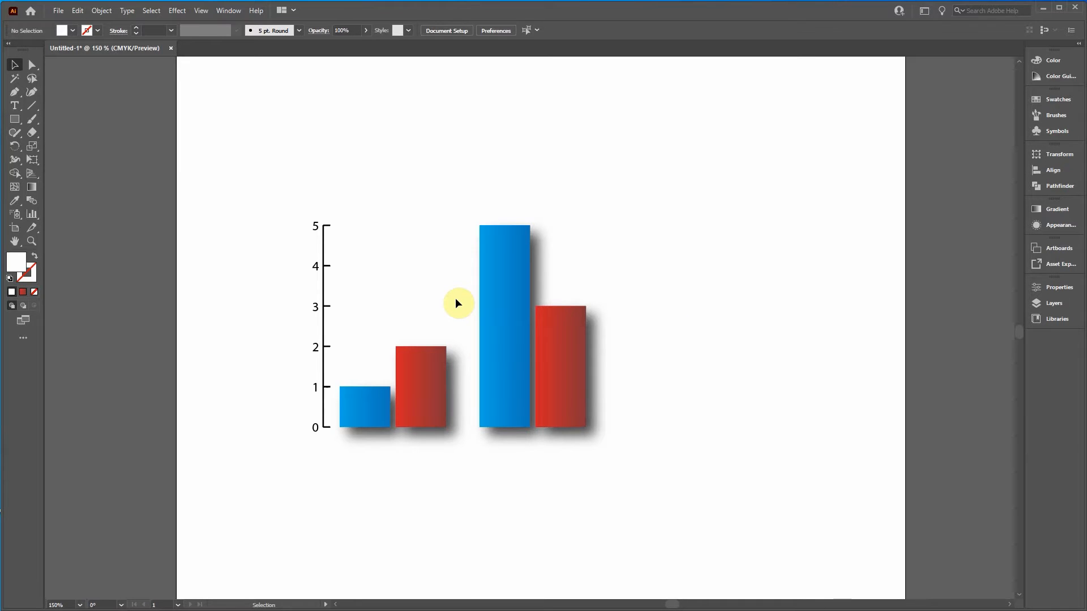
{"action": "mouse_move", "coordinate": [360, 283]}
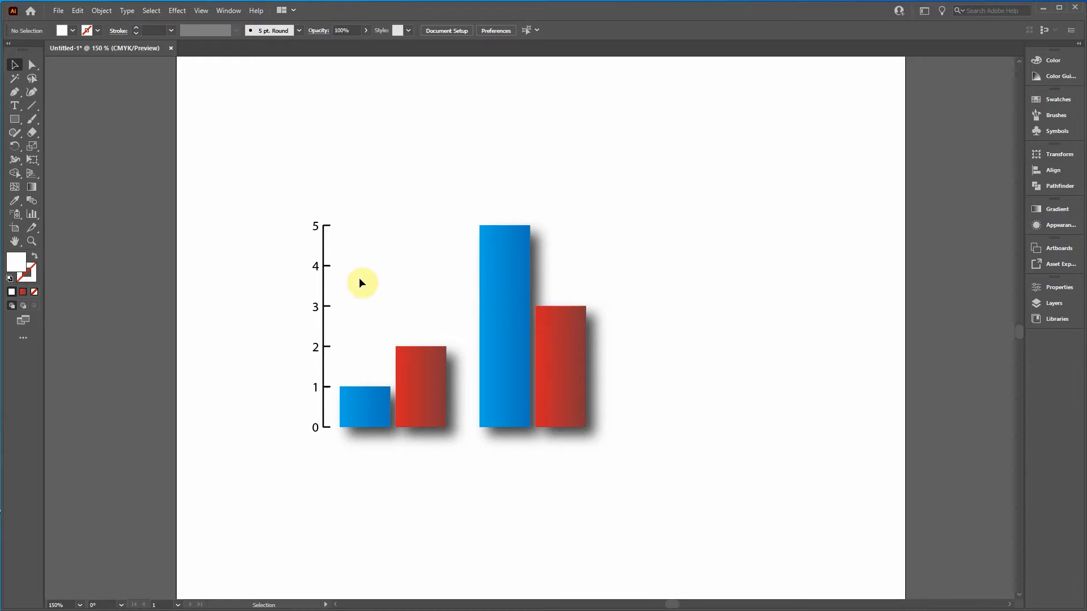
{"action": "mouse_move", "coordinate": [747, 477]}
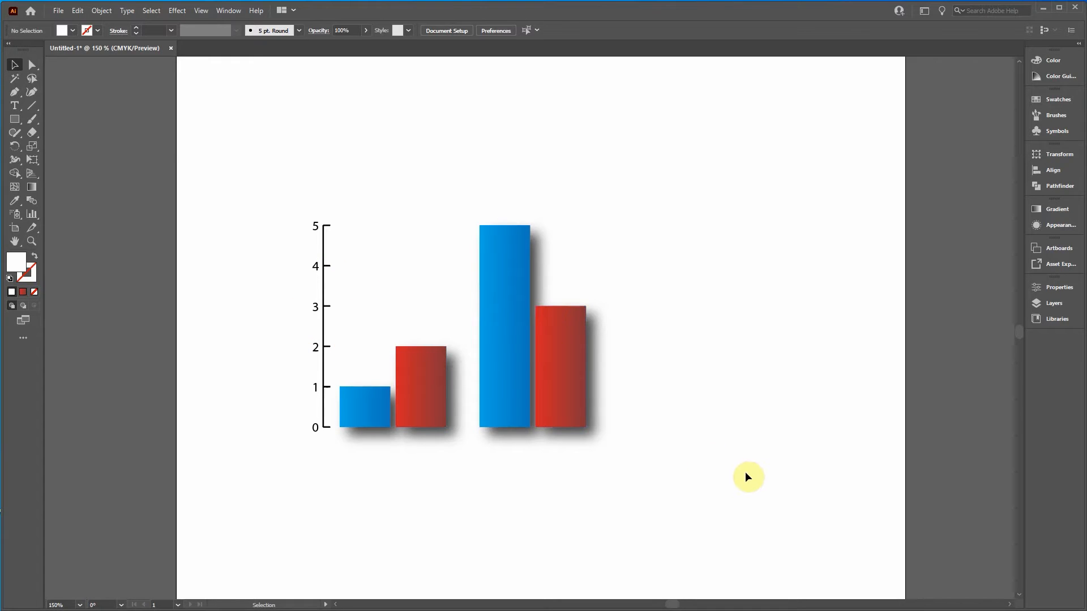
{"action": "scroll", "scroll_direction": "down", "scroll_amount": 3}
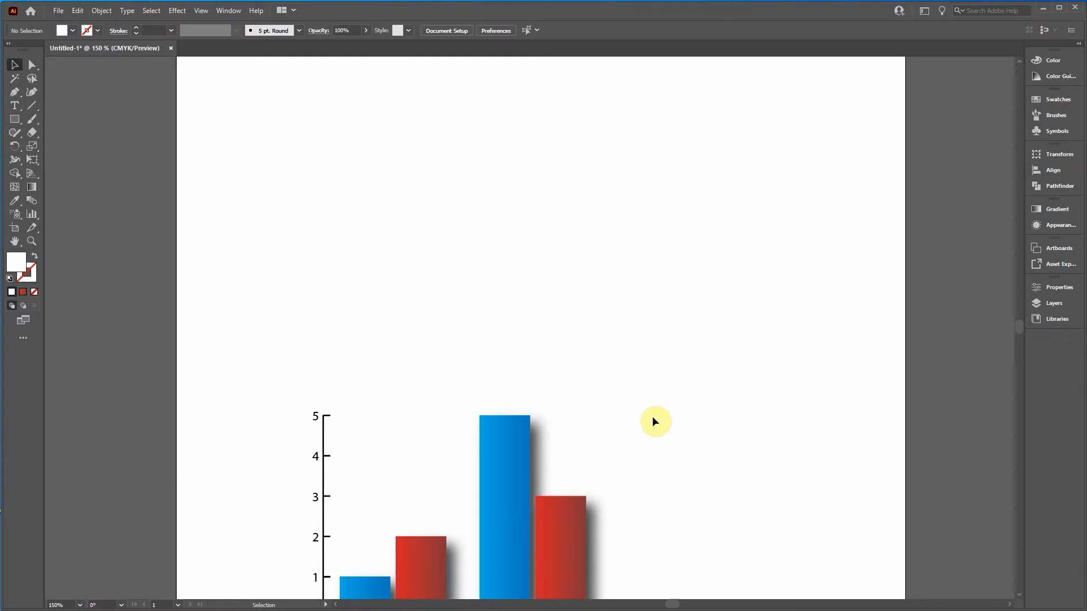
- Bring the Excel Bar_Chart workbook forward and select the CureAll mean table
{"action": "left_click", "coordinate": [32, 214]}
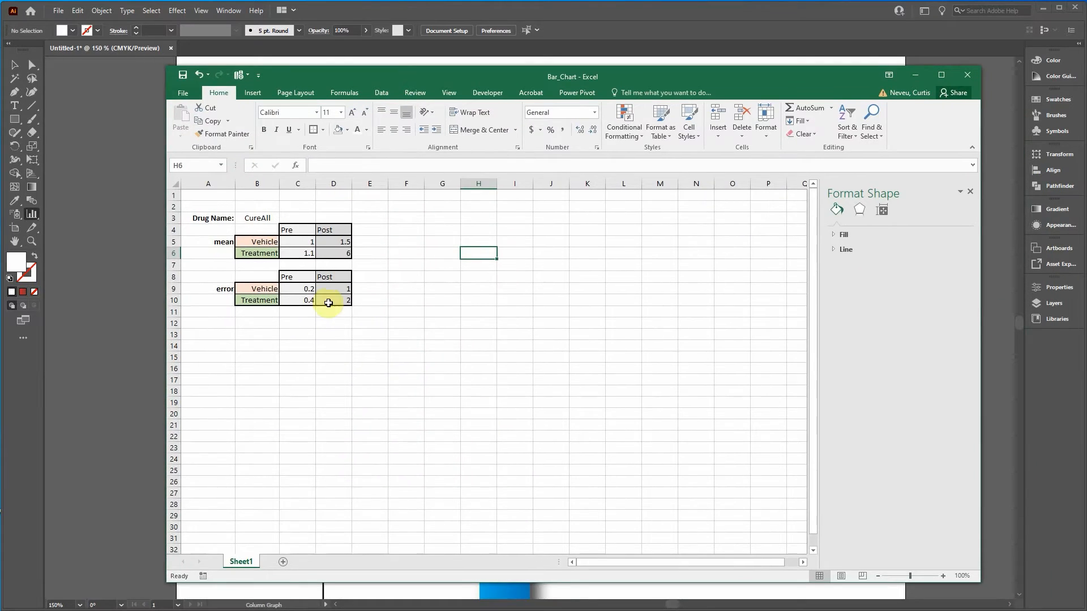
{"action": "mouse_move", "coordinate": [563, 382]}
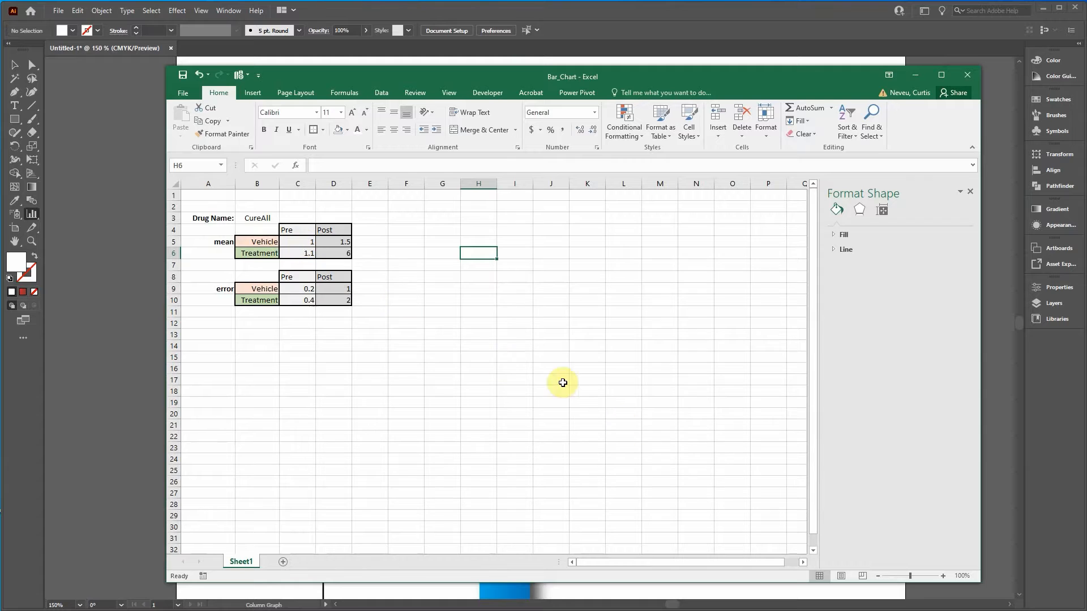
{"action": "mouse_move", "coordinate": [498, 365]}
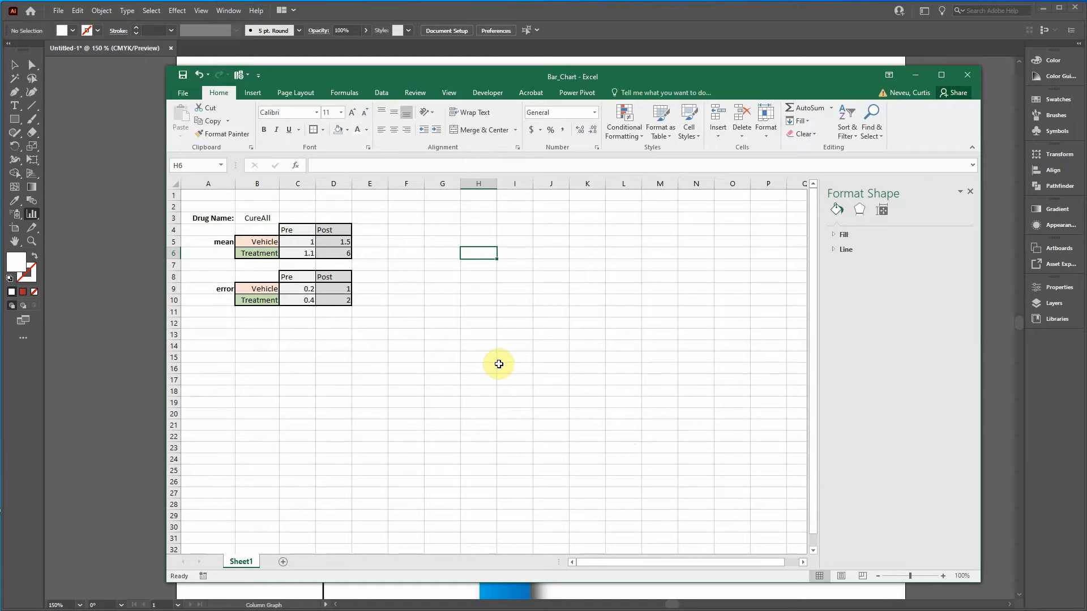
{"action": "mouse_move", "coordinate": [487, 309]}
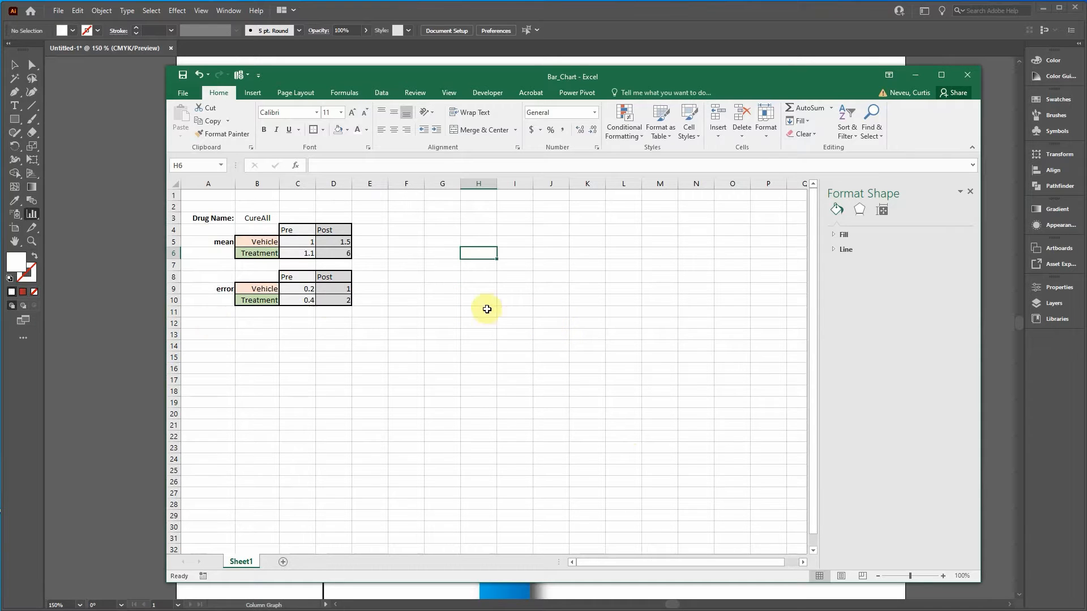
{"action": "mouse_move", "coordinate": [389, 374]}
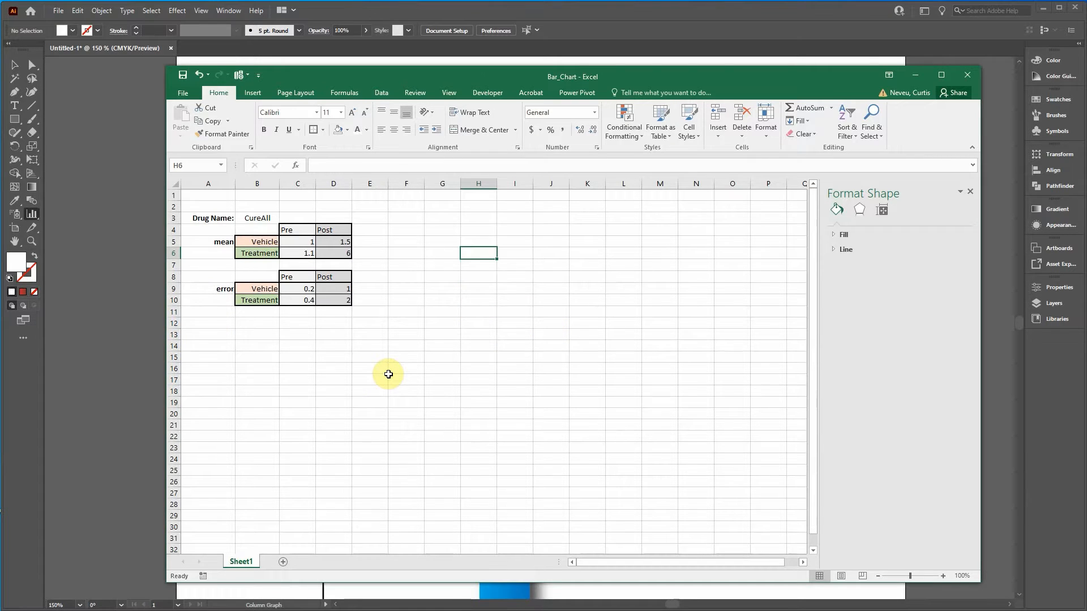
{"action": "mouse_move", "coordinate": [369, 348]}
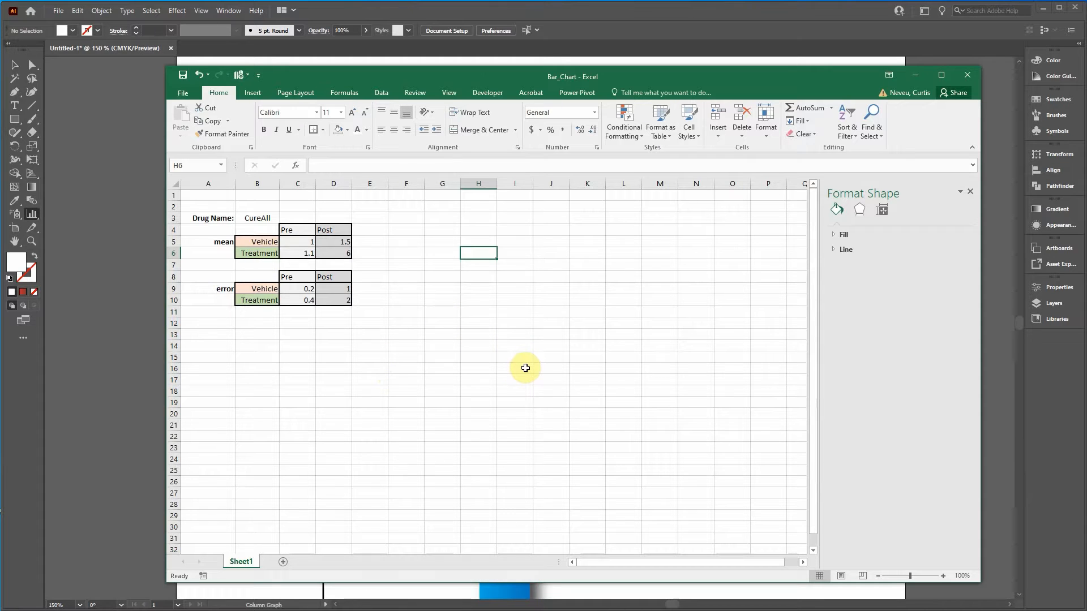
{"action": "mouse_move", "coordinate": [521, 351]}
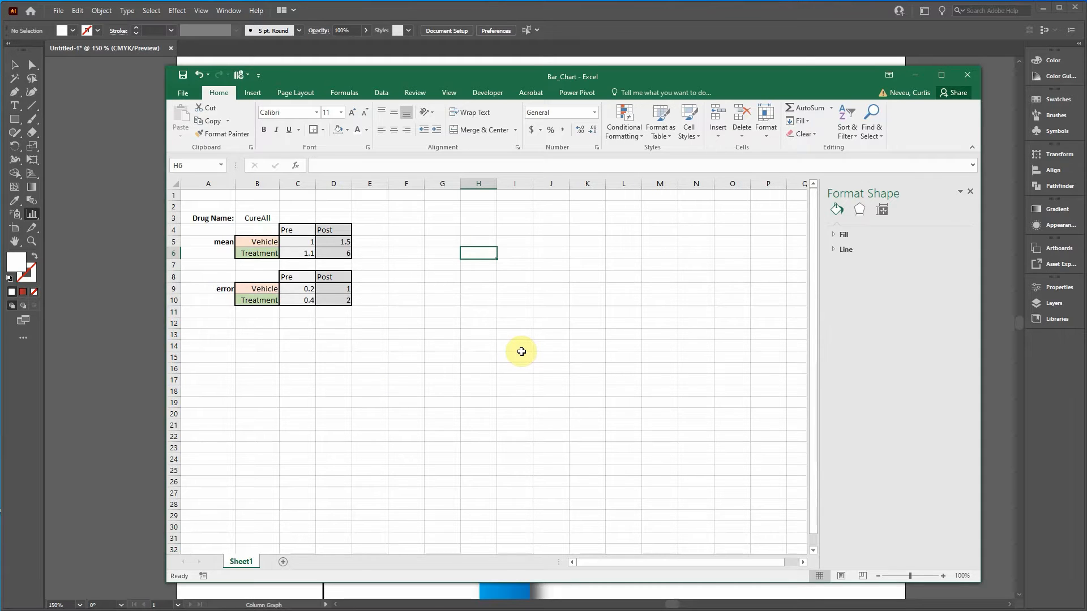
{"action": "left_click", "coordinate": [478, 323]}
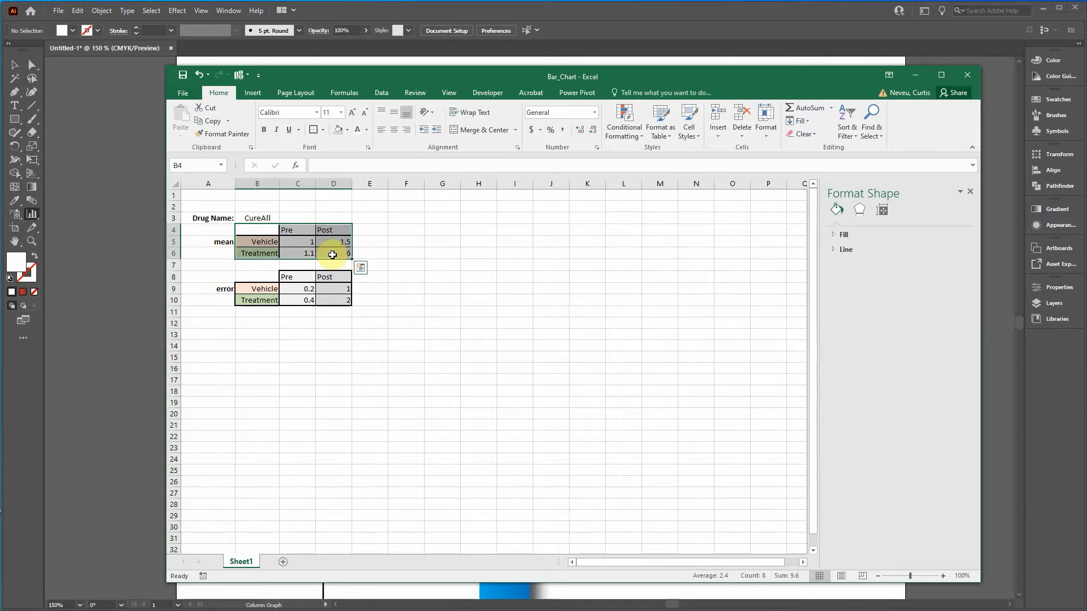
- Insert a clustered column chart of the means and place it beside the data tables
{"action": "left_click", "coordinate": [253, 92]}
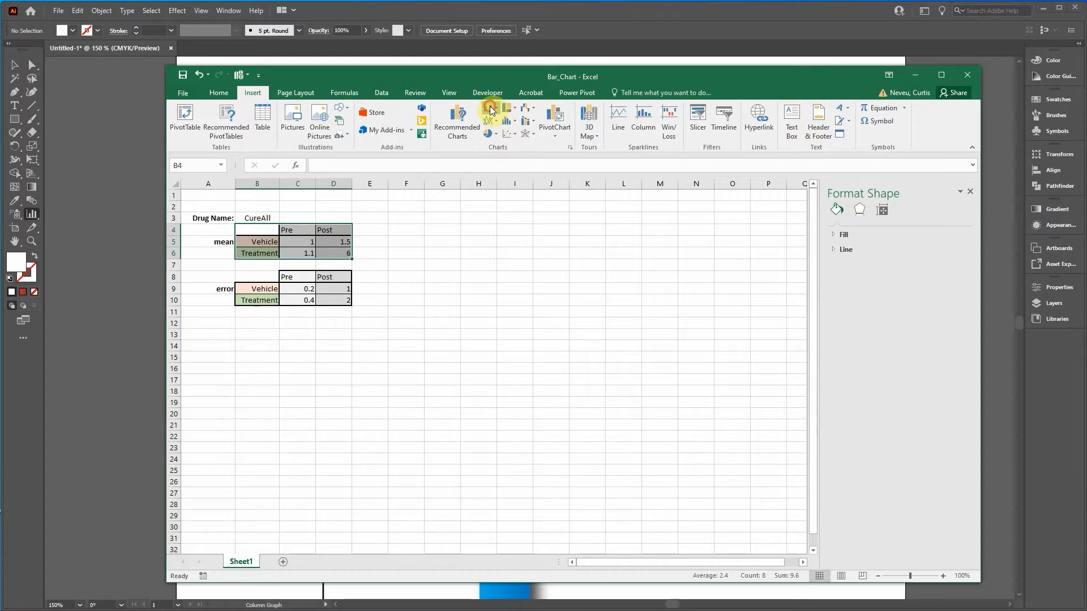
{"action": "left_click", "coordinate": [490, 114]}
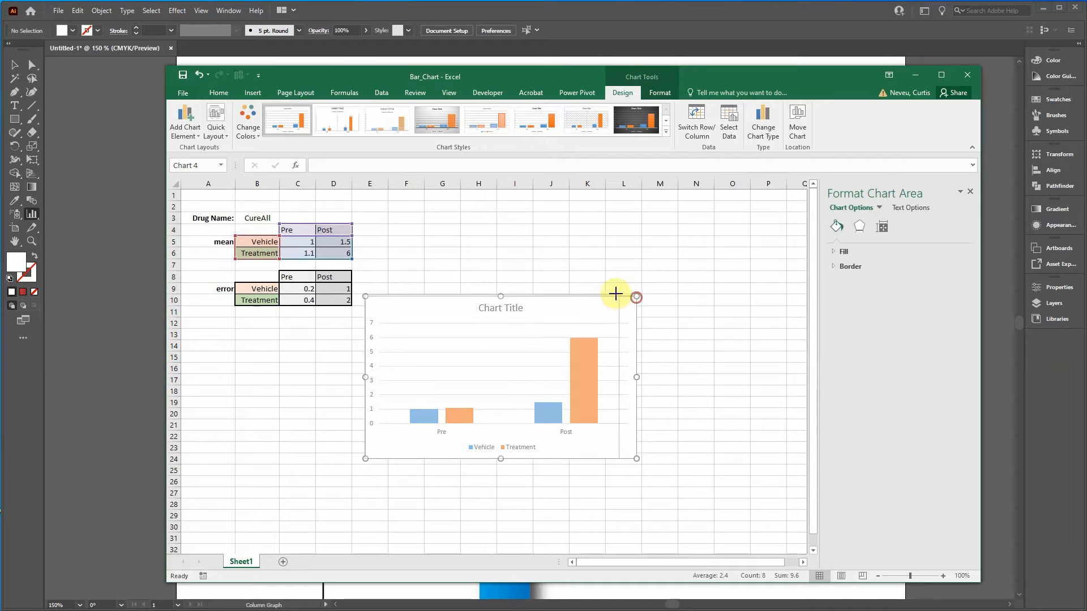
{"action": "left_click_drag", "start_coordinate": [614, 294], "coordinate": [553, 478]}
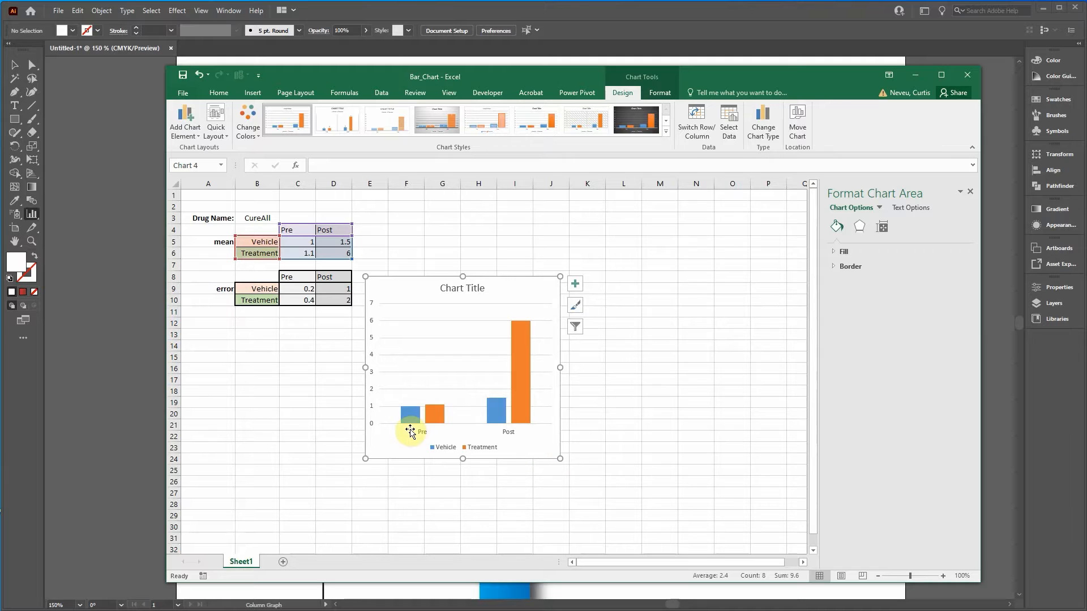
{"action": "mouse_move", "coordinate": [503, 387]}
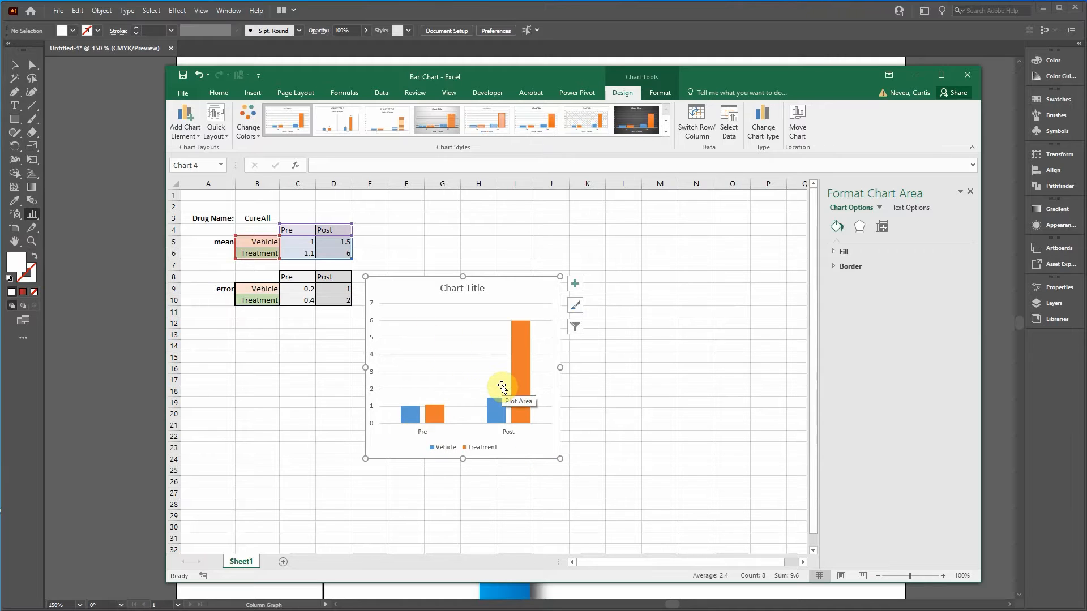
{"action": "mouse_move", "coordinate": [490, 382]}
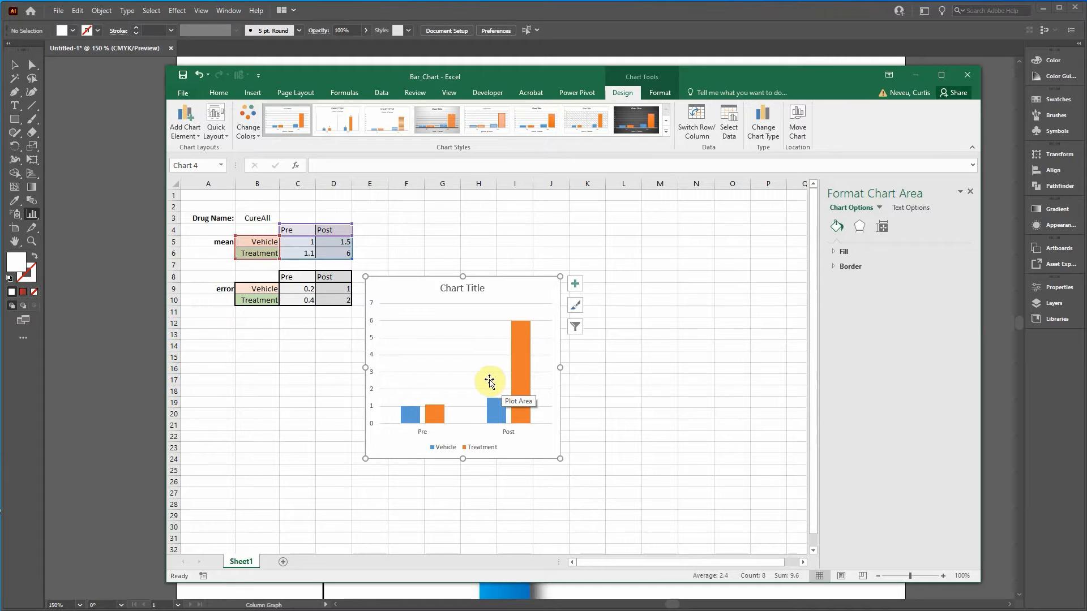
{"action": "mouse_move", "coordinate": [493, 381]}
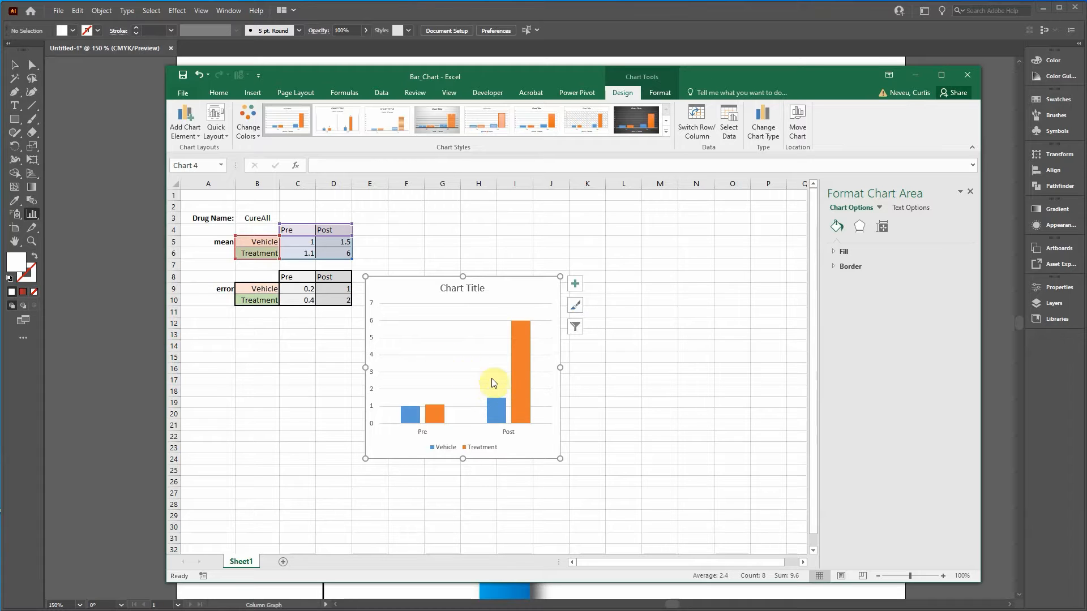
{"action": "mouse_move", "coordinate": [489, 435]}
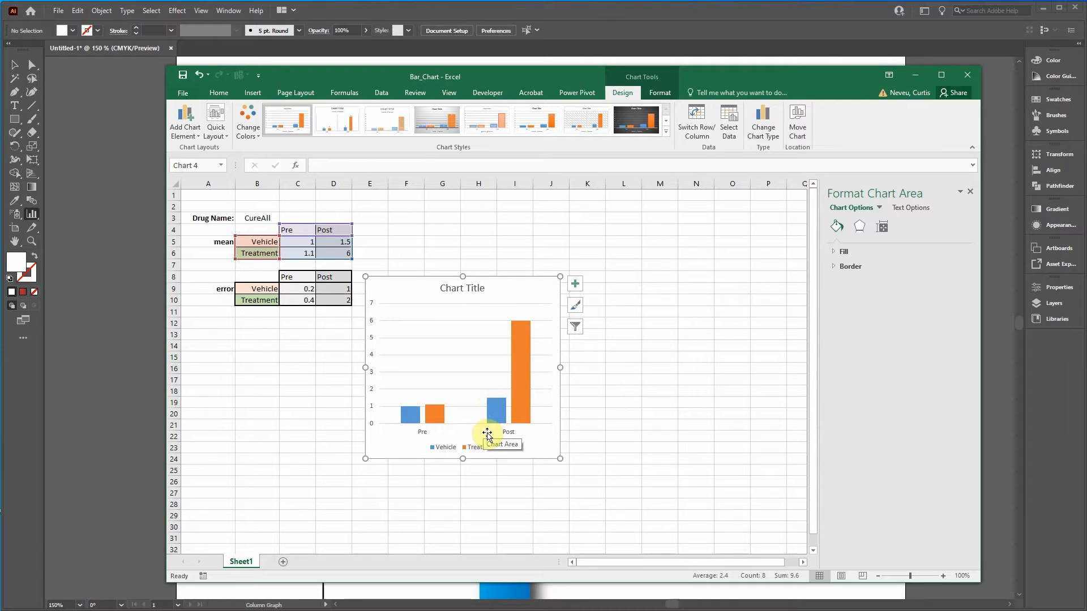
{"action": "mouse_move", "coordinate": [402, 421]}
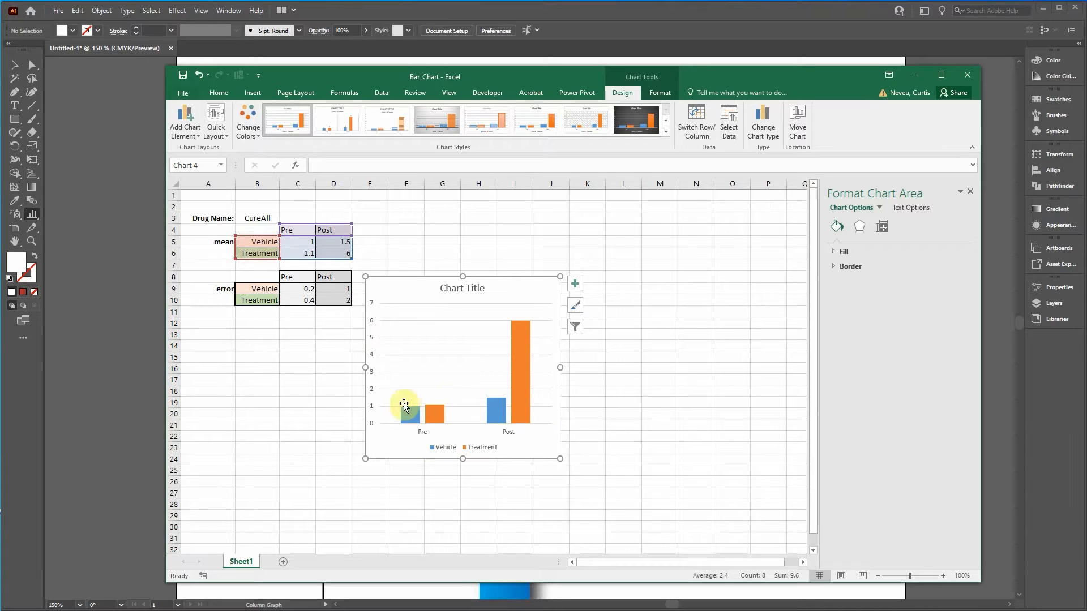
{"action": "mouse_move", "coordinate": [372, 326]}
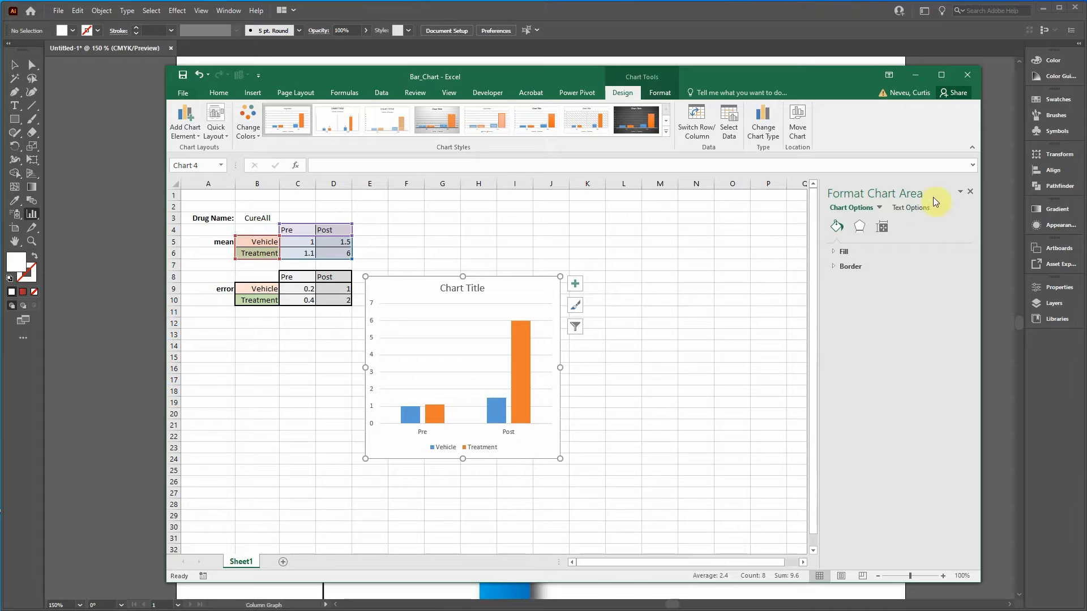
- Give all chart-area text a solid colour fill via Format Chart Area > Text Fill
{"action": "left_click", "coordinate": [910, 207]}
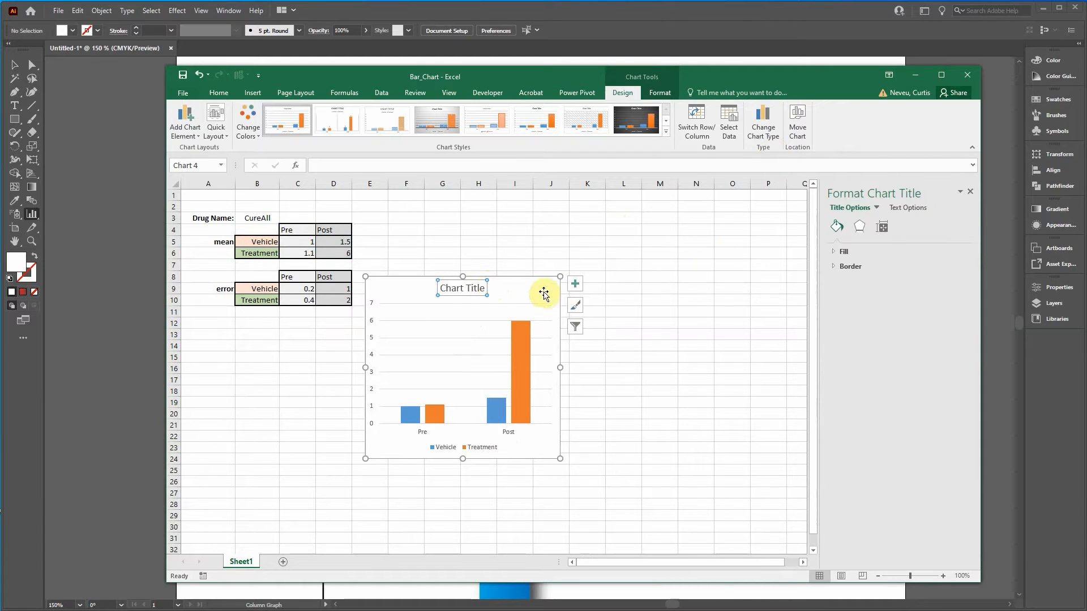
{"action": "left_click", "coordinate": [515, 468]}
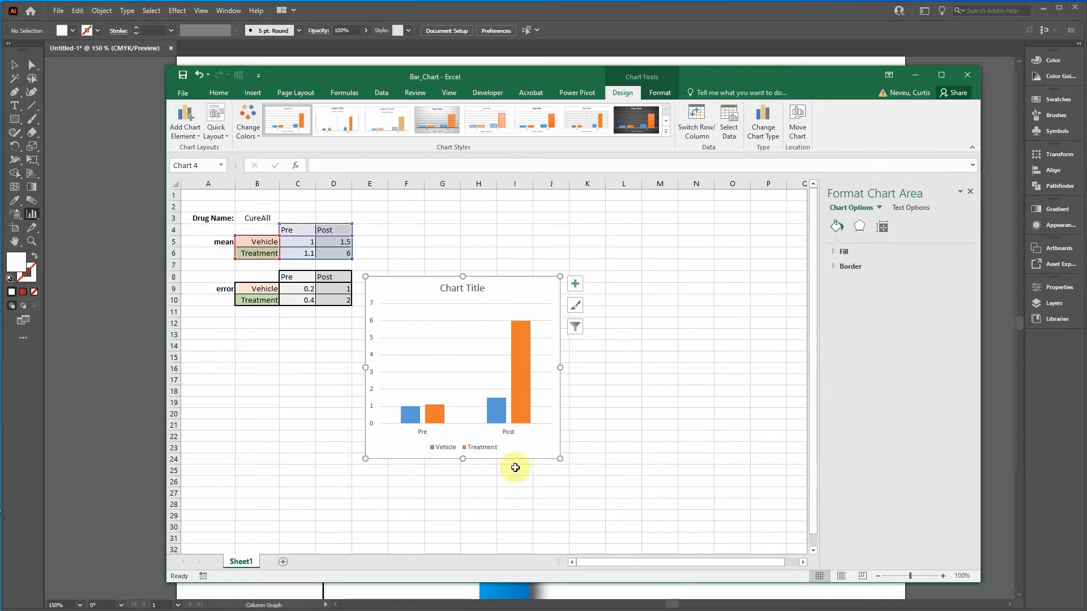
{"action": "mouse_move", "coordinate": [509, 333]}
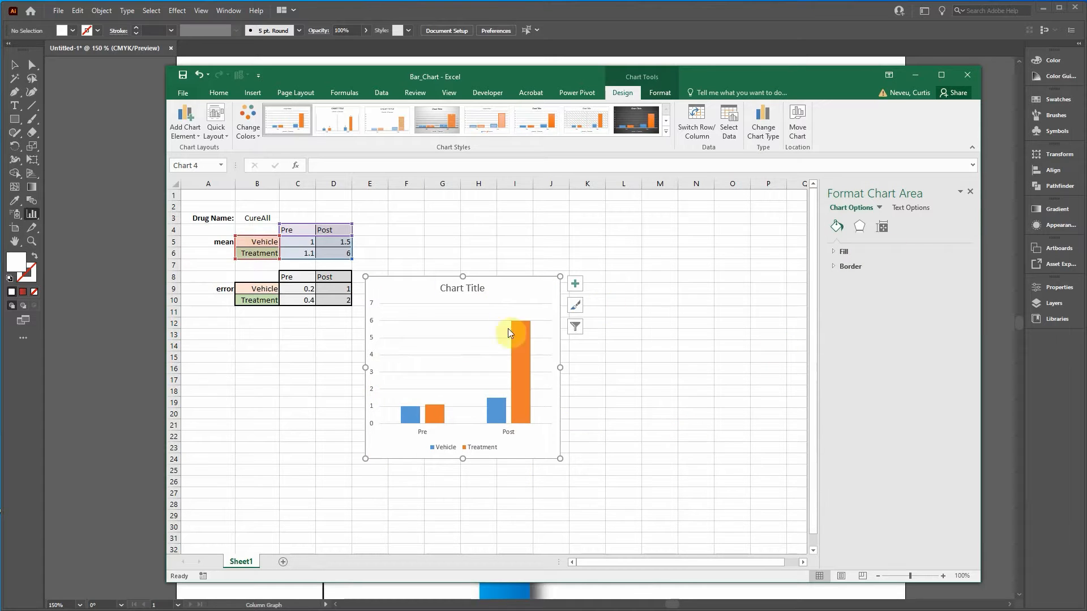
{"action": "left_click", "coordinate": [909, 207]}
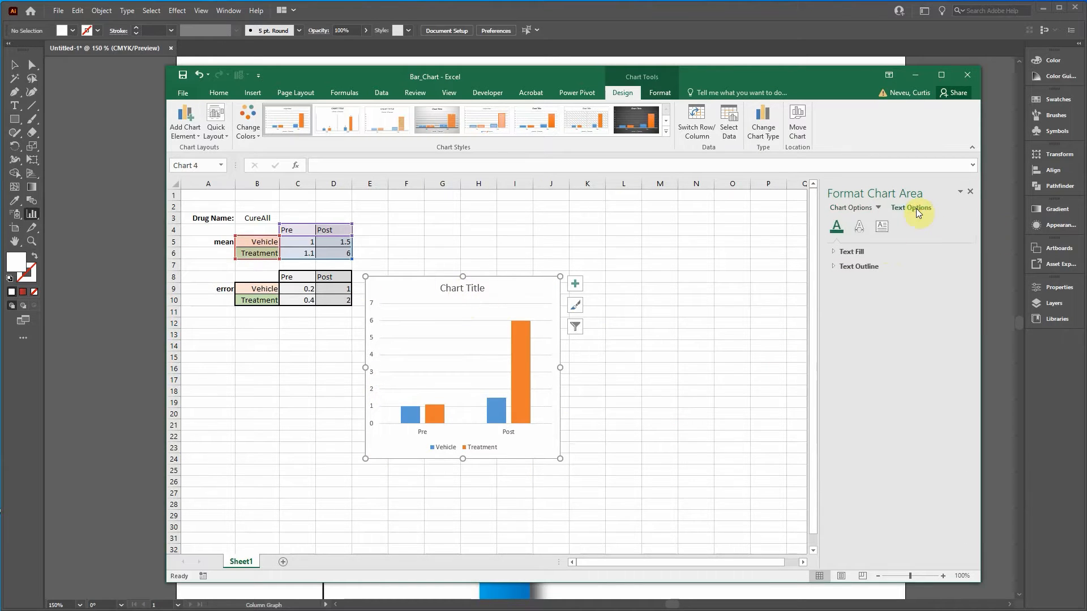
{"action": "left_click", "coordinate": [850, 252]}
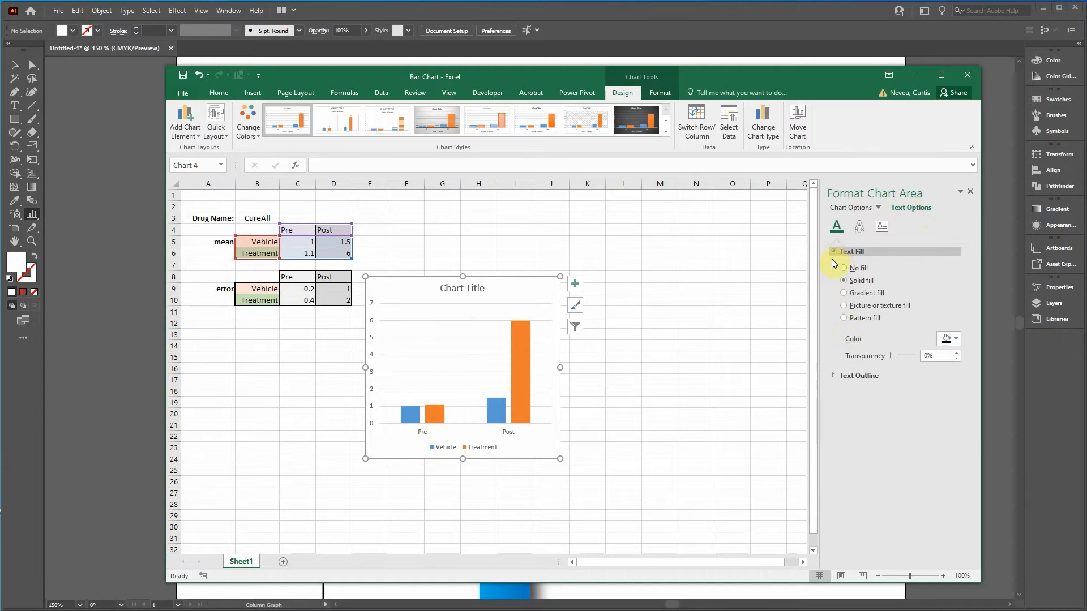
{"action": "left_click", "coordinate": [956, 339]}
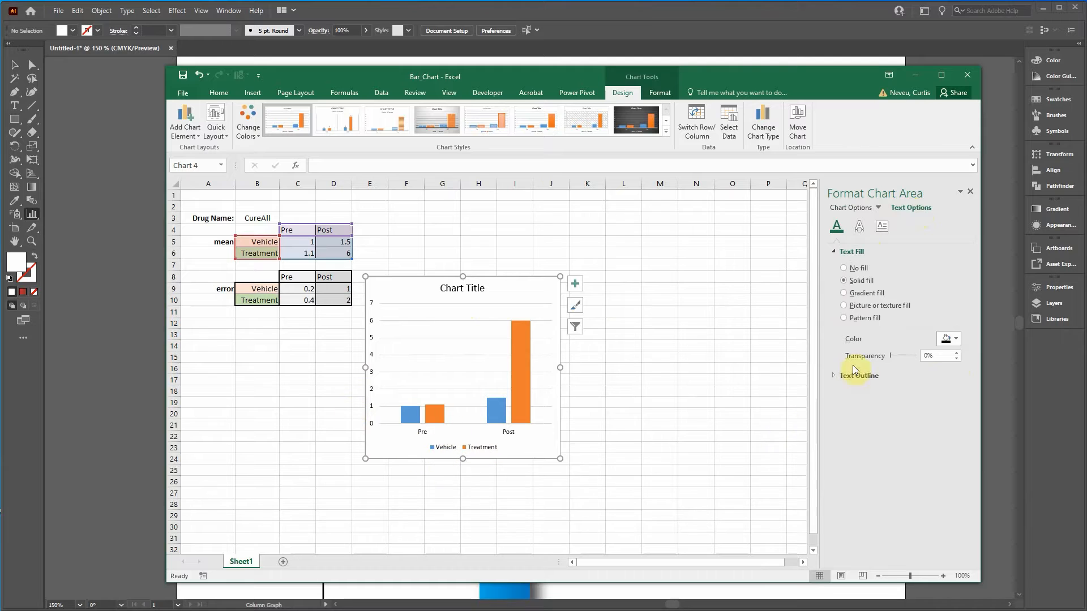
{"action": "left_click", "coordinate": [957, 339]}
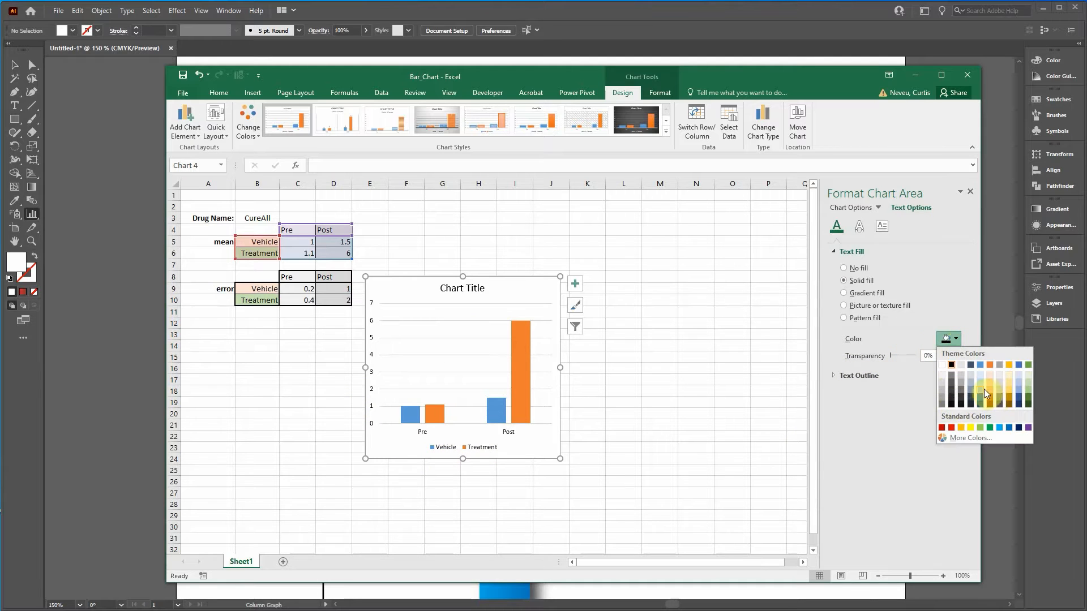
{"action": "left_click", "coordinate": [987, 393]}
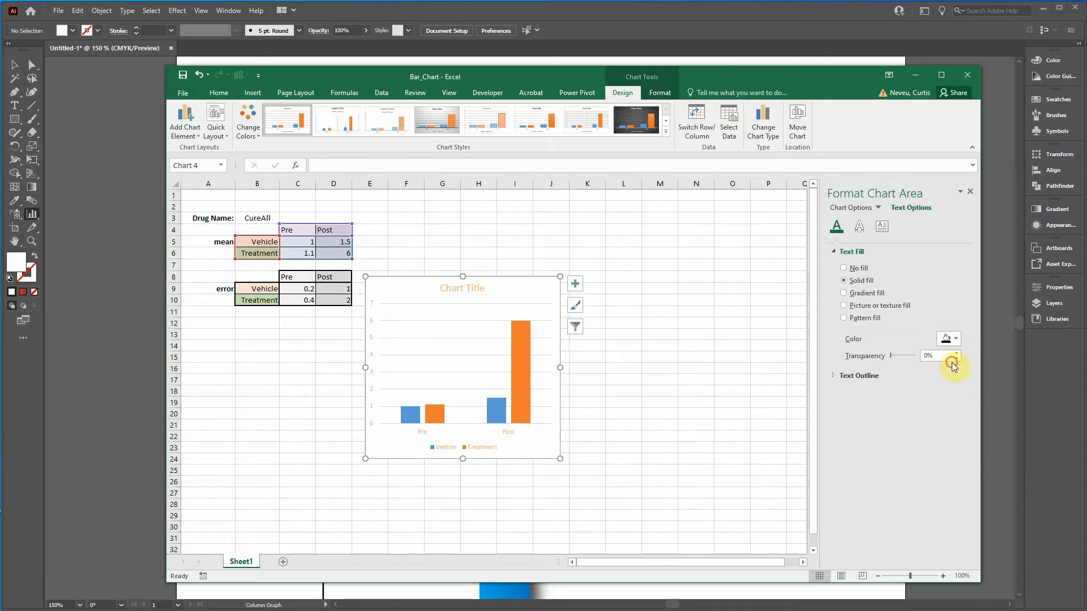
{"action": "mouse_move", "coordinate": [417, 244]}
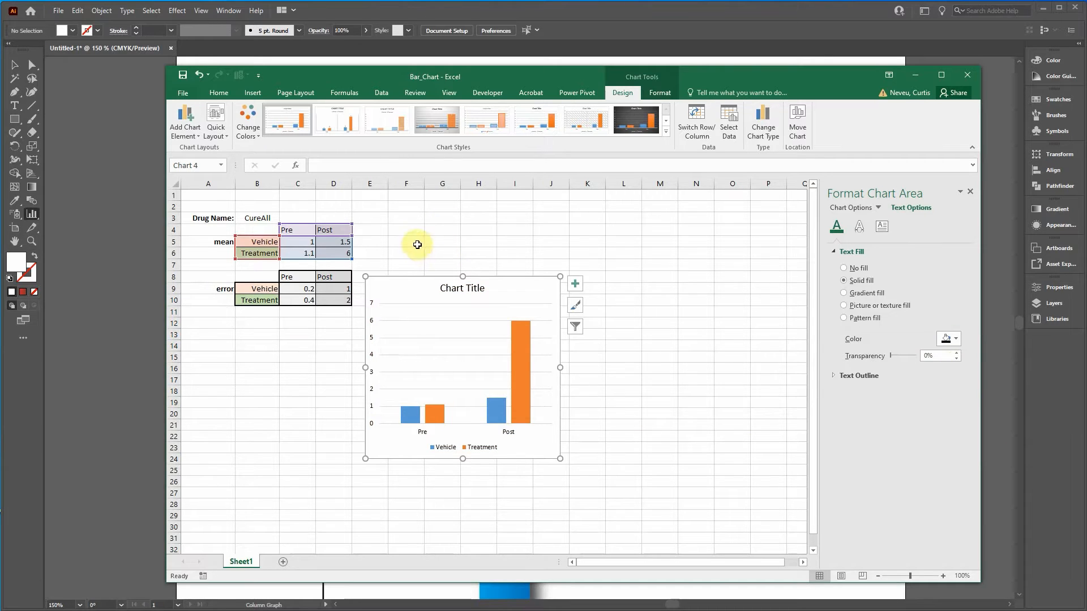
{"action": "mouse_move", "coordinate": [389, 385]}
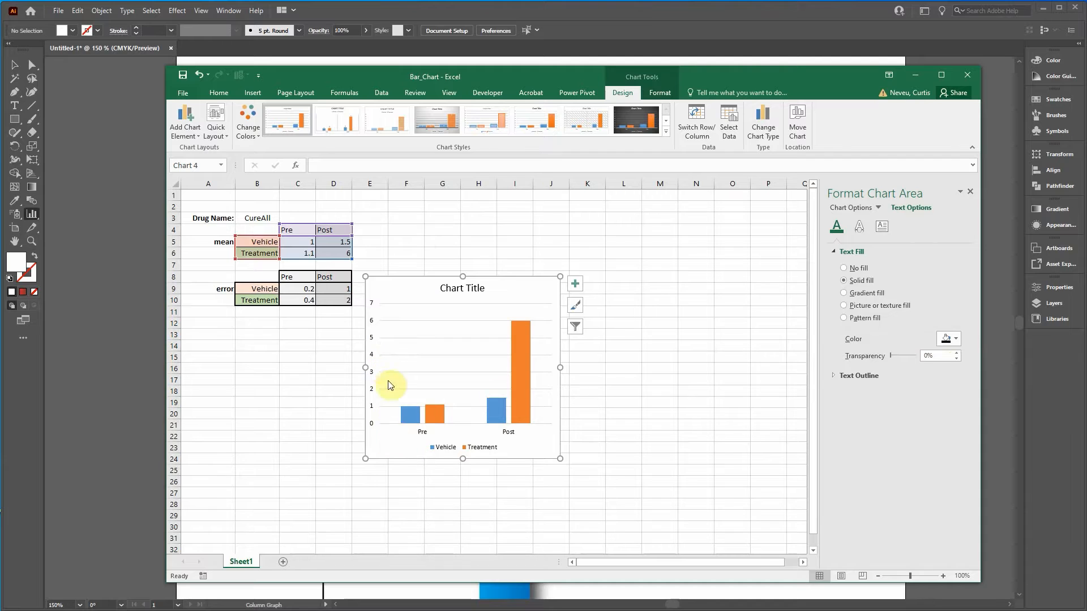
- Set the legend to Top Right, allow overlap, and move it inside the plot above the bars
{"action": "left_click", "coordinate": [462, 447]}
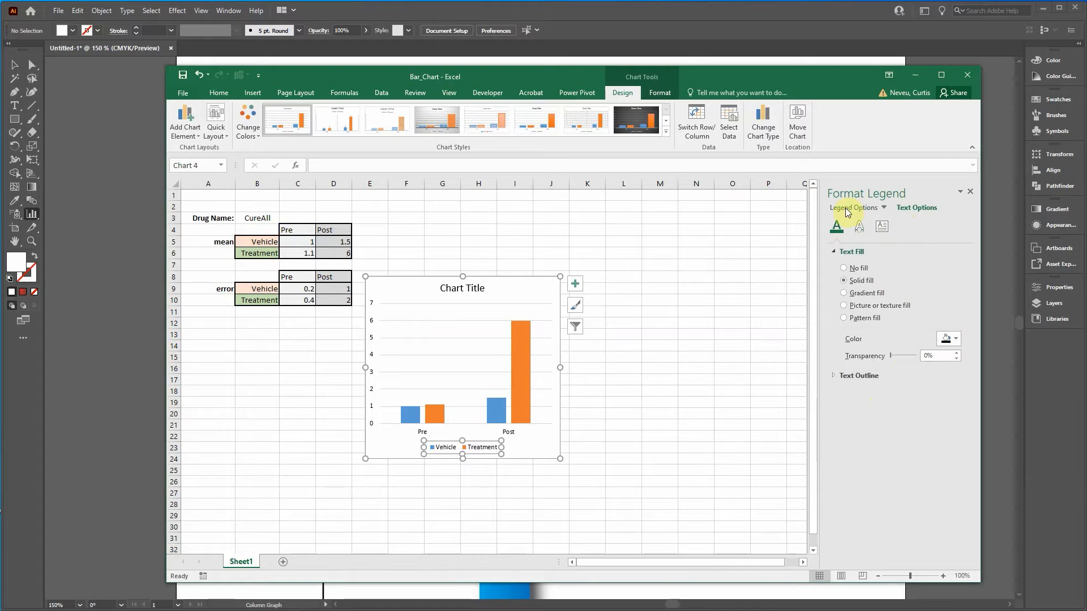
{"action": "left_click", "coordinate": [882, 226]}
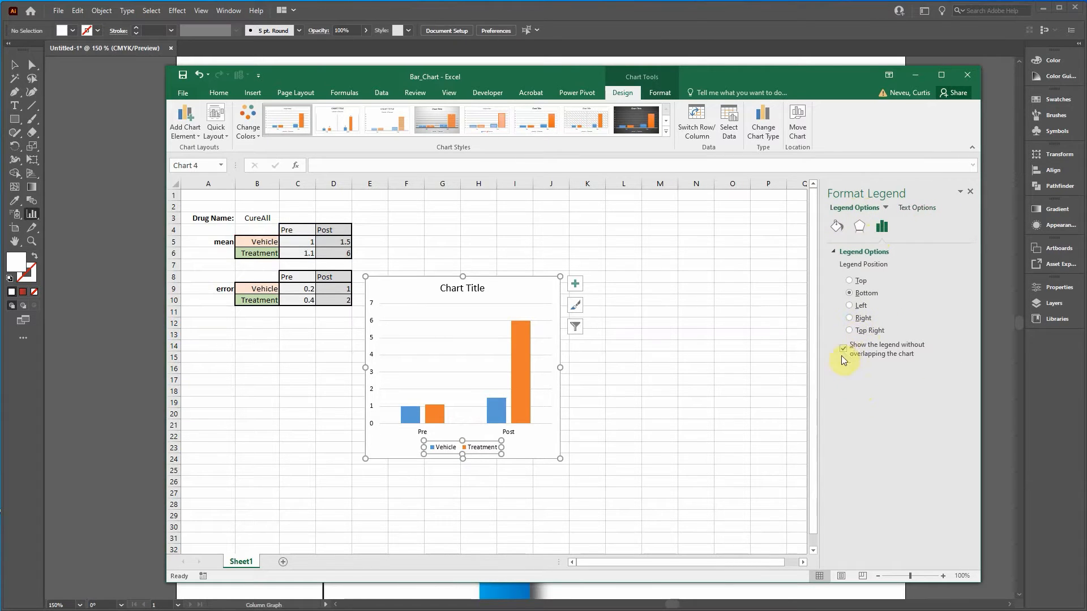
{"action": "left_click", "coordinate": [842, 350]}
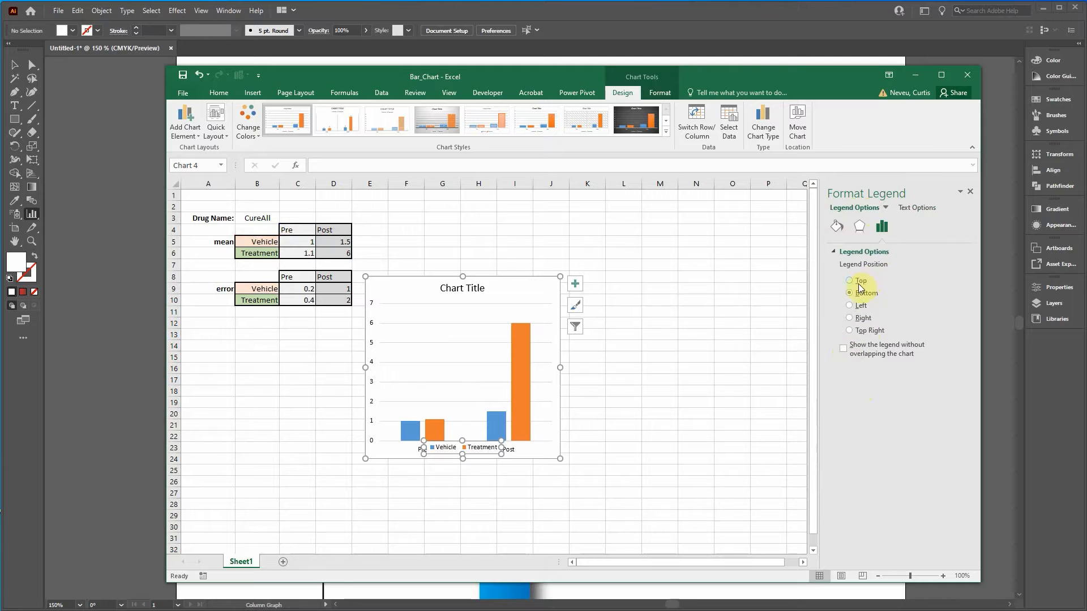
{"action": "left_click", "coordinate": [850, 330]}
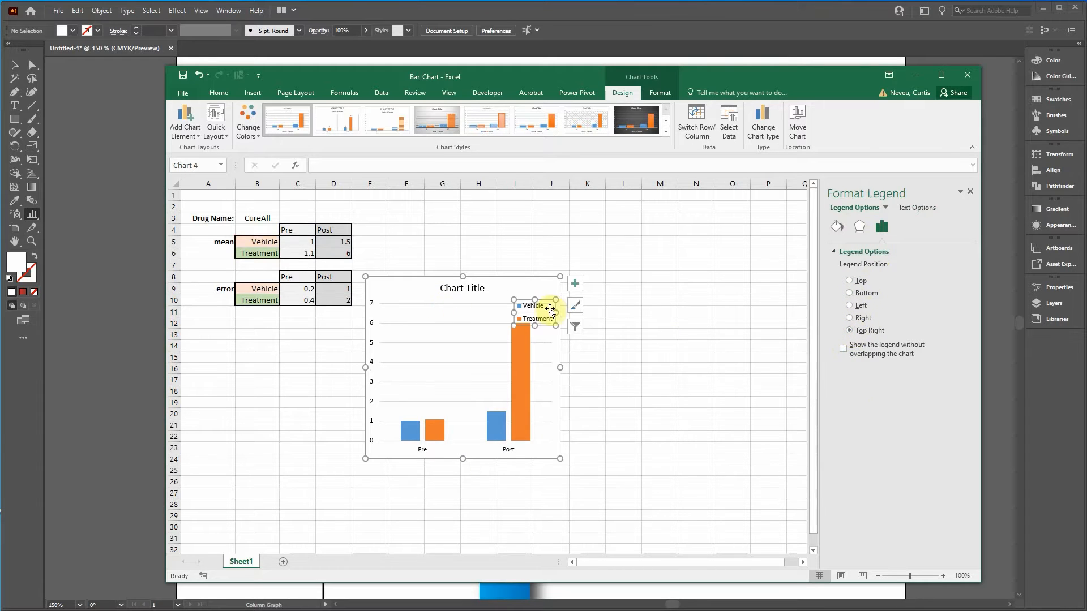
{"action": "left_click_drag", "start_coordinate": [536, 312], "coordinate": [450, 326]}
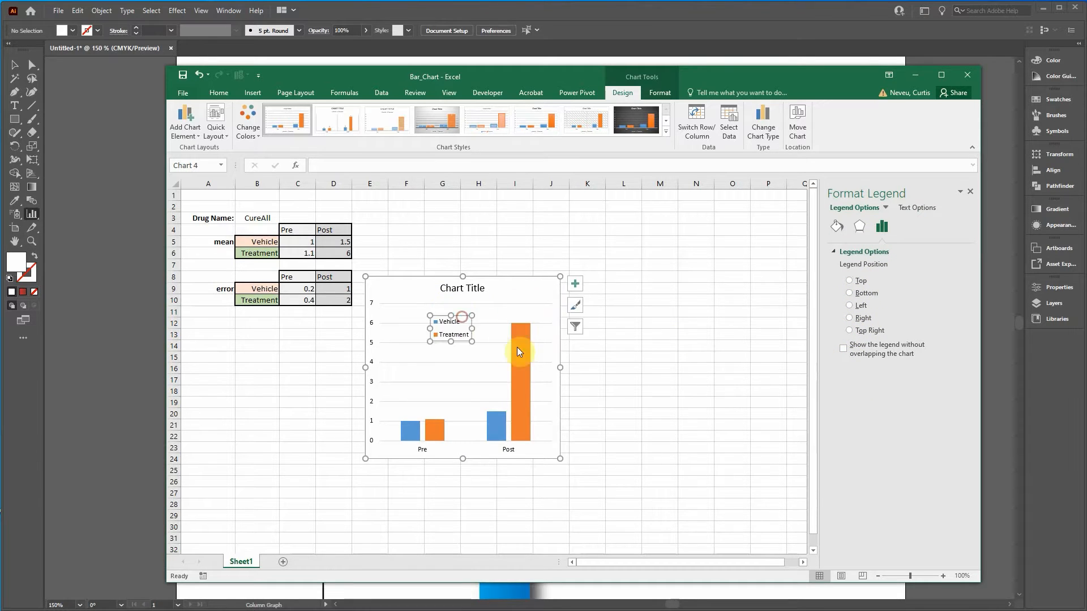
- Give the vertical axis no fill and both axes a solid line
{"action": "left_click", "coordinate": [372, 325]}
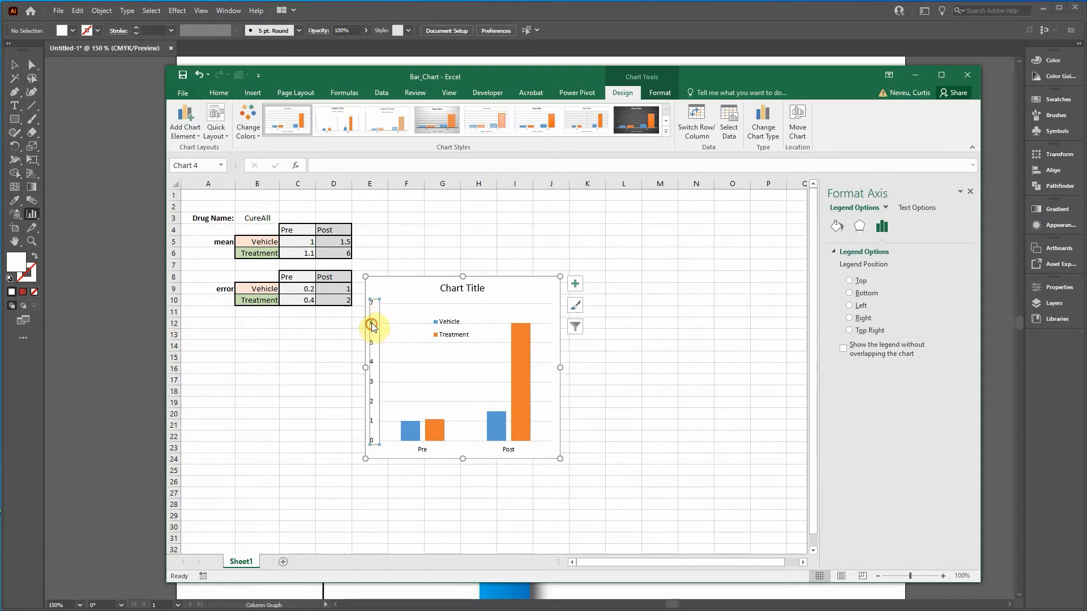
{"action": "left_click", "coordinate": [836, 231]}
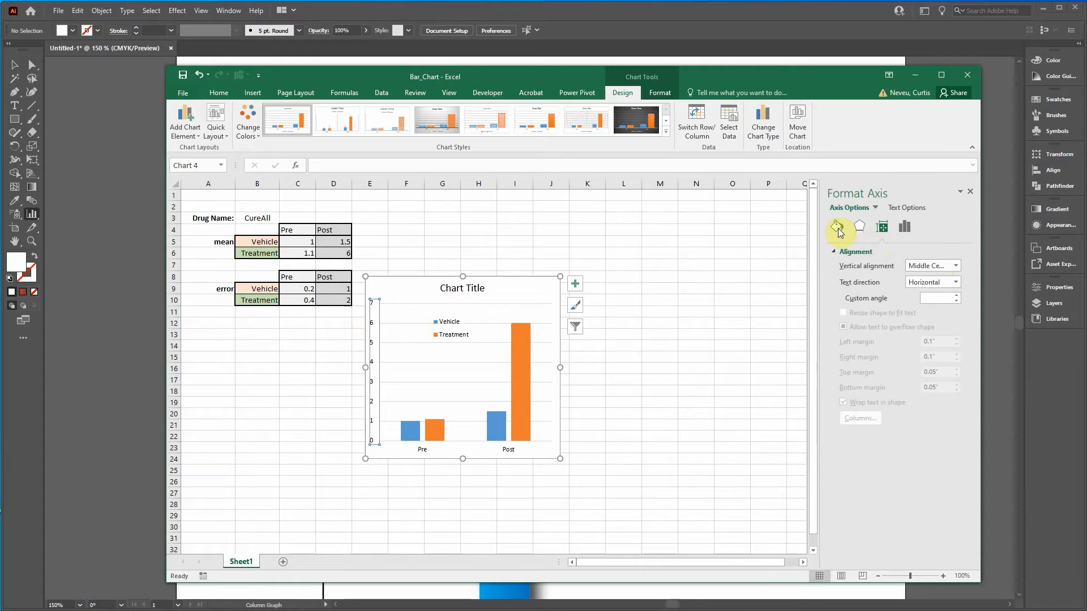
{"action": "left_click", "coordinate": [837, 226]}
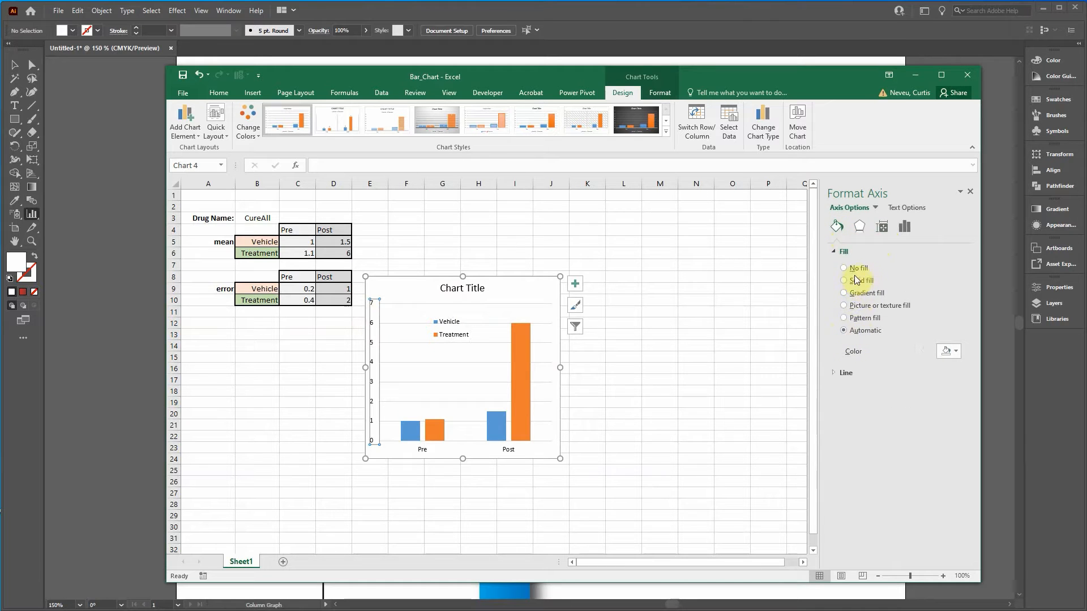
{"action": "left_click", "coordinate": [843, 279]}
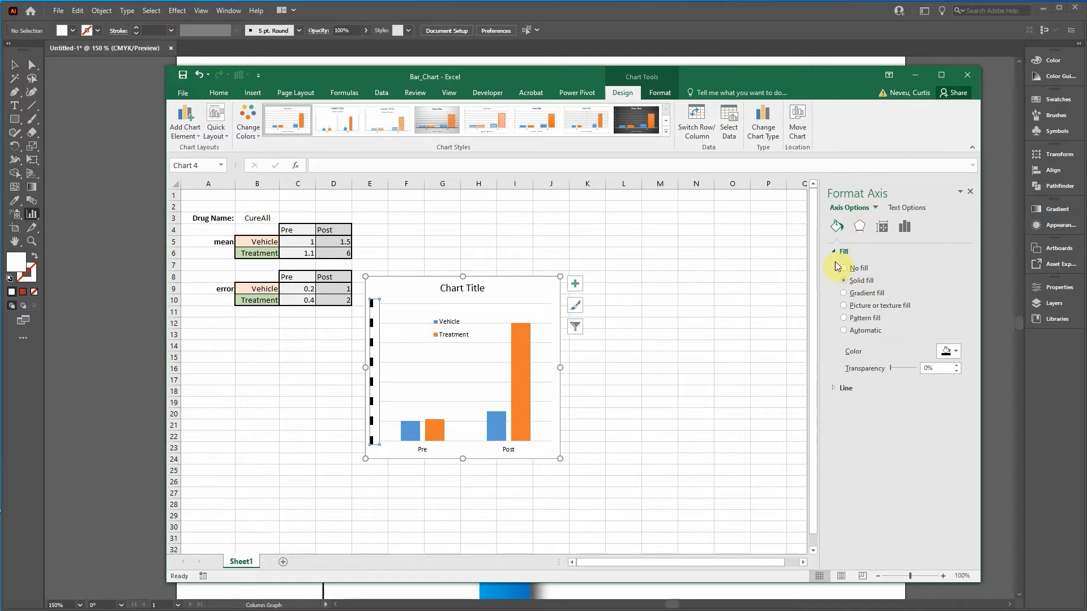
{"action": "left_click", "coordinate": [842, 269]}
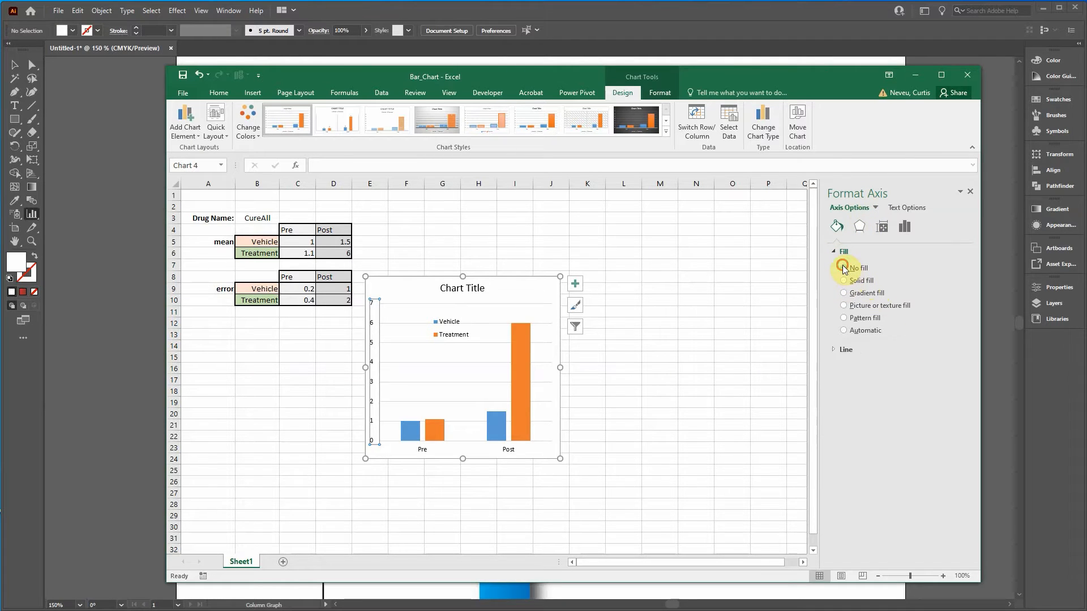
{"action": "left_click", "coordinate": [835, 251]}
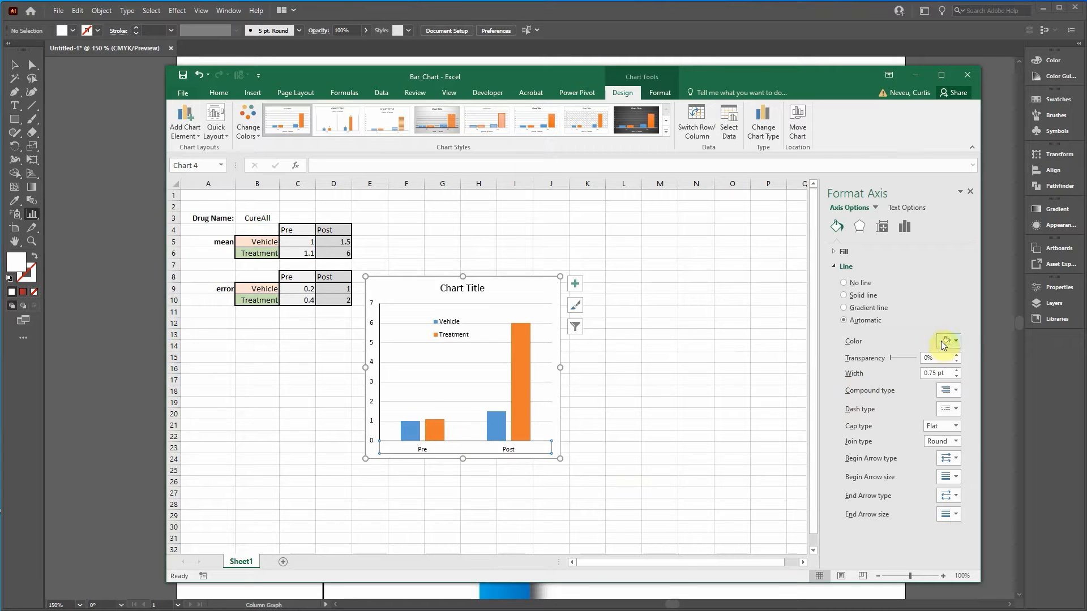
{"action": "left_click", "coordinate": [844, 294]}
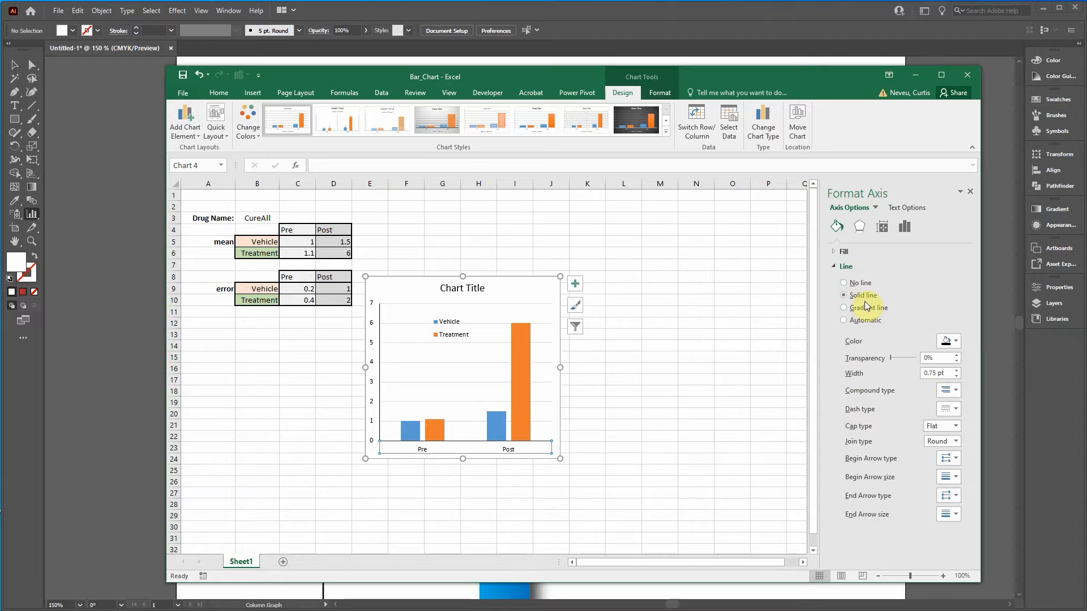
{"action": "left_click", "coordinate": [462, 361]}
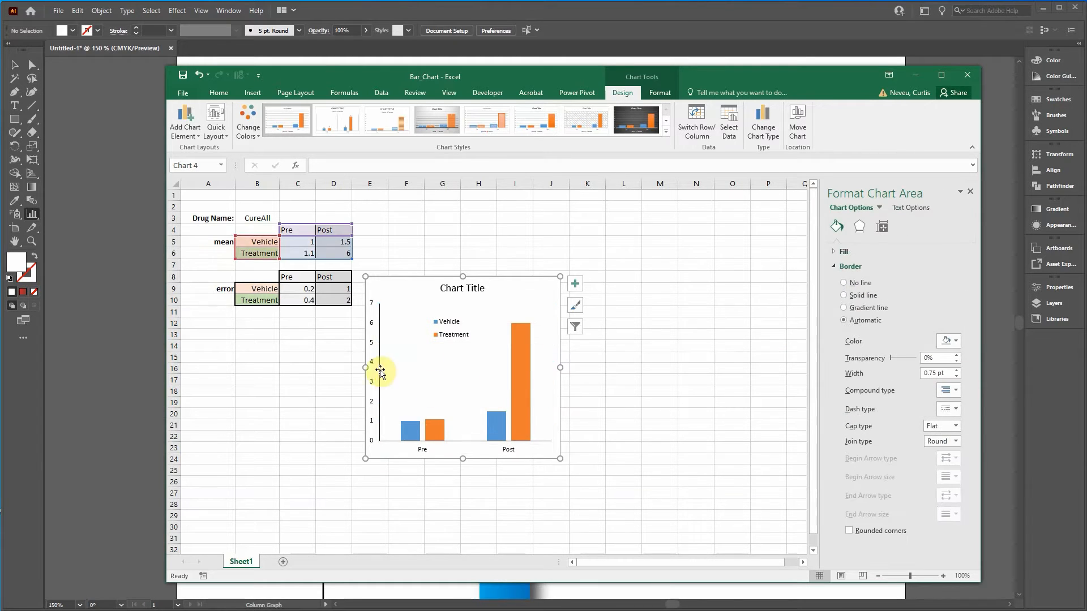
- Set the vertical axis major tick marks to Outside
{"action": "left_click", "coordinate": [372, 366]}
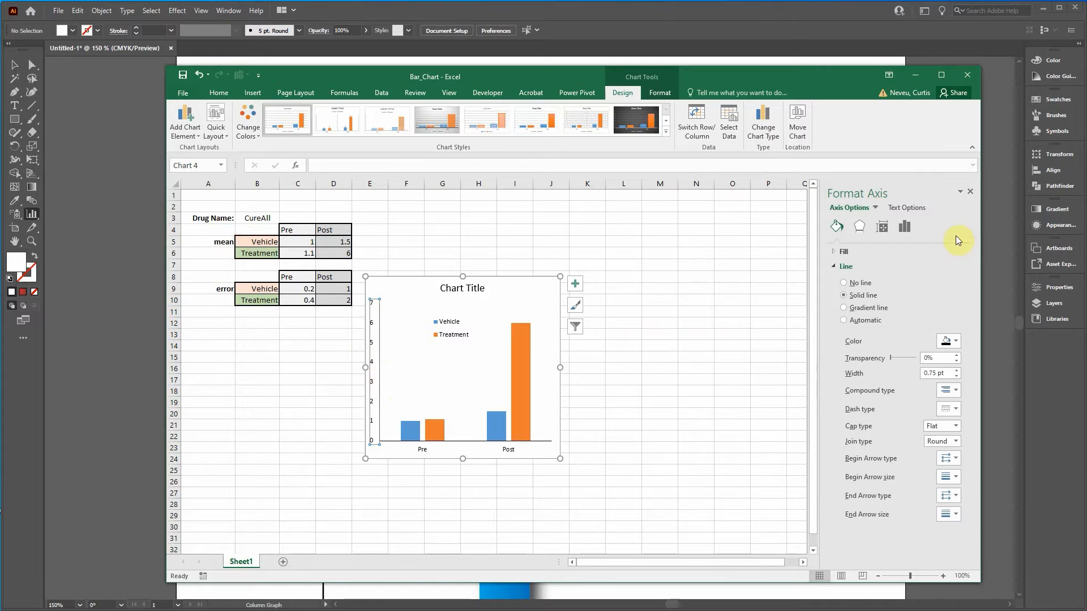
{"action": "left_click", "coordinate": [903, 226]}
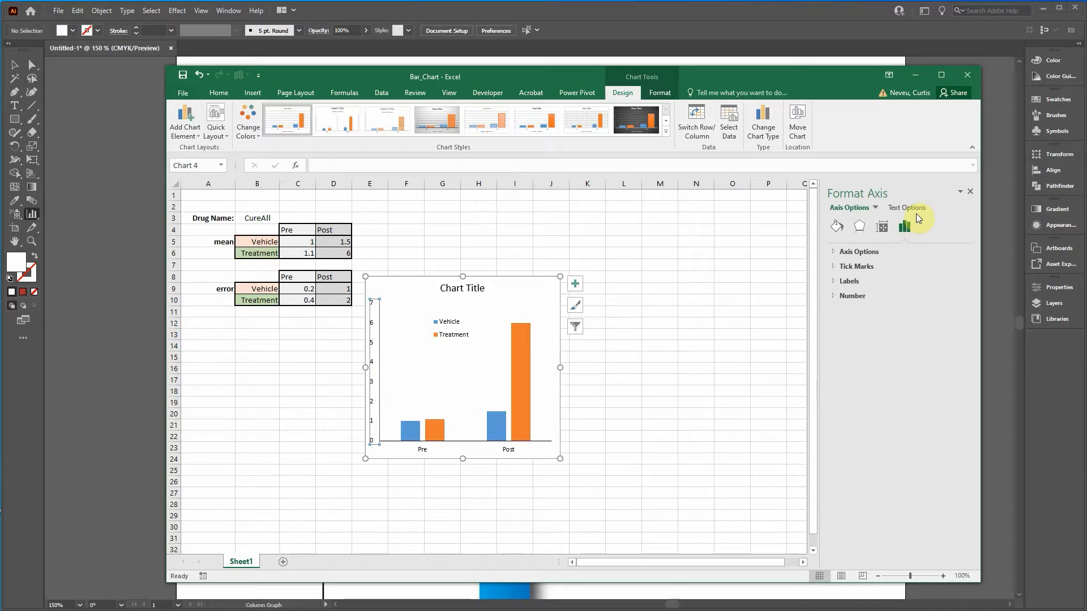
{"action": "left_click", "coordinate": [859, 251]}
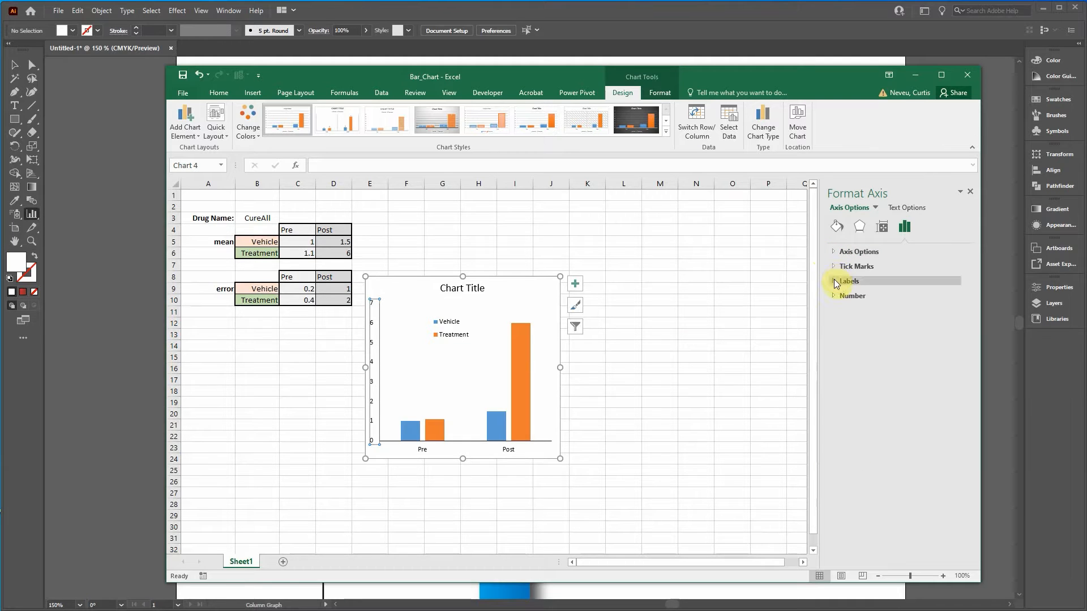
{"action": "left_click", "coordinate": [855, 266]}
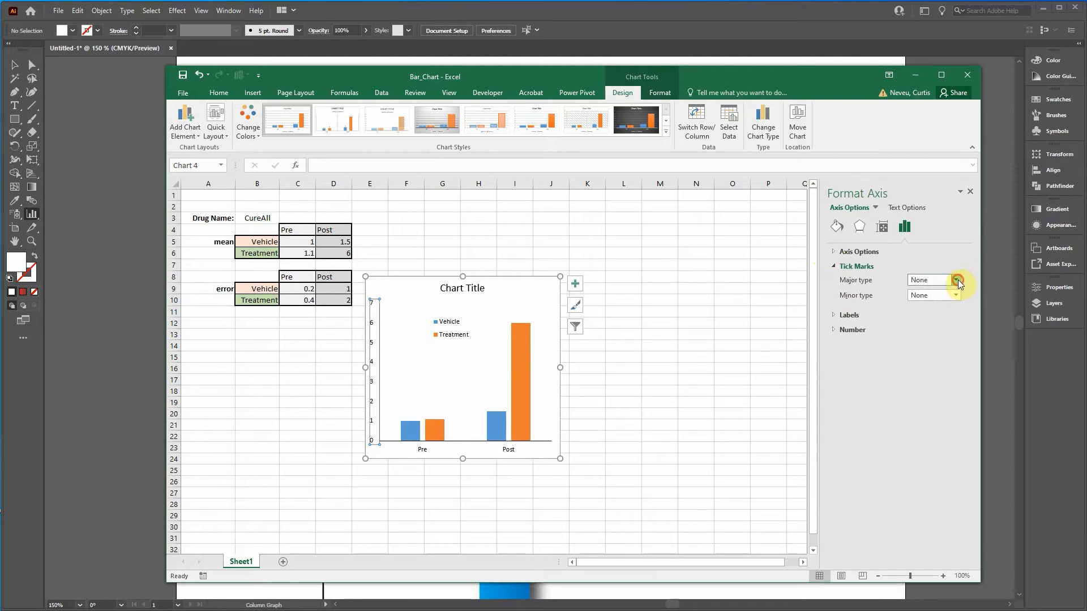
{"action": "left_click", "coordinate": [958, 280]}
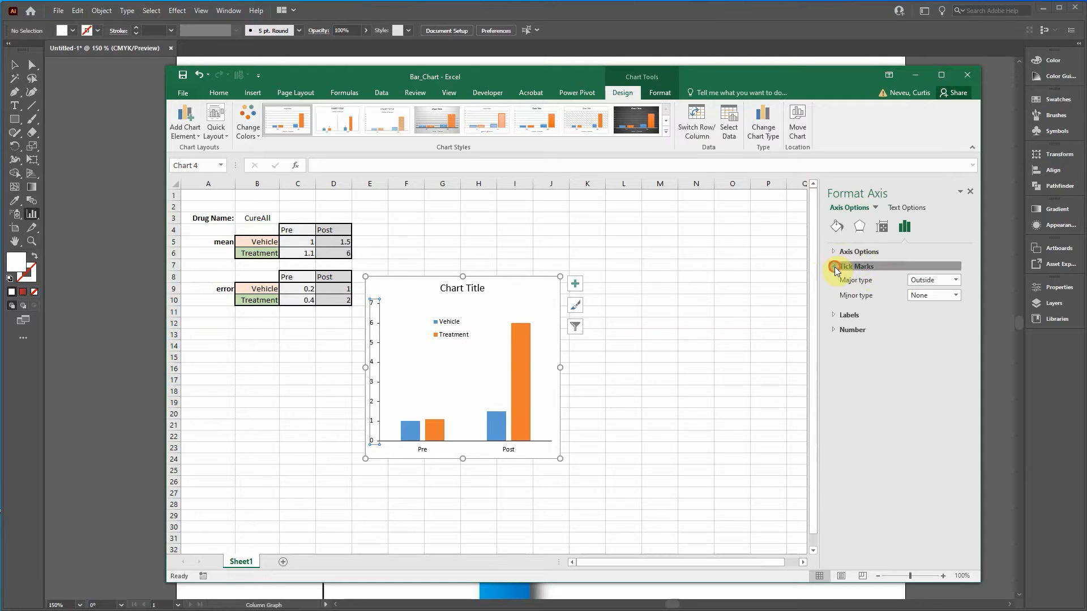
{"action": "left_click", "coordinate": [833, 266]}
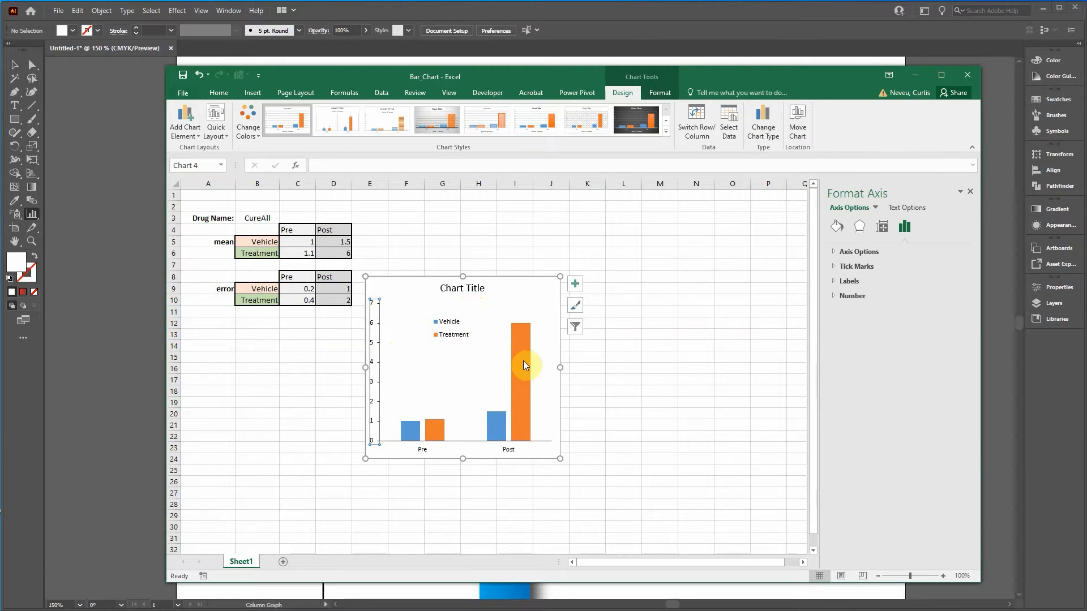
- Replace the chart title placeholder with 'CurAll Treates Everything'
{"action": "left_click", "coordinate": [462, 288]}
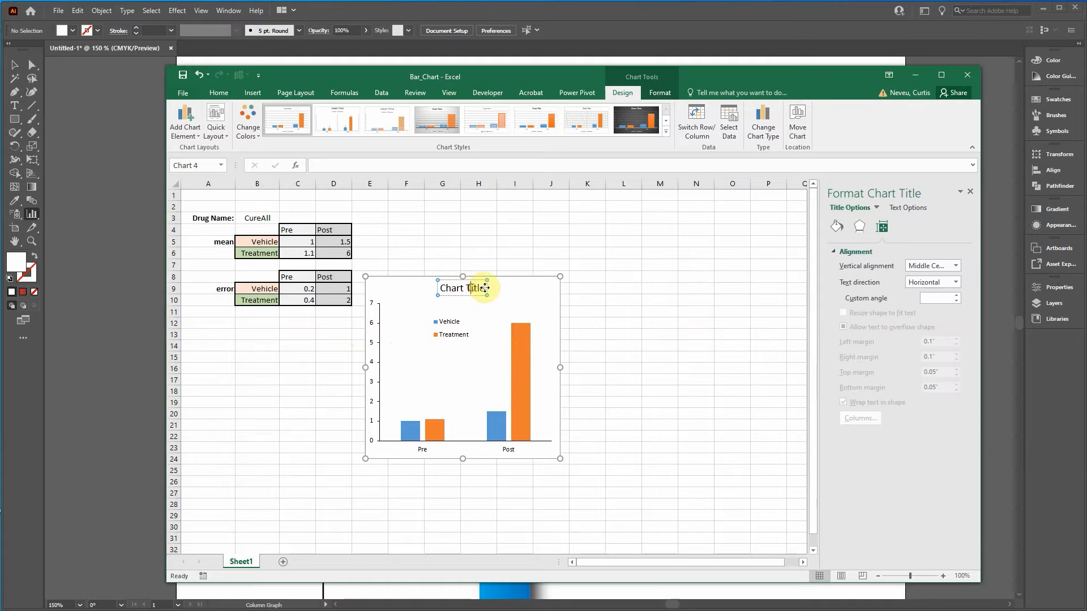
{"action": "mouse_move", "coordinate": [518, 308]}
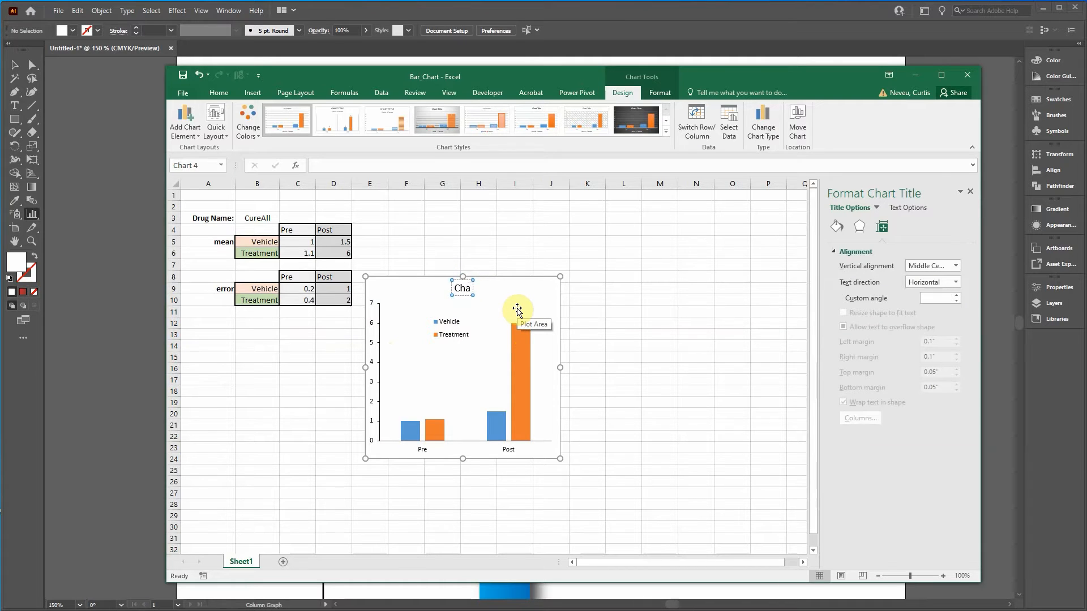
{"action": "type", "text": "r"}
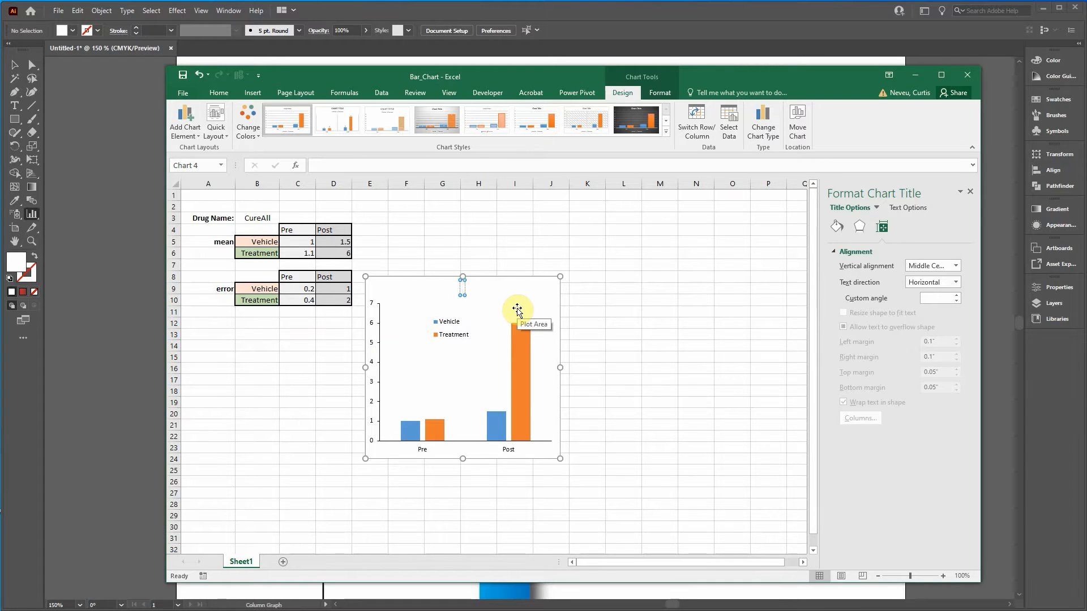
{"action": "type", "text": "Cura"}
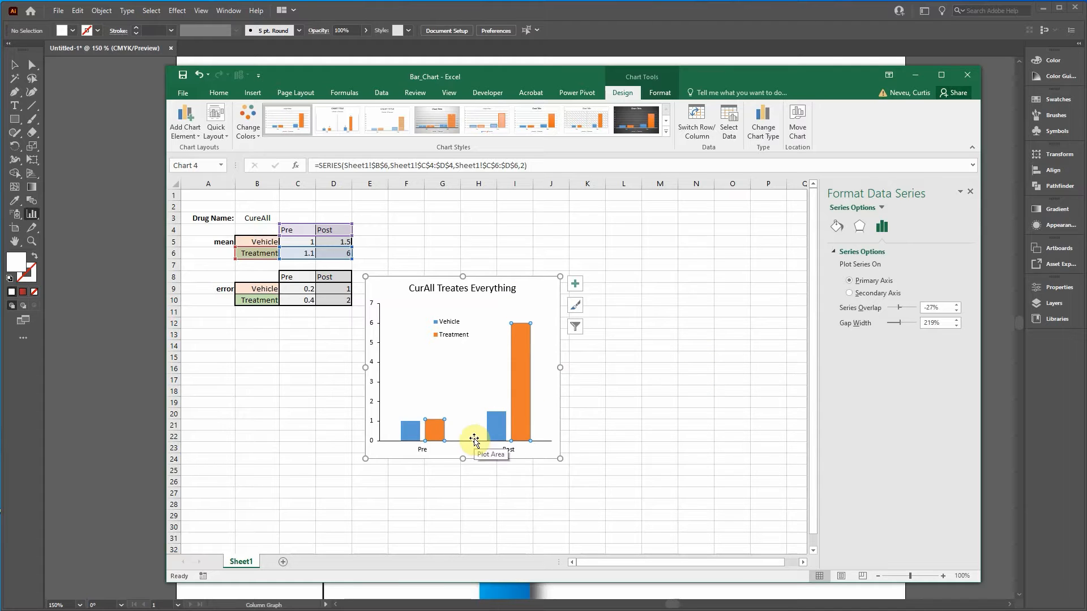
{"action": "mouse_move", "coordinate": [486, 377]}
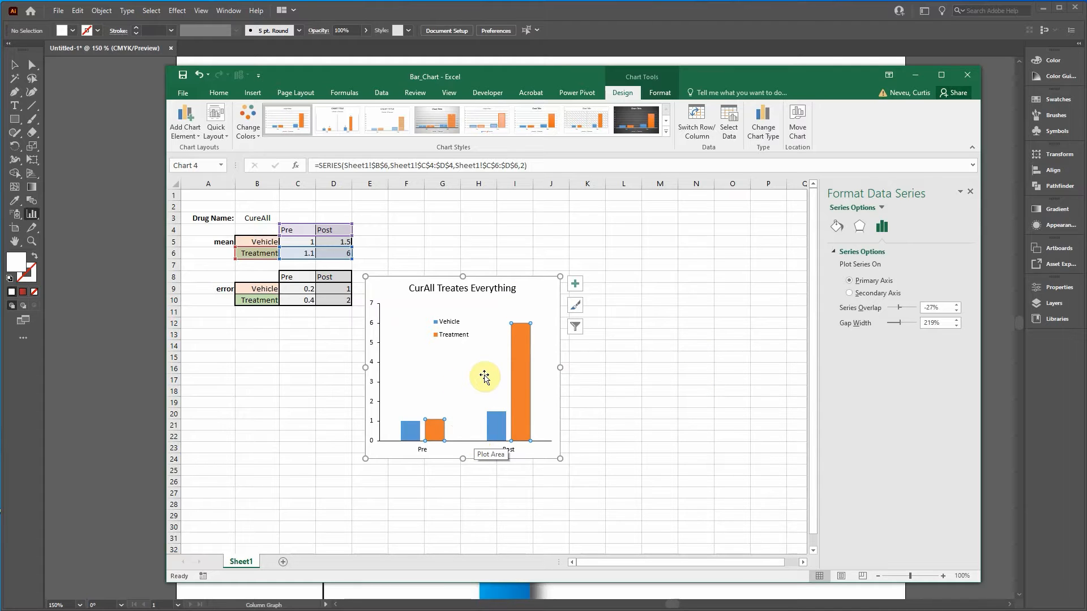
{"action": "mouse_move", "coordinate": [482, 369]}
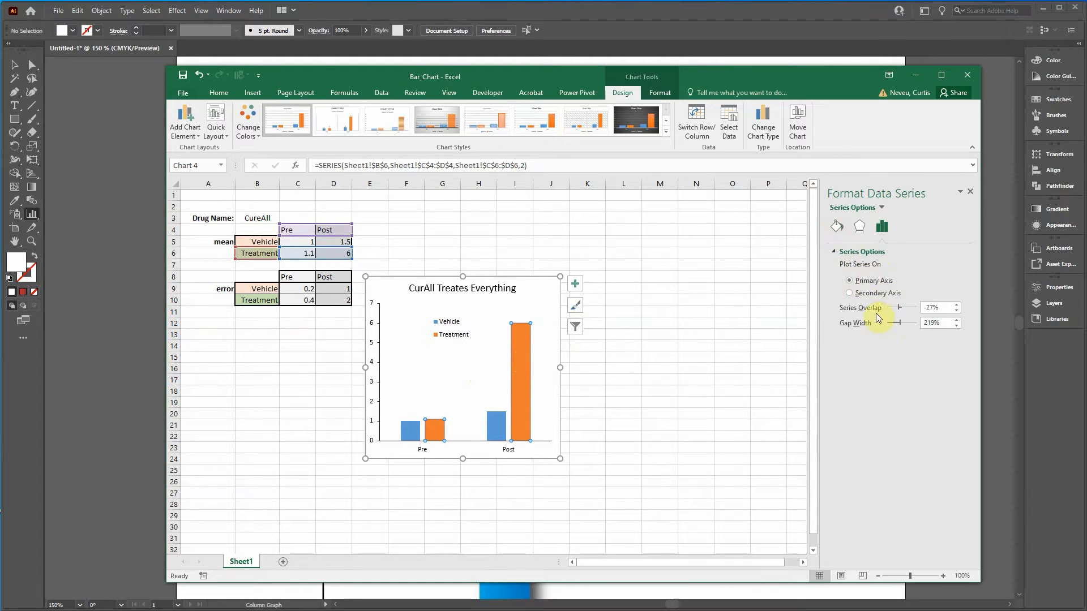
{"action": "left_click", "coordinate": [836, 226]}
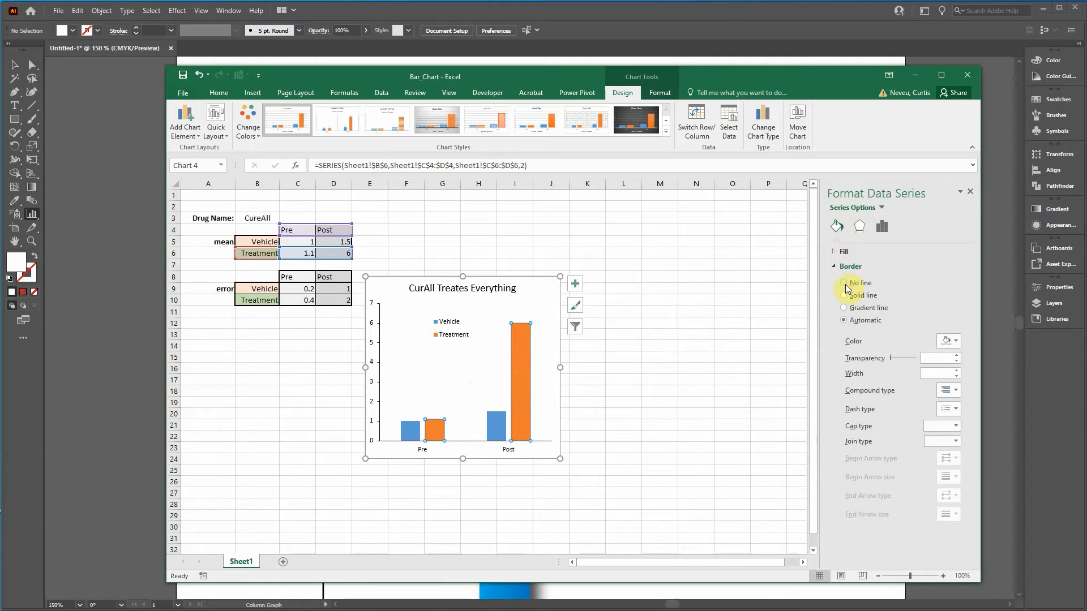
{"action": "left_click", "coordinate": [843, 295]}
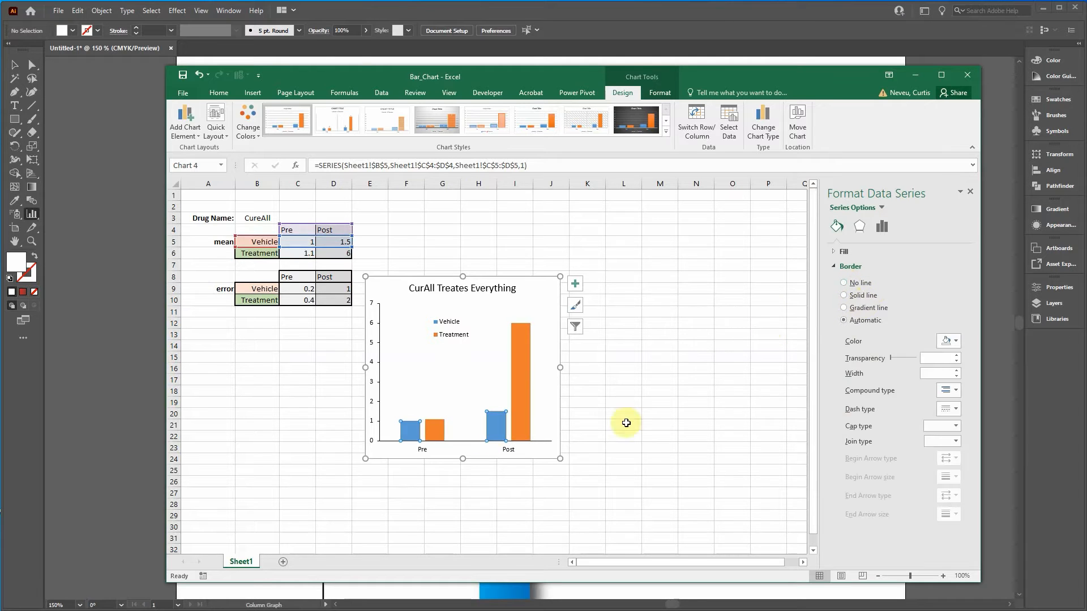
{"action": "left_click", "coordinate": [843, 295]}
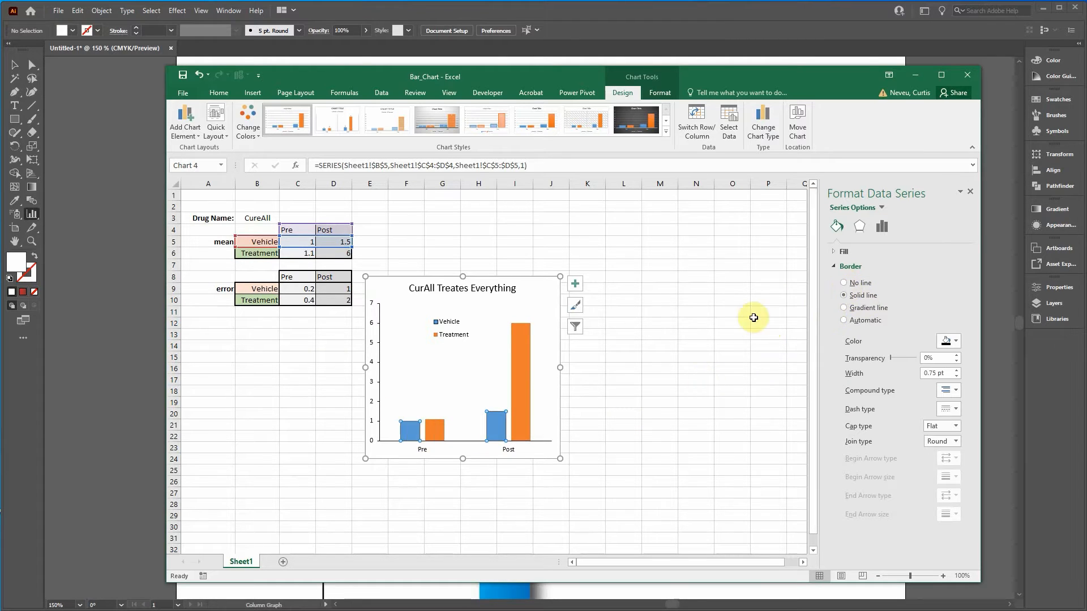
{"action": "left_click", "coordinate": [843, 282]}
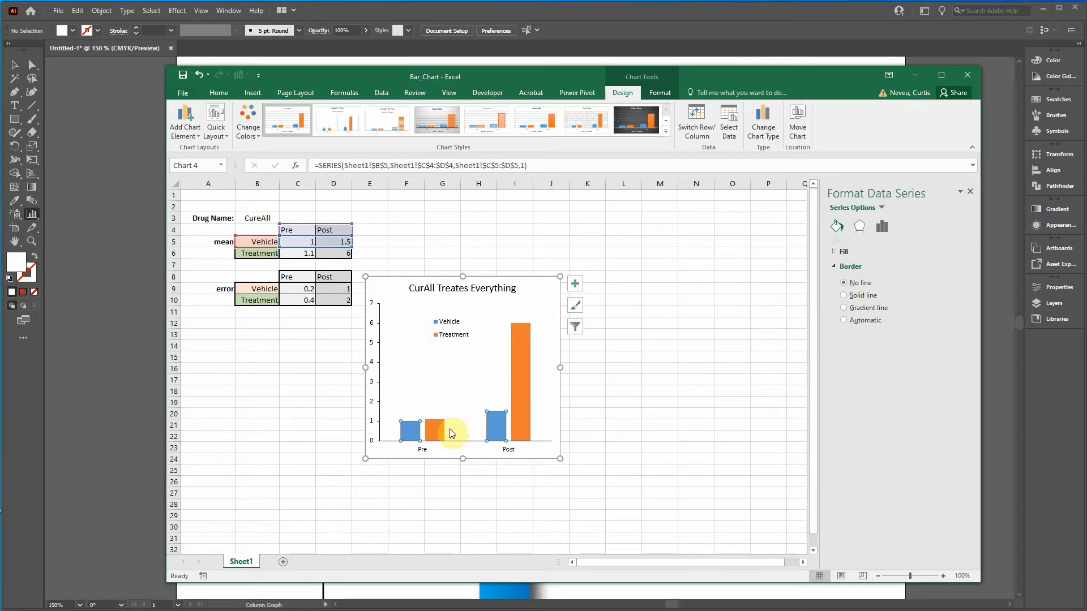
{"action": "left_click", "coordinate": [462, 288]}
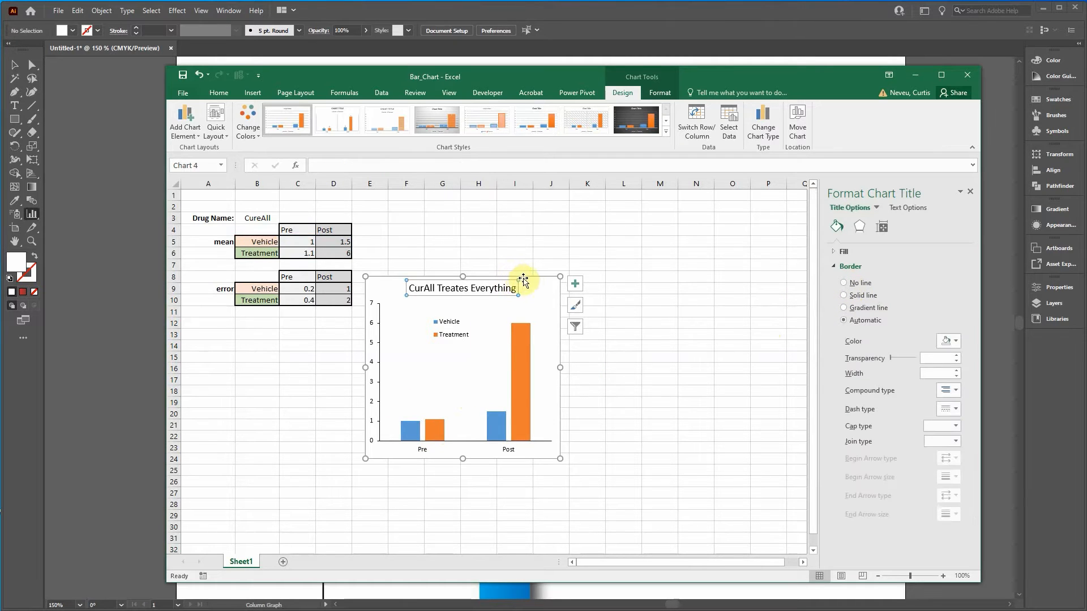
{"action": "left_click", "coordinate": [516, 360]}
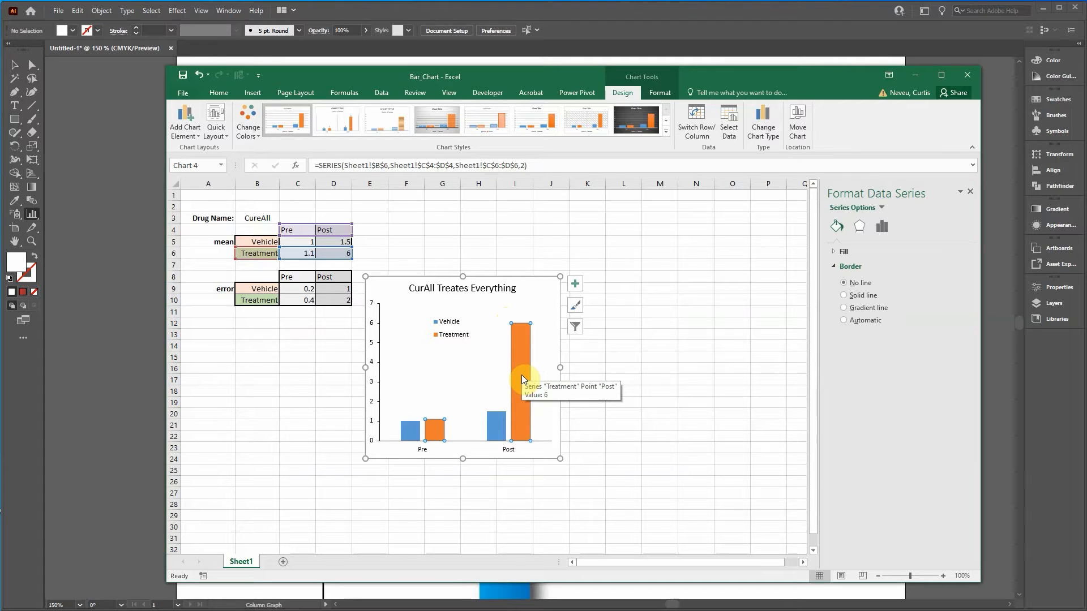
{"action": "mouse_move", "coordinate": [570, 410]}
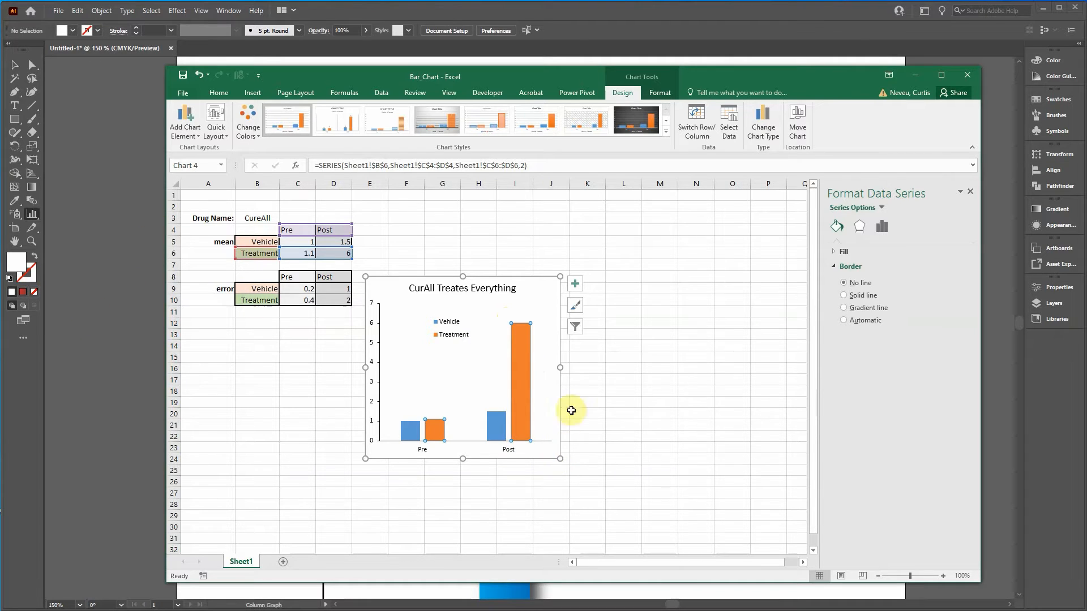
{"action": "mouse_move", "coordinate": [537, 343]}
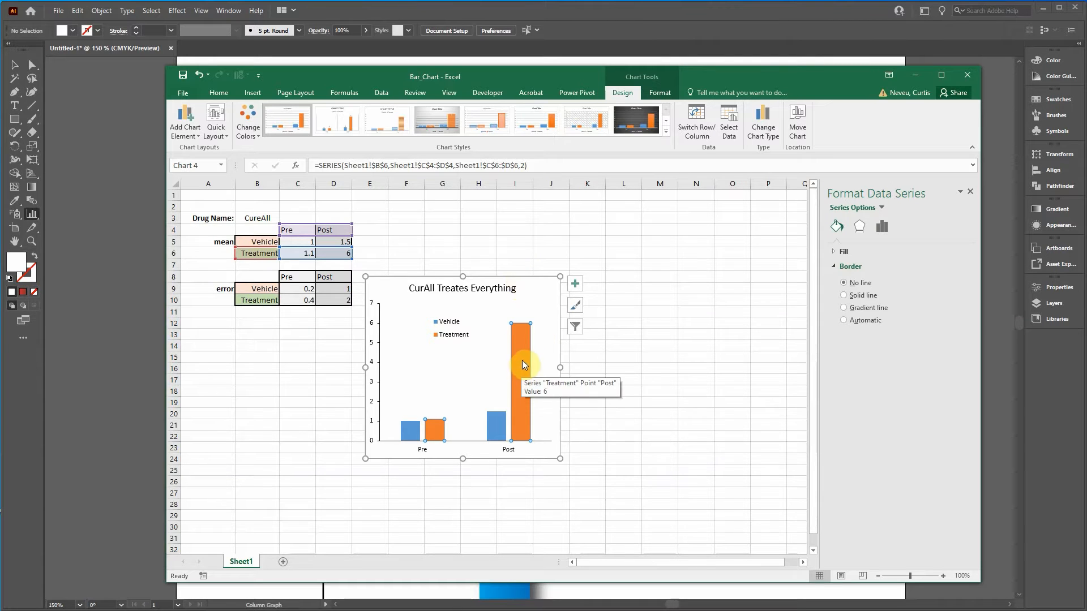
{"action": "mouse_move", "coordinate": [539, 278]}
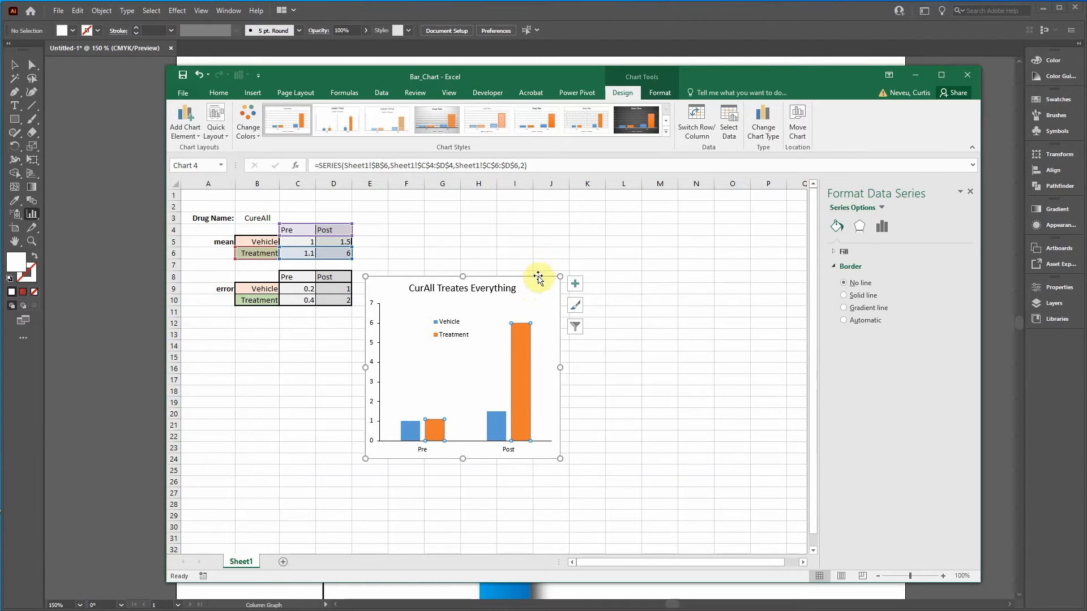
{"action": "left_click", "coordinate": [493, 332]}
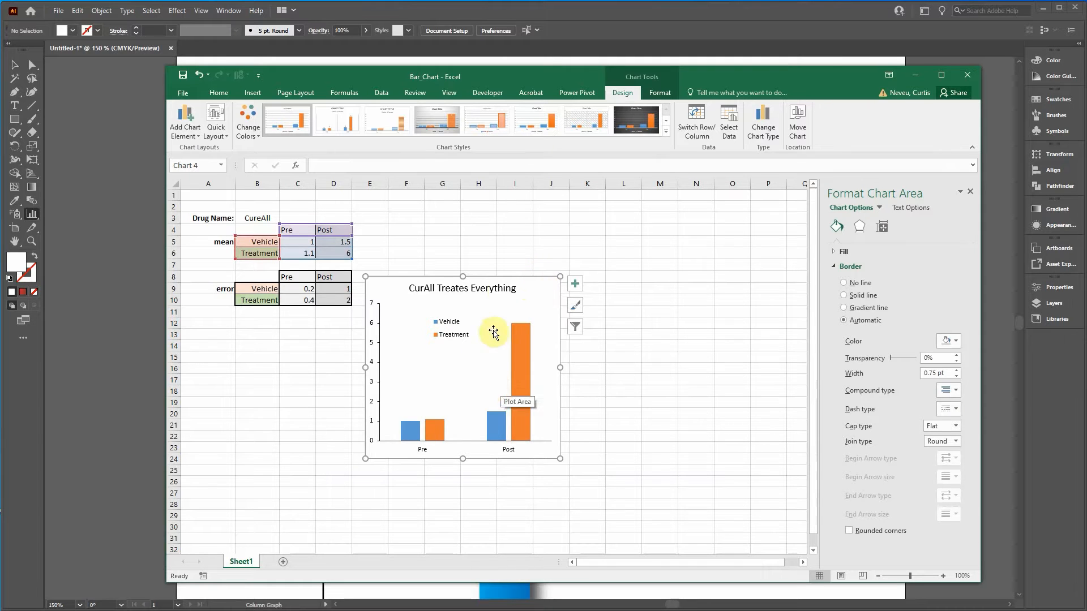
- Set the chart area to No fill and No line
{"action": "left_click", "coordinate": [551, 240]}
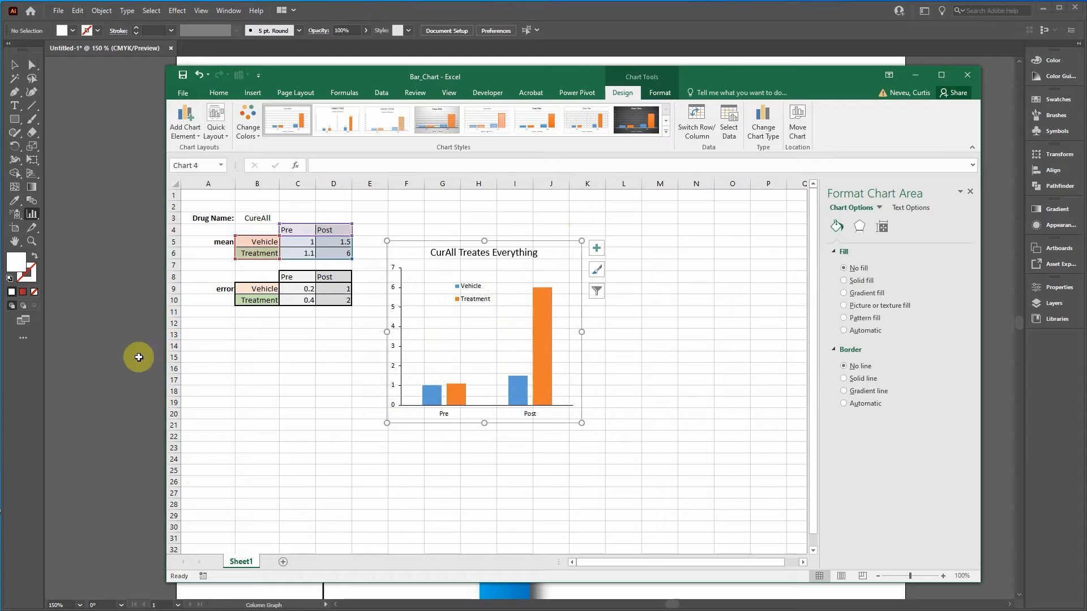
{"action": "mouse_move", "coordinate": [581, 242]}
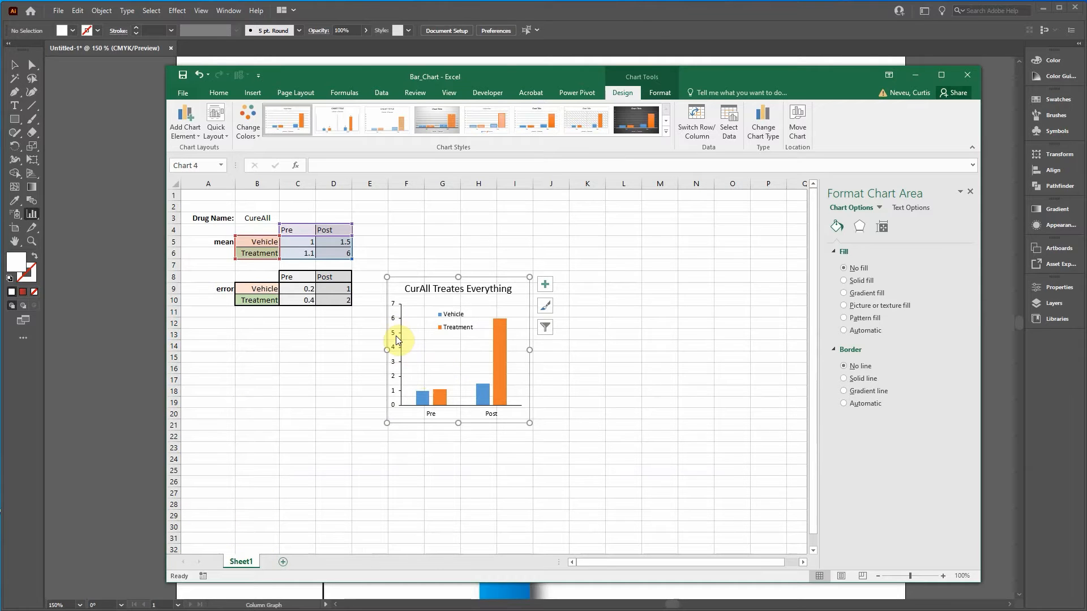
- Thicken the vertical axis line to 1 pt and check the horizontal axis line width
{"action": "left_click", "coordinate": [396, 350]}
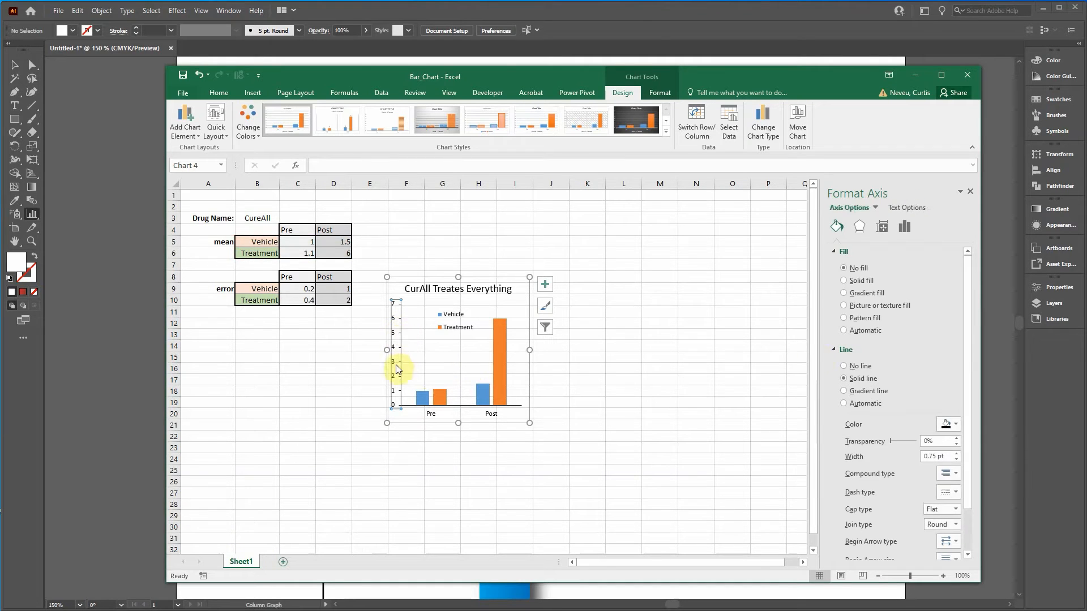
{"action": "left_click", "coordinate": [956, 453]}
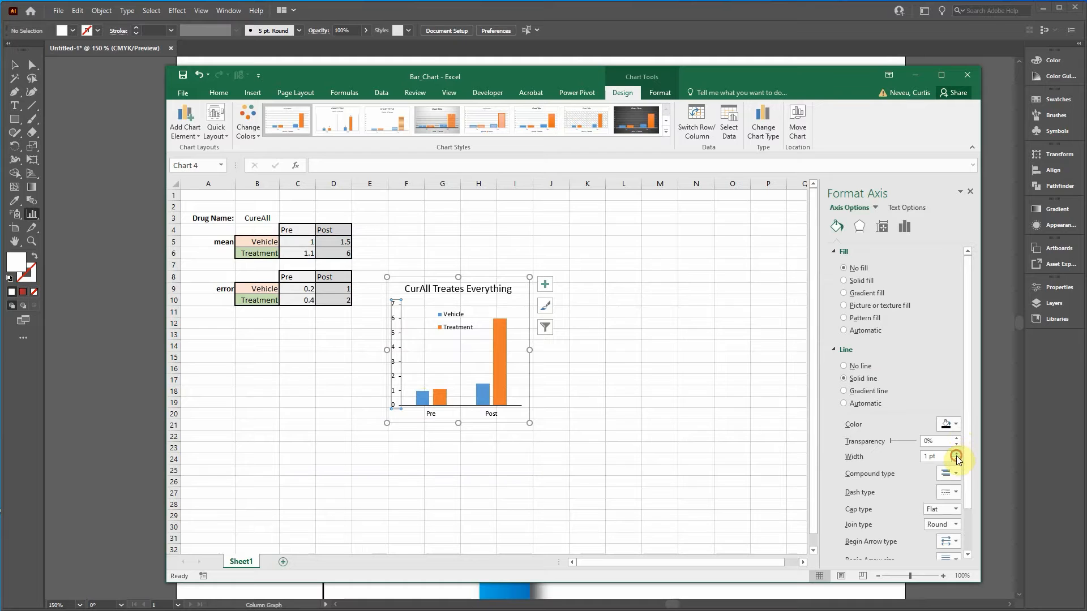
{"action": "left_click", "coordinate": [430, 414]}
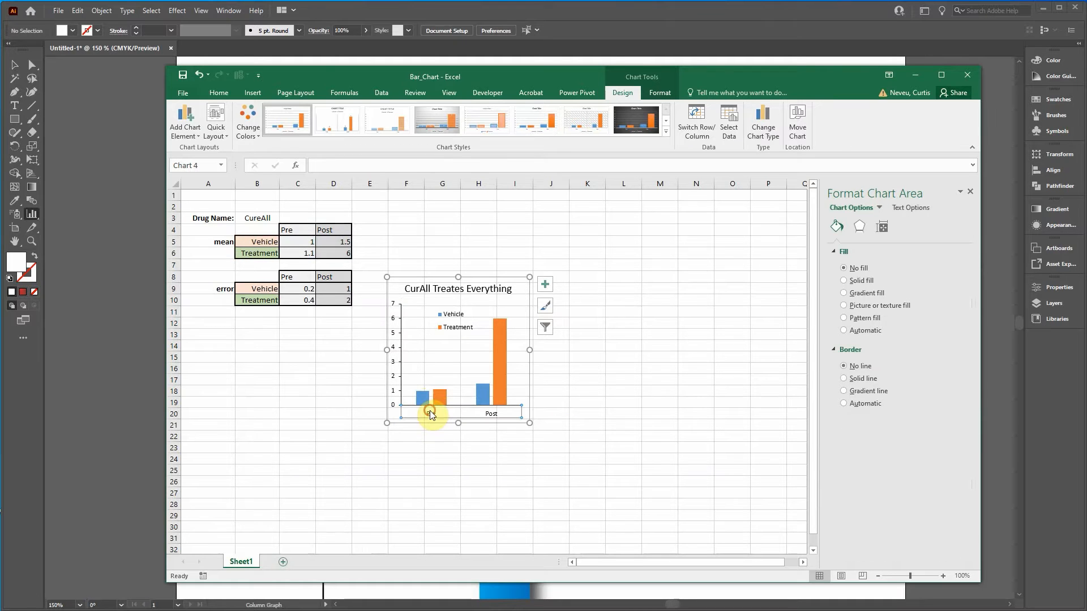
{"action": "left_click", "coordinate": [430, 406]}
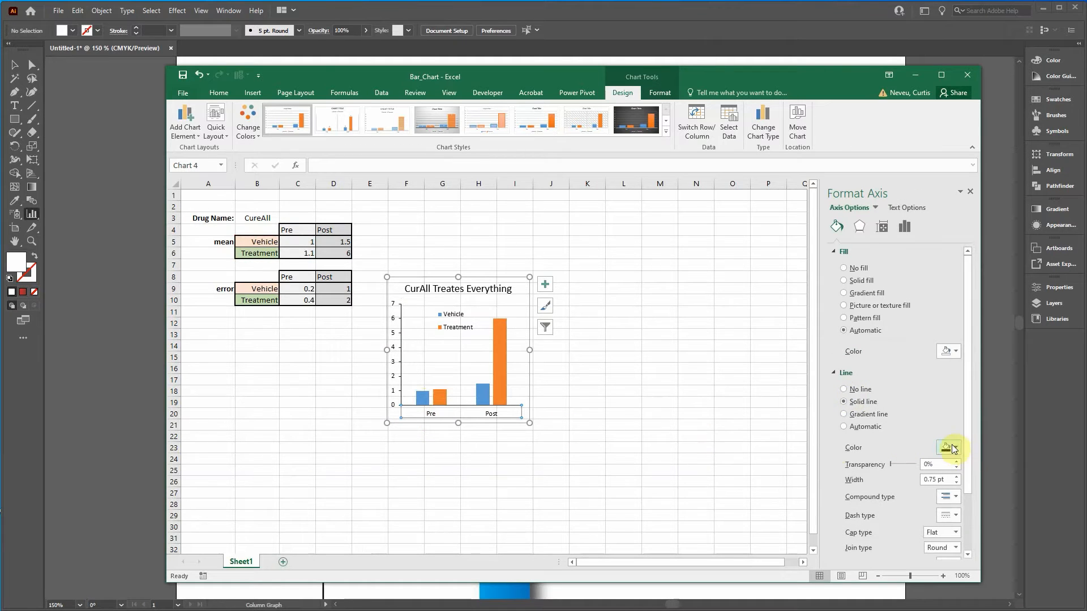
{"action": "left_click", "coordinate": [955, 476]}
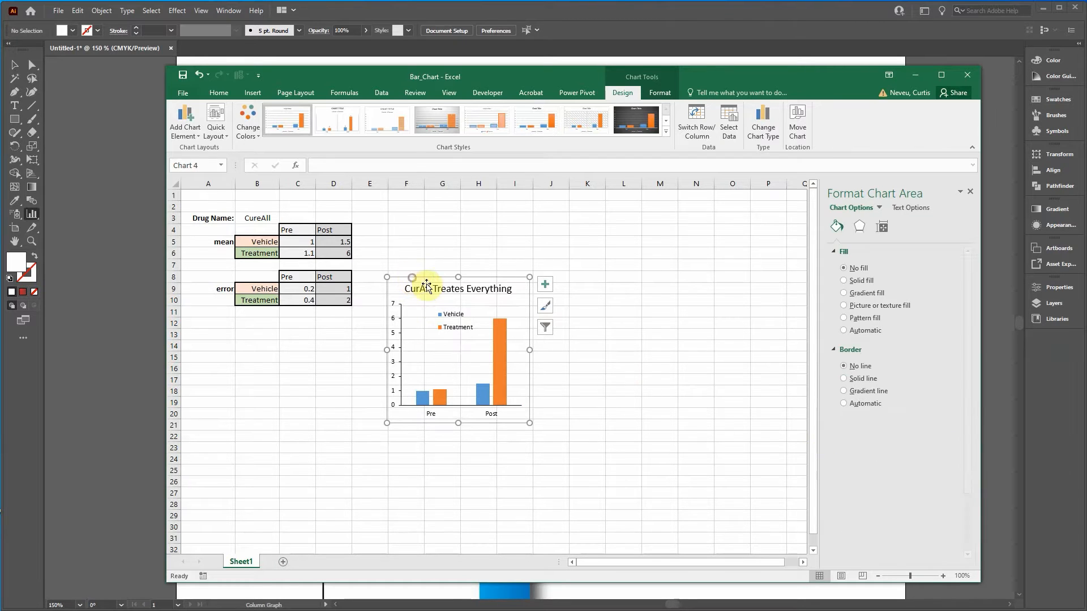
{"action": "left_click", "coordinate": [393, 353]}
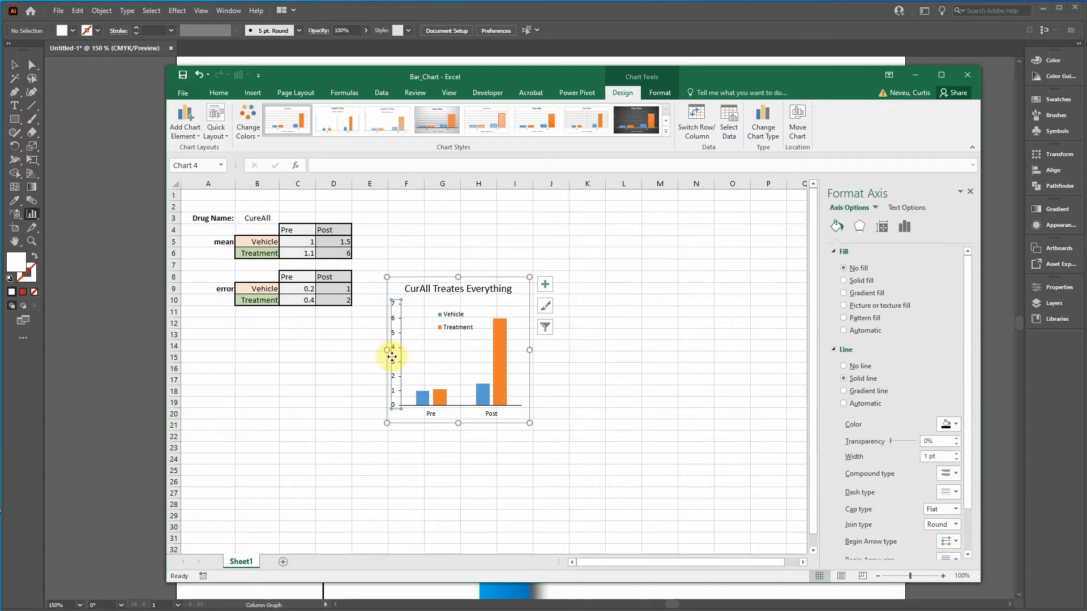
- Add a primary vertical axis title reading 'Reduction in Bad Protein'
{"action": "left_click", "coordinate": [185, 124]}
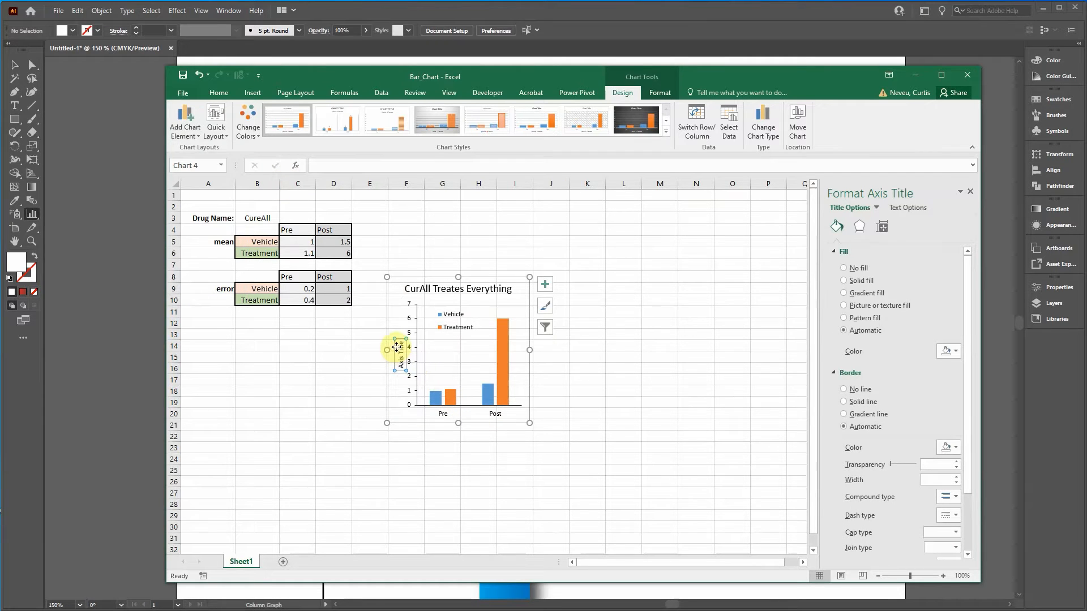
{"action": "mouse_move", "coordinate": [520, 386]}
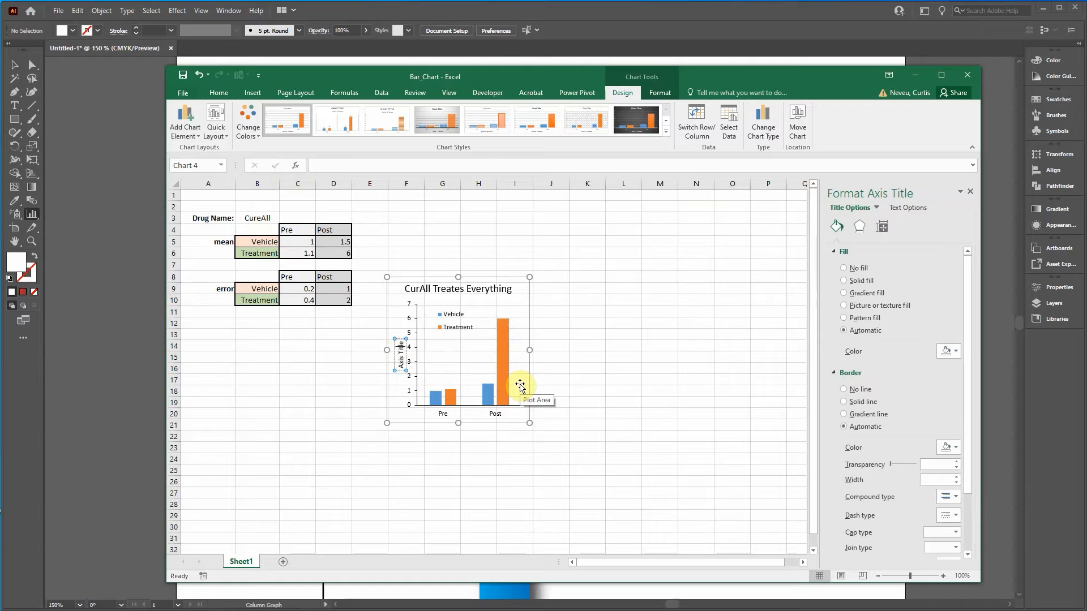
{"action": "left_click", "coordinate": [401, 352]}
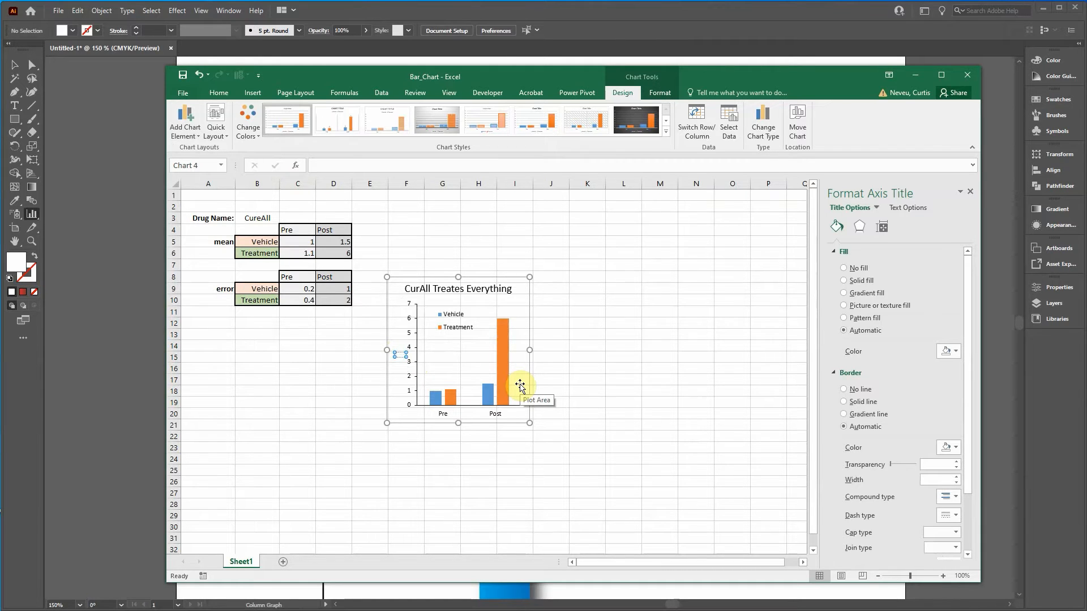
{"action": "type", "text": "Reduction in Prot"}
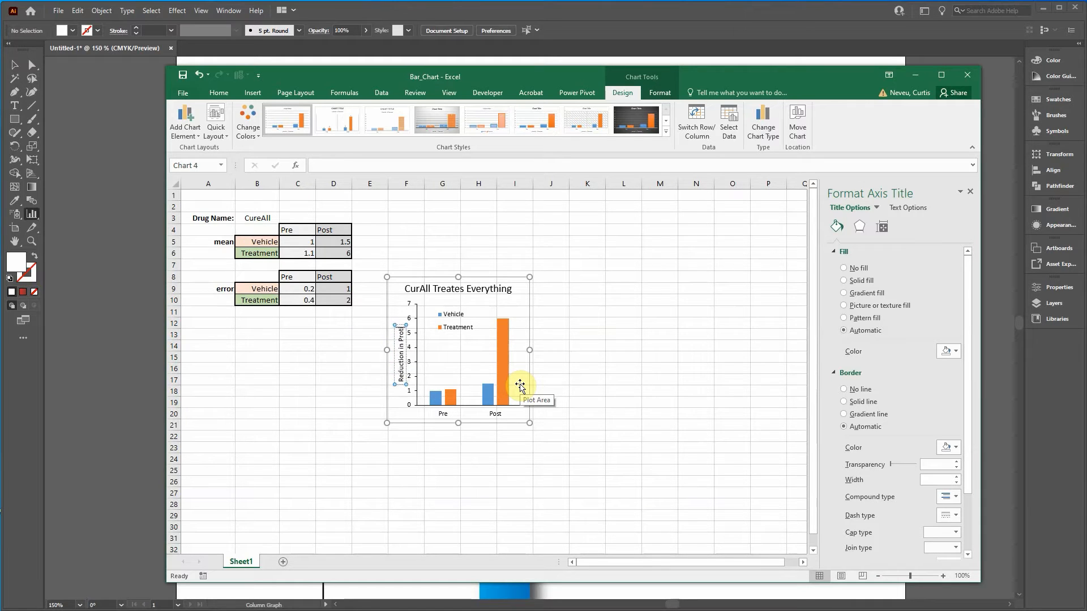
{"action": "left_click", "coordinate": [400, 354]}
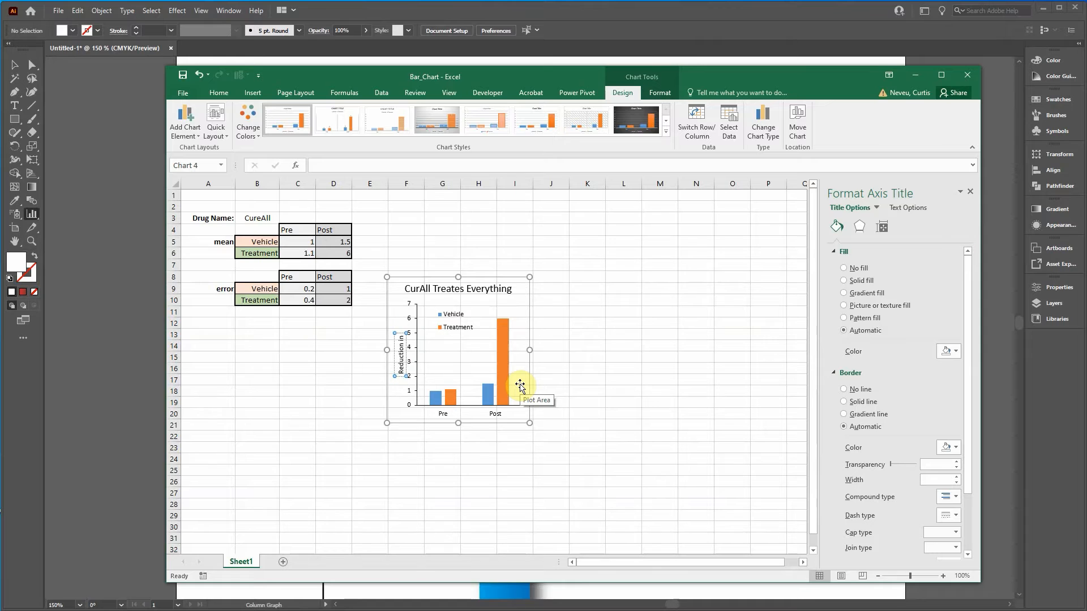
{"action": "type", "text": "Bad Broth"}
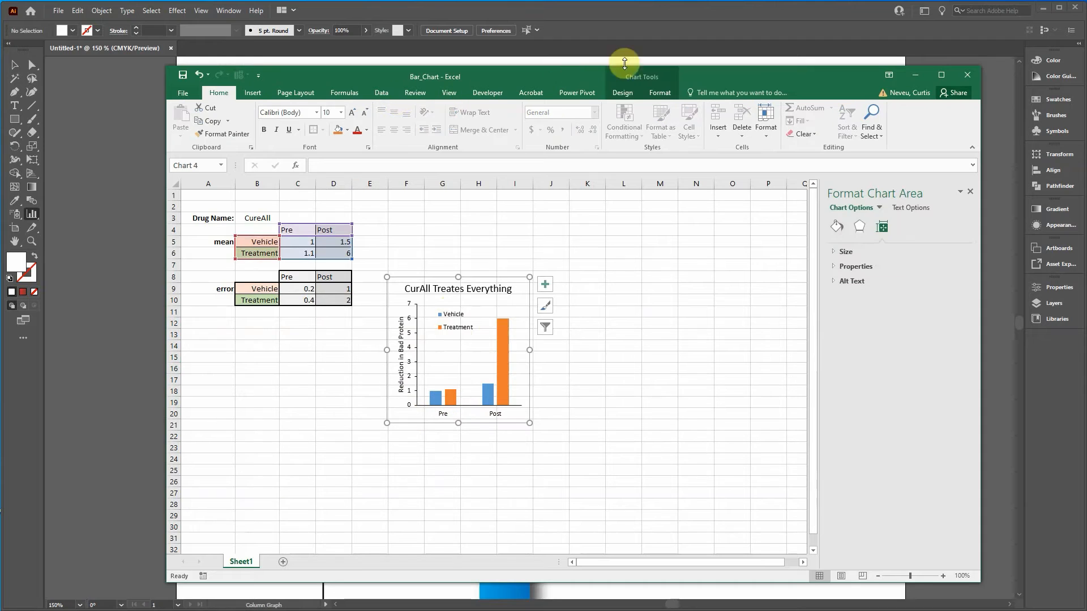
- Add custom error bars to both series using the error table cells as the amounts
{"action": "left_click", "coordinate": [184, 124]}
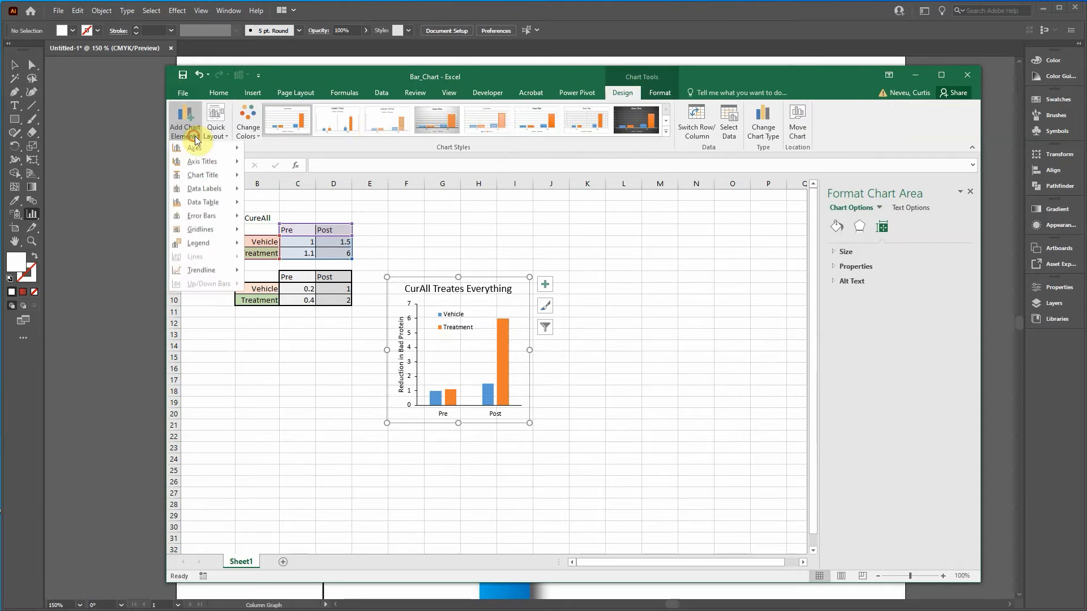
{"action": "mouse_move", "coordinate": [202, 216]}
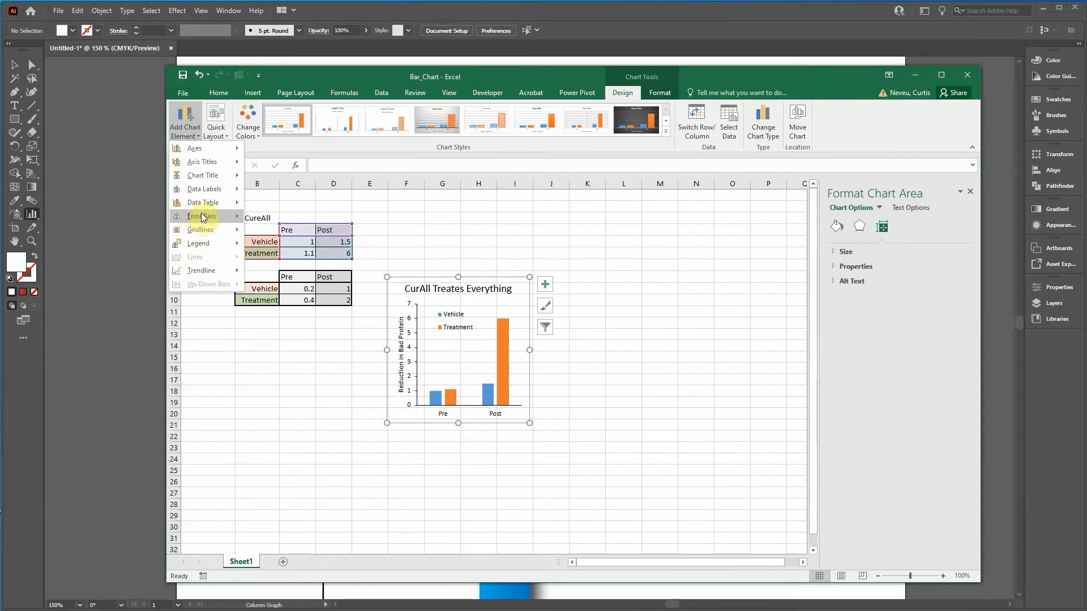
{"action": "left_click", "coordinate": [201, 215]}
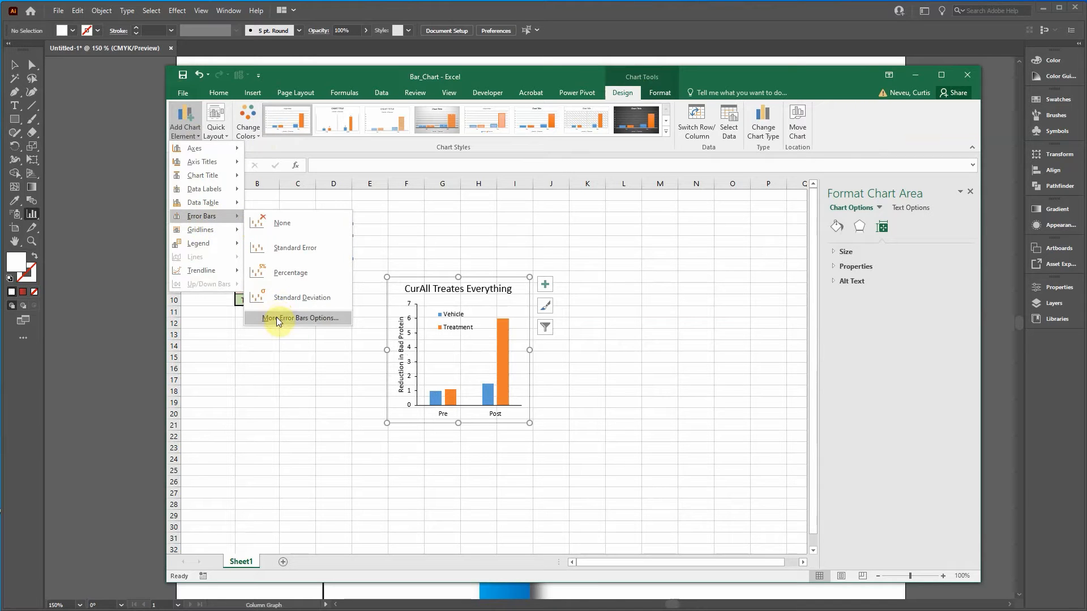
{"action": "left_click", "coordinate": [300, 316]}
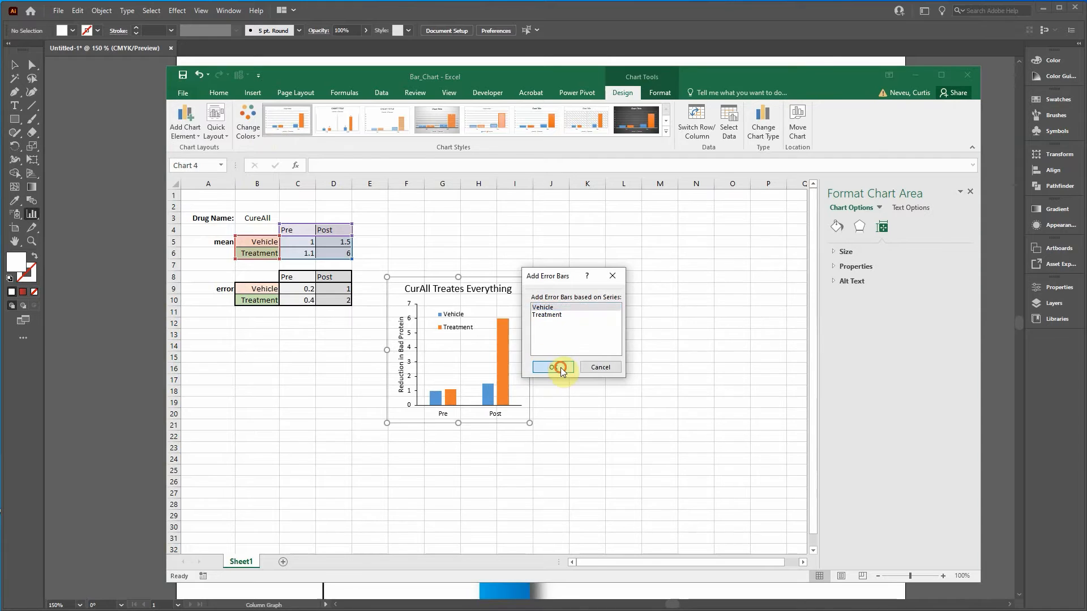
{"action": "left_click", "coordinate": [552, 366]}
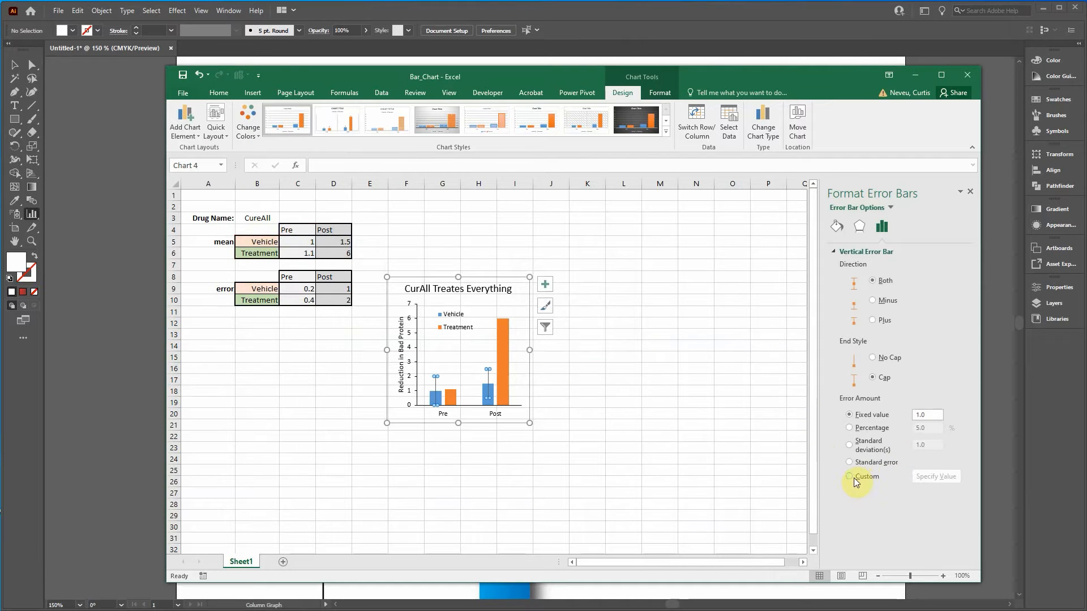
{"action": "left_click", "coordinate": [850, 477]}
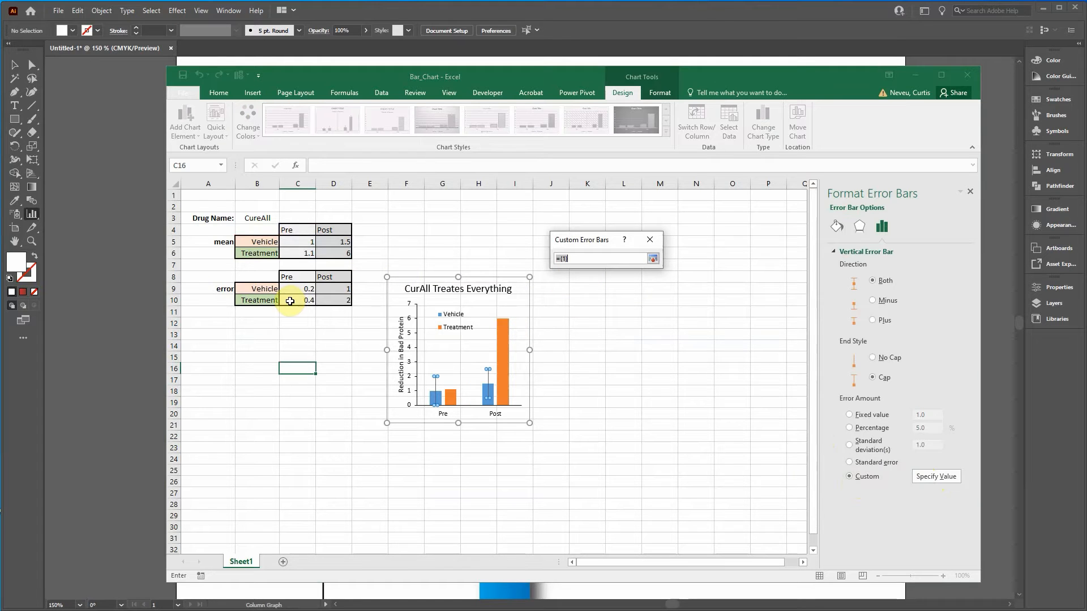
{"action": "left_click_drag", "start_coordinate": [297, 288], "coordinate": [333, 289]}
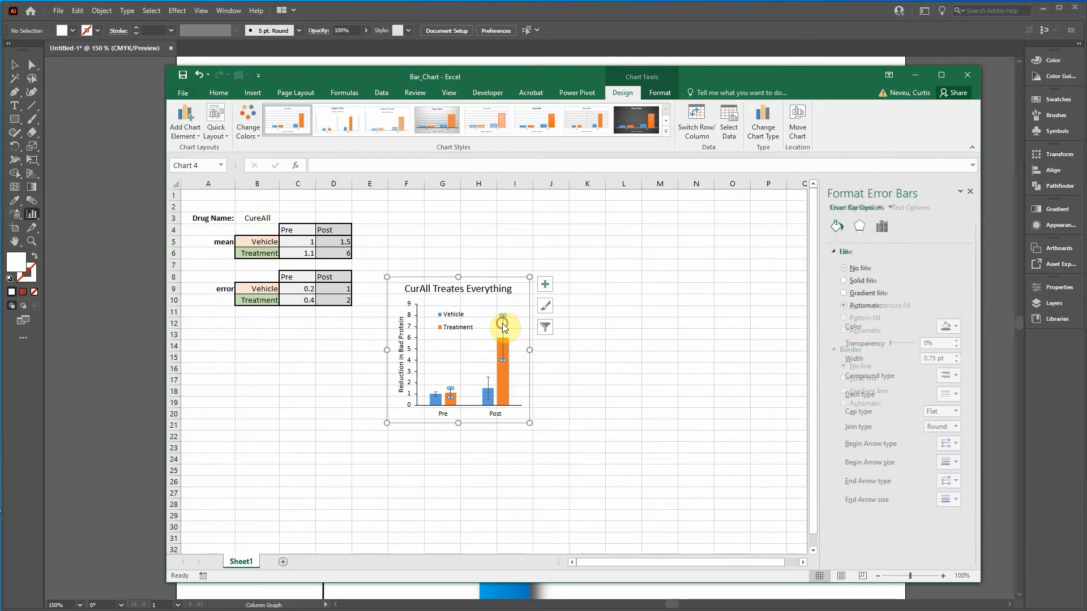
- Set the error bars on both series to the no-cap end style
{"action": "left_click", "coordinate": [882, 226]}
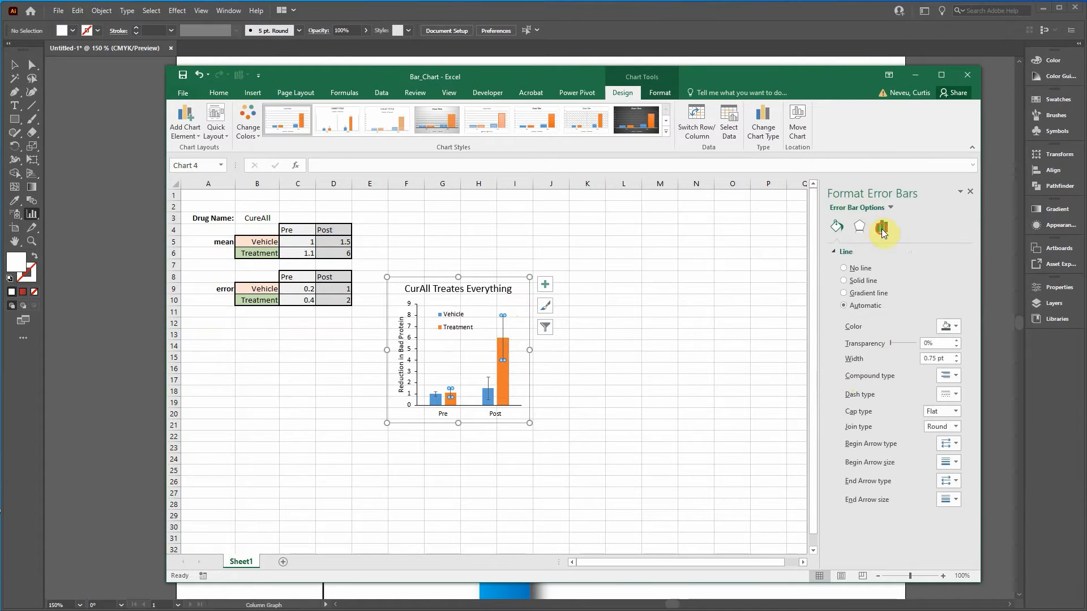
{"action": "left_click", "coordinate": [882, 227]}
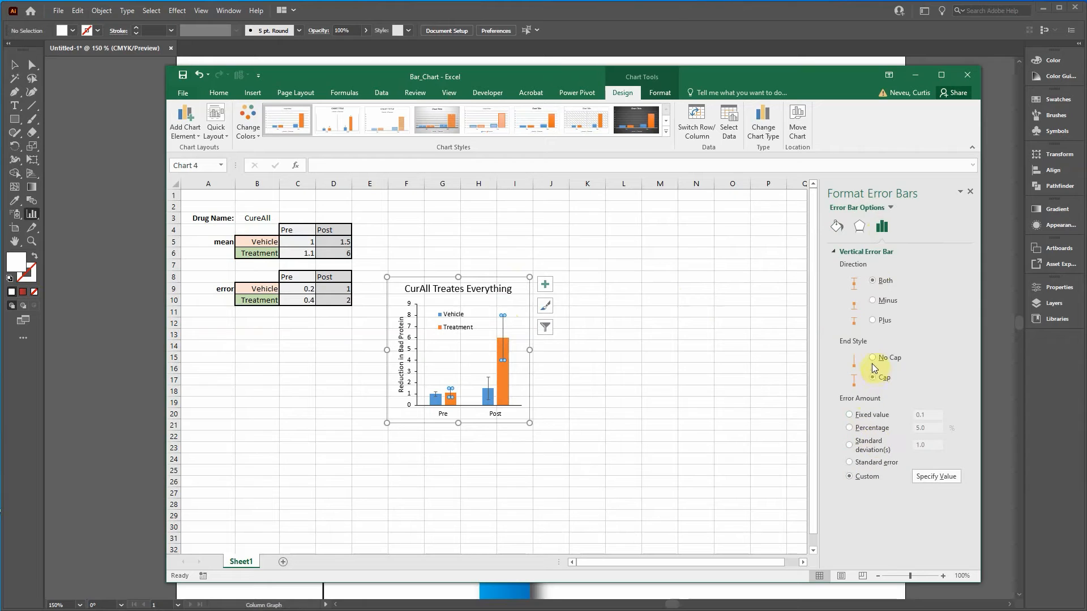
{"action": "left_click", "coordinate": [871, 358]}
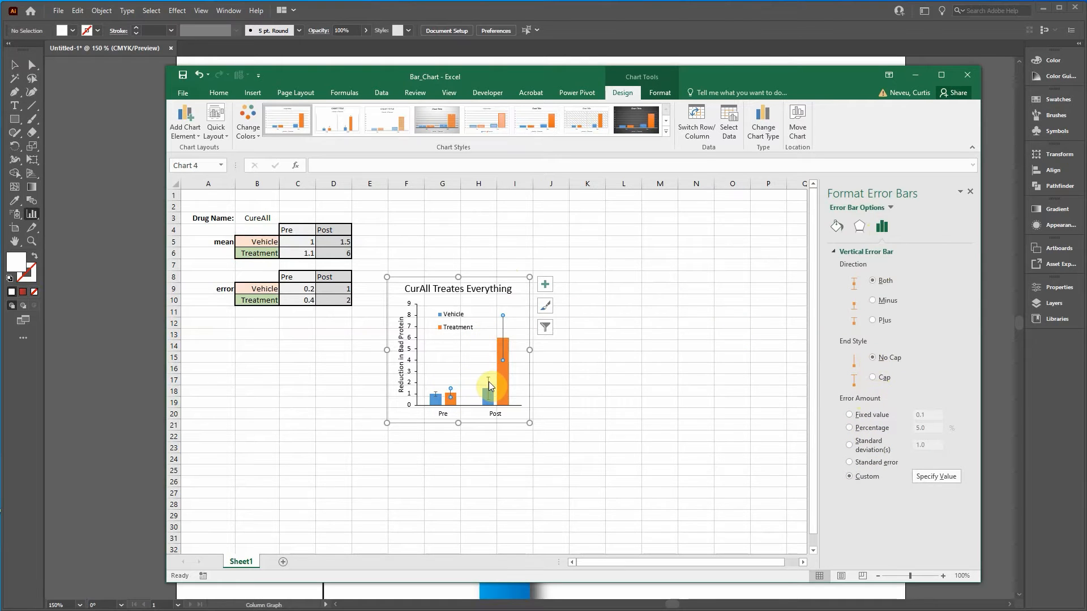
{"action": "left_click", "coordinate": [871, 377]}
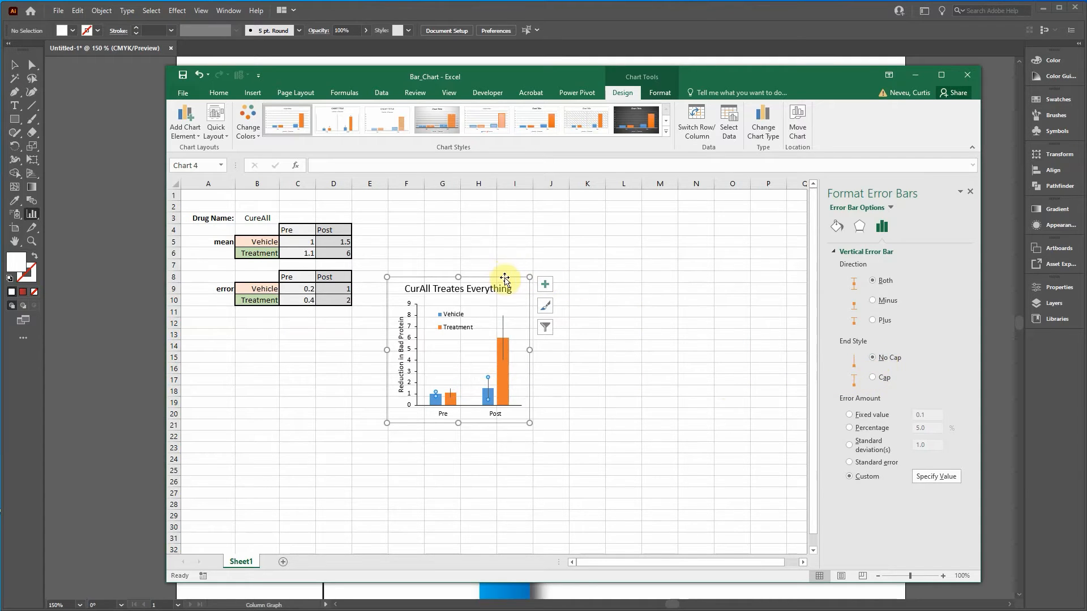
- Select the whole chart and copy it for pasting into Illustrator
{"action": "left_click", "coordinate": [509, 280]}
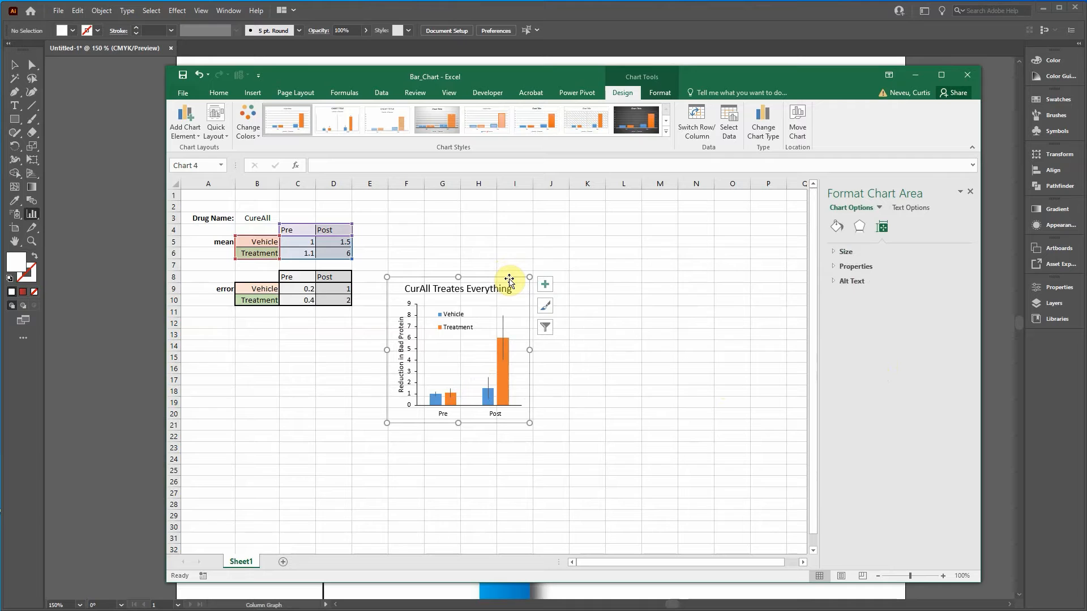
{"action": "mouse_move", "coordinate": [515, 273]}
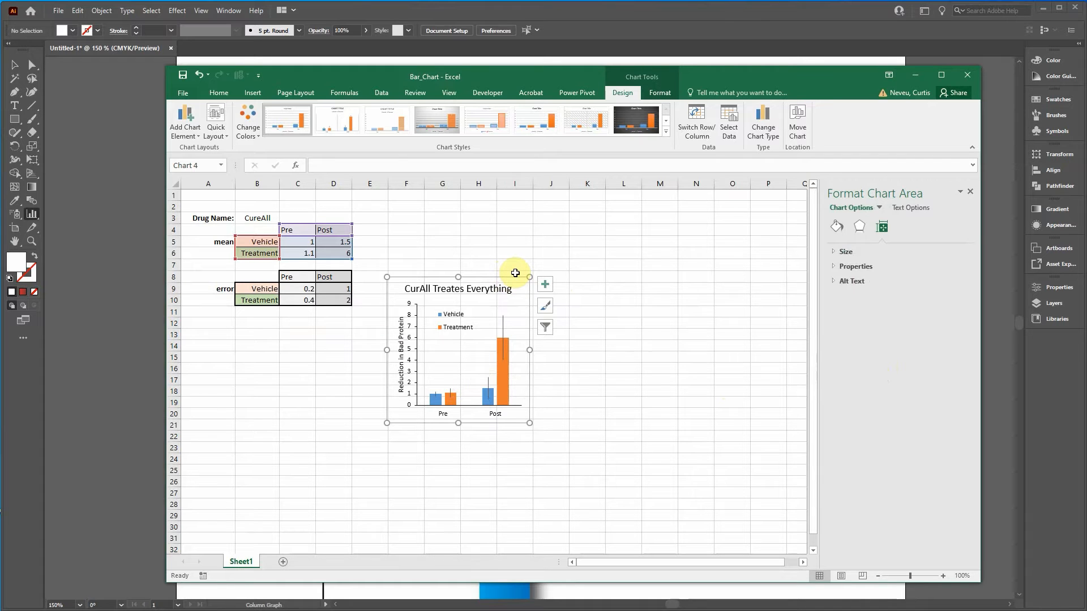
{"action": "left_click", "coordinate": [546, 284]}
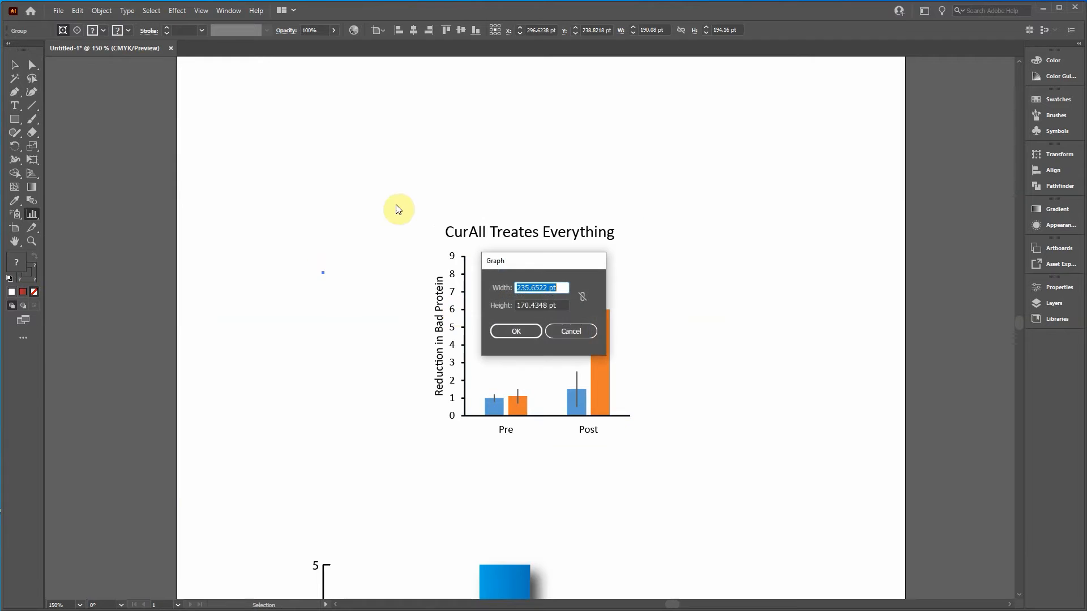
- Accept the pasted graph and expand it into editable shapes via Object > Expand
{"action": "left_click", "coordinate": [515, 331]}
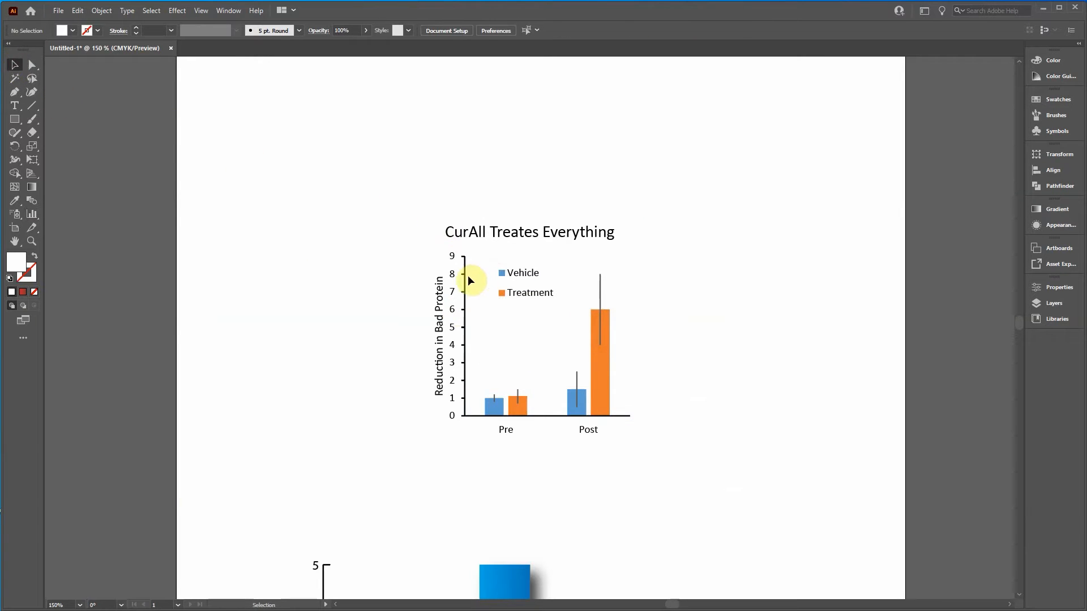
{"action": "left_click", "coordinate": [470, 280]}
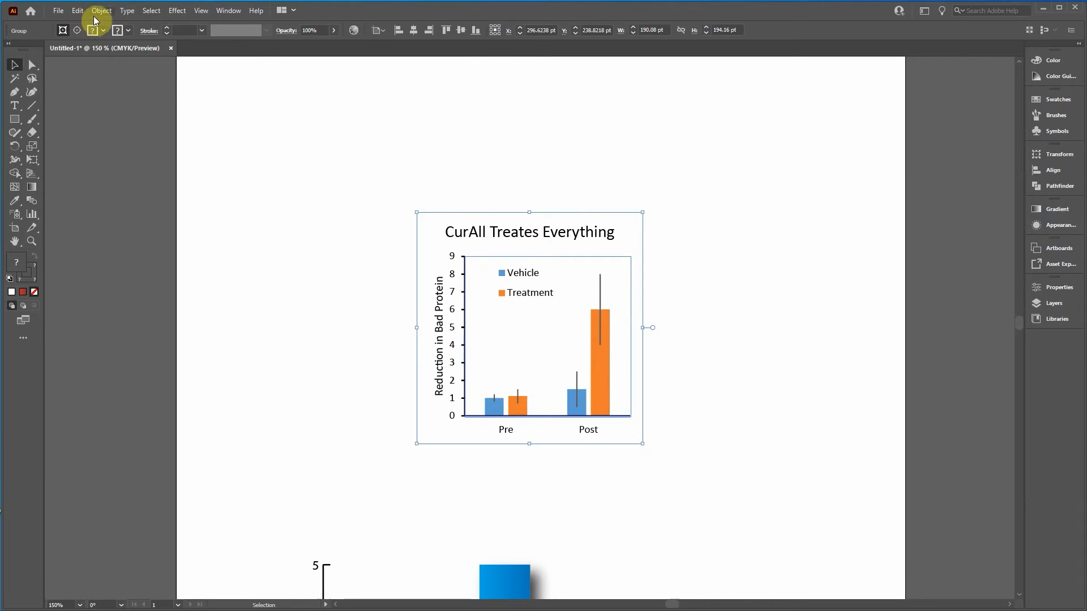
{"action": "left_click", "coordinate": [101, 10]}
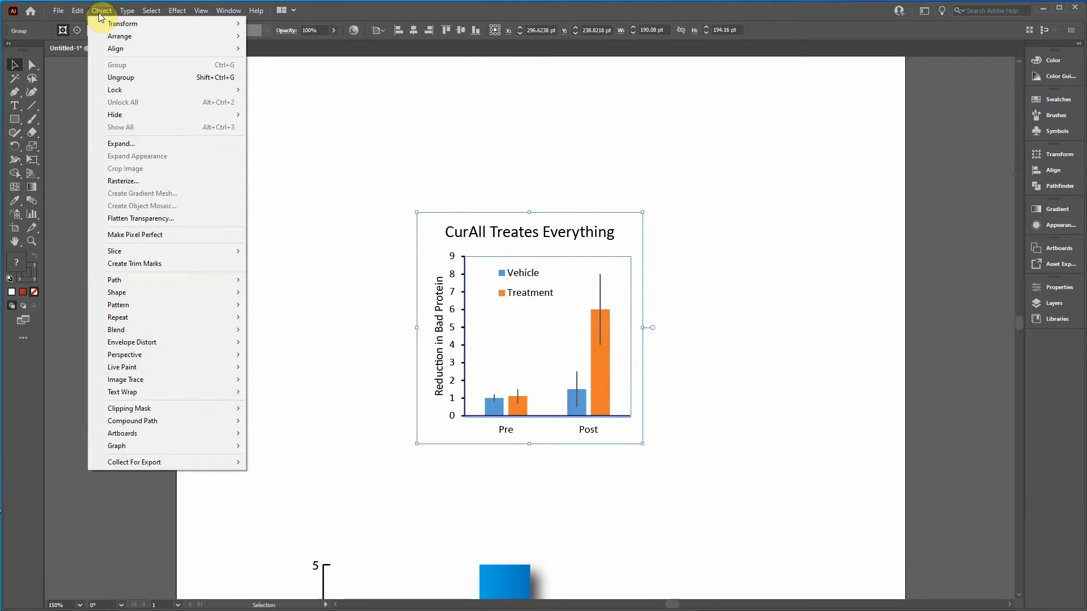
{"action": "mouse_move", "coordinate": [122, 144]}
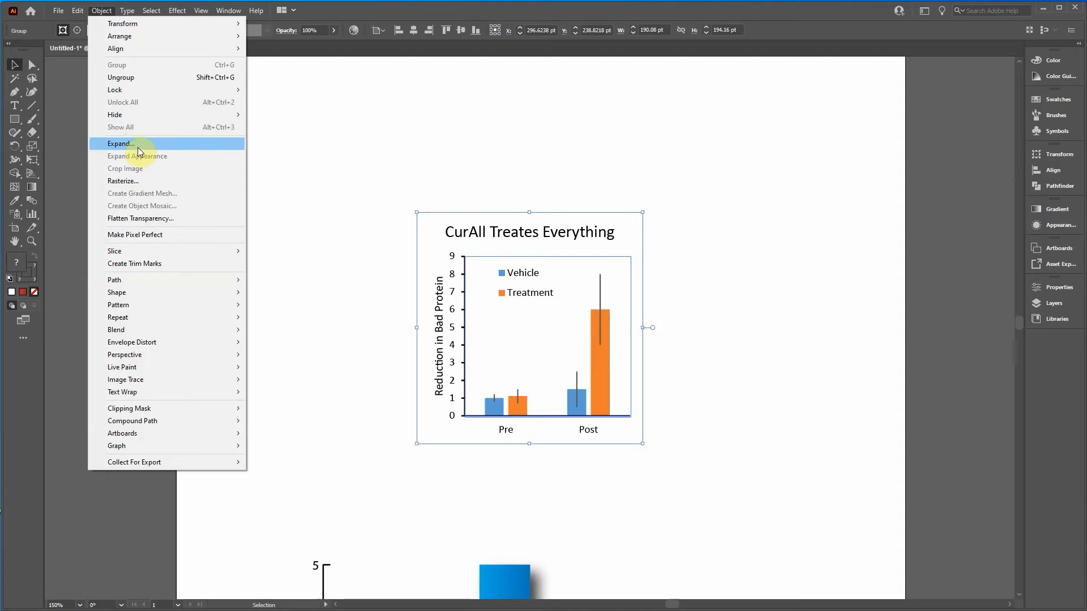
{"action": "left_click", "coordinate": [121, 143]}
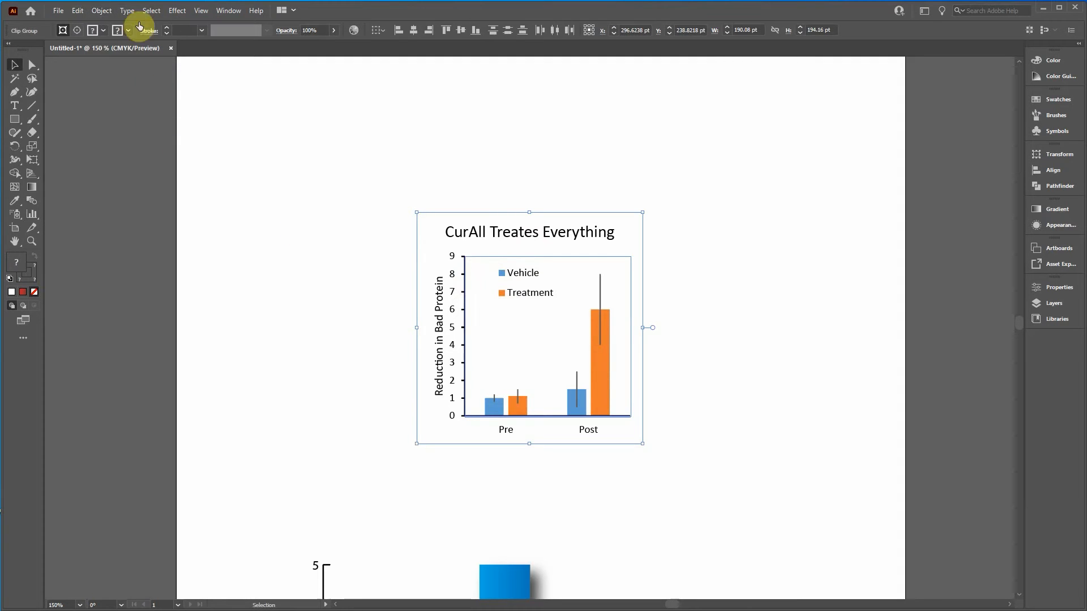
{"action": "left_click", "coordinate": [101, 10]}
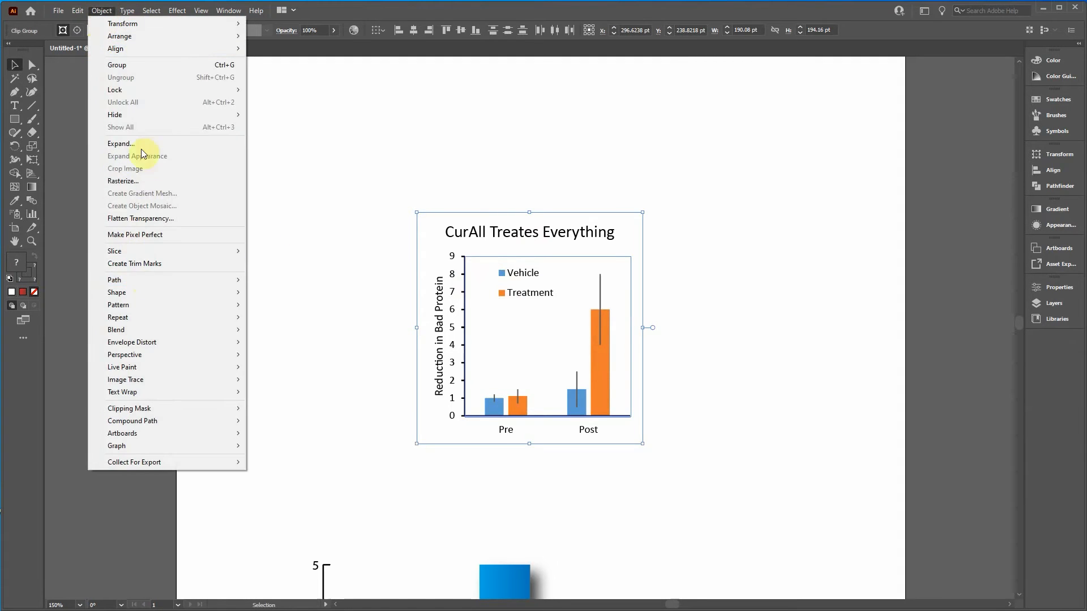
{"action": "mouse_move", "coordinate": [132, 421]}
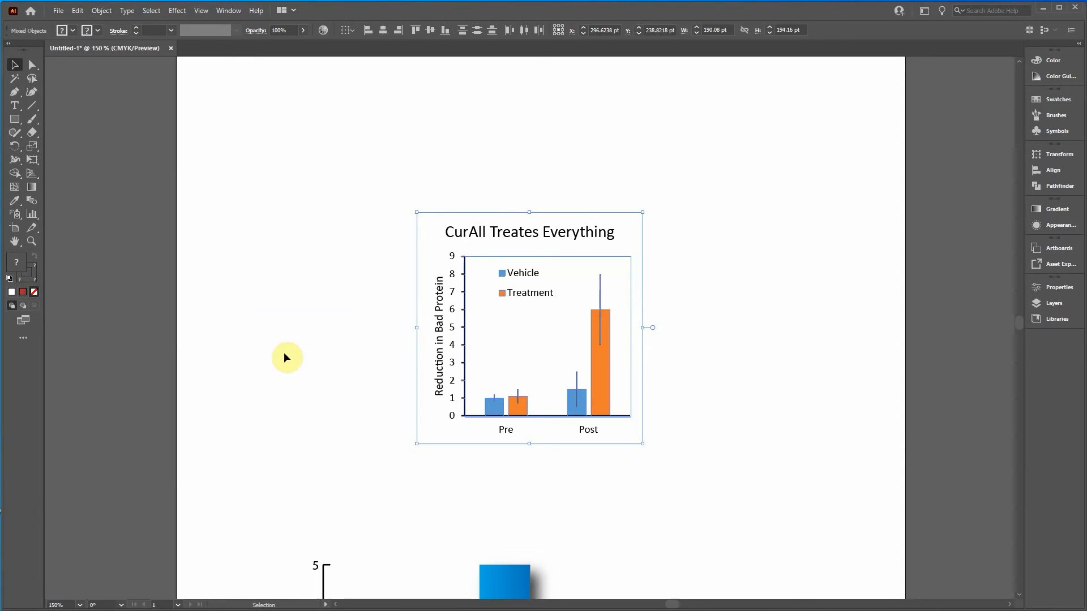
{"action": "mouse_move", "coordinate": [390, 351]}
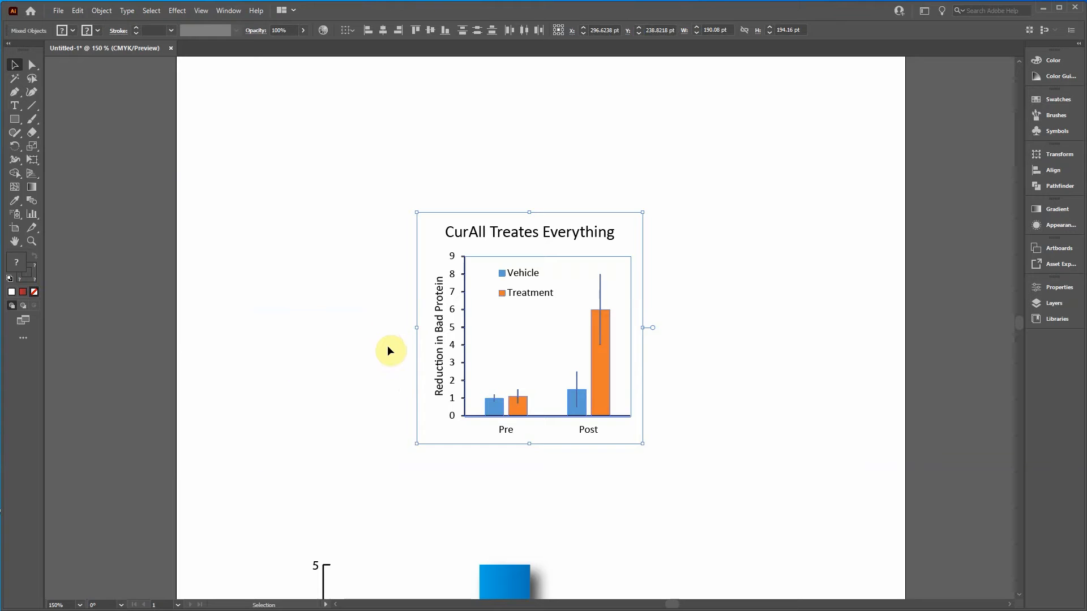
{"action": "mouse_move", "coordinate": [378, 365]}
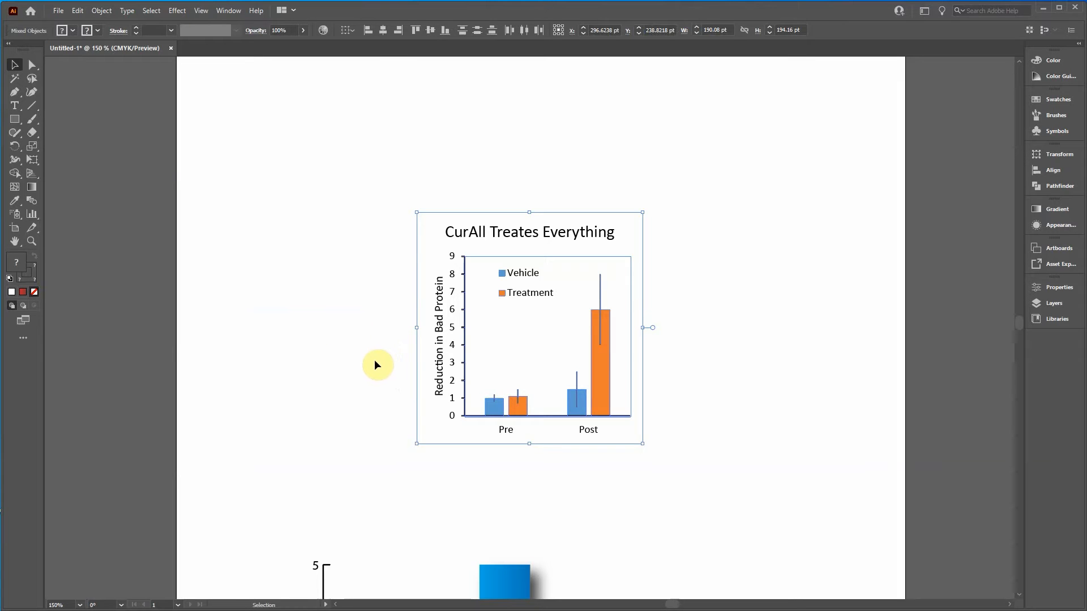
- Release the clipping mask around the expanded chart and check for remaining masks
{"action": "left_click", "coordinate": [101, 10]}
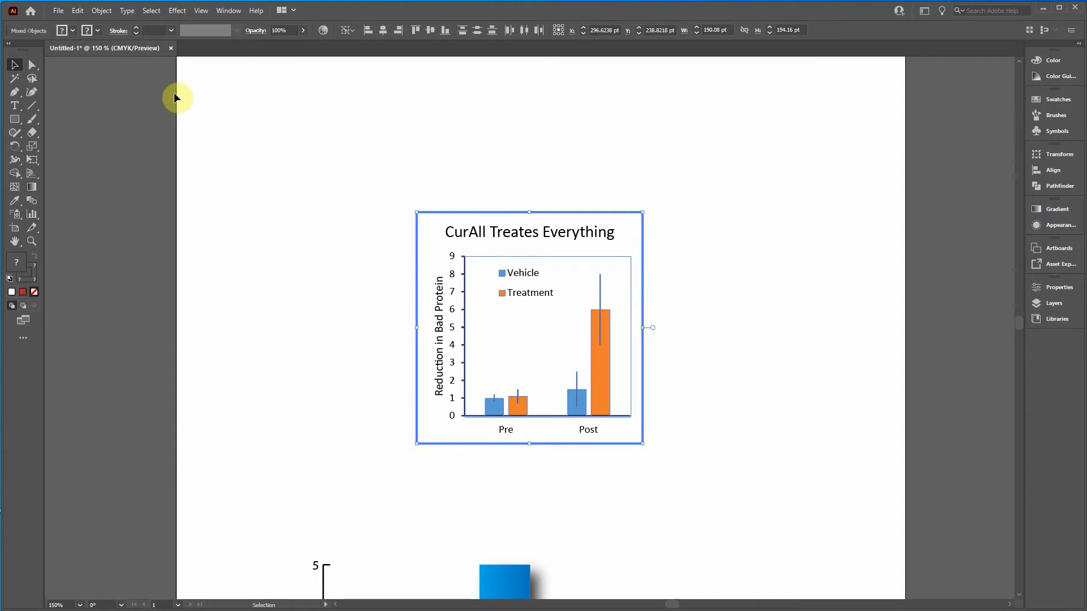
{"action": "left_click", "coordinate": [101, 11]}
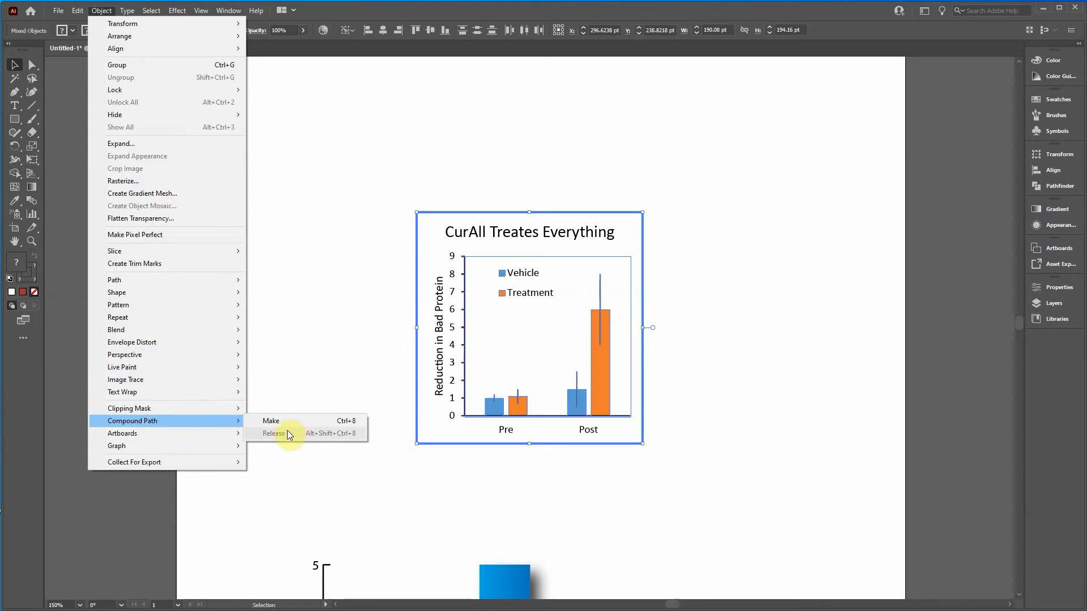
{"action": "mouse_move", "coordinate": [129, 409]}
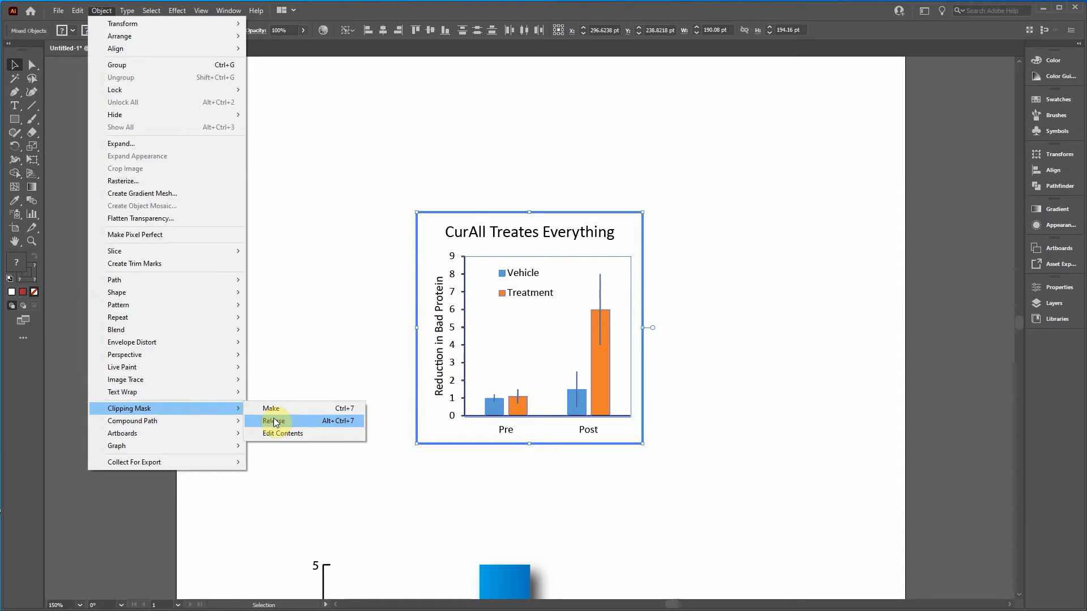
{"action": "mouse_move", "coordinate": [291, 421]}
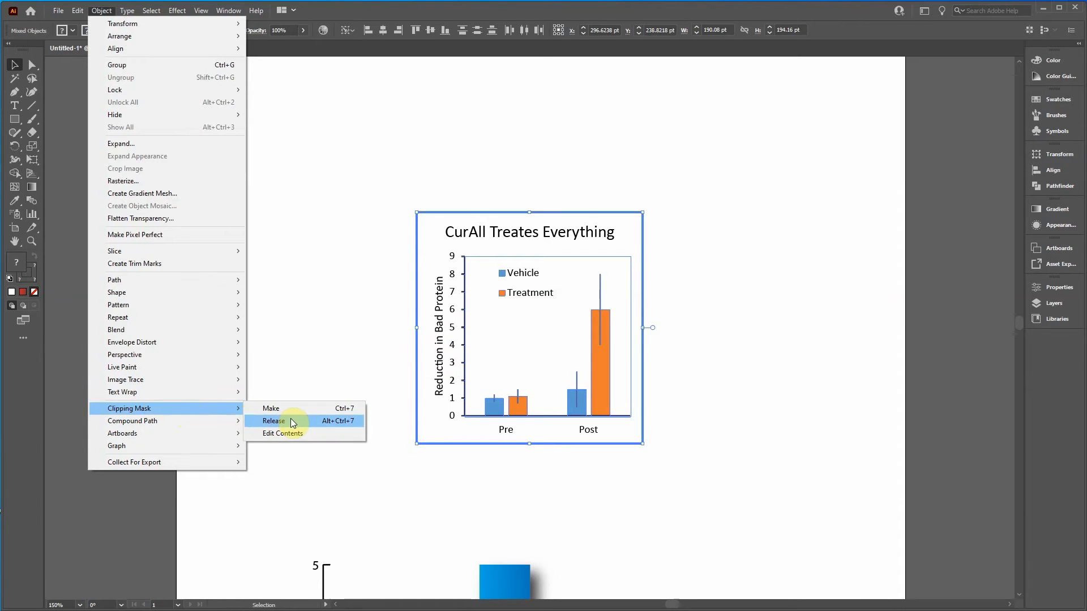
{"action": "left_click", "coordinate": [272, 421]}
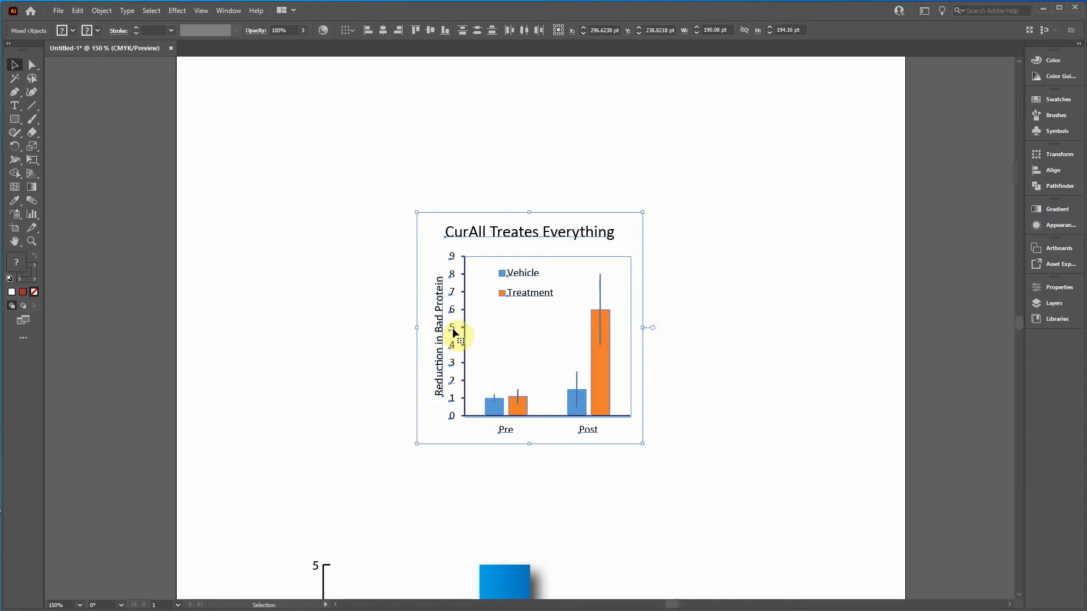
{"action": "left_click", "coordinate": [101, 10]}
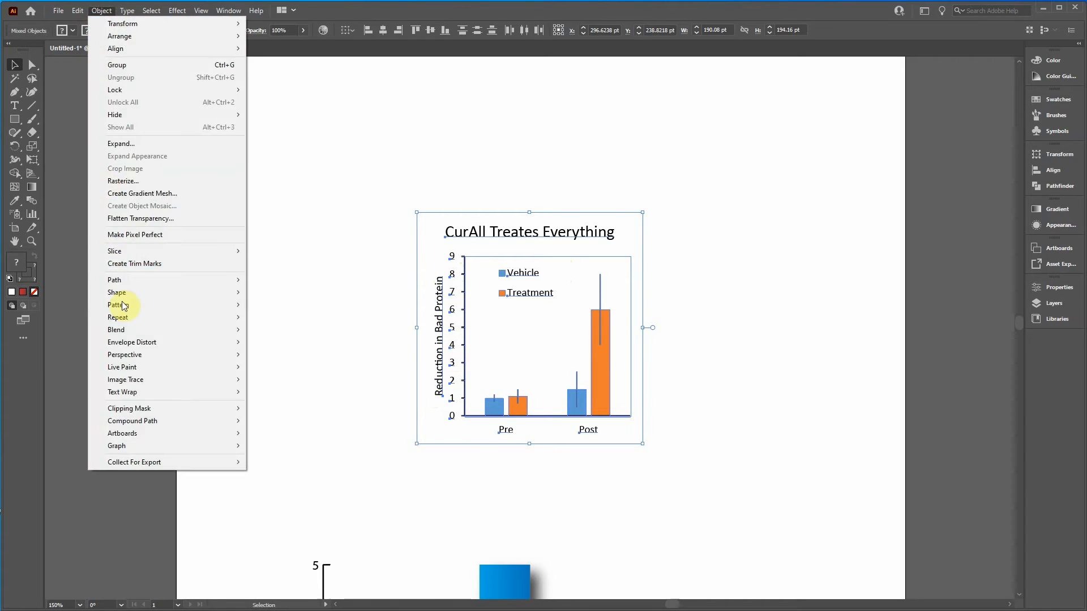
{"action": "mouse_move", "coordinate": [129, 408]}
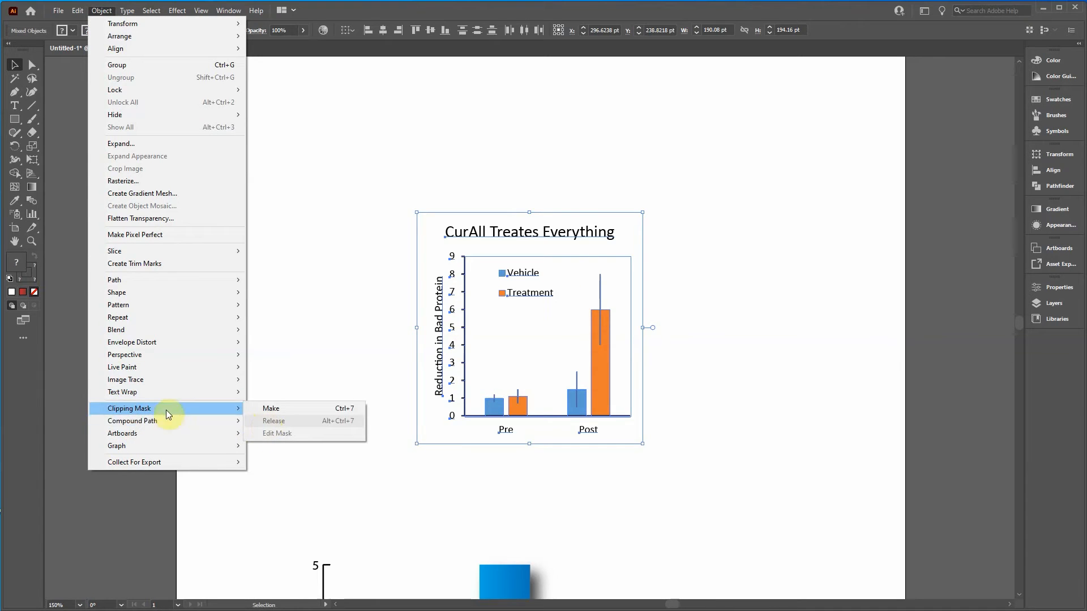
{"action": "mouse_move", "coordinate": [133, 421]}
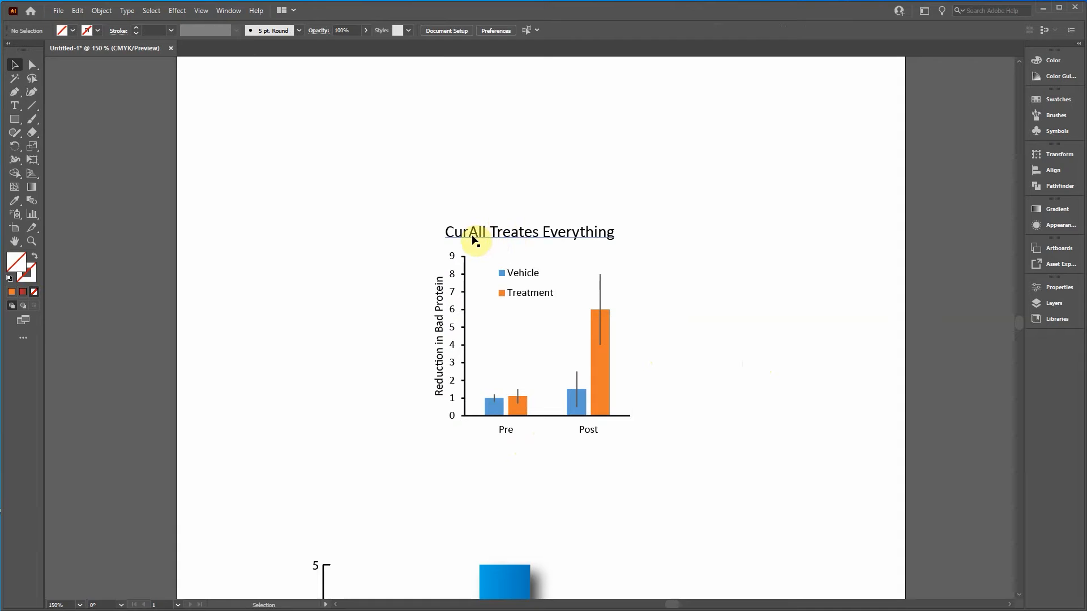
- Correct the spelling of CureAll in the chart title
{"action": "left_click", "coordinate": [15, 105]}
{"action": "type", "text": "e"}
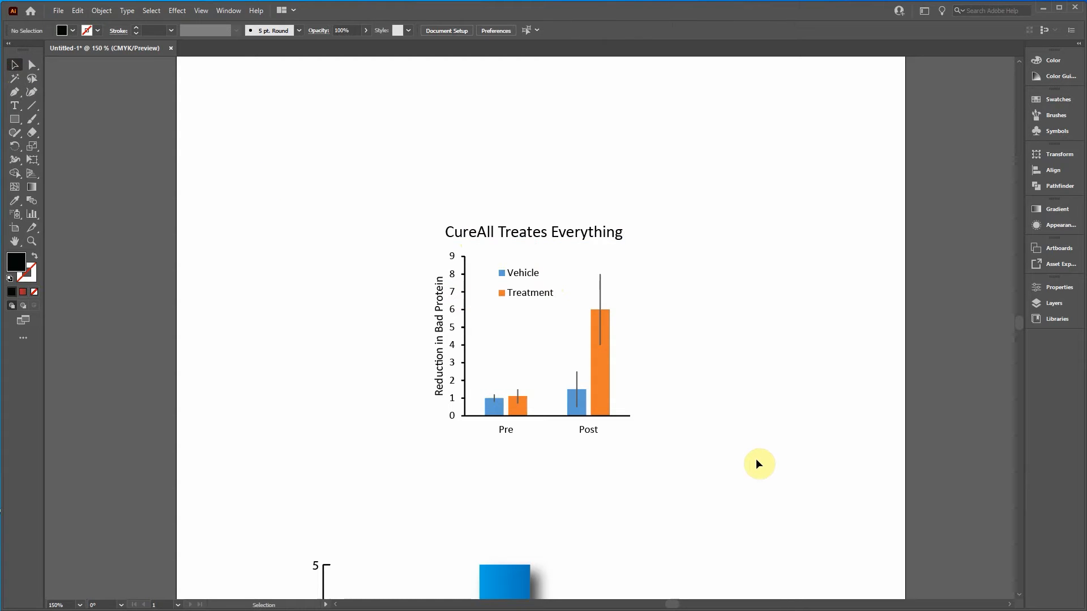
{"action": "mouse_move", "coordinate": [492, 398]}
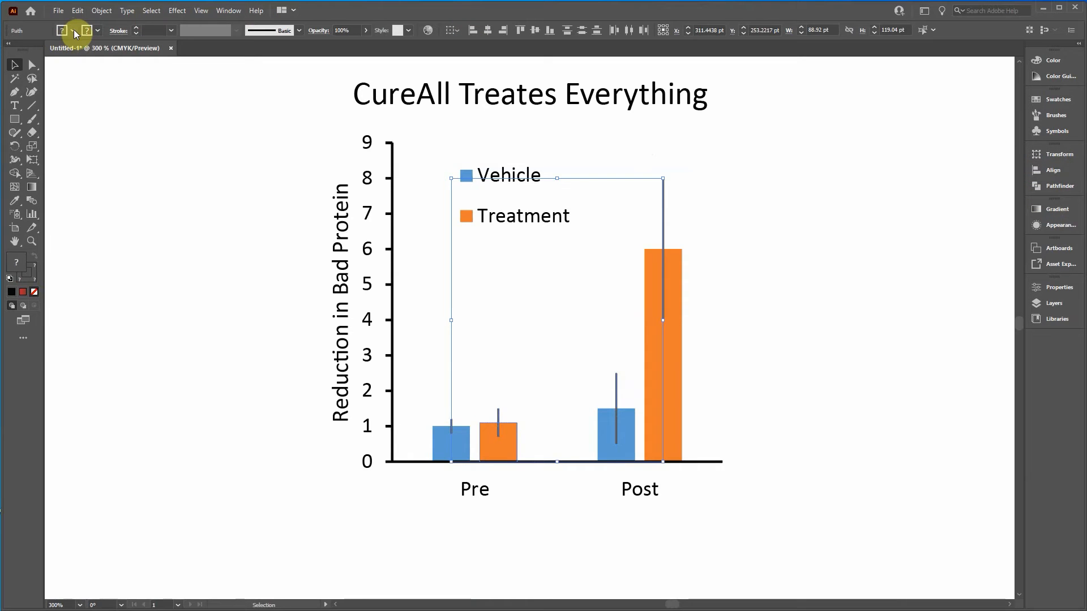
{"action": "left_click", "coordinate": [62, 29]}
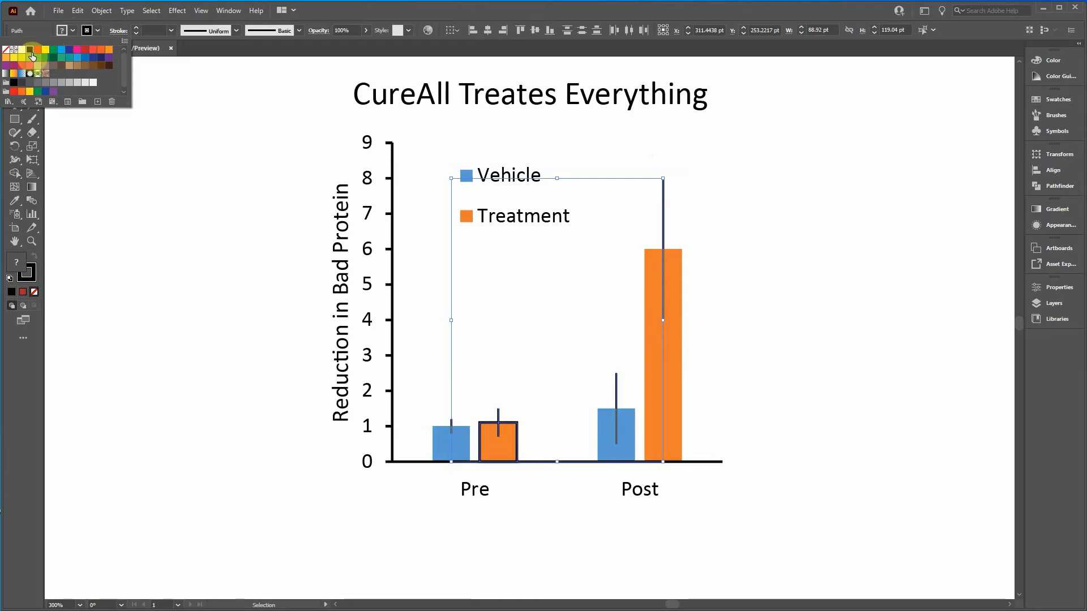
{"action": "left_click", "coordinate": [498, 441]}
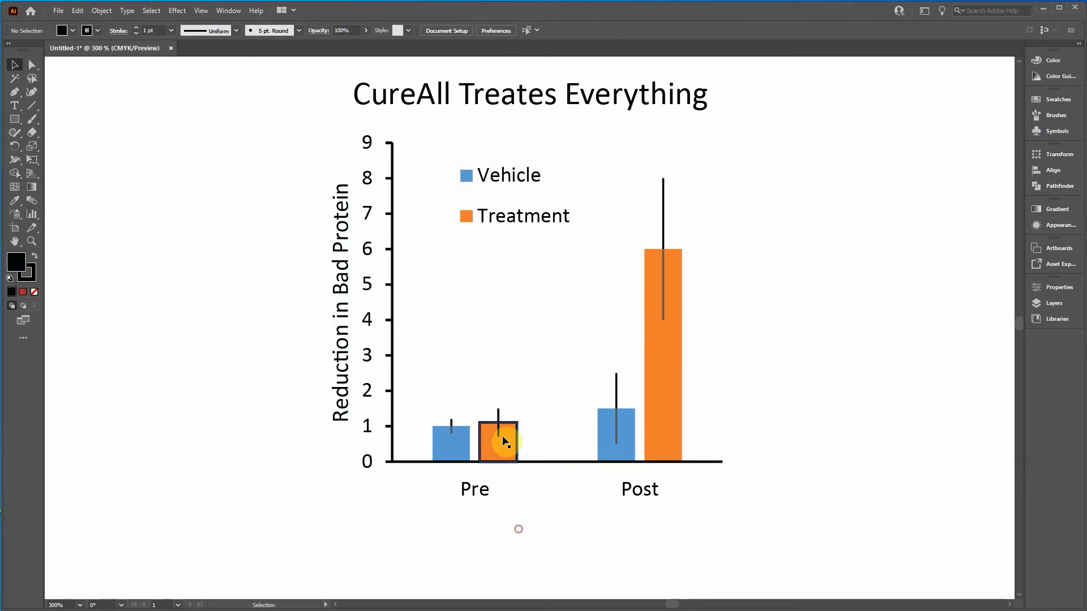
- Remove the outline stroke from the orange Pre bar
{"action": "left_click", "coordinate": [497, 440]}
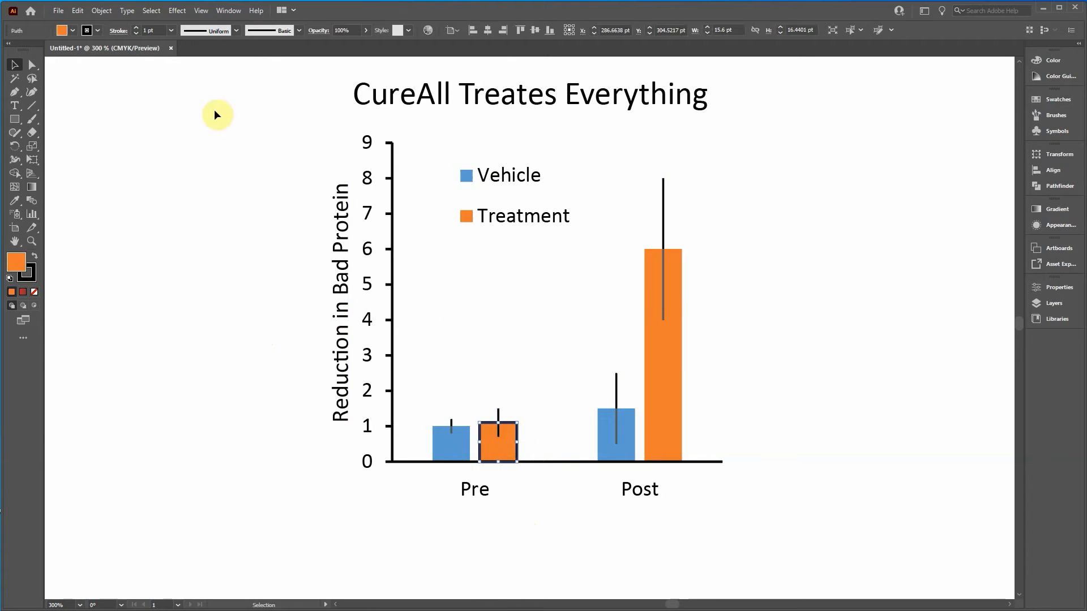
{"action": "left_click", "coordinate": [86, 31]}
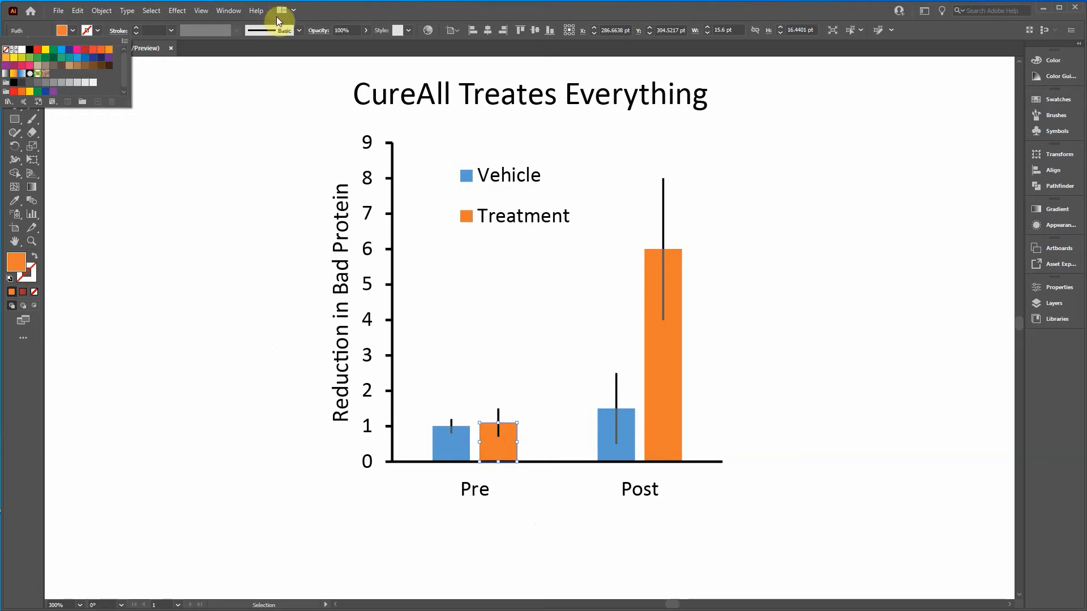
{"action": "left_click", "coordinate": [228, 10]}
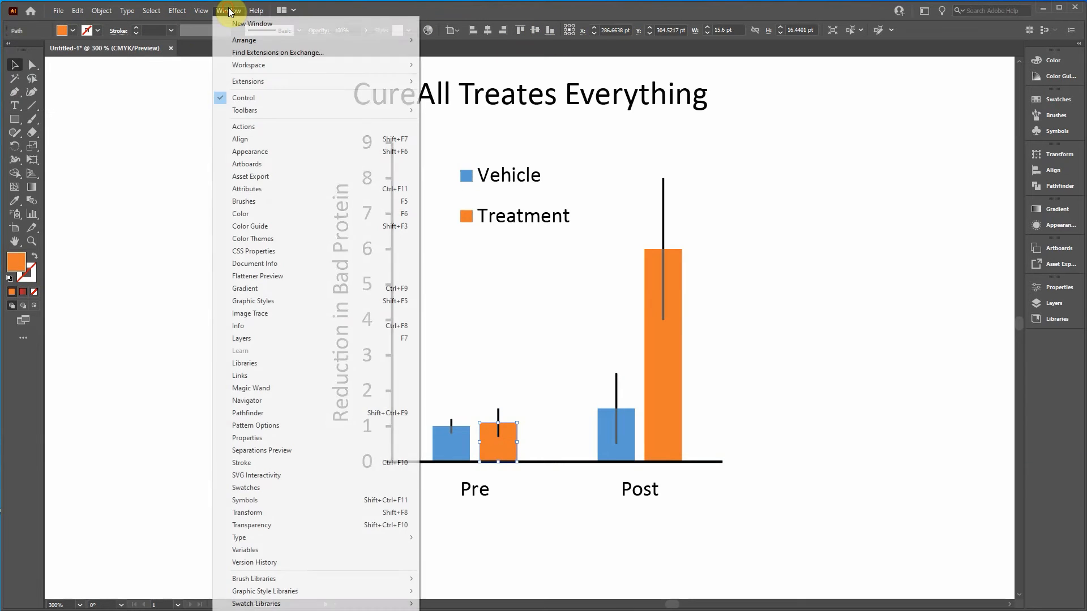
{"action": "left_click", "coordinate": [468, 19]}
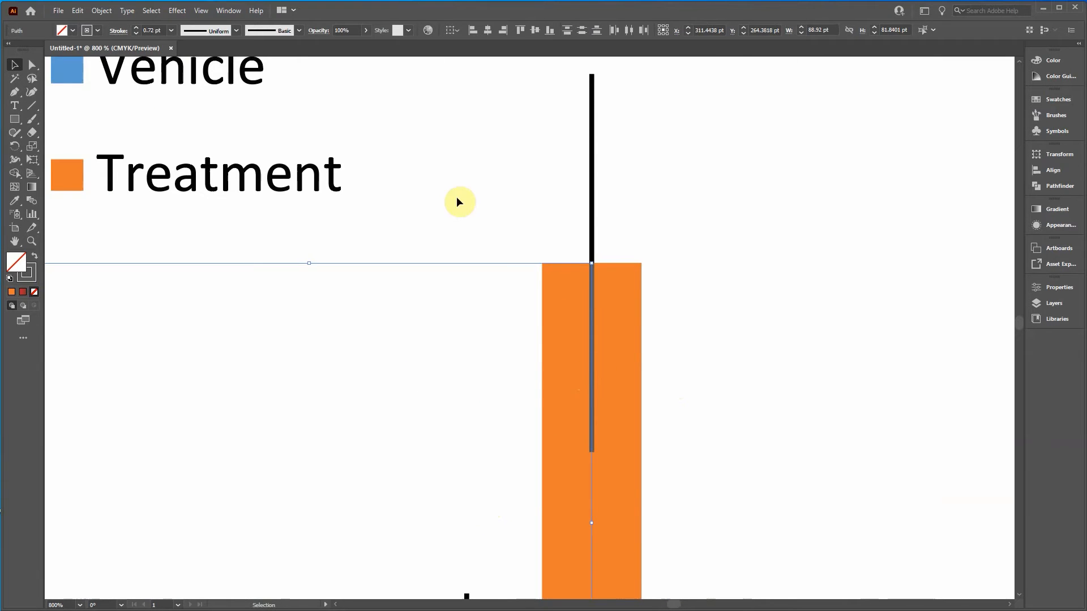
{"action": "left_click", "coordinate": [72, 30]}
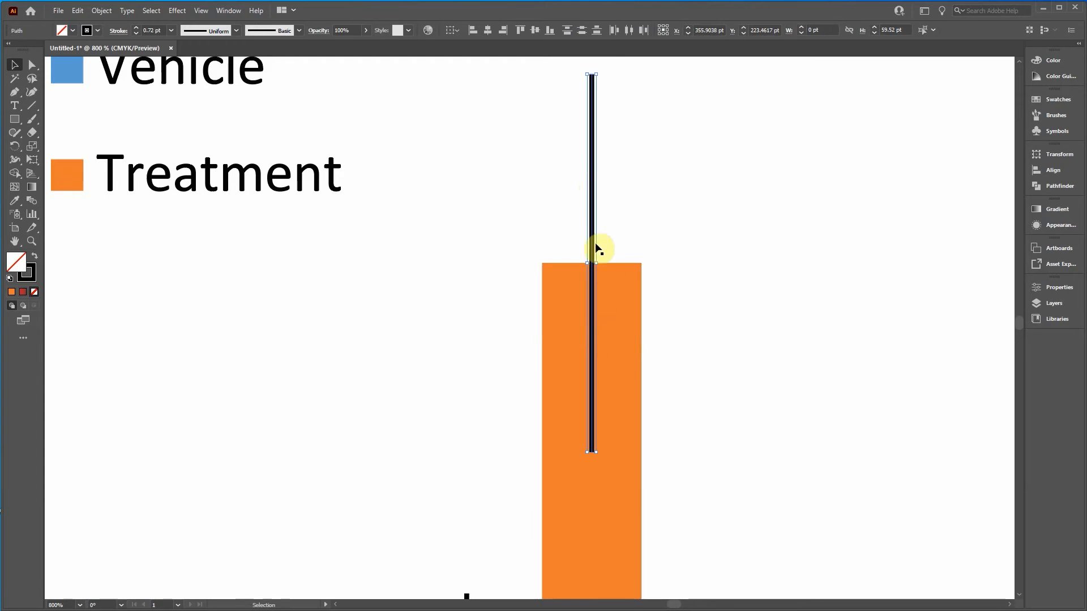
{"action": "mouse_move", "coordinate": [366, 167]}
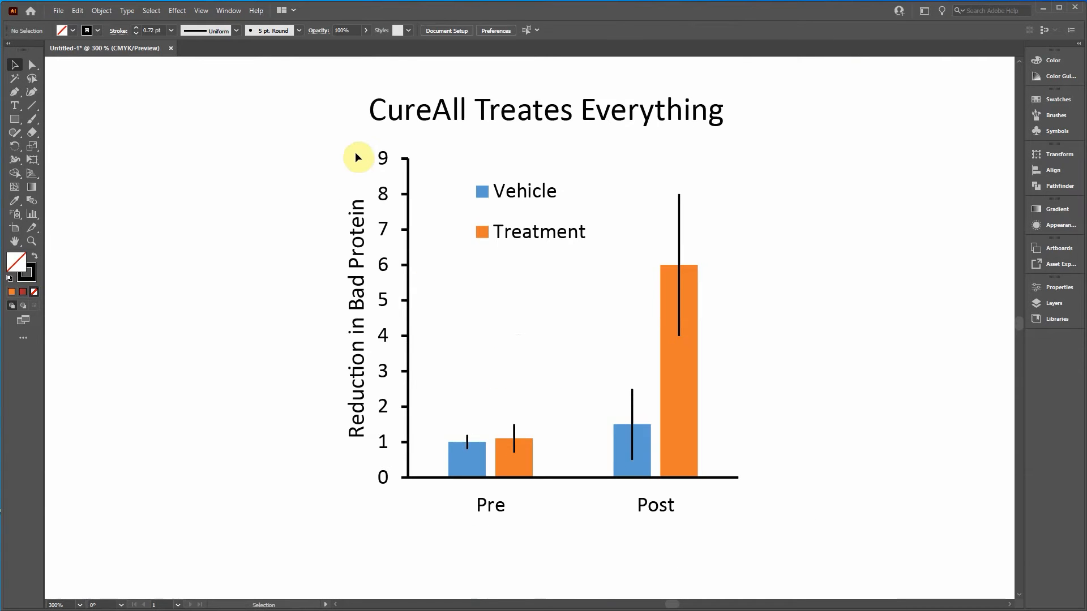
{"action": "mouse_move", "coordinate": [592, 427]}
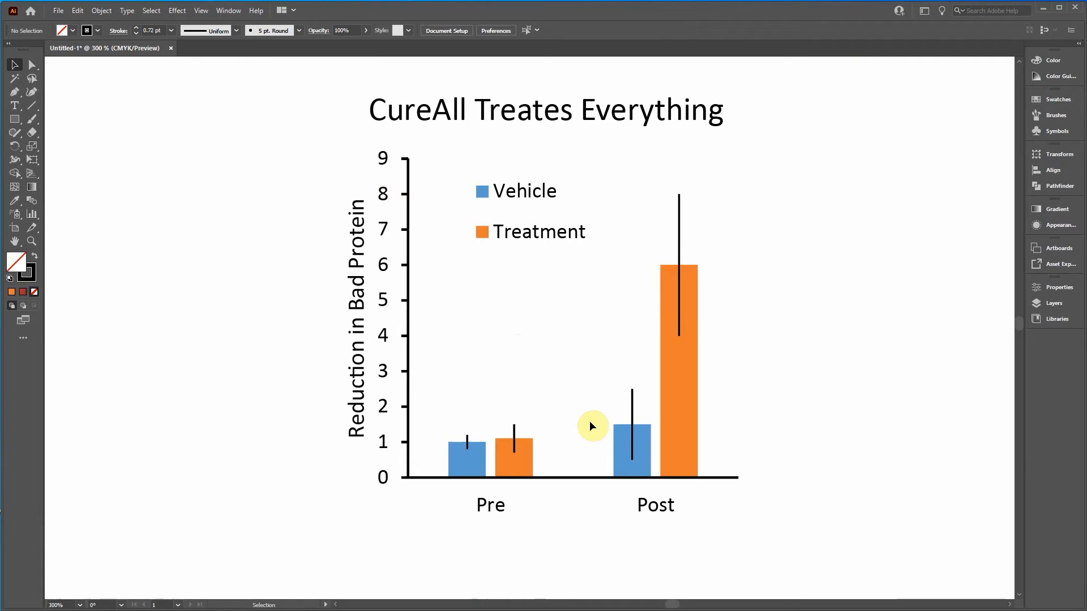
{"action": "mouse_move", "coordinate": [448, 264]}
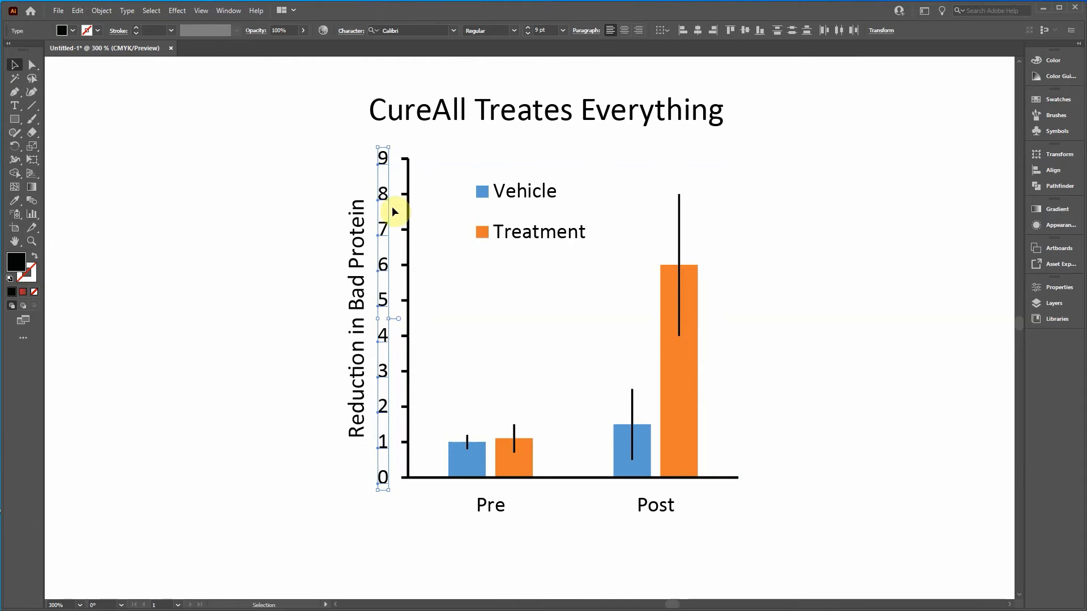
{"action": "mouse_move", "coordinate": [395, 340]}
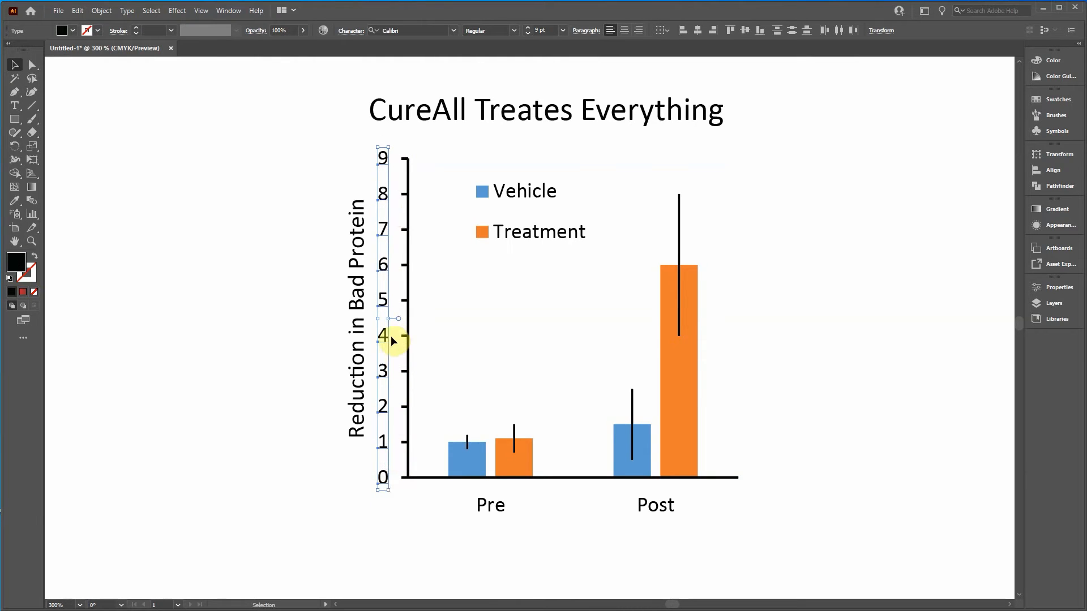
{"action": "mouse_move", "coordinate": [403, 173]}
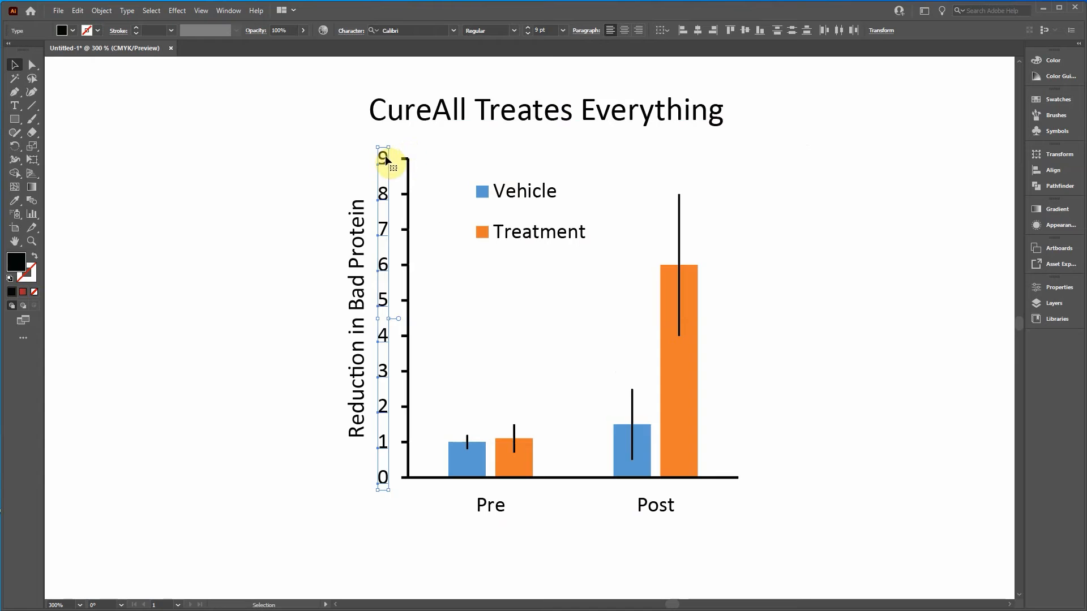
{"action": "mouse_move", "coordinate": [400, 248]}
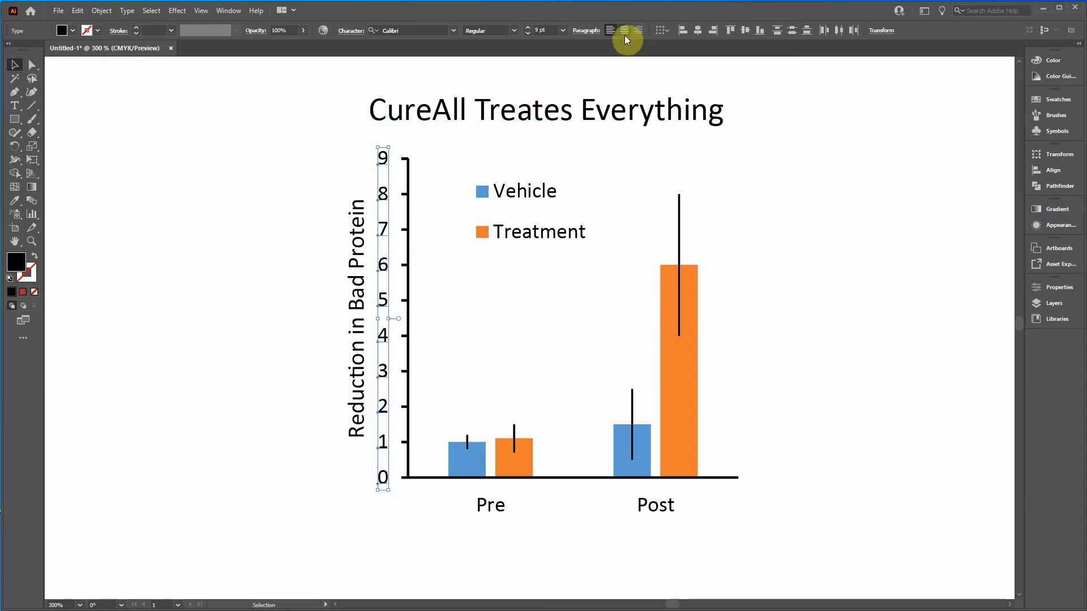
- Align the y-axis numbers and the 'Reduction in Bad Protein' title against the vertical axis line
{"action": "left_click", "coordinate": [638, 30]}
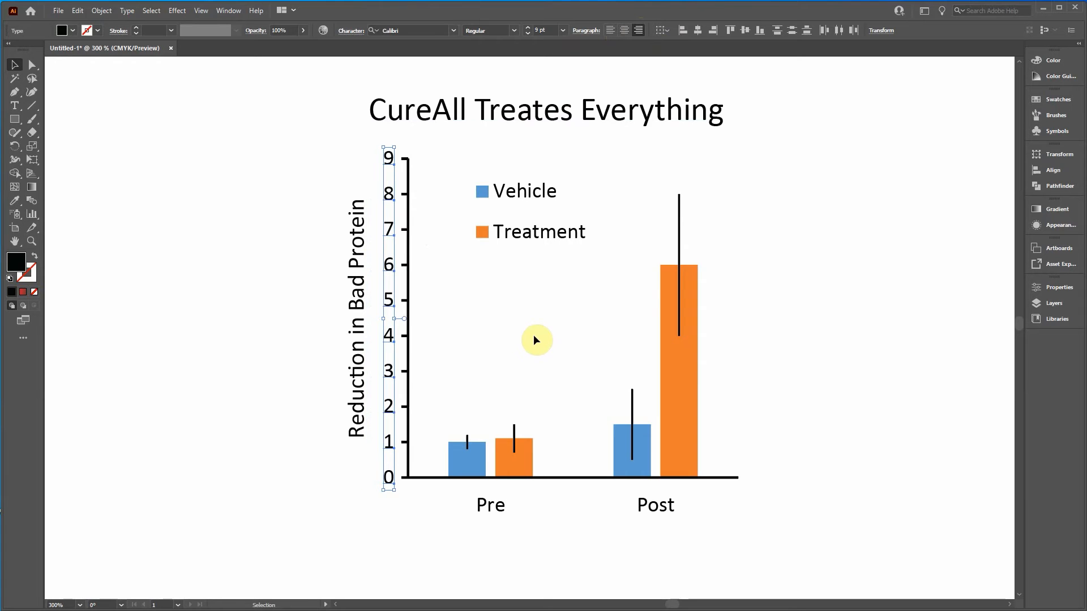
{"action": "left_click", "coordinate": [438, 478]}
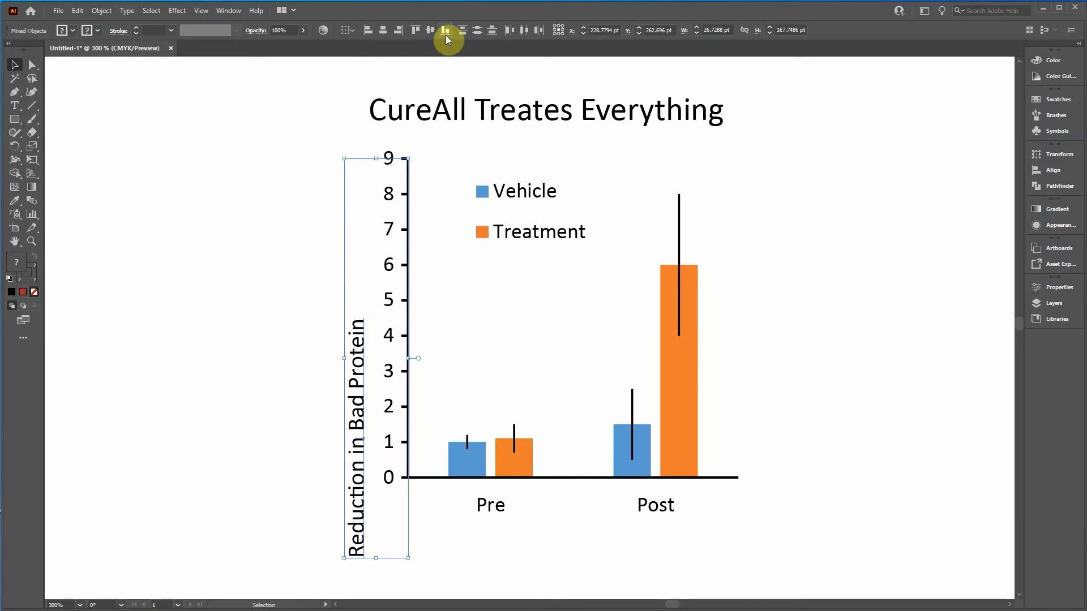
{"action": "left_click", "coordinate": [429, 29]}
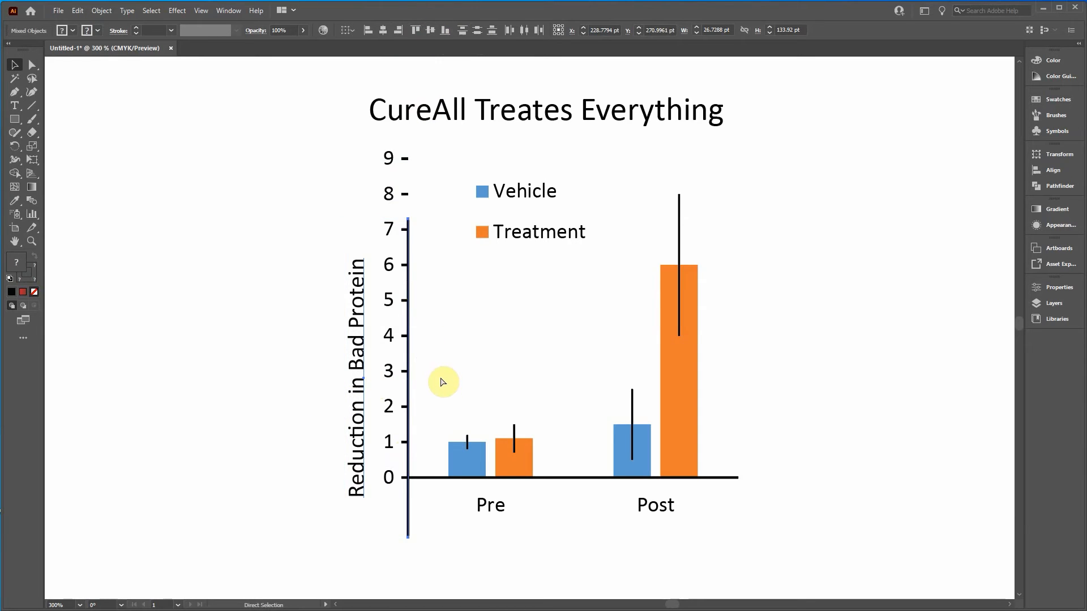
{"action": "left_click", "coordinate": [444, 381]}
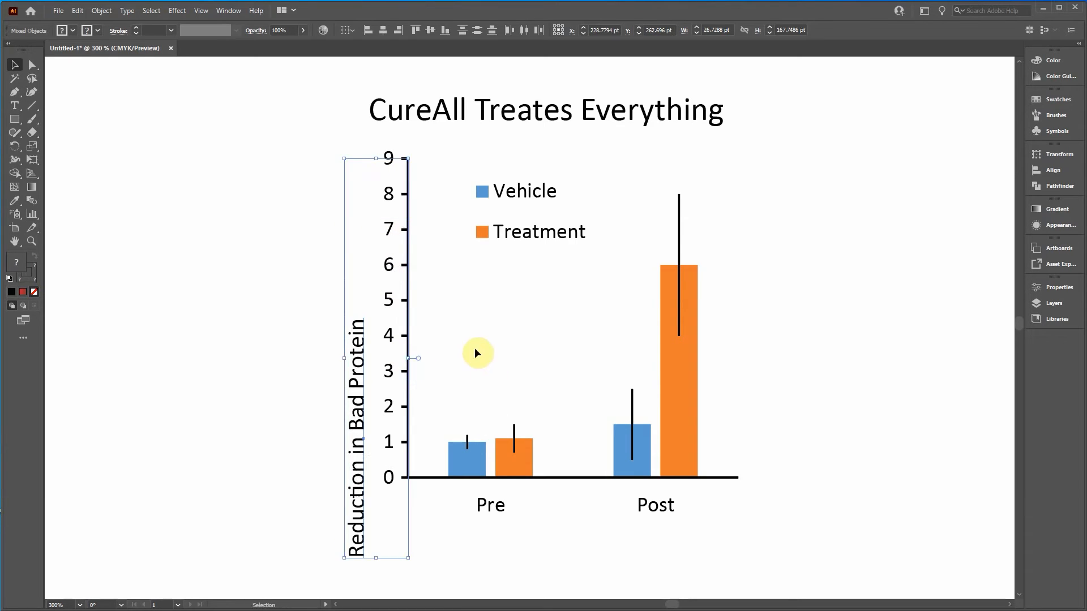
{"action": "mouse_move", "coordinate": [410, 295]}
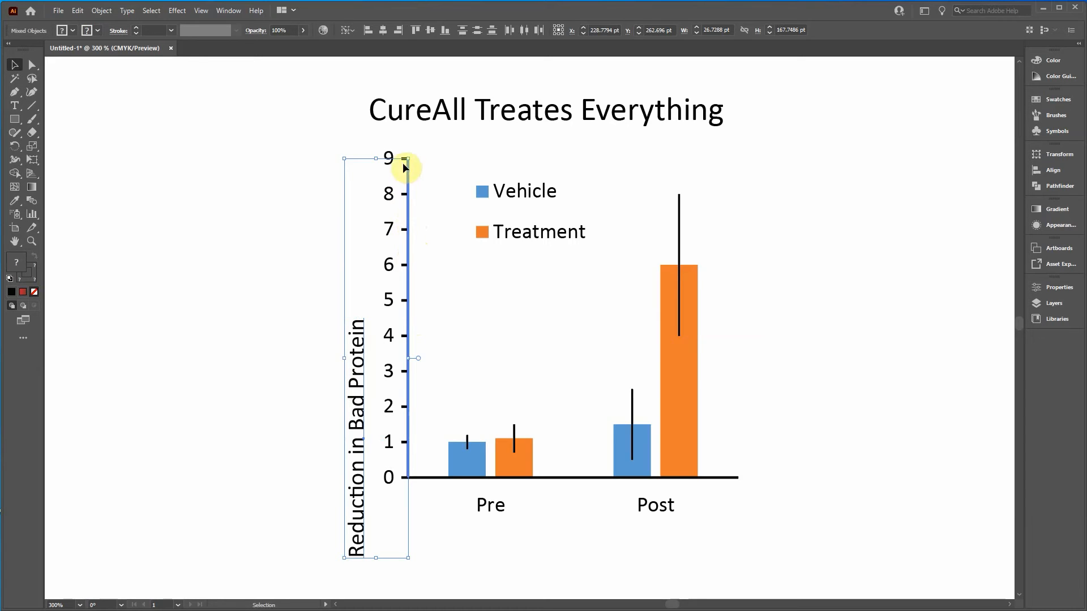
{"action": "mouse_move", "coordinate": [405, 331]}
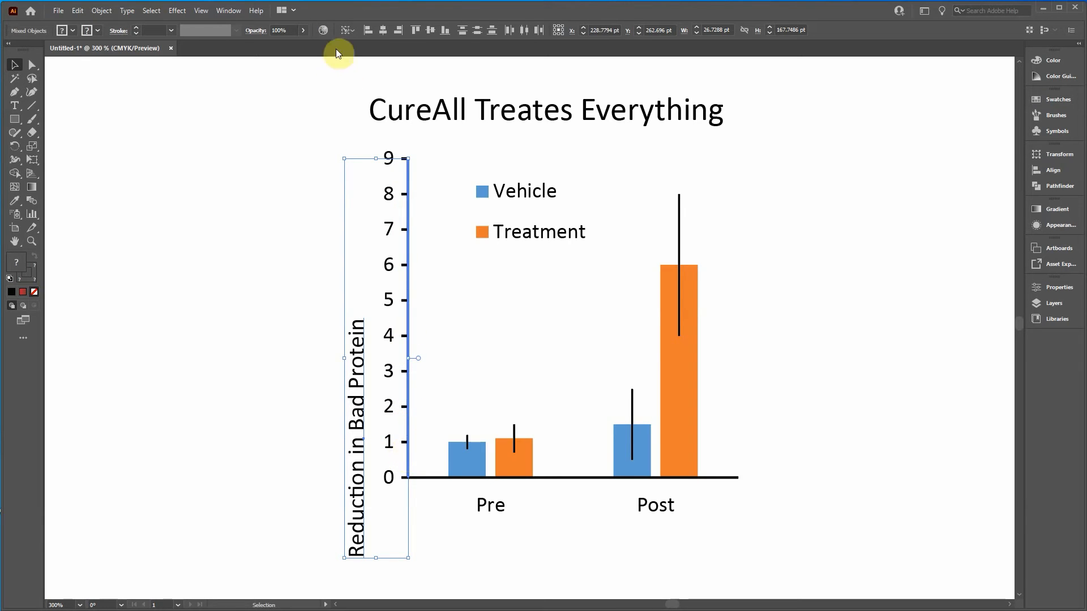
{"action": "mouse_move", "coordinate": [346, 33]}
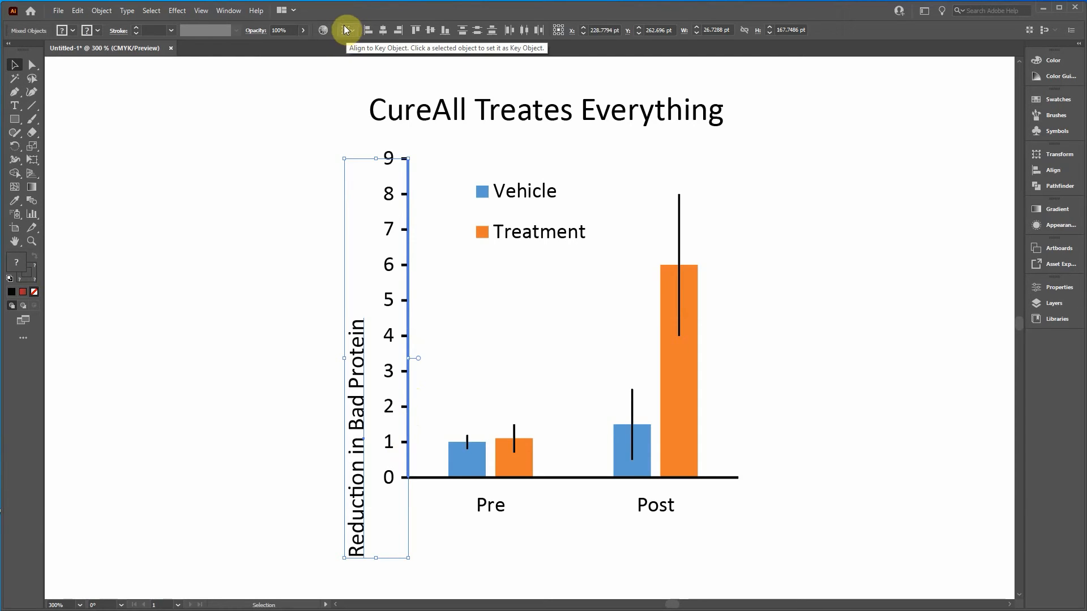
{"action": "mouse_move", "coordinate": [342, 88]}
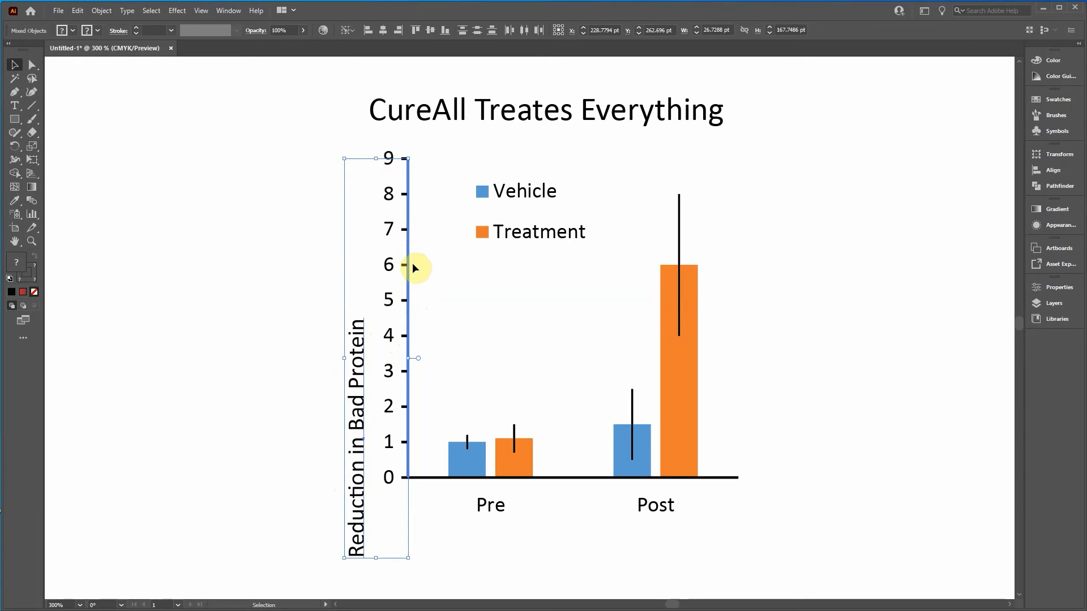
{"action": "mouse_move", "coordinate": [382, 350]}
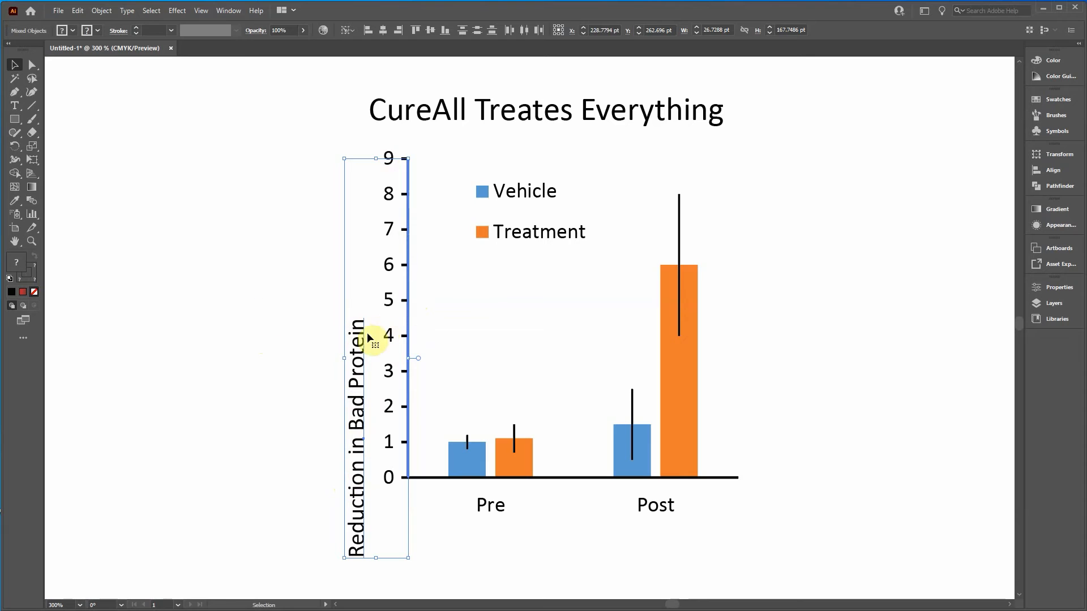
{"action": "mouse_move", "coordinate": [435, 172]}
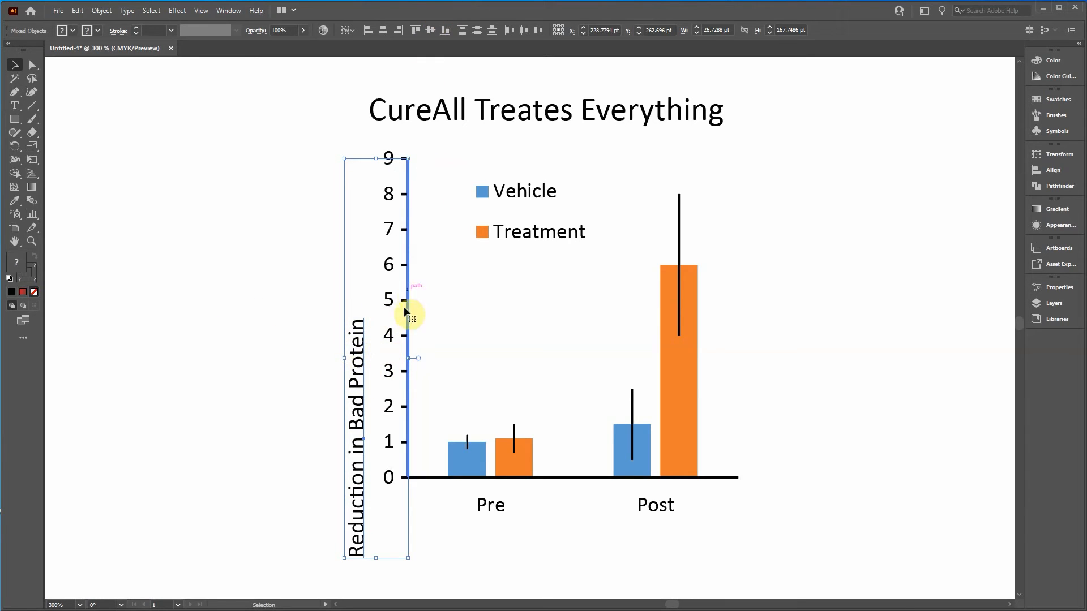
{"action": "mouse_move", "coordinate": [410, 252]}
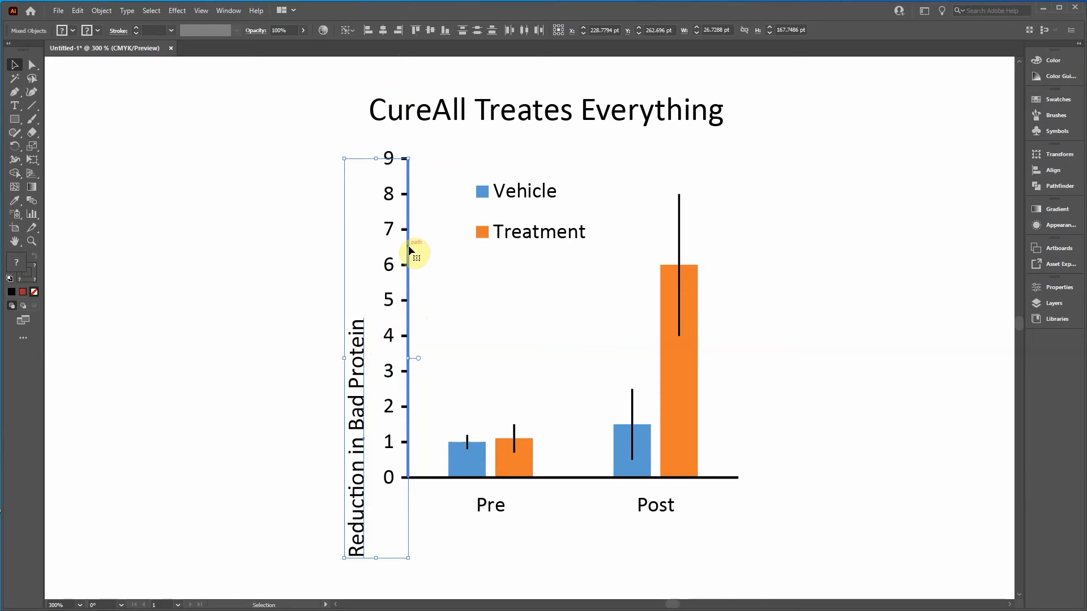
{"action": "mouse_move", "coordinate": [414, 215]}
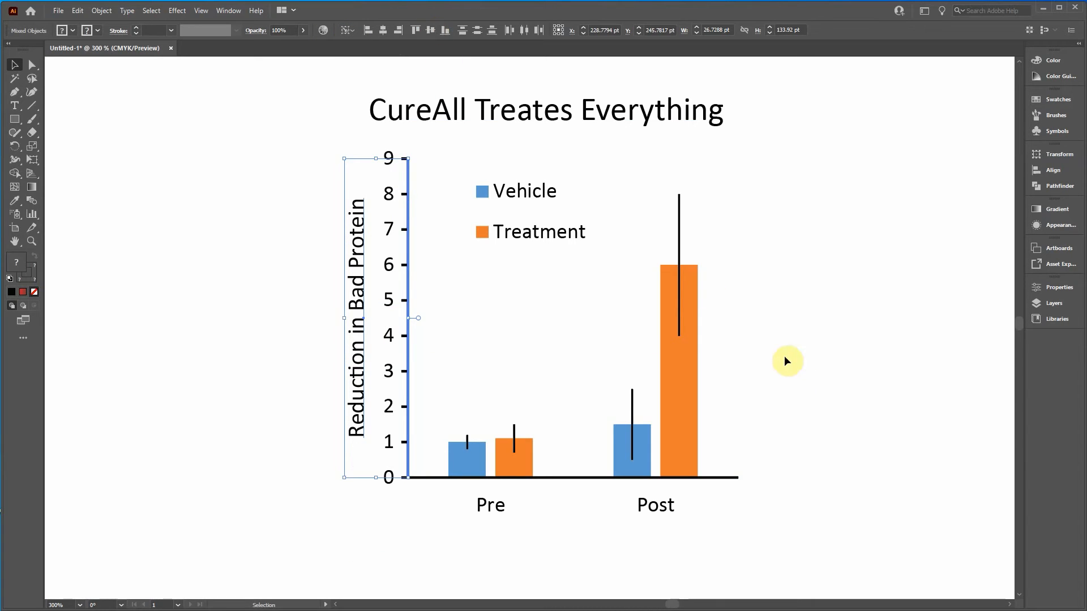
- Select the Pre and Post labels text for centring beneath the bar pairs
{"action": "left_click", "coordinate": [475, 506]}
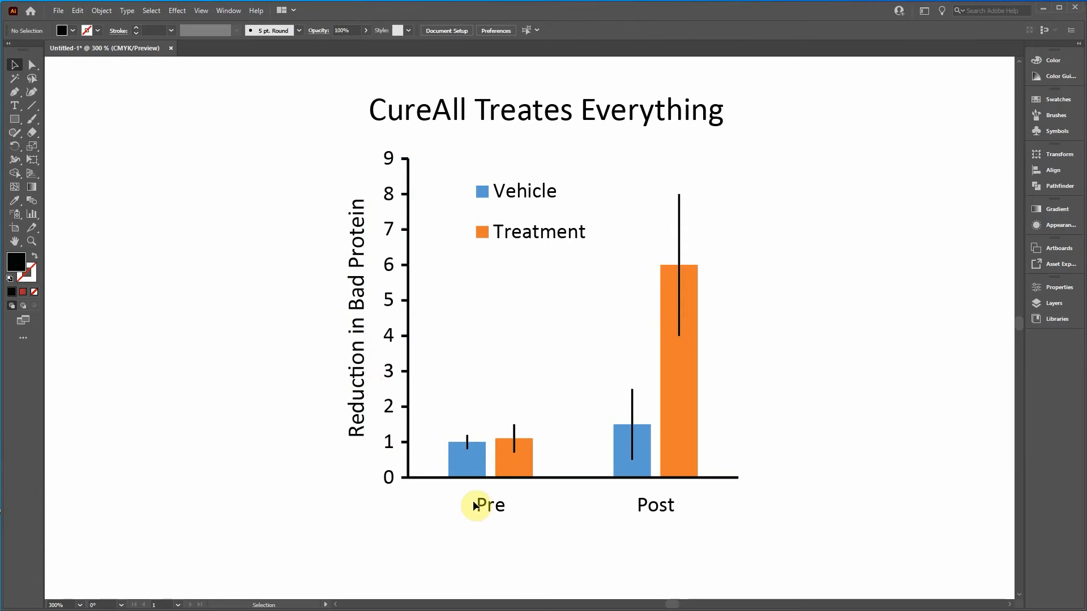
{"action": "left_click", "coordinate": [476, 504]}
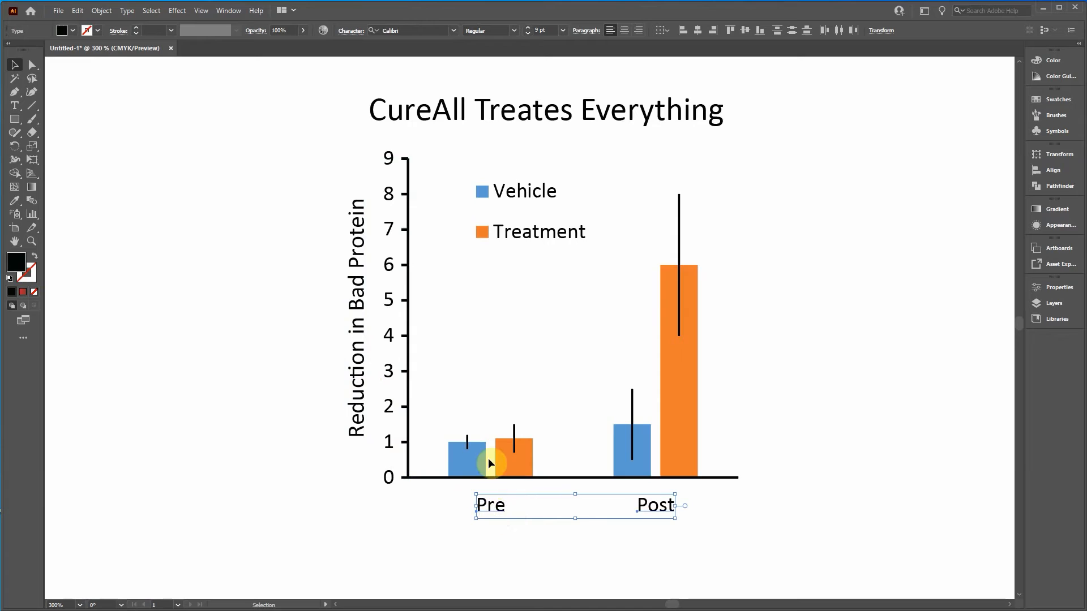
{"action": "mouse_move", "coordinate": [495, 489]}
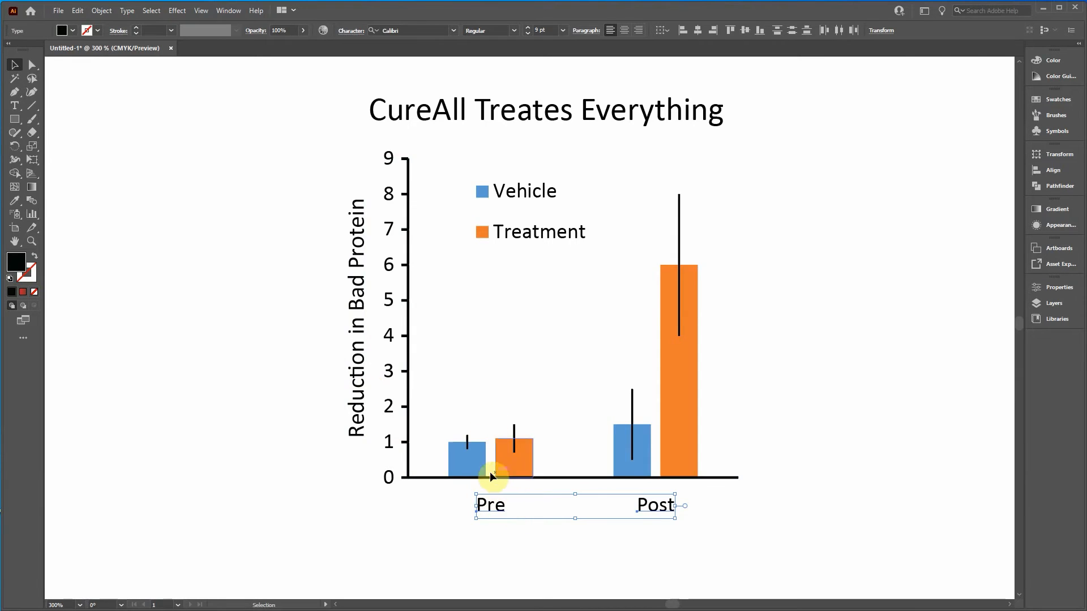
{"action": "mouse_move", "coordinate": [518, 502]}
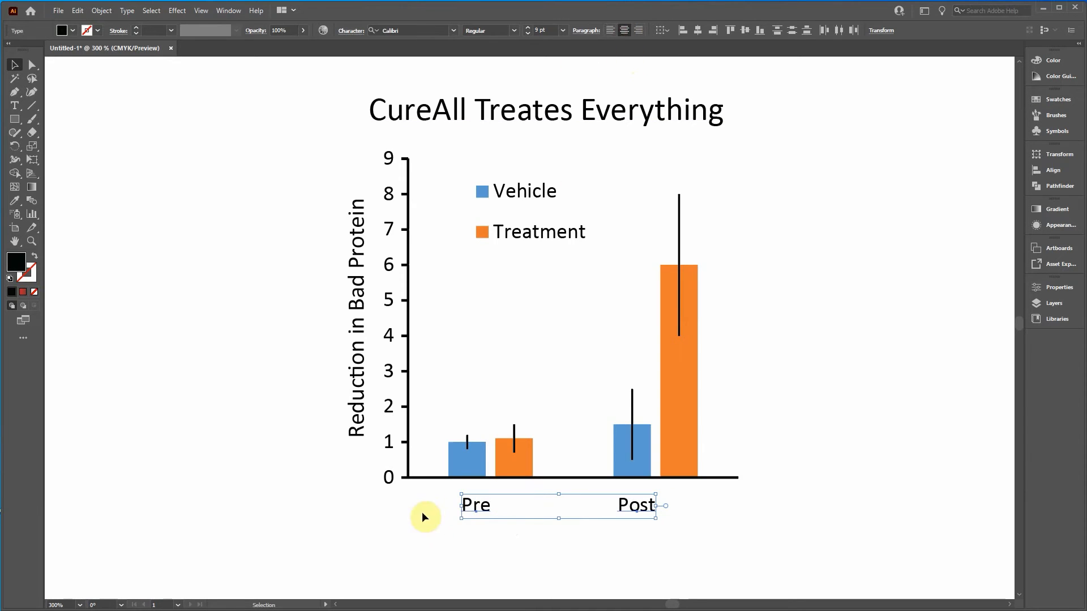
{"action": "mouse_move", "coordinate": [501, 516]}
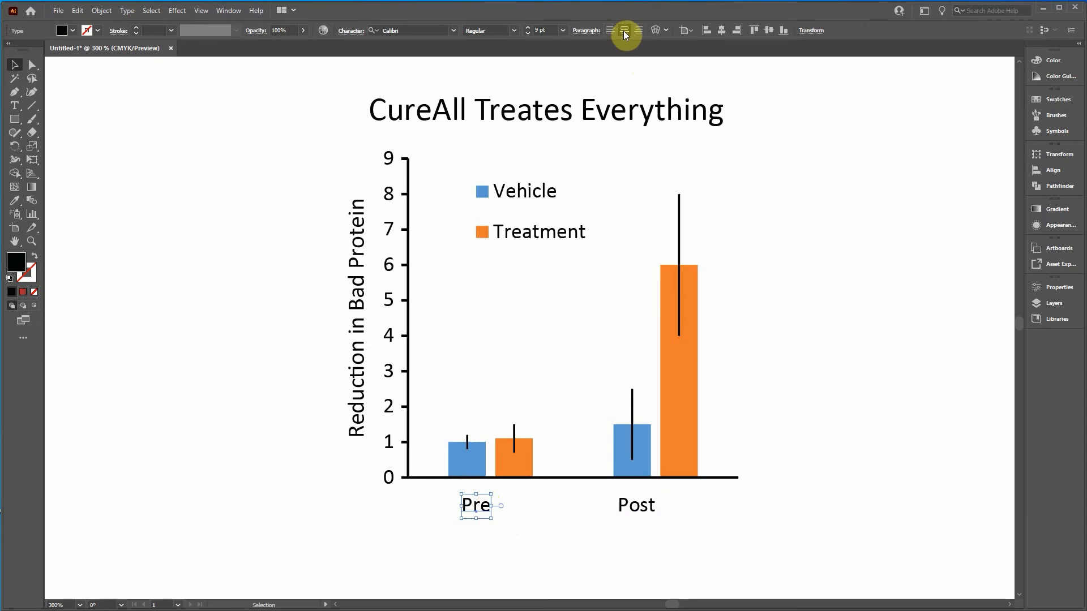
{"action": "mouse_move", "coordinate": [624, 31]}
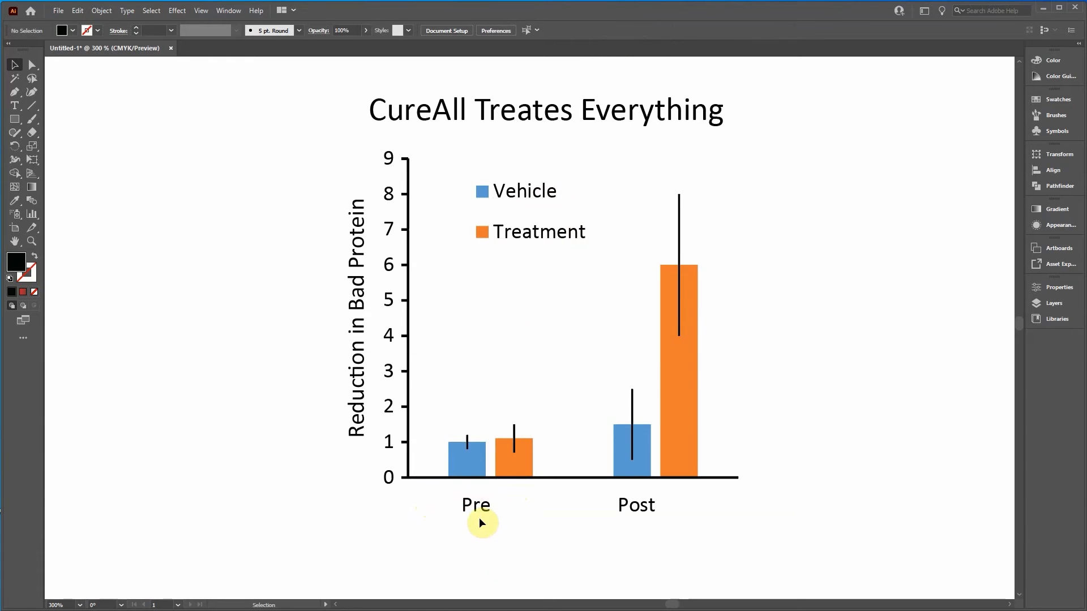
{"action": "mouse_move", "coordinate": [472, 523]}
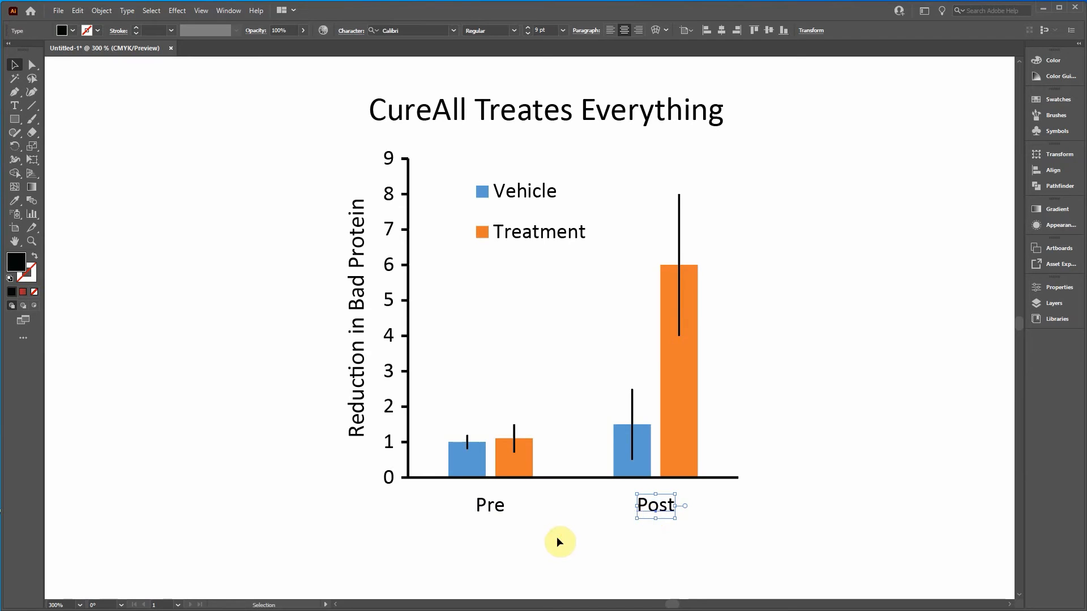
- Select the Pre label together with its two bars
{"action": "left_click", "coordinate": [558, 468]}
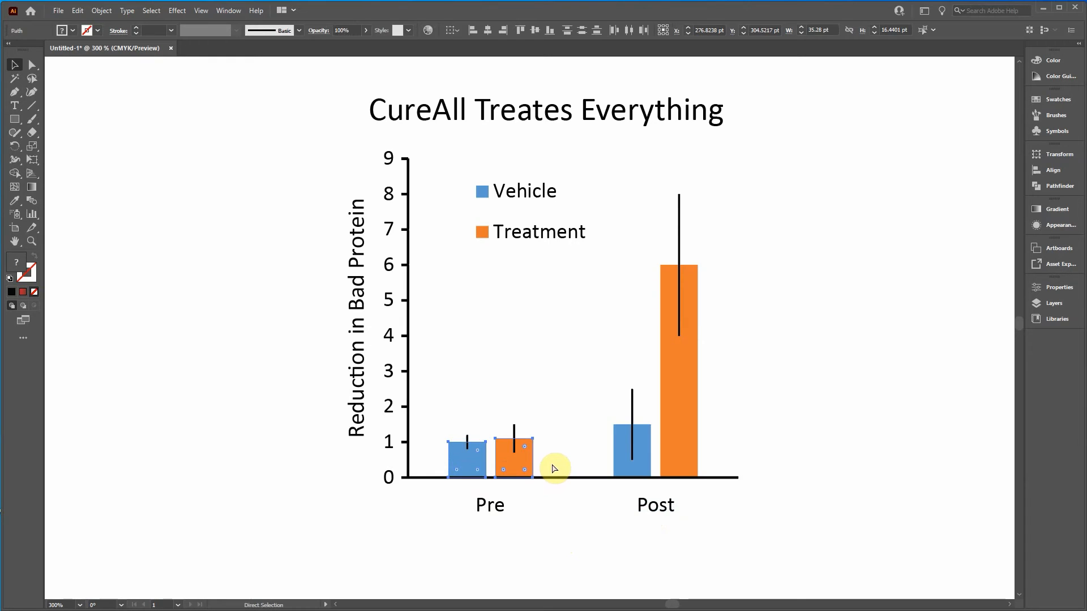
{"action": "left_click", "coordinate": [464, 457]}
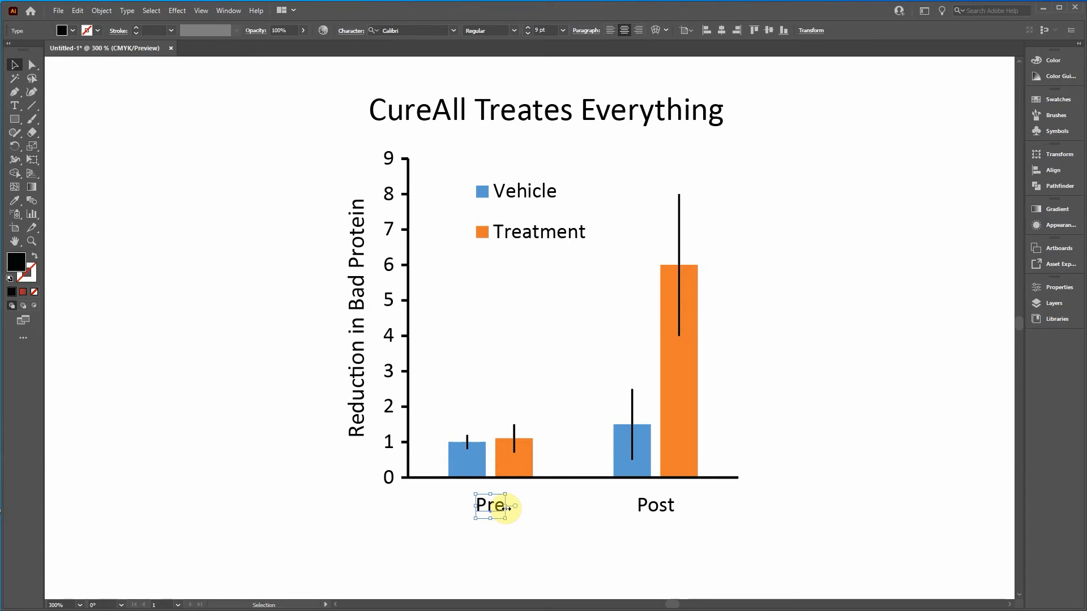
{"action": "left_click", "coordinate": [509, 454]}
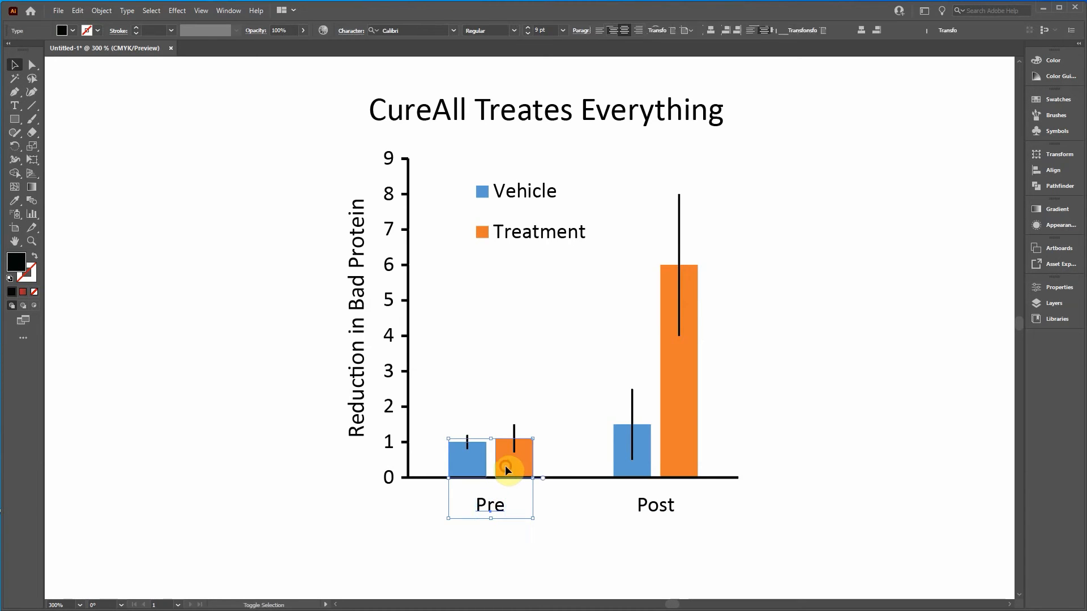
{"action": "left_click", "coordinate": [511, 456]}
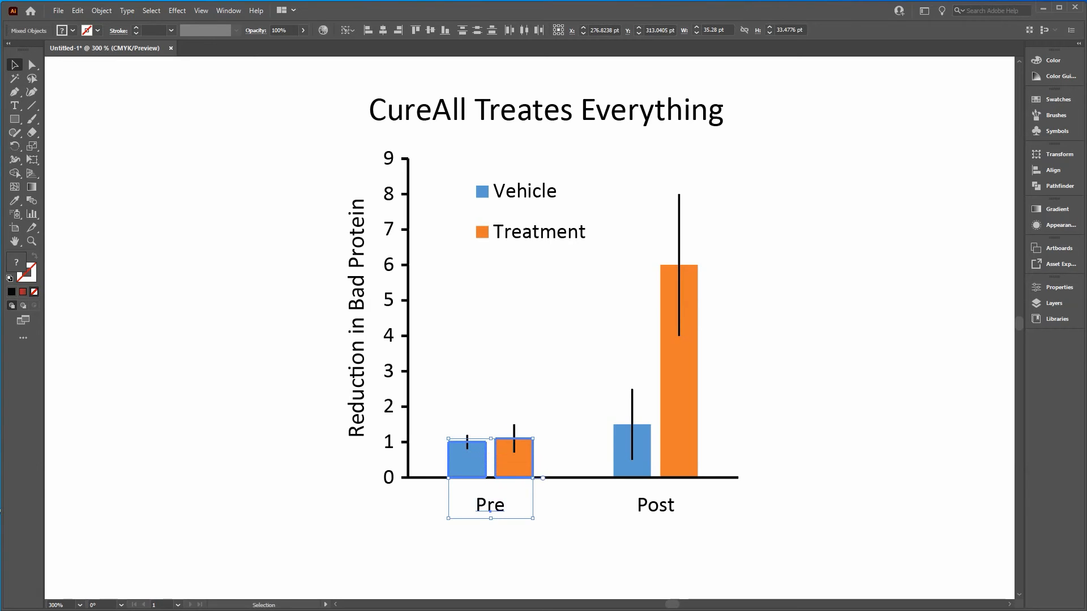
{"action": "mouse_move", "coordinate": [387, 29]}
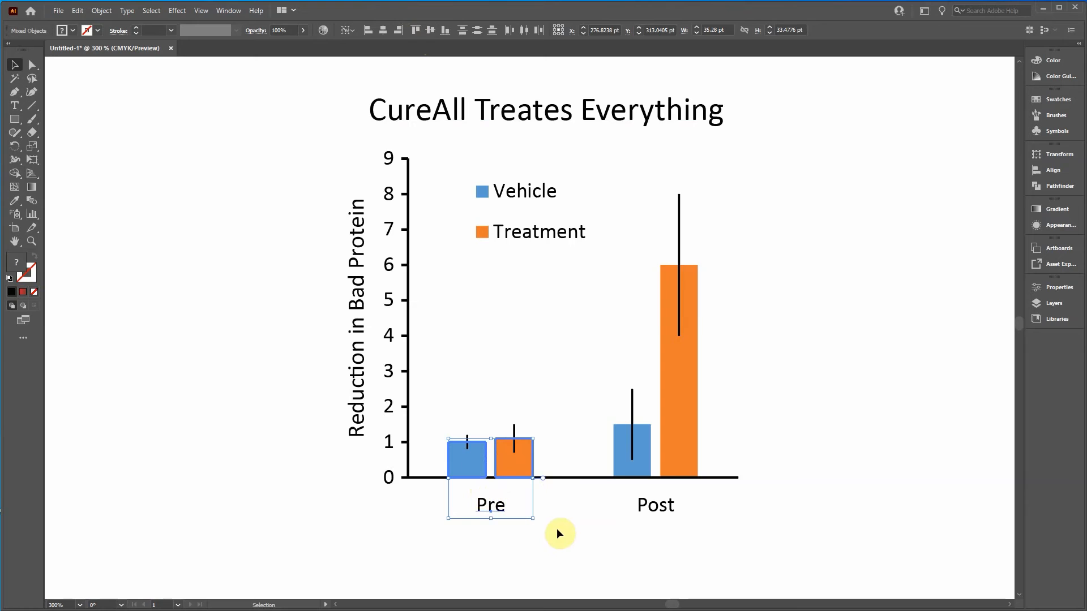
- Narrow the selection to the two Post bars and their error bars, apart from the Post label
{"action": "left_click", "coordinate": [728, 473]}
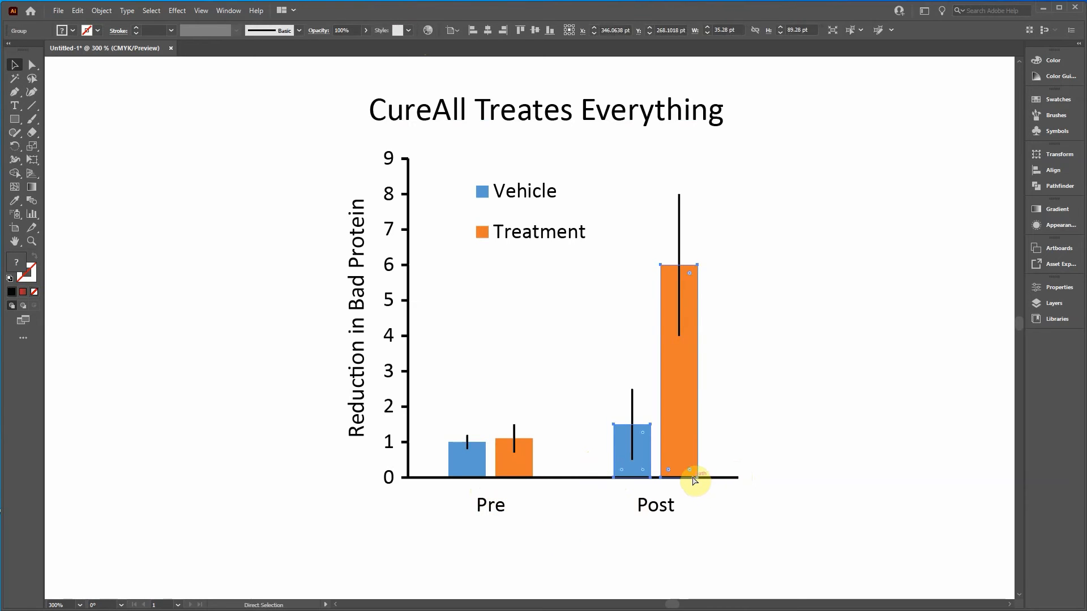
{"action": "left_click", "coordinate": [656, 505]}
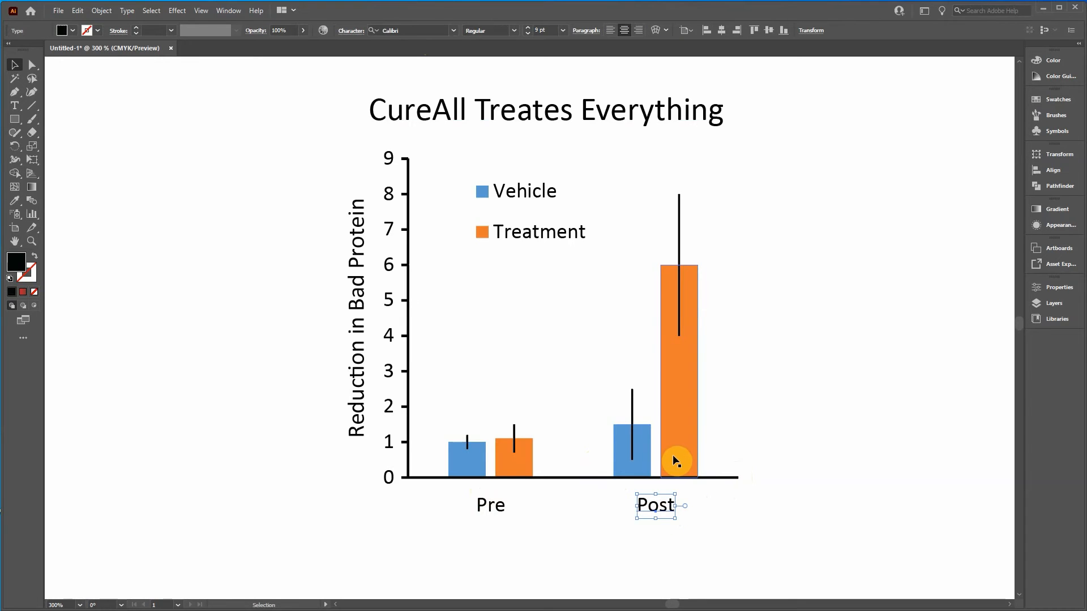
{"action": "left_click", "coordinate": [676, 460]}
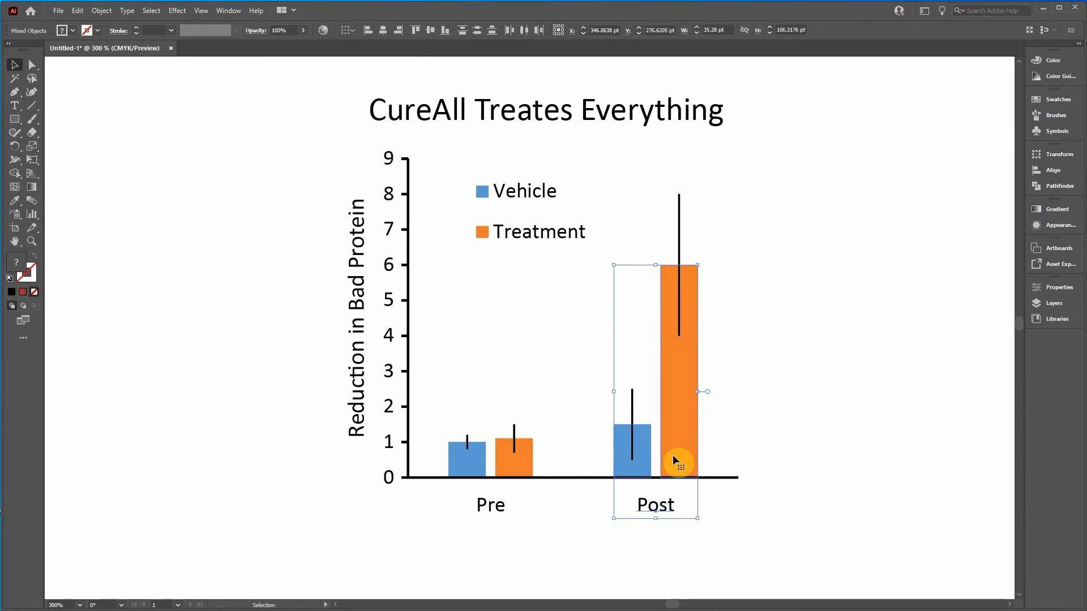
{"action": "left_click_drag", "start_coordinate": [677, 461], "coordinate": [635, 380]}
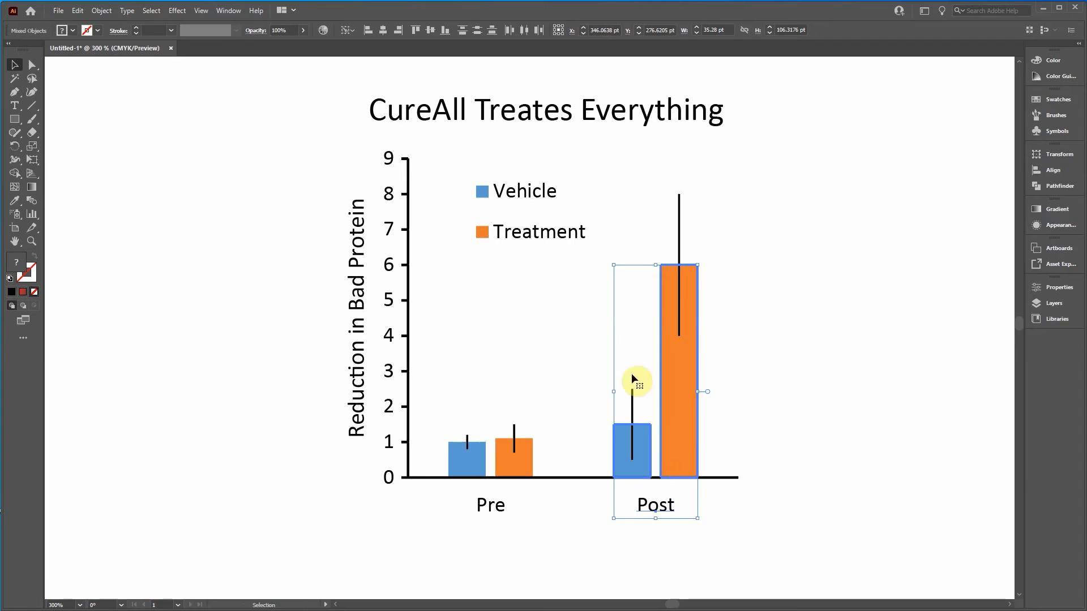
{"action": "mouse_move", "coordinate": [548, 404]}
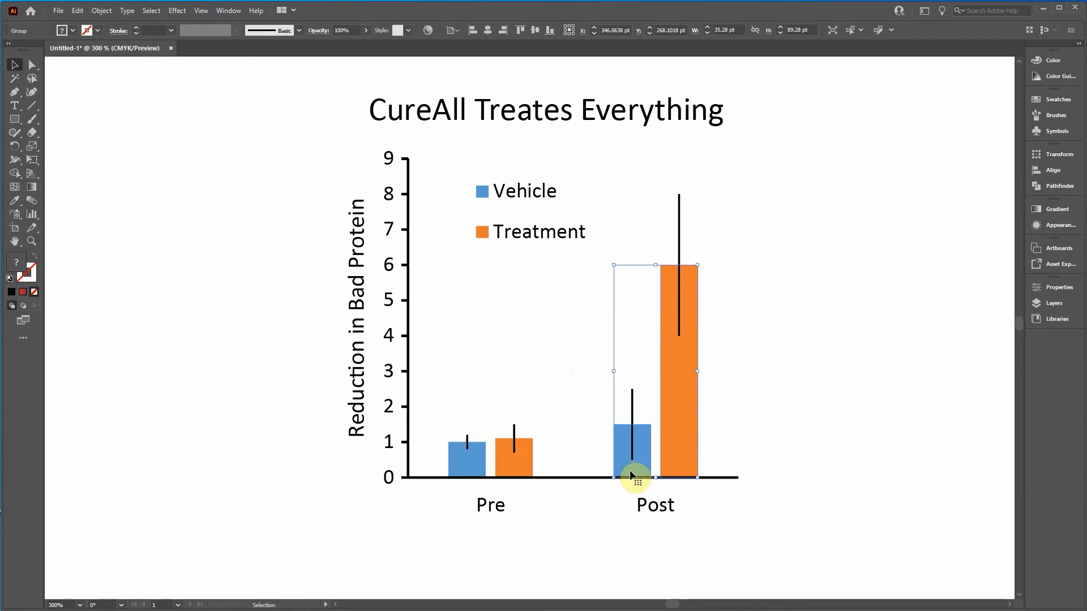
- Ungroup the Post and Pre bar groups so the orange Post bar selects on its own
{"action": "right_click", "coordinate": [631, 476]}
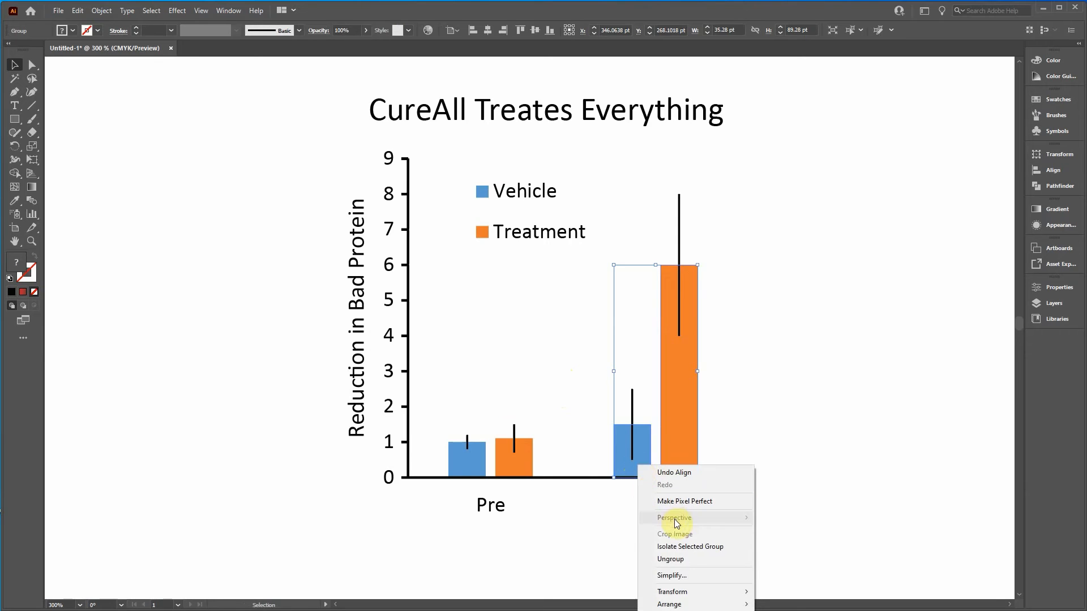
{"action": "left_click", "coordinate": [560, 517]}
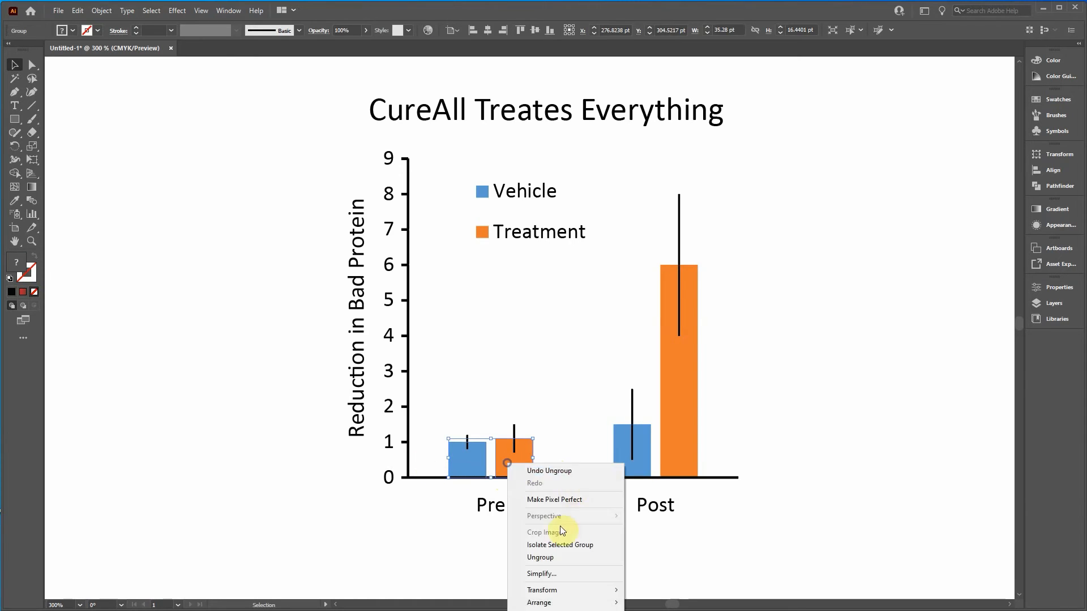
{"action": "left_click", "coordinate": [540, 557]}
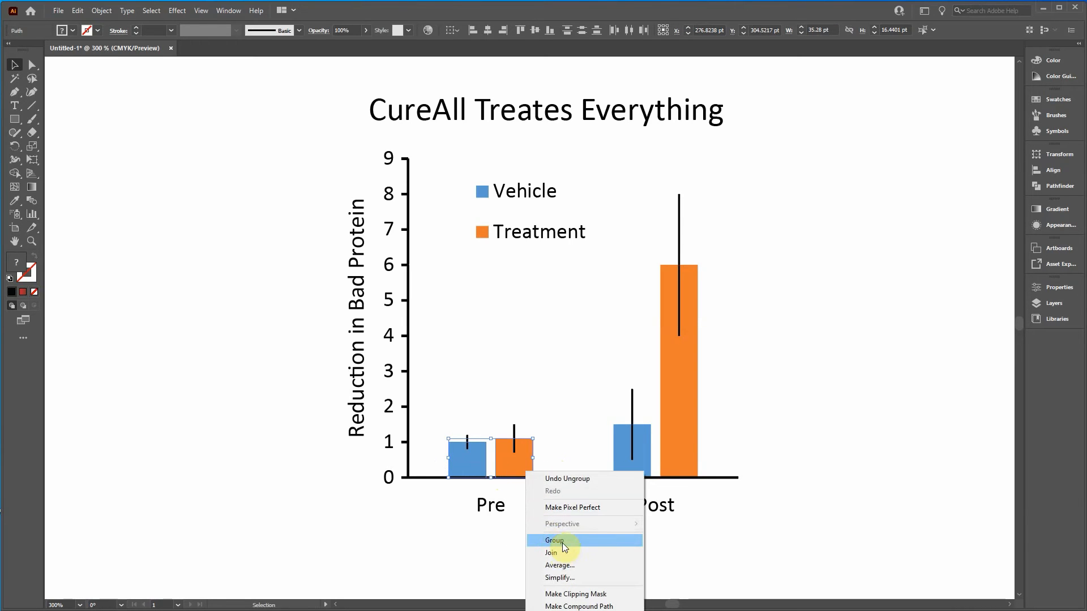
{"action": "left_click", "coordinate": [554, 540]}
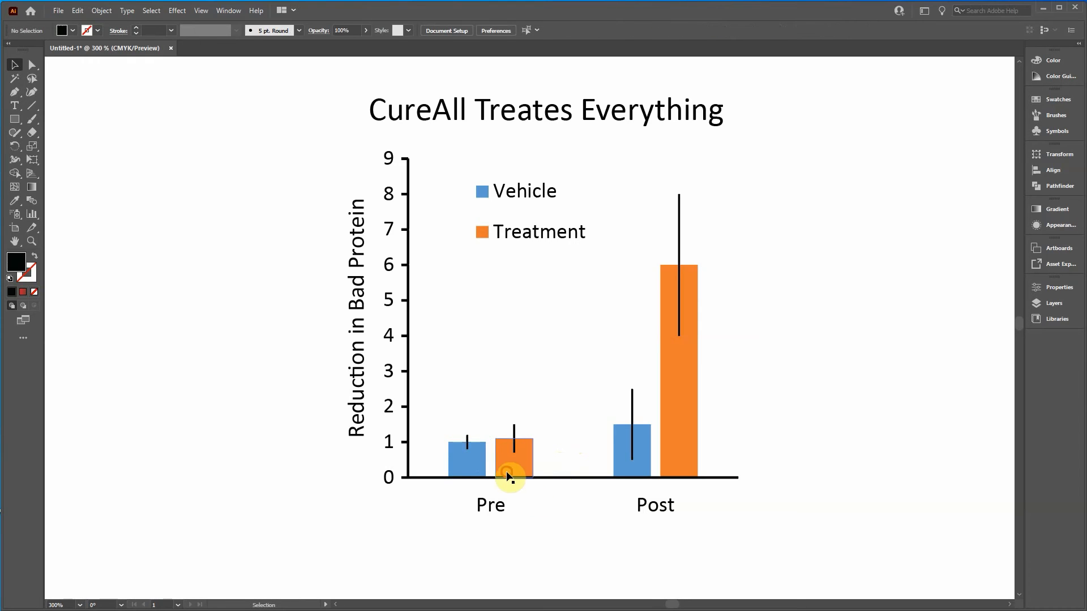
{"action": "left_click", "coordinate": [688, 464]}
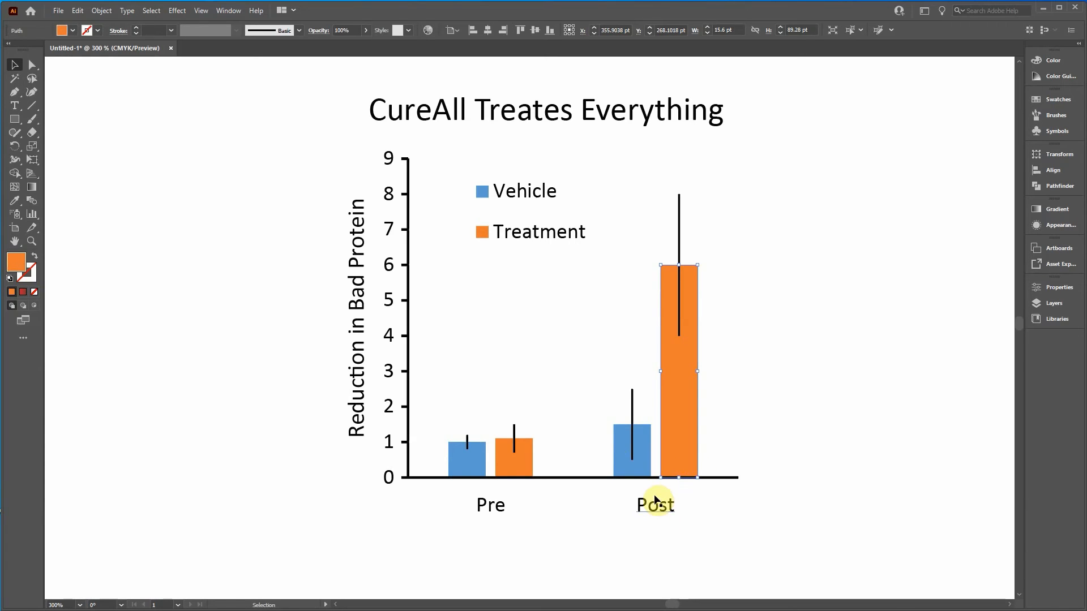
{"action": "mouse_move", "coordinate": [646, 407]}
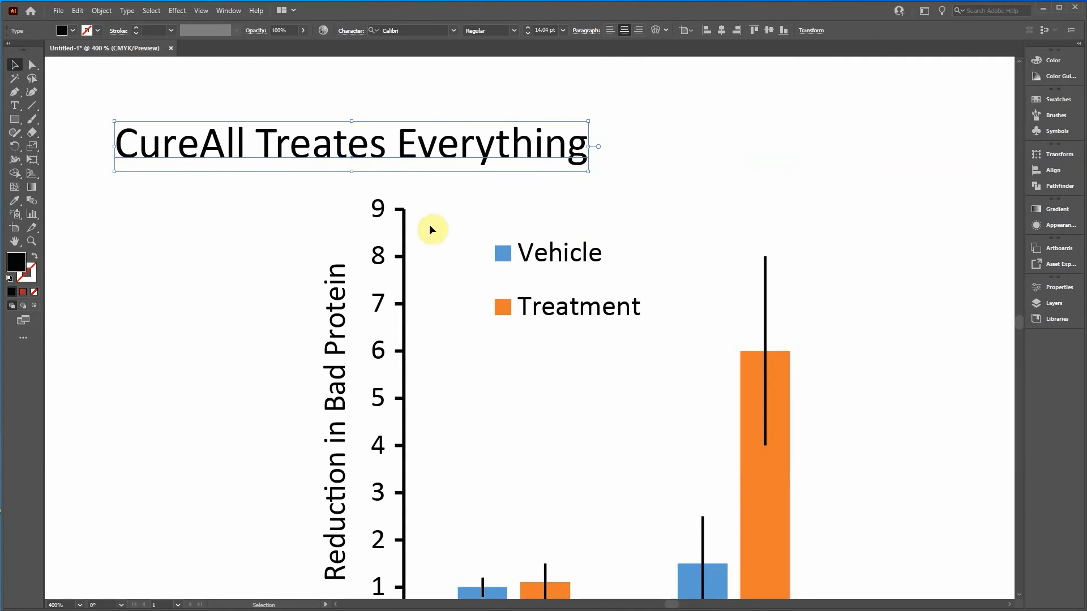
- Move the 'CureAll Treates Everything' title to sit centred above the chart
{"action": "left_click_drag", "start_coordinate": [351, 144], "coordinate": [579, 144]}
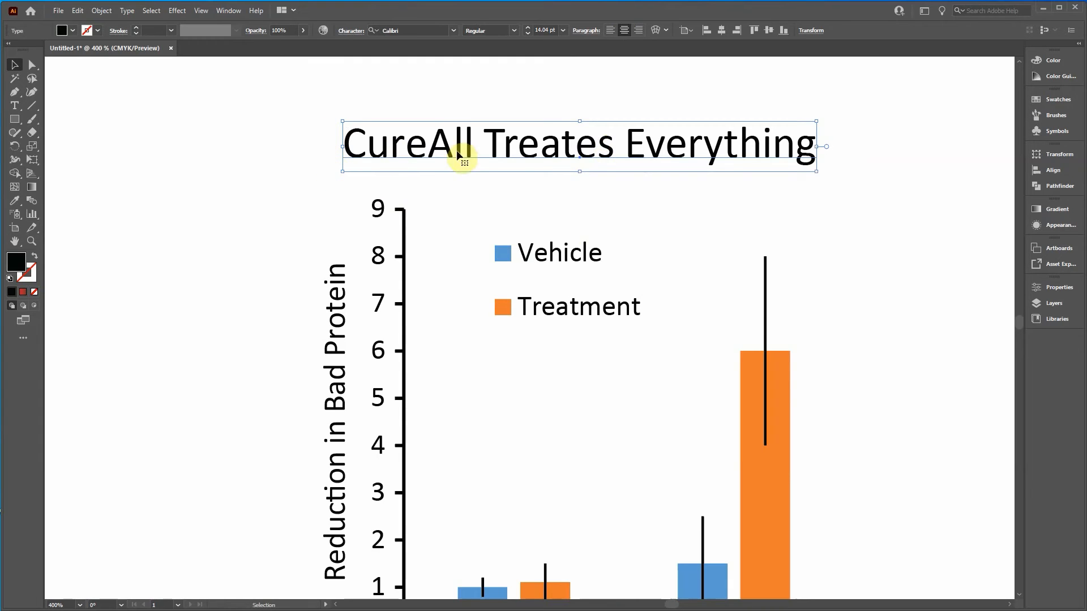
{"action": "left_click_drag", "start_coordinate": [457, 146], "coordinate": [395, 159]}
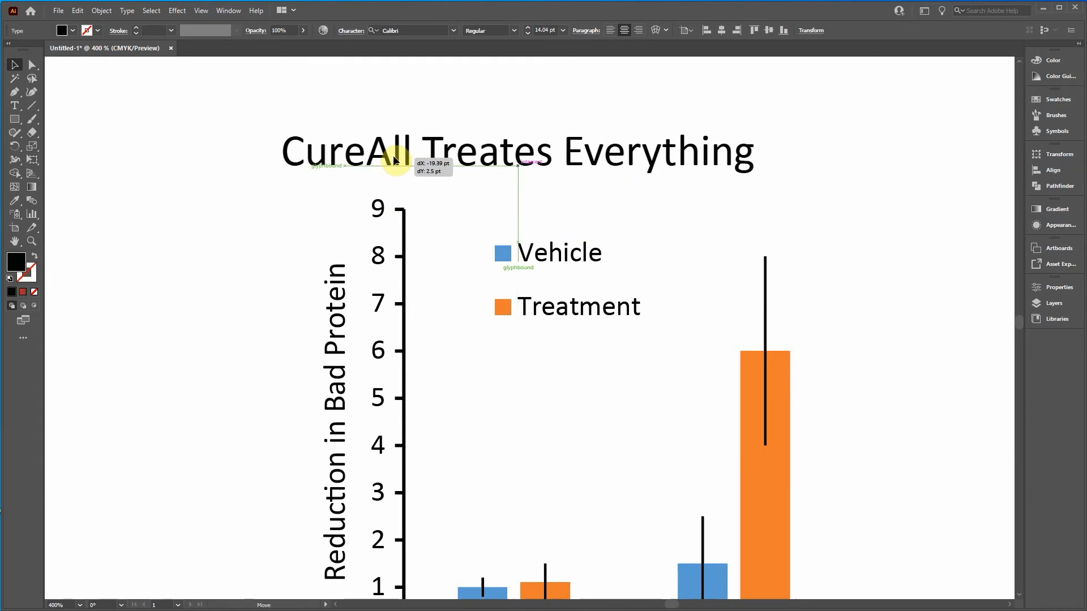
{"action": "left_click_drag", "start_coordinate": [395, 159], "coordinate": [755, 153]}
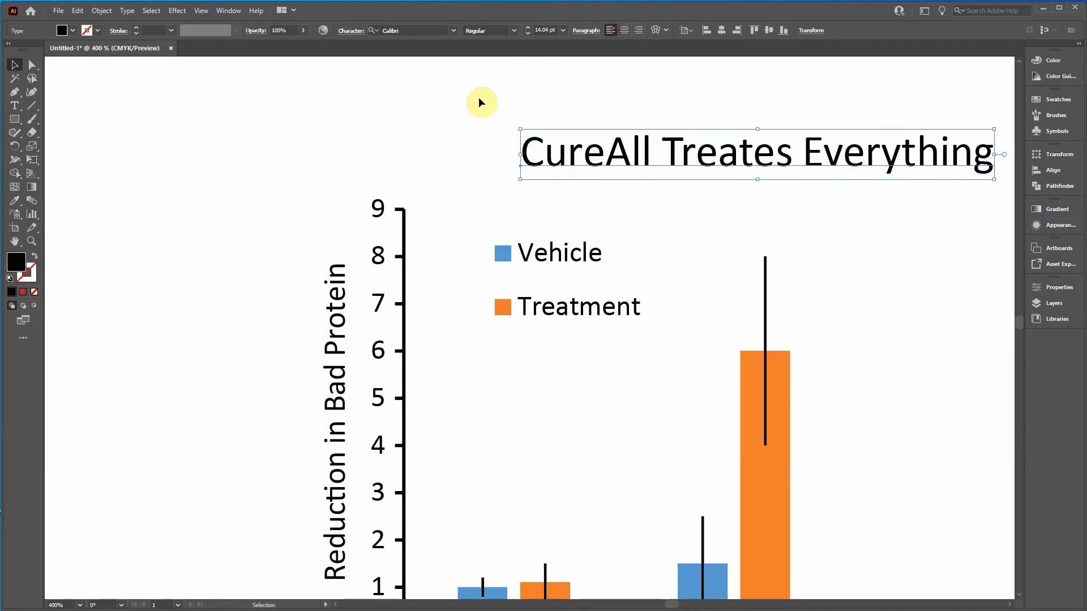
{"action": "left_click_drag", "start_coordinate": [754, 153], "coordinate": [530, 152]}
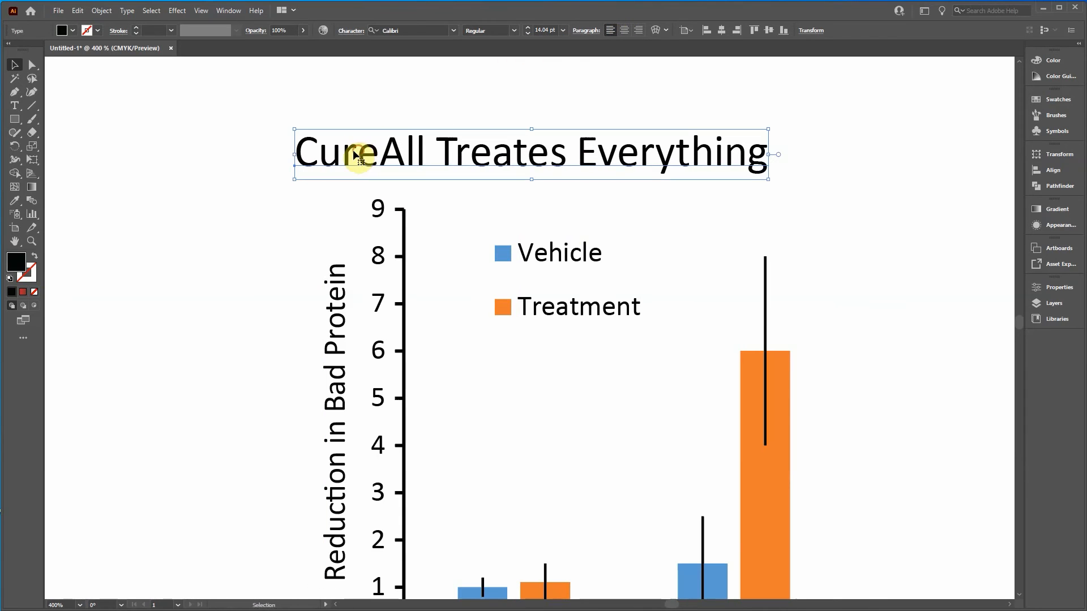
- Try the paragraph alignment buttons on the title and place the cursor before it
{"action": "left_click", "coordinate": [618, 30]}
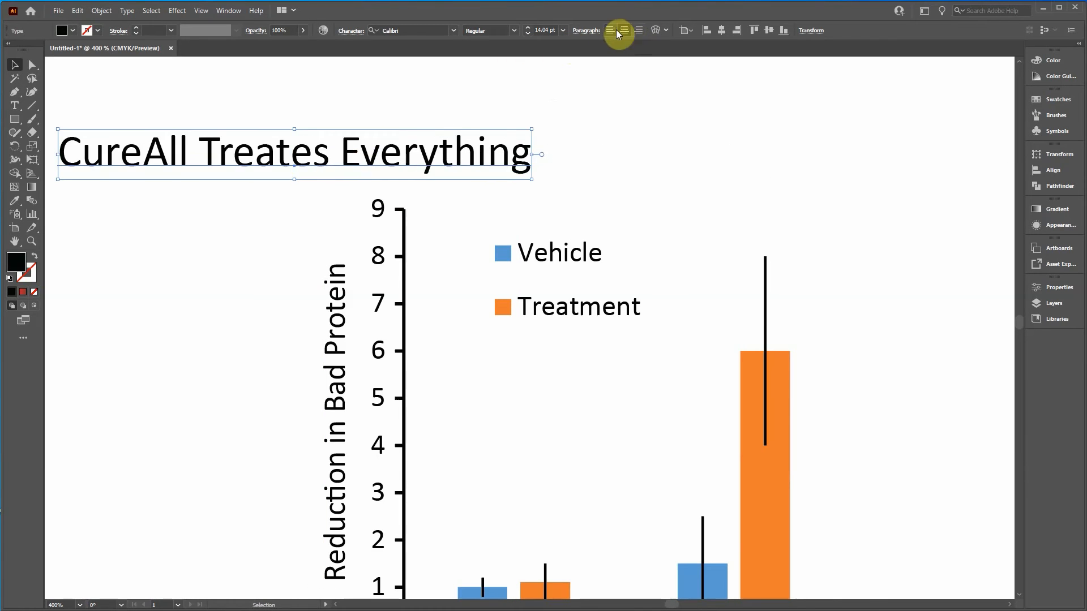
{"action": "left_click", "coordinate": [618, 29]}
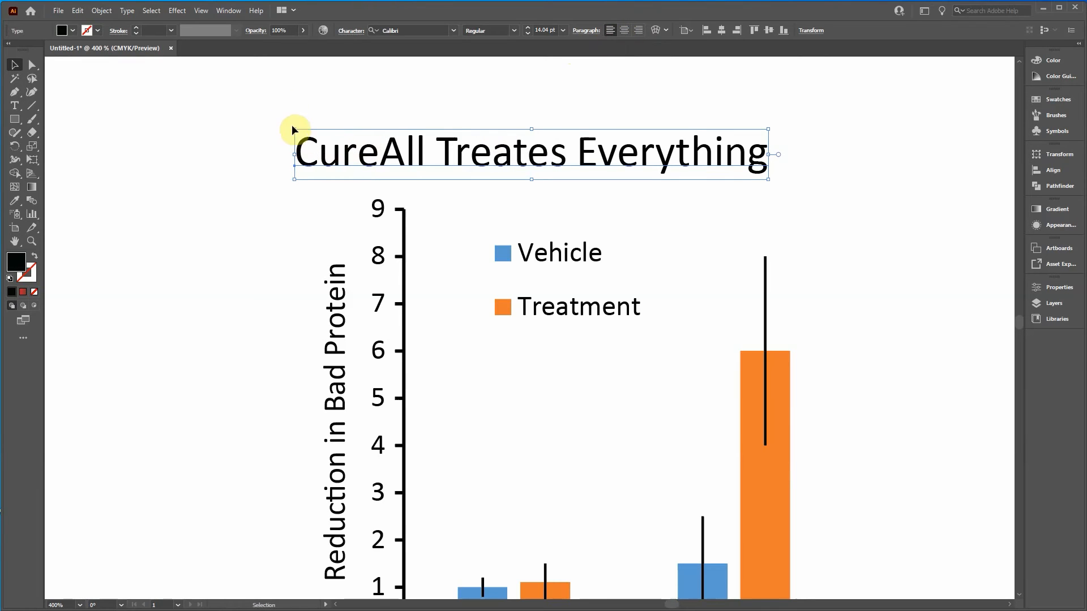
{"action": "mouse_move", "coordinate": [289, 112]}
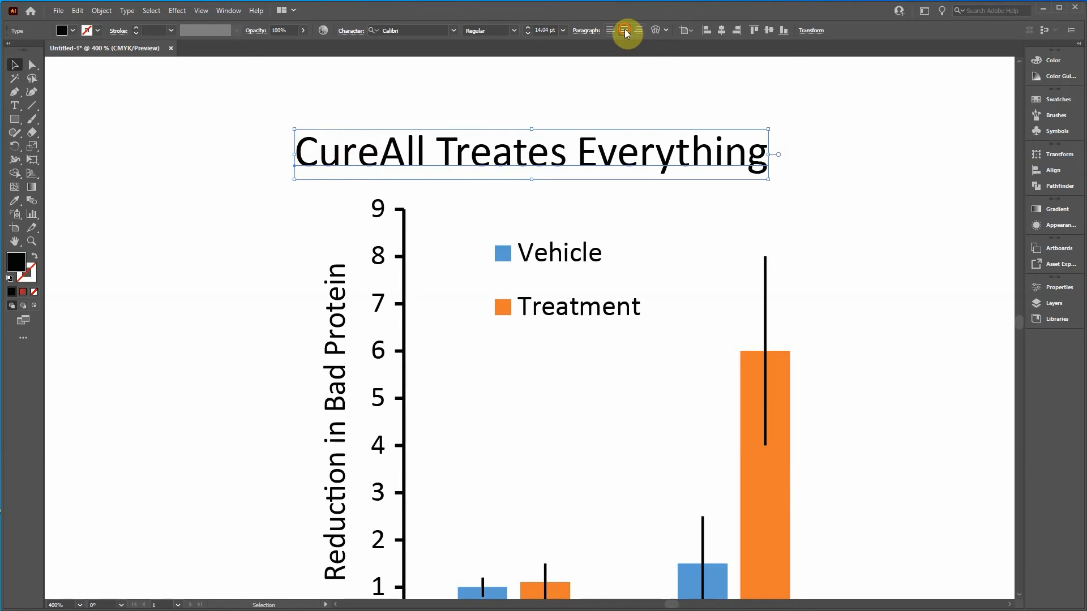
{"action": "left_click", "coordinate": [624, 29]}
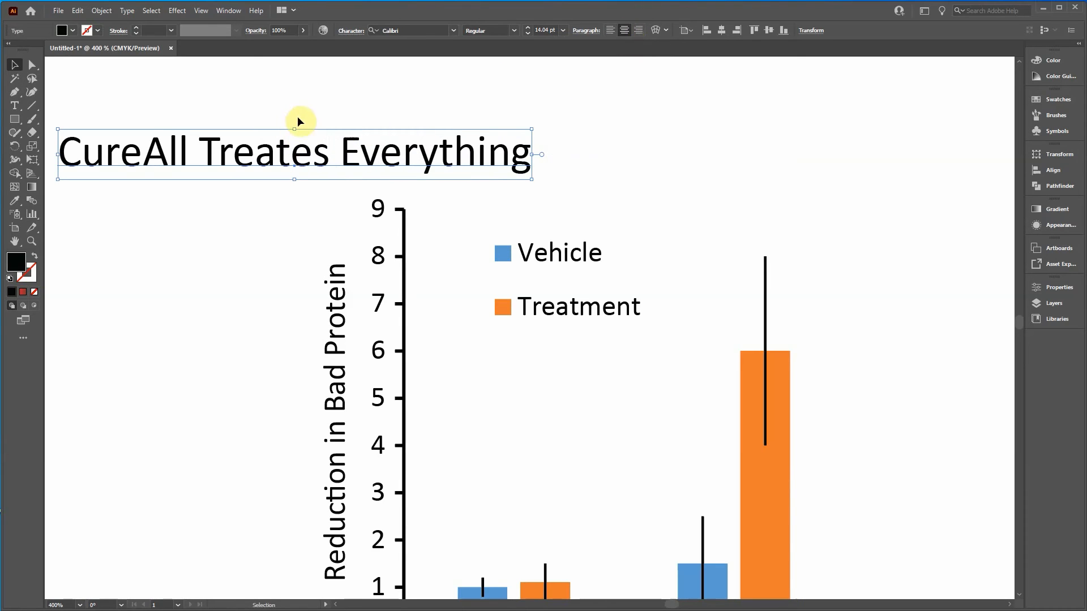
{"action": "mouse_move", "coordinate": [298, 123]}
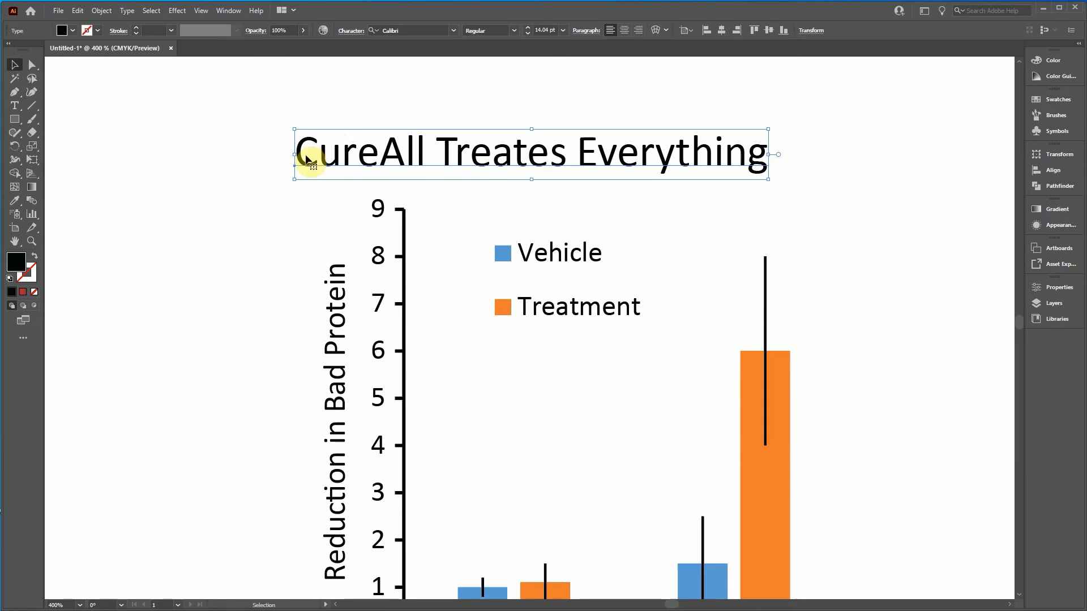
{"action": "left_click", "coordinate": [15, 105]}
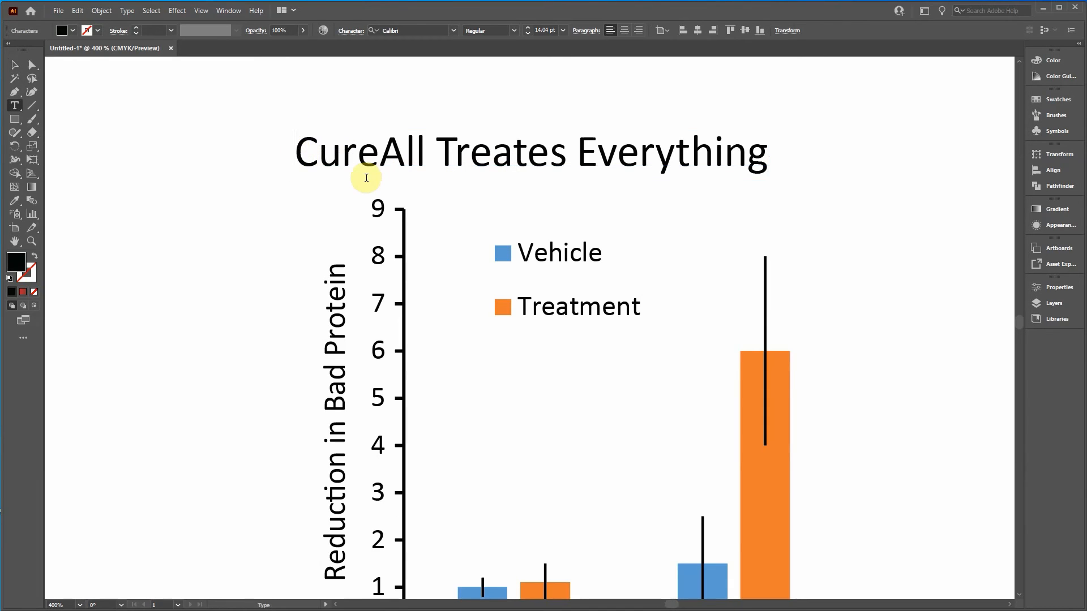
- Add 'A. ' at the start so the title reads 'A. CureAll Treates Everything'
{"action": "type", "text": "A."}
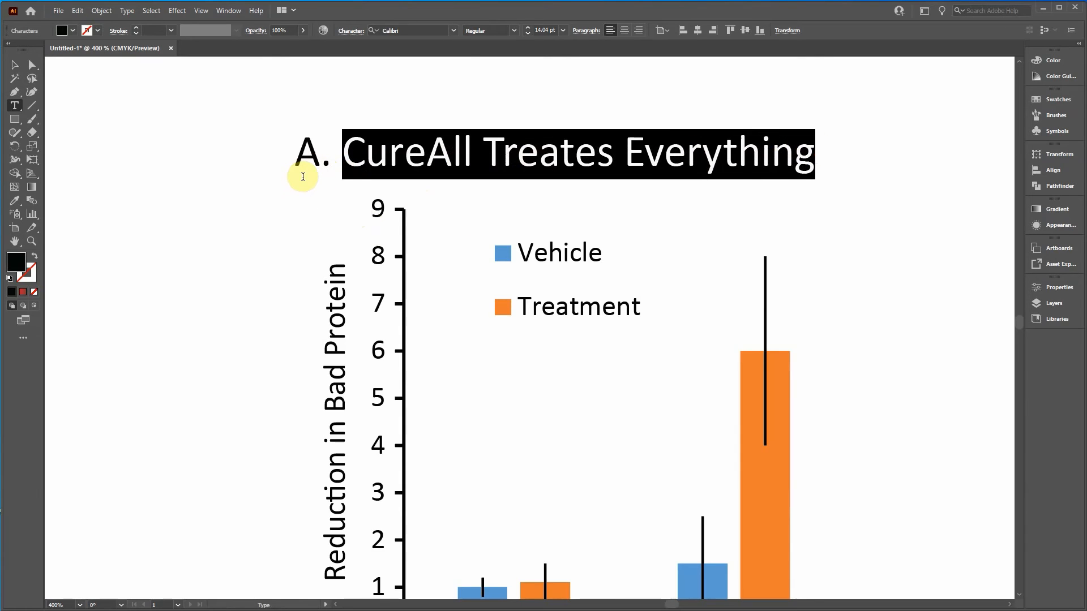
{"action": "mouse_move", "coordinate": [748, 151]}
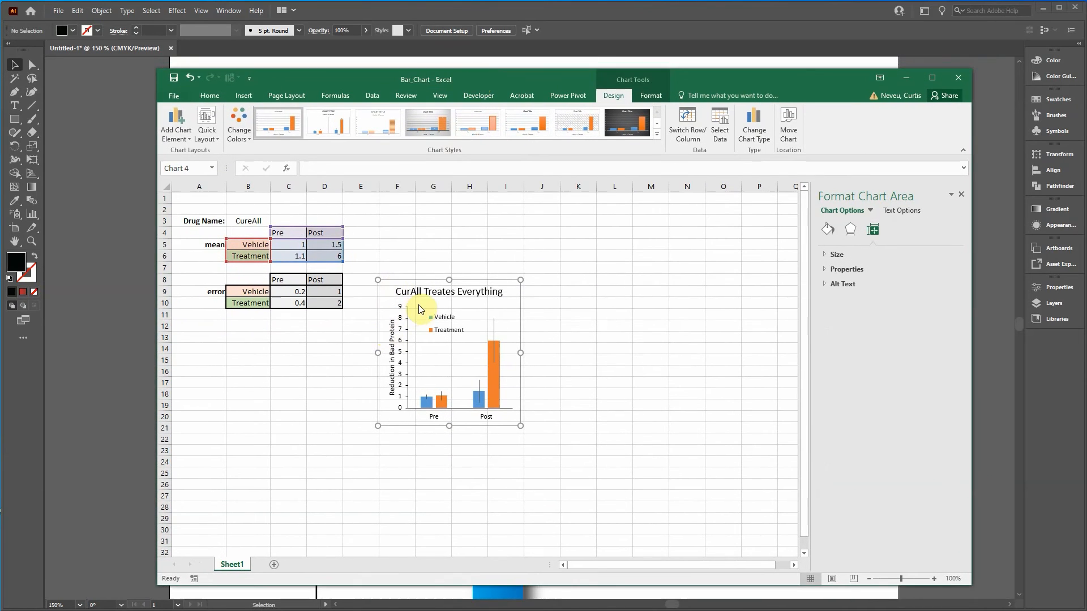
- Set the Excel chart's text font to Arial from the Home font list
{"action": "left_click", "coordinate": [152, 84]}
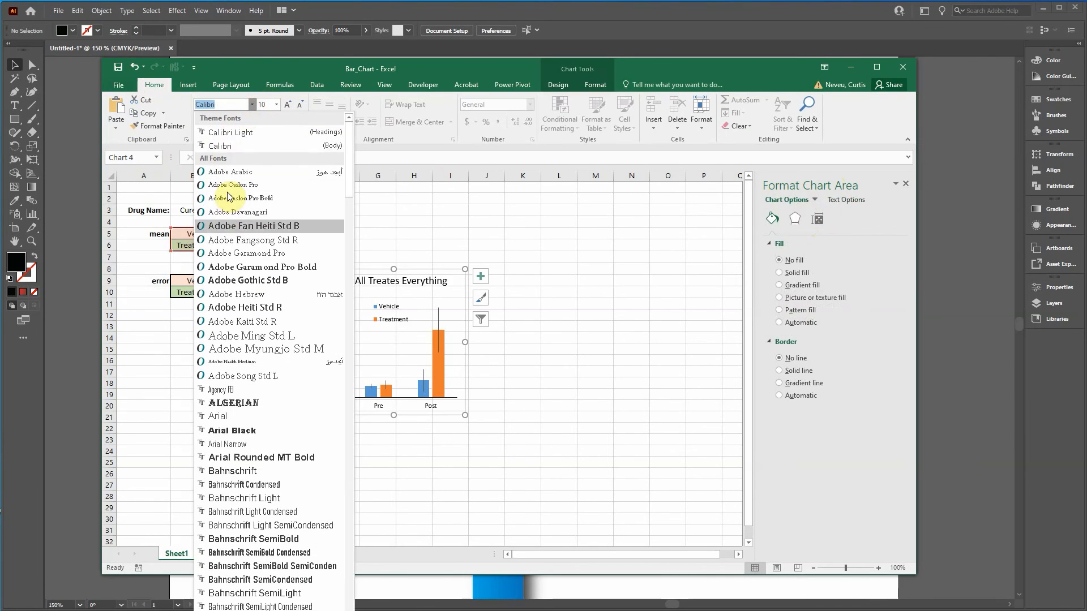
{"action": "mouse_move", "coordinate": [242, 376]}
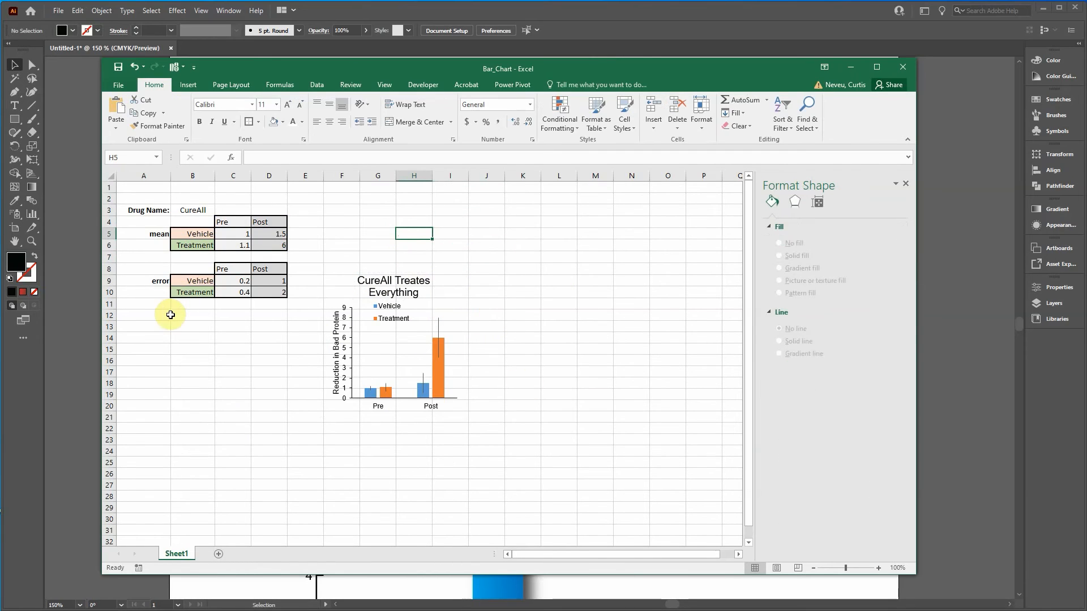
{"action": "mouse_move", "coordinate": [464, 338]}
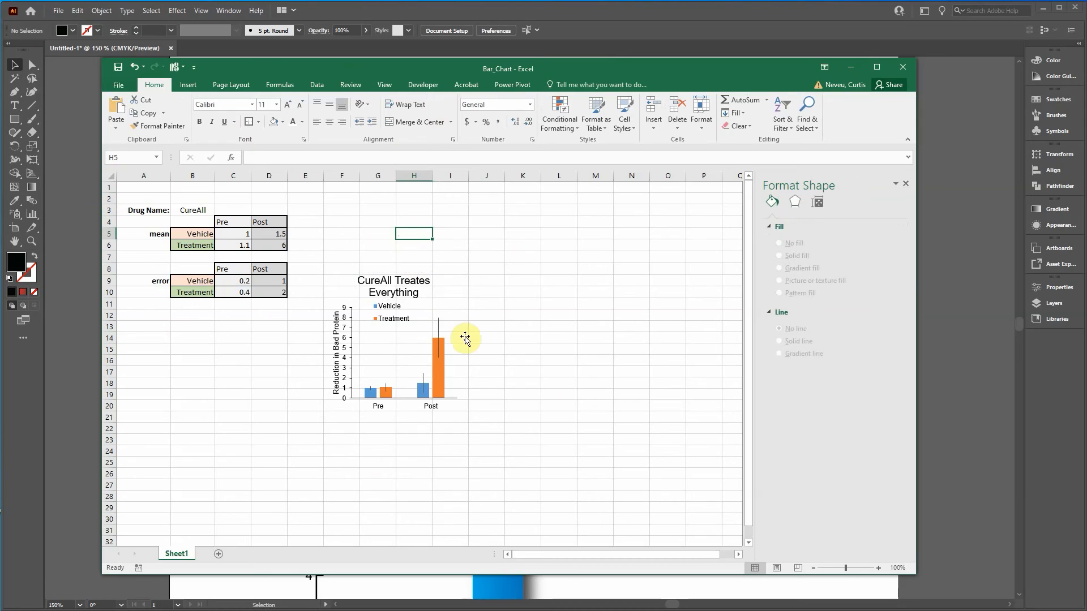
{"action": "mouse_move", "coordinate": [506, 386]}
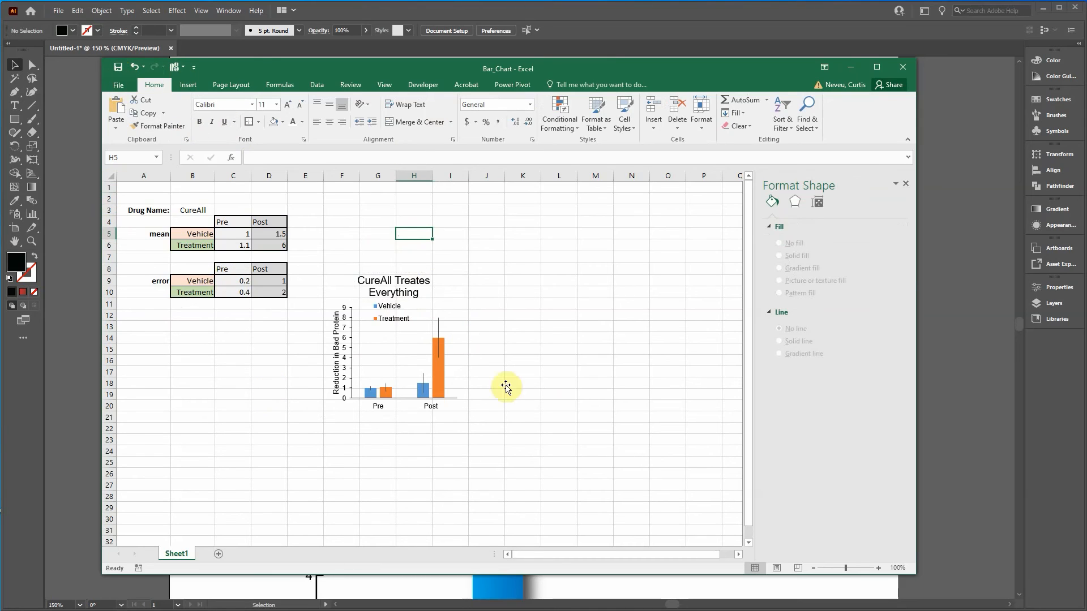
{"action": "mouse_move", "coordinate": [82, 299]}
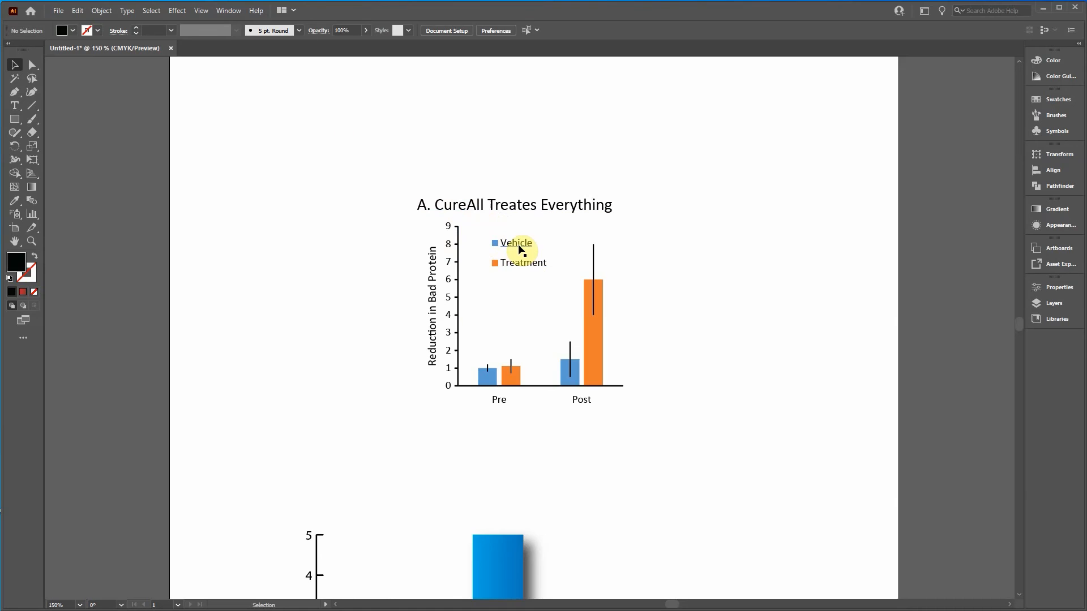
{"action": "mouse_move", "coordinate": [101, 10]}
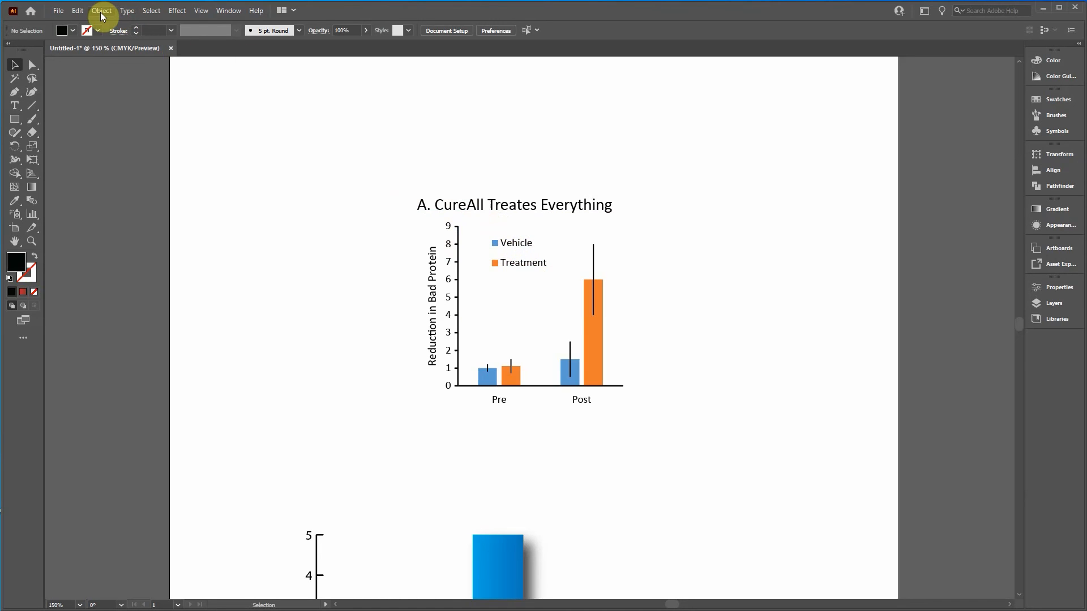
- Select all text objects in the drawing via Select > Object > All Text Objects
{"action": "left_click", "coordinate": [151, 10]}
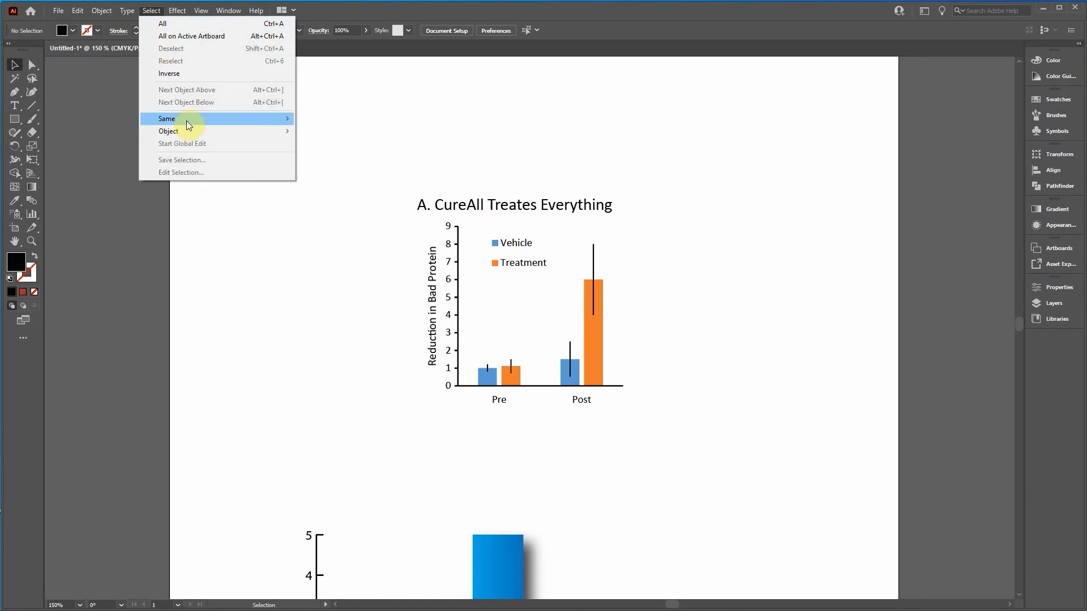
{"action": "mouse_move", "coordinate": [169, 131]}
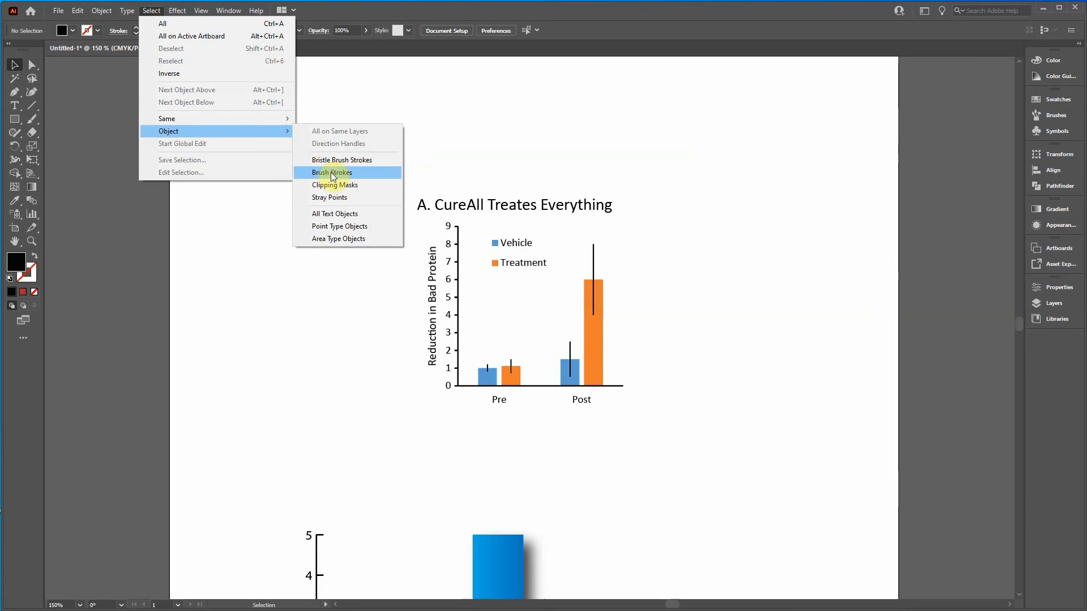
{"action": "left_click", "coordinate": [334, 214]}
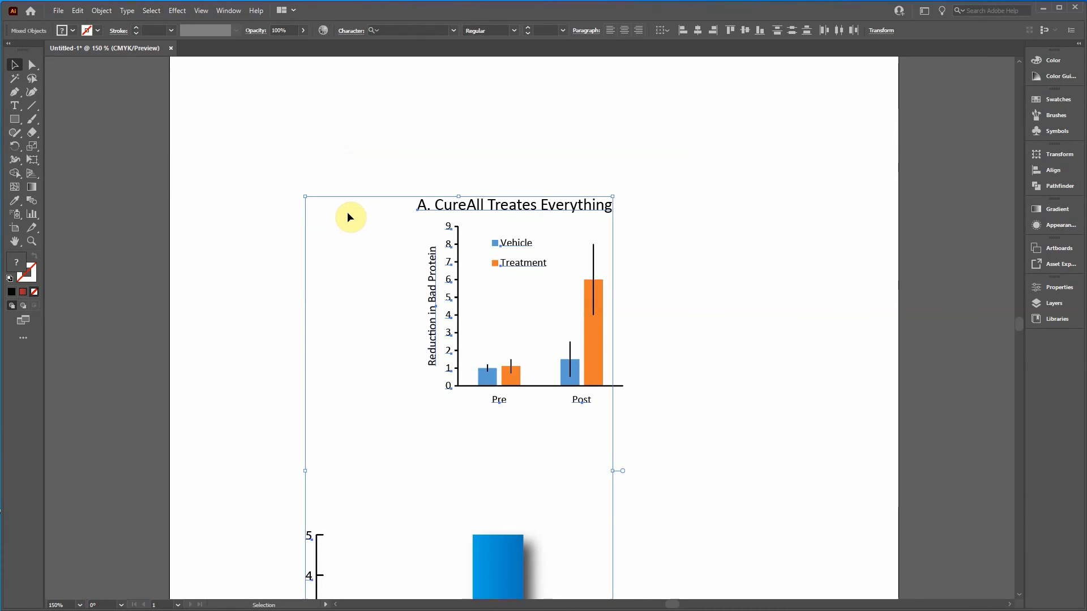
{"action": "mouse_move", "coordinate": [313, 565]}
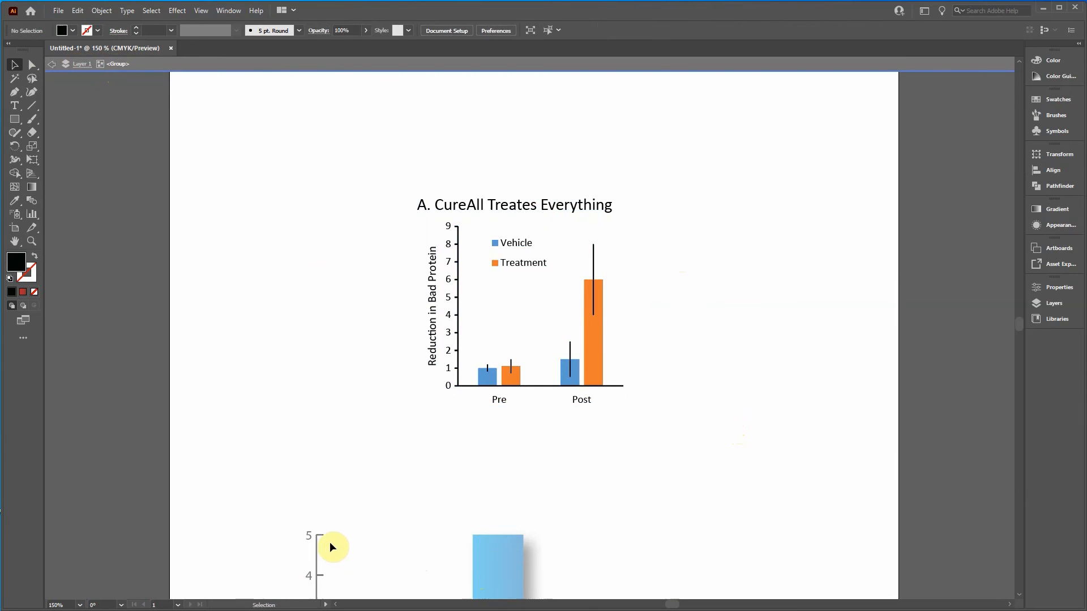
{"action": "mouse_move", "coordinate": [353, 255]}
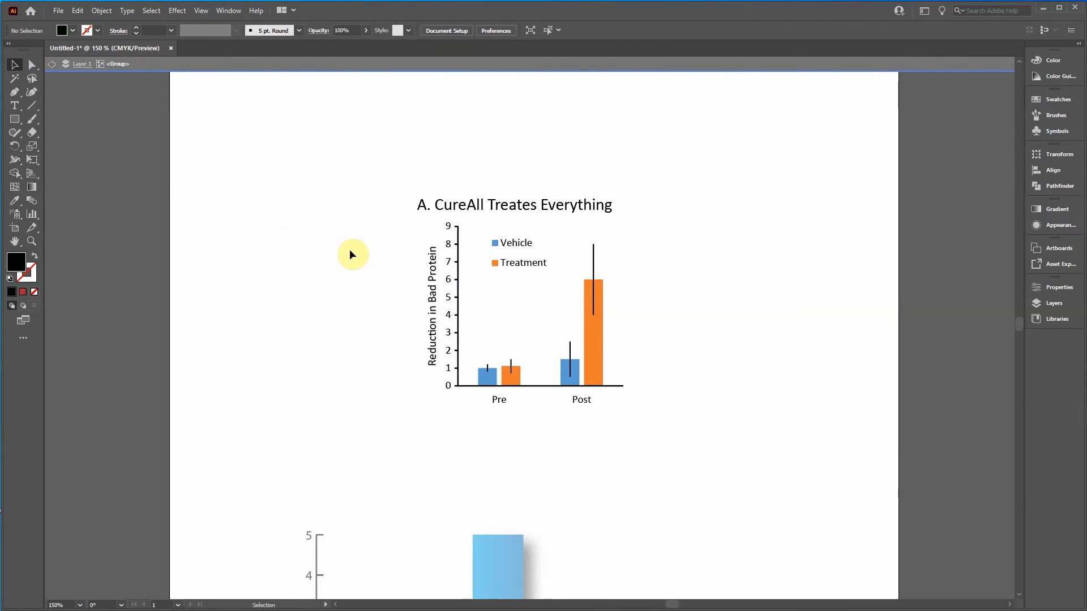
{"action": "mouse_move", "coordinate": [401, 211]}
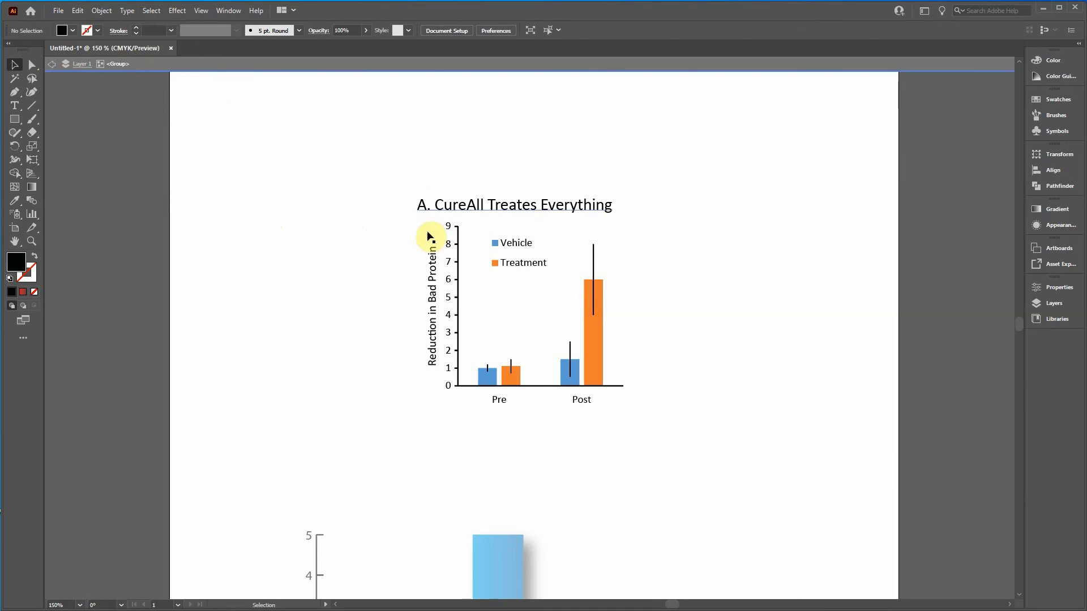
- Set every text element of the bar chart to Arial, then clear the selection
{"action": "left_click", "coordinate": [151, 10]}
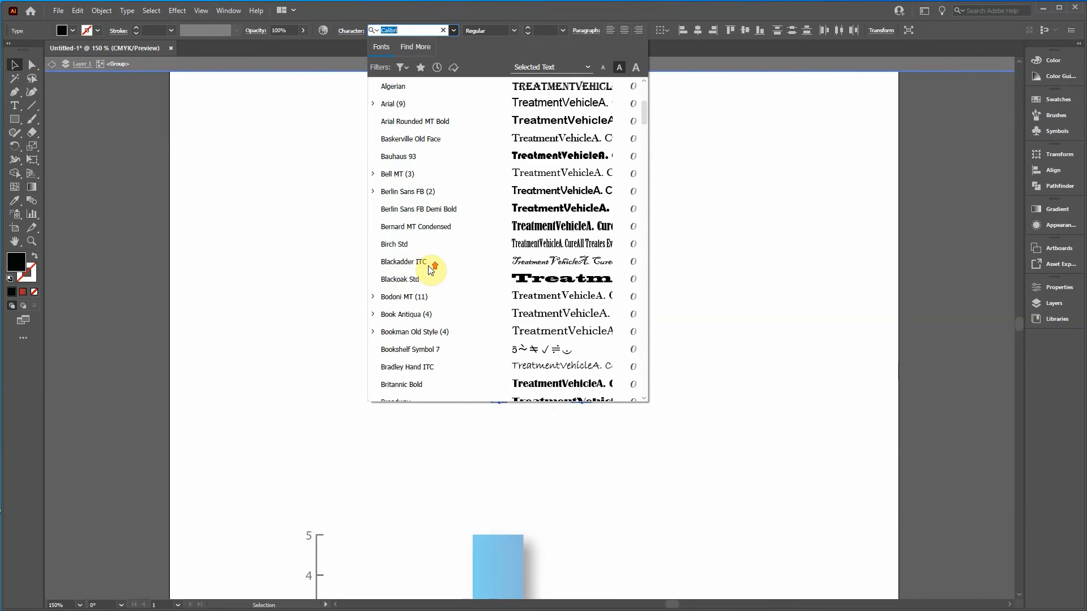
{"action": "left_click", "coordinate": [390, 103]}
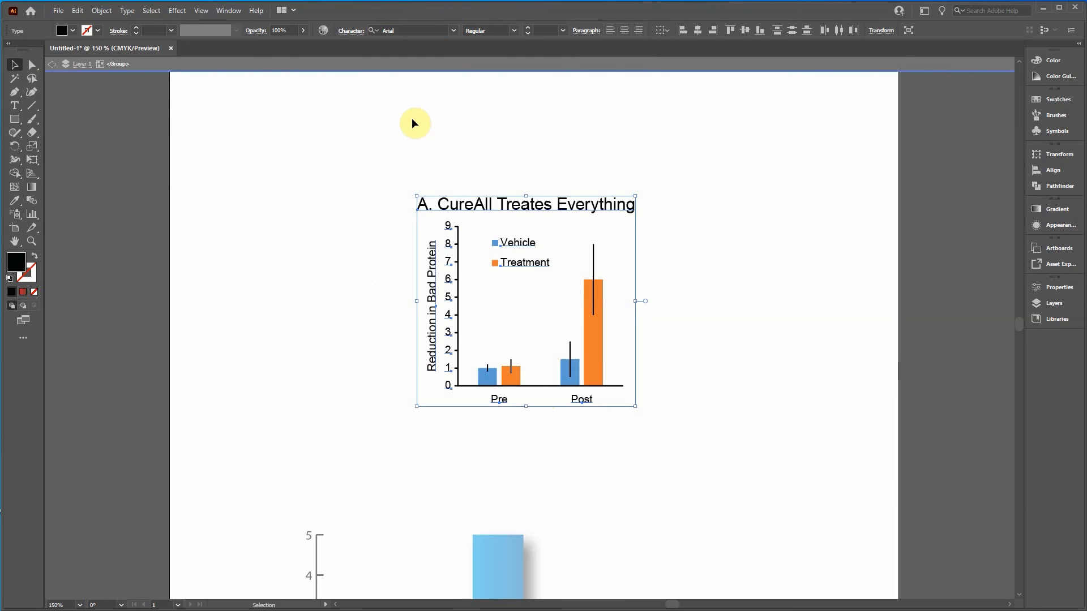
{"action": "left_click", "coordinate": [381, 313]}
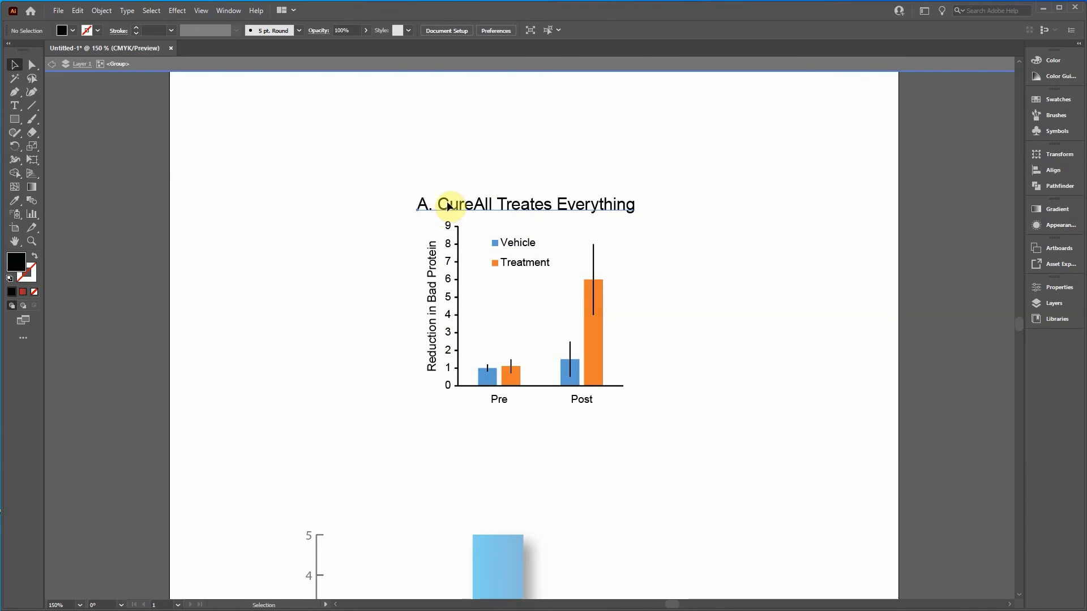
- Activate the Type tool to begin working on the chart title
{"action": "left_click", "coordinate": [14, 105]}
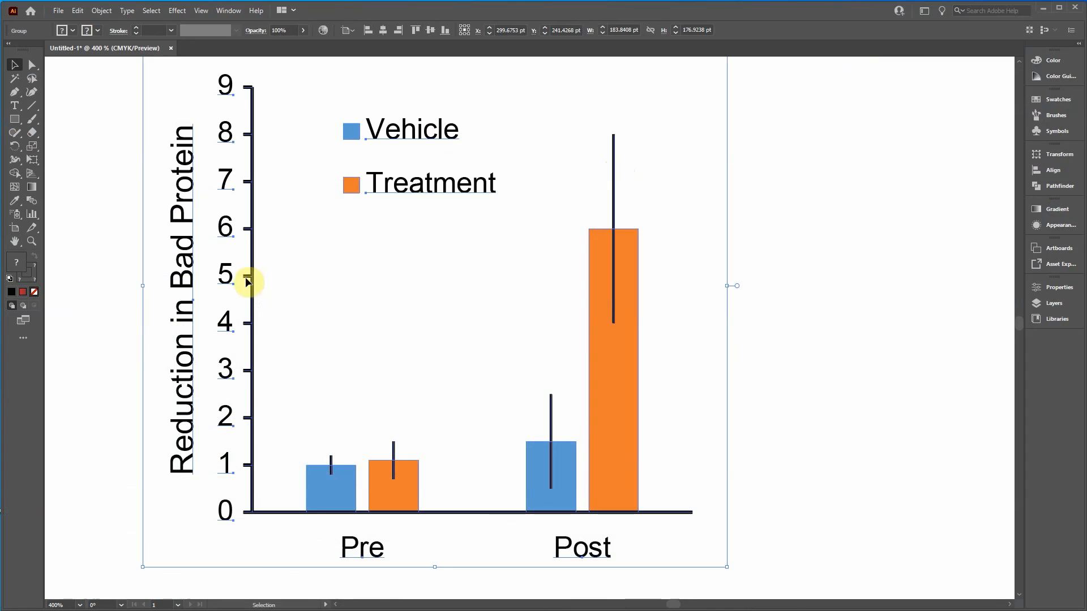
- Switch to the Group Selection tool to pick the Post Treatment error line inside the chart group
{"action": "left_click", "coordinate": [630, 178]}
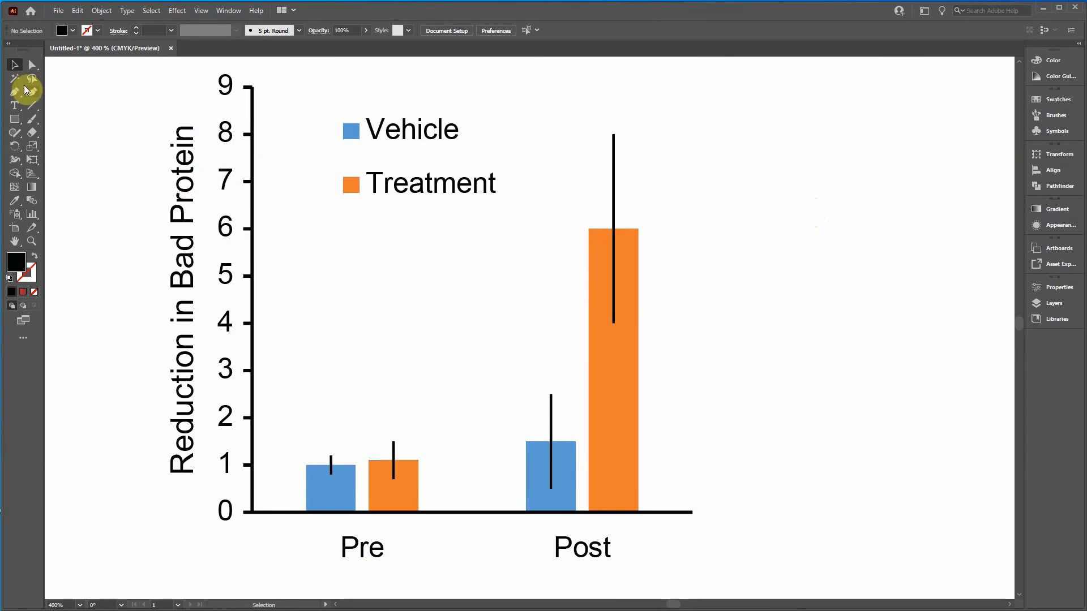
{"action": "left_click", "coordinate": [15, 75]}
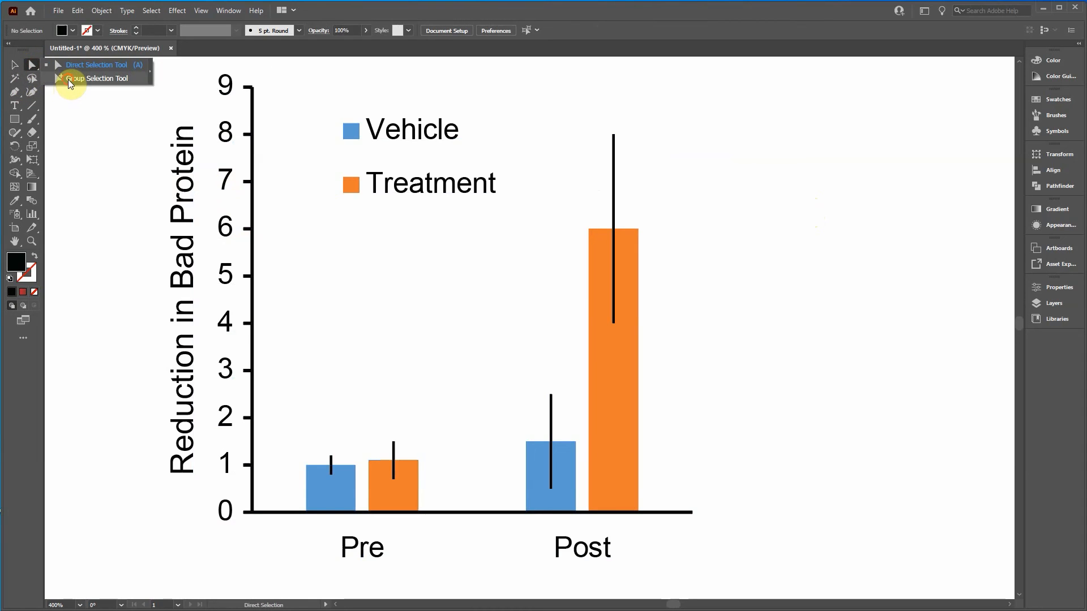
{"action": "left_click", "coordinate": [98, 78]}
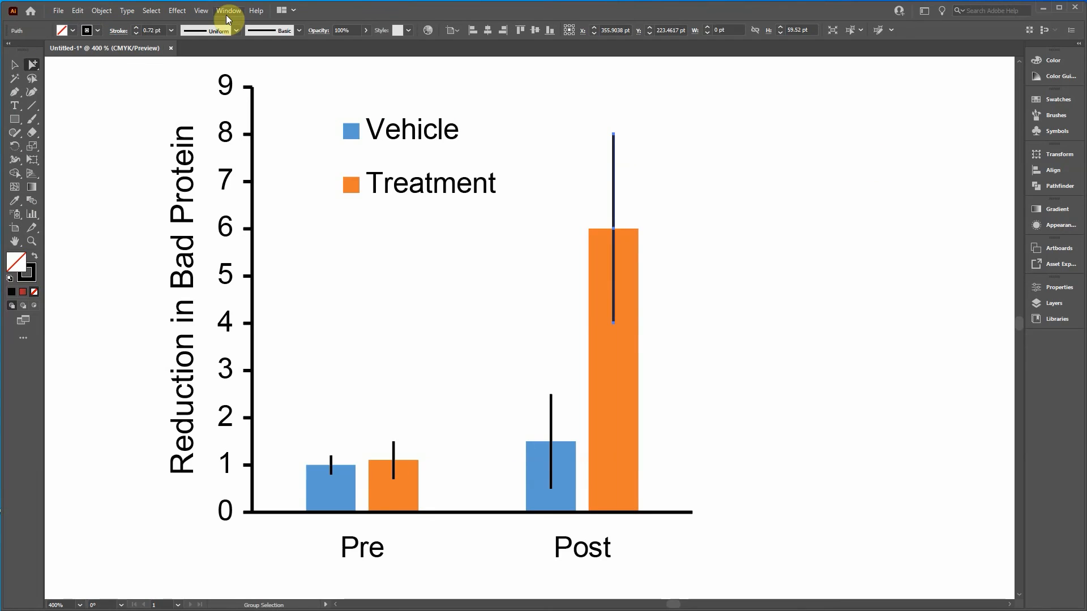
{"action": "left_click", "coordinate": [228, 10]}
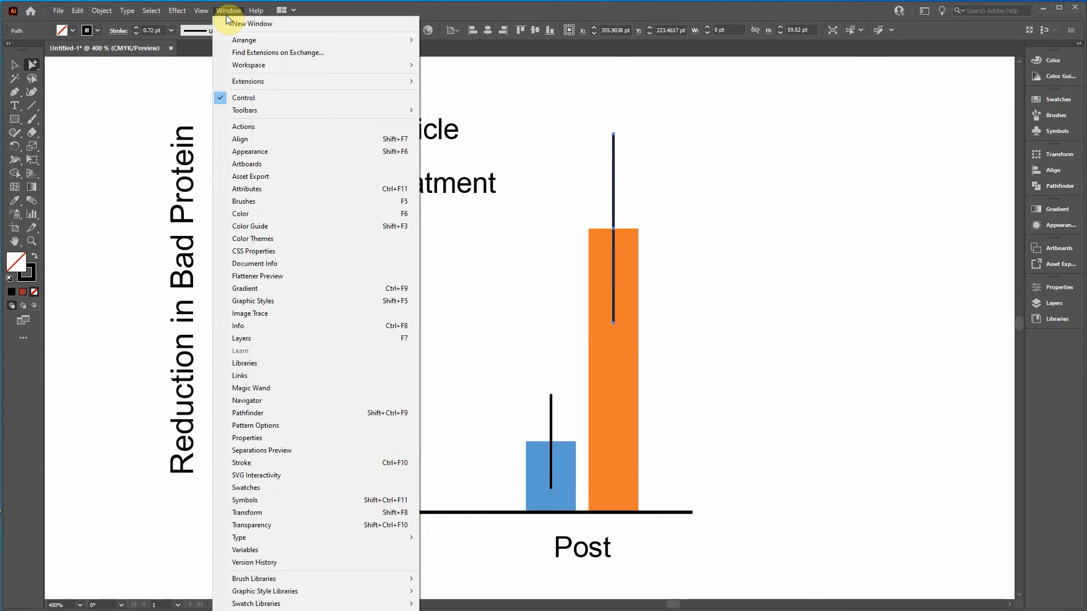
{"action": "mouse_move", "coordinate": [253, 352]}
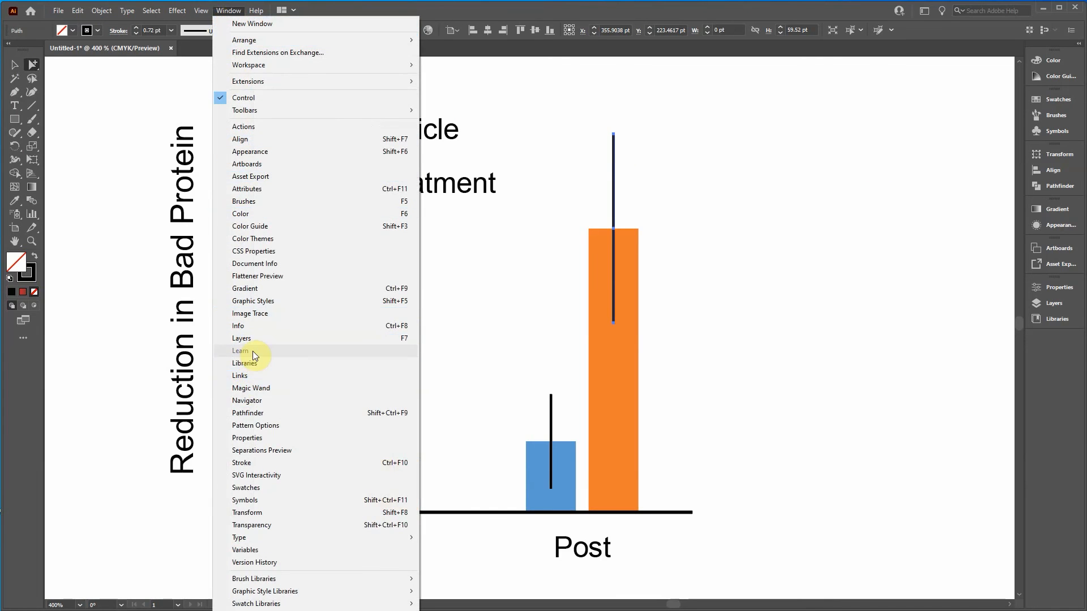
{"action": "mouse_move", "coordinate": [267, 176]}
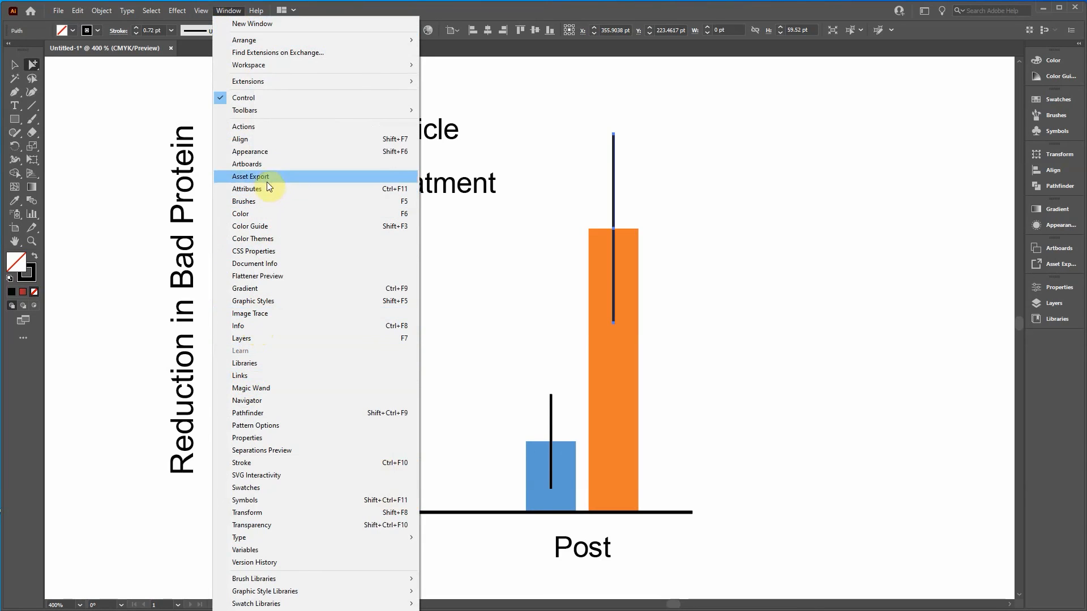
{"action": "mouse_move", "coordinate": [262, 155]}
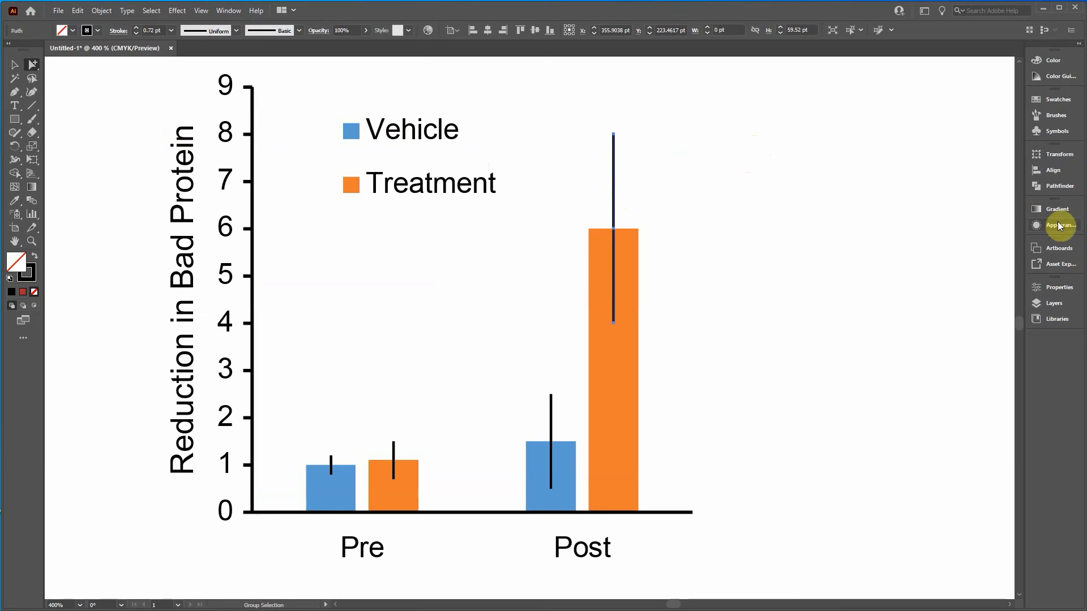
- Give the Post Treatment error line a flat-bar end arrowhead in its Stroke appearance options
{"action": "left_click", "coordinate": [1059, 225]}
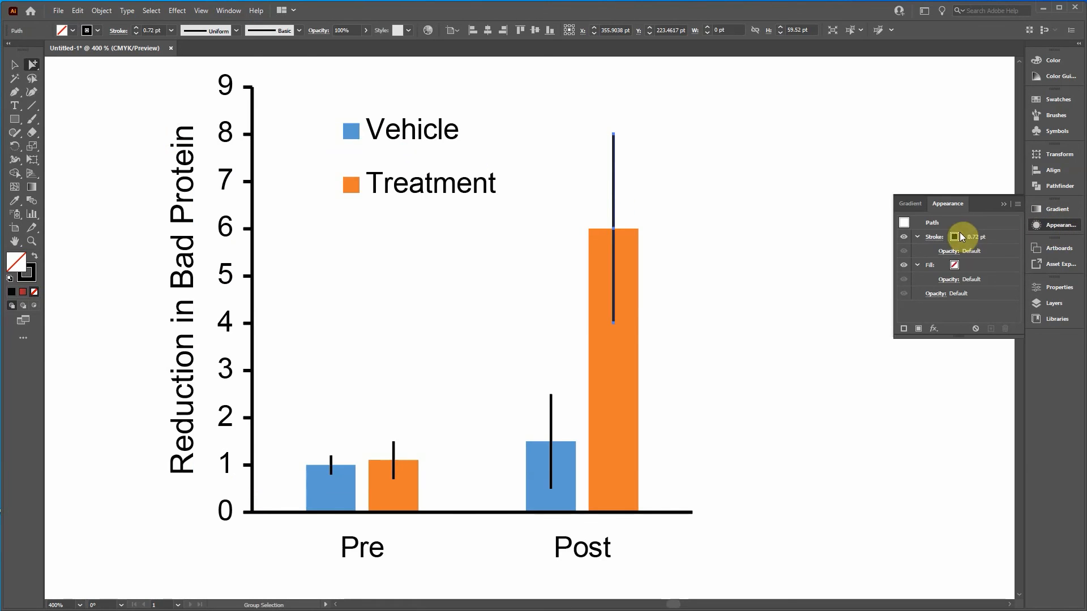
{"action": "left_click", "coordinate": [934, 237]}
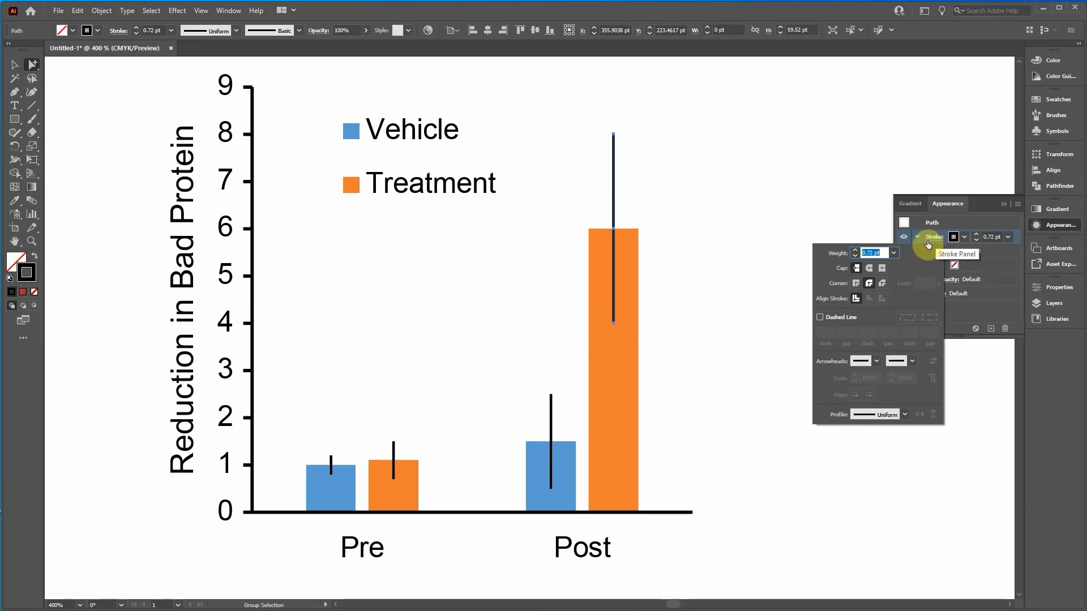
{"action": "mouse_move", "coordinate": [600, 138]}
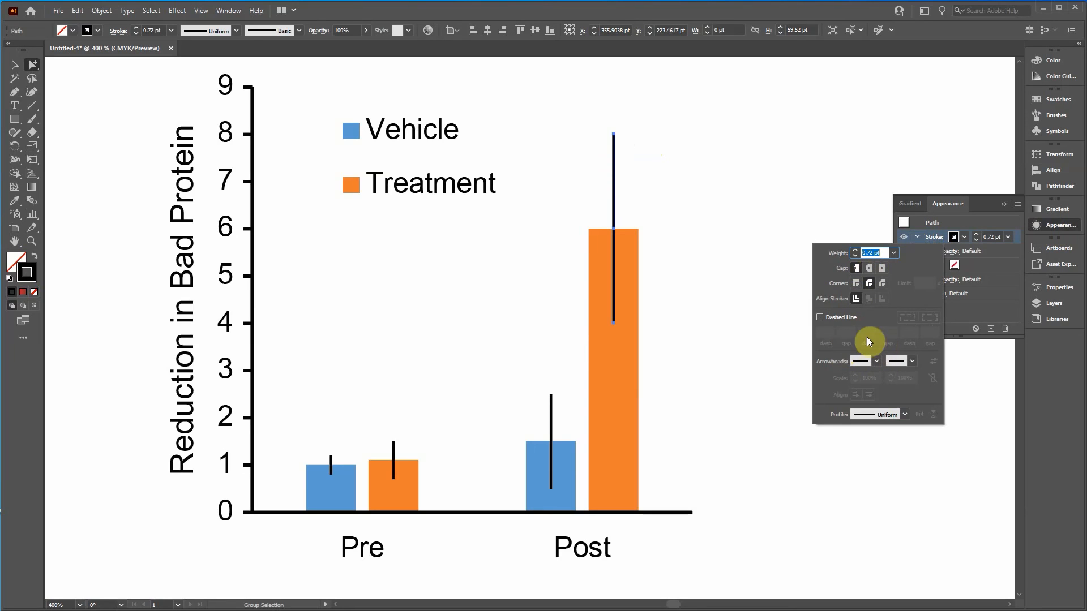
{"action": "mouse_move", "coordinate": [914, 365]}
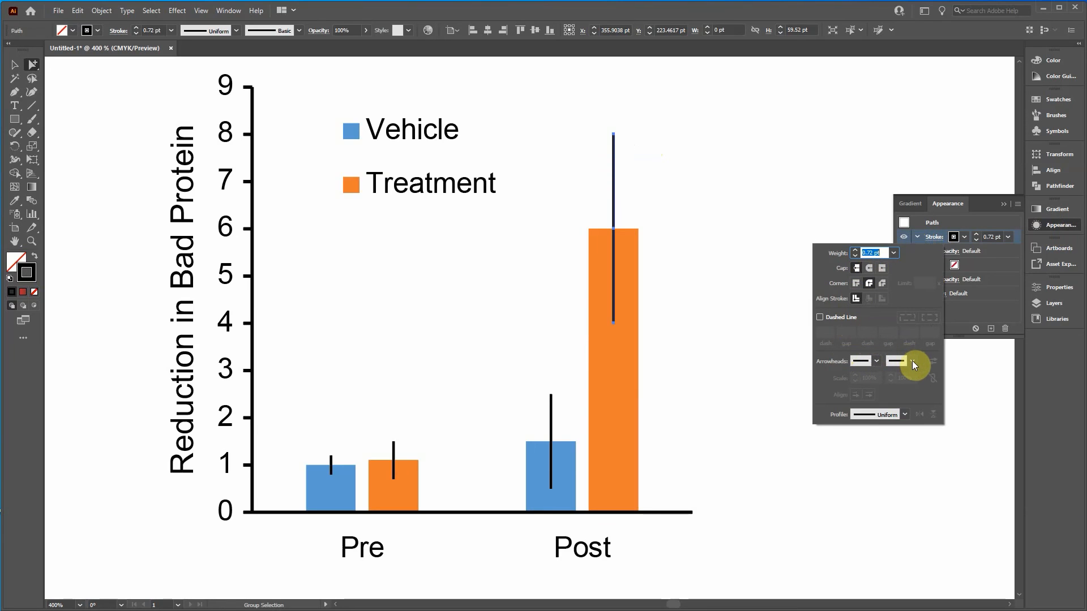
{"action": "left_click", "coordinate": [910, 361]}
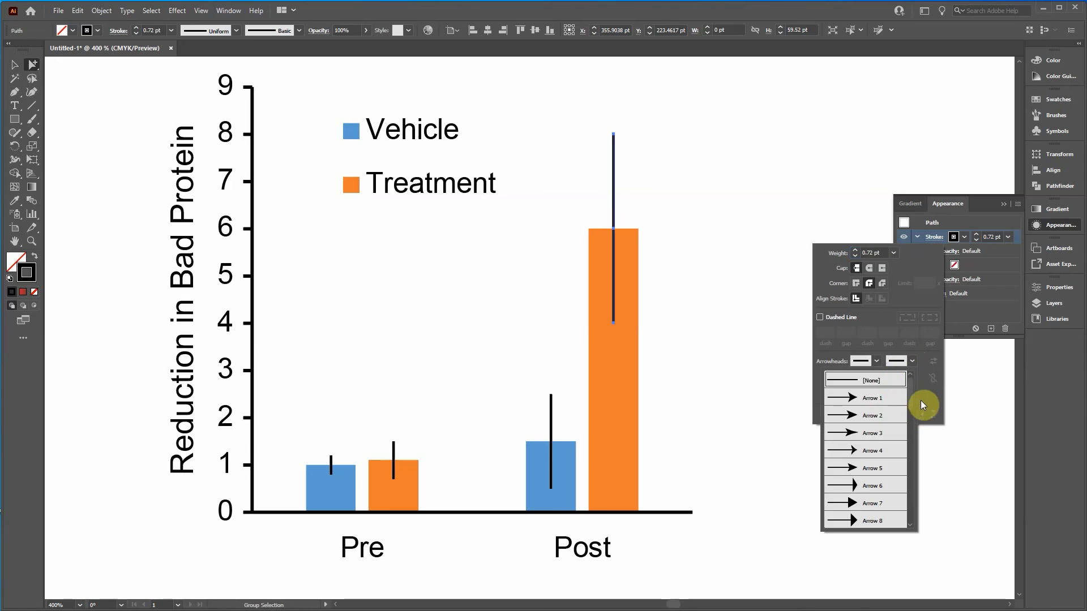
{"action": "scroll", "scroll_direction": "down", "scroll_amount": 3}
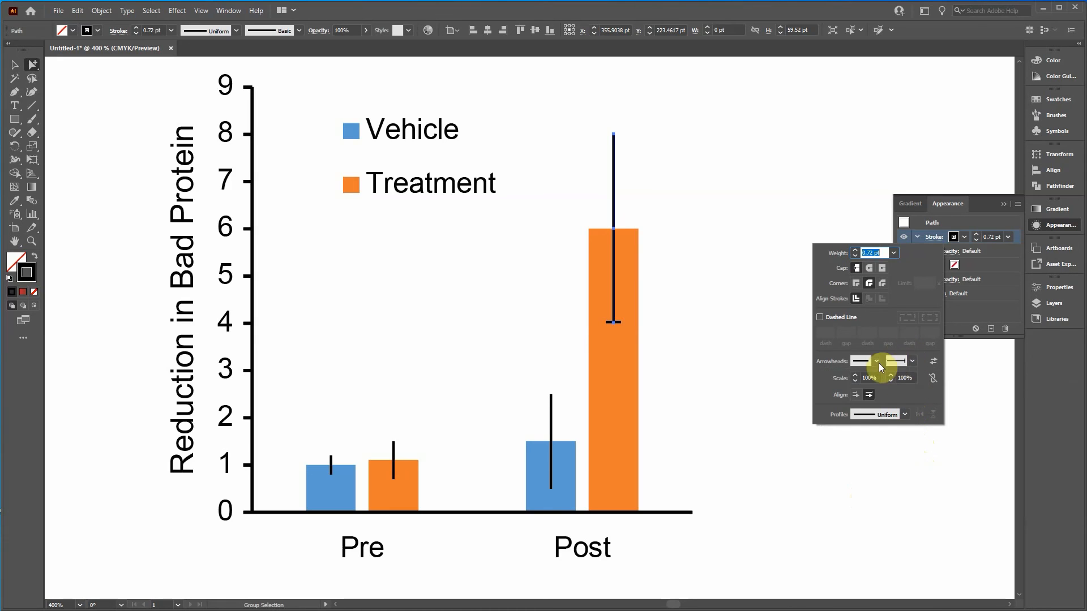
{"action": "left_click", "coordinate": [912, 361]}
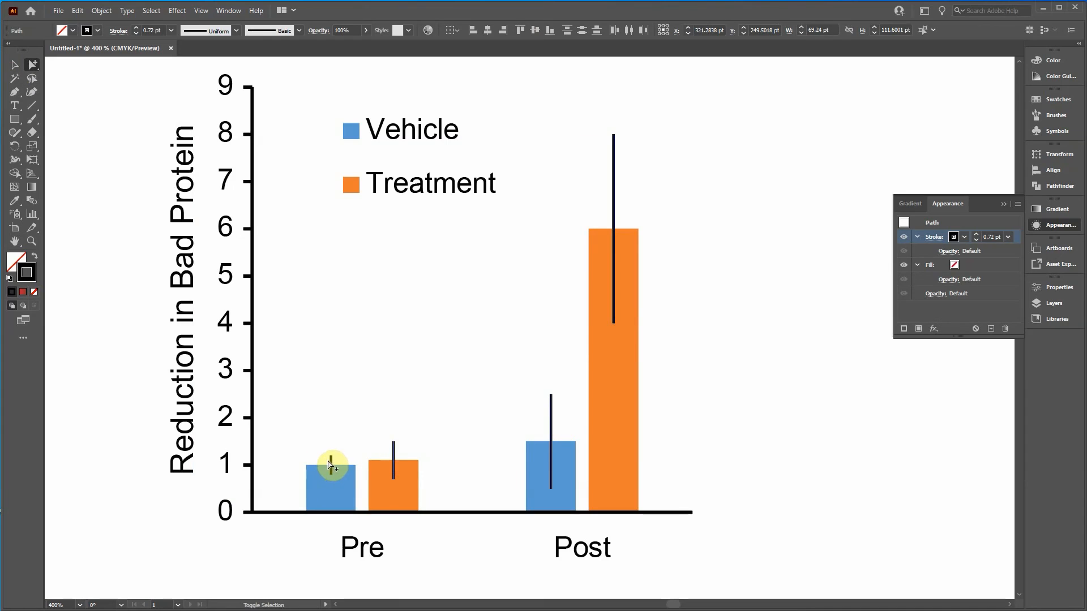
- Apply the flat-bar end arrowhead to all four error bars and bring up the start arrowhead choices
{"action": "left_click", "coordinate": [936, 237]}
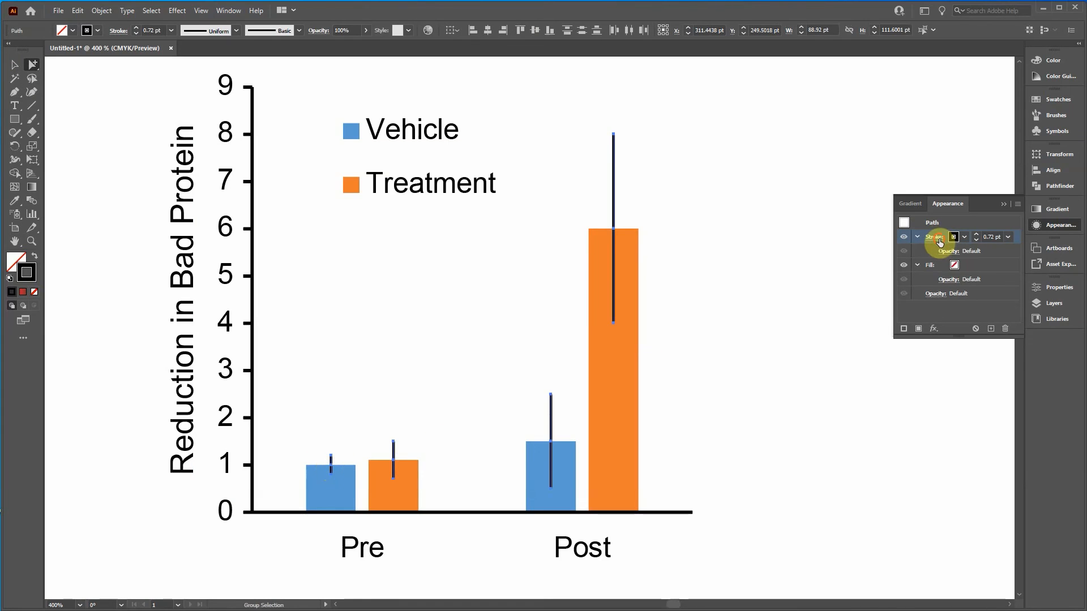
{"action": "left_click", "coordinate": [935, 237]}
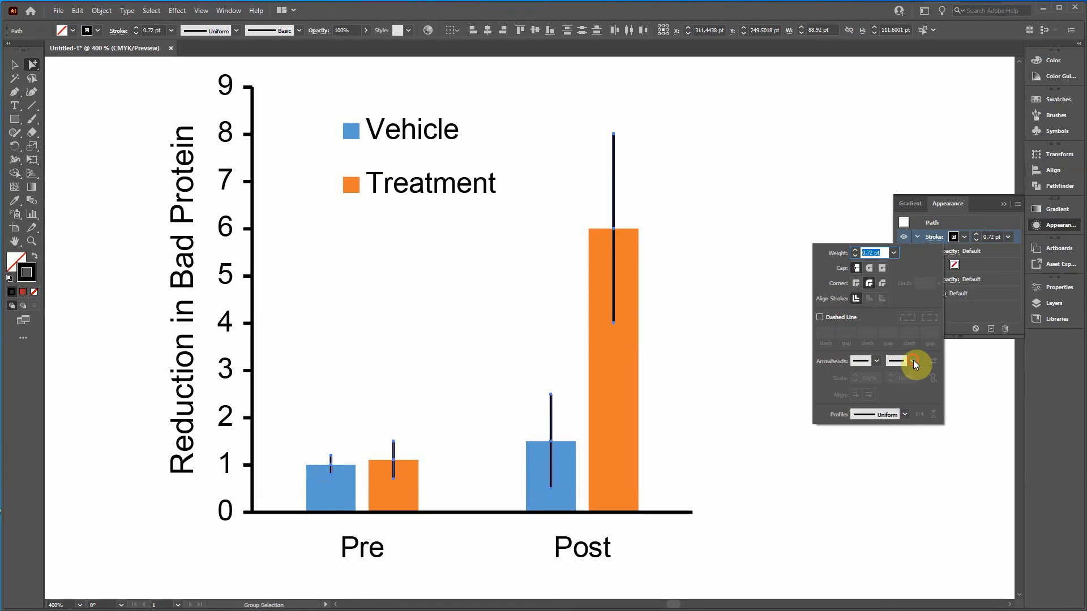
{"action": "left_click", "coordinate": [907, 361]}
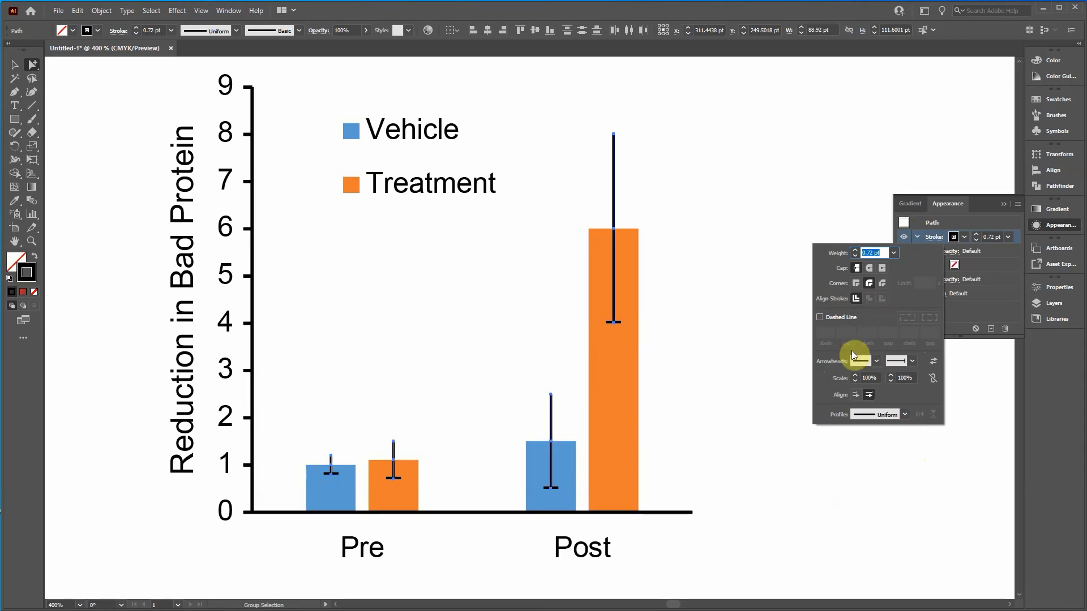
{"action": "left_click", "coordinate": [863, 360]}
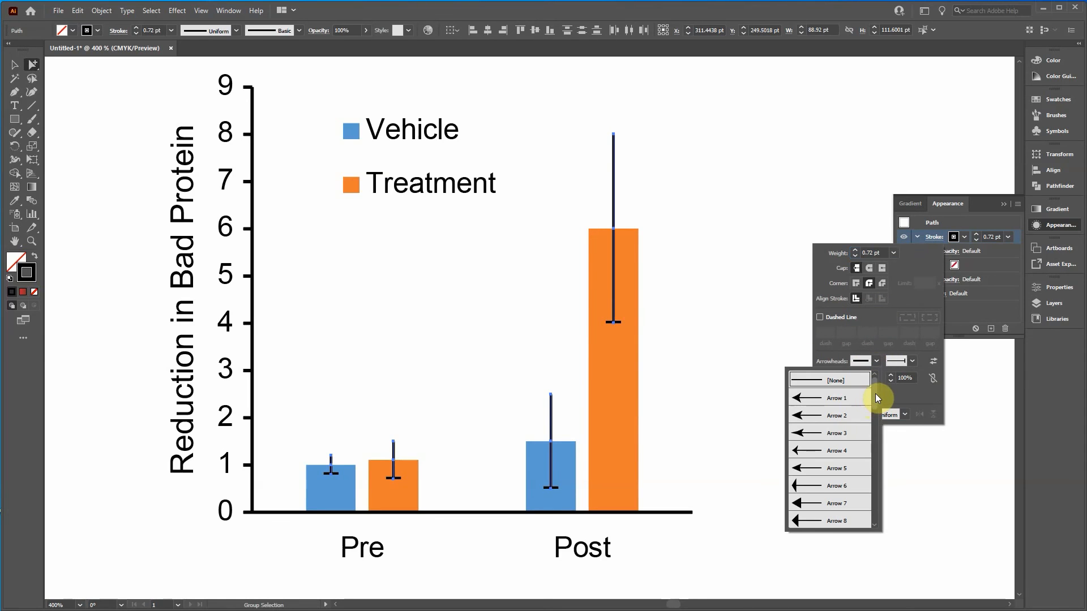
{"action": "scroll", "scroll_direction": "down", "scroll_amount": 3}
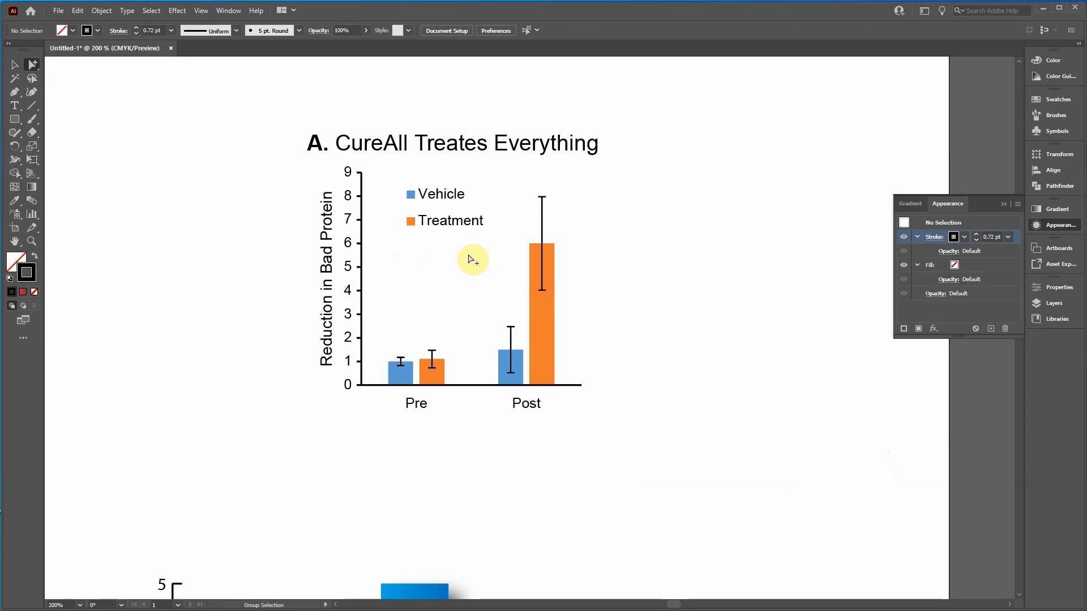
{"action": "mouse_move", "coordinate": [513, 444]}
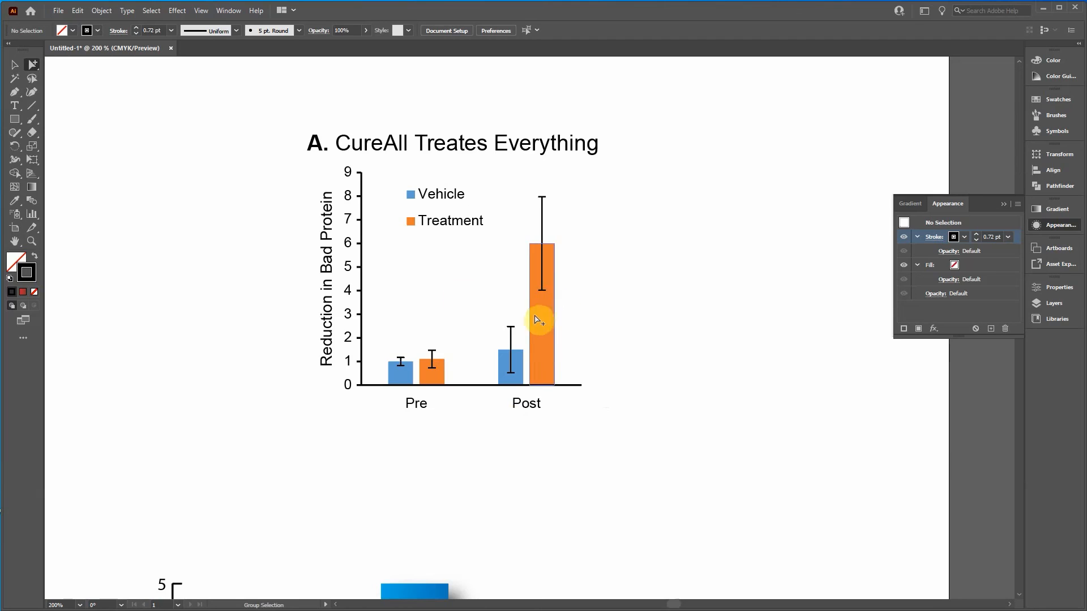
- Cap the start ends of the error bars, deselect and scroll to review the finished chart
{"action": "left_click", "coordinate": [536, 319]}
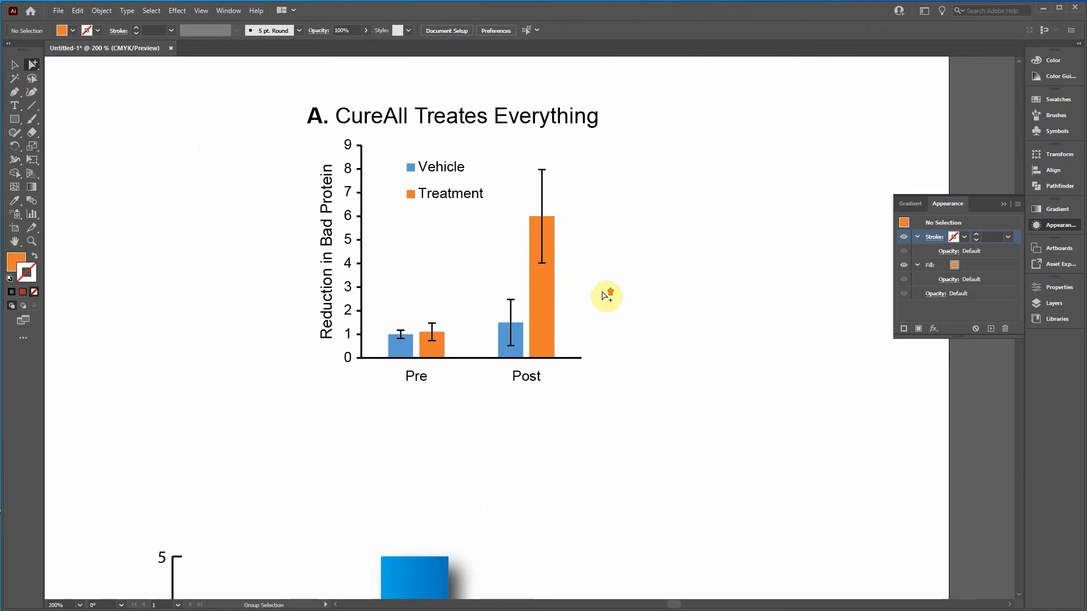
{"action": "scroll", "scroll_direction": "down", "scroll_amount": 3}
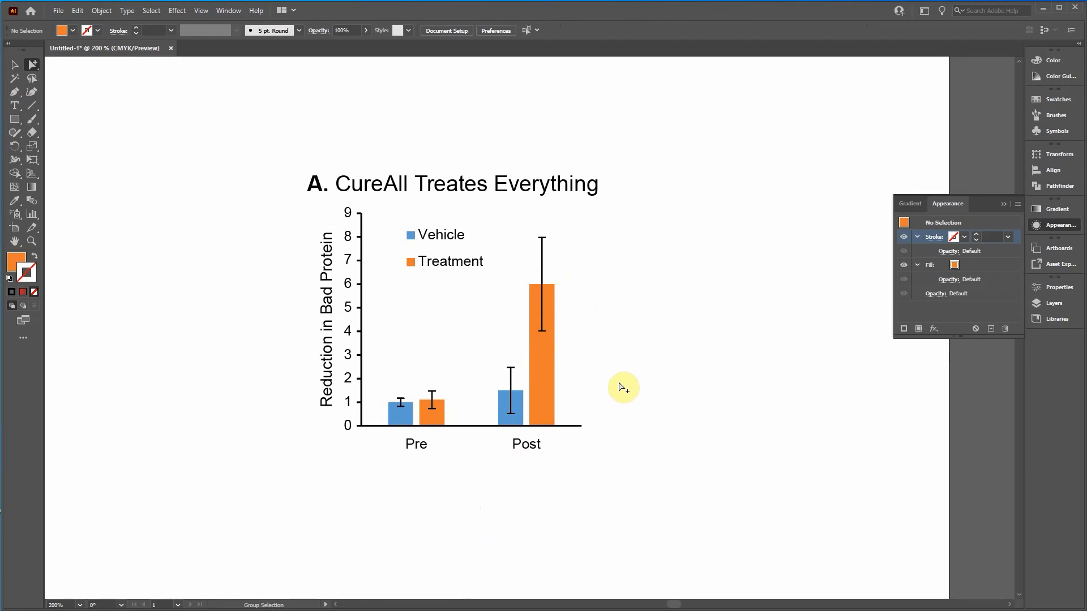
{"action": "mouse_move", "coordinate": [434, 171]}
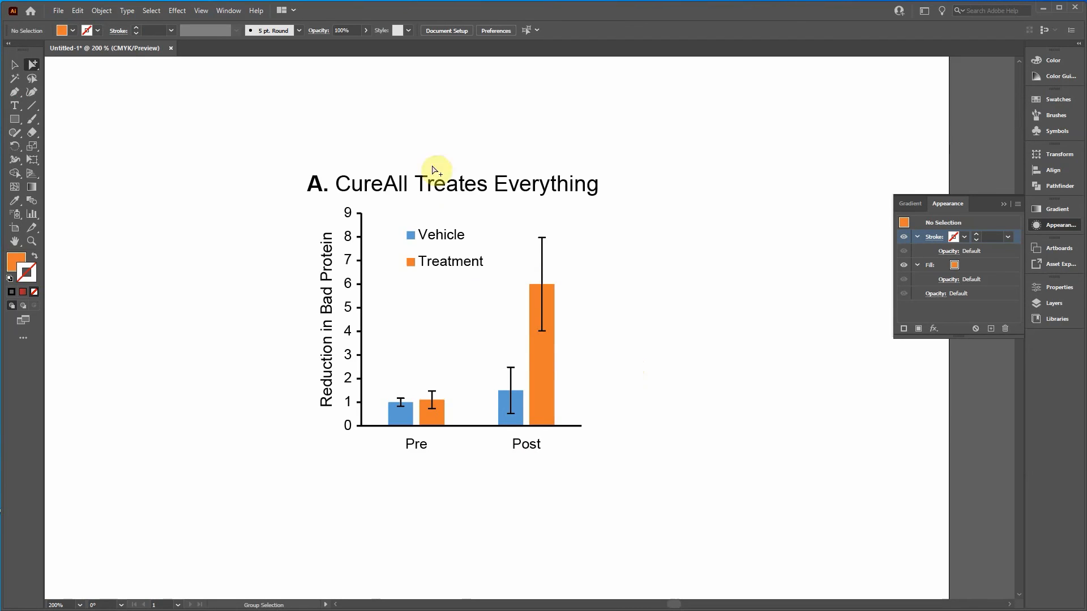
{"action": "mouse_move", "coordinate": [1034, 448]}
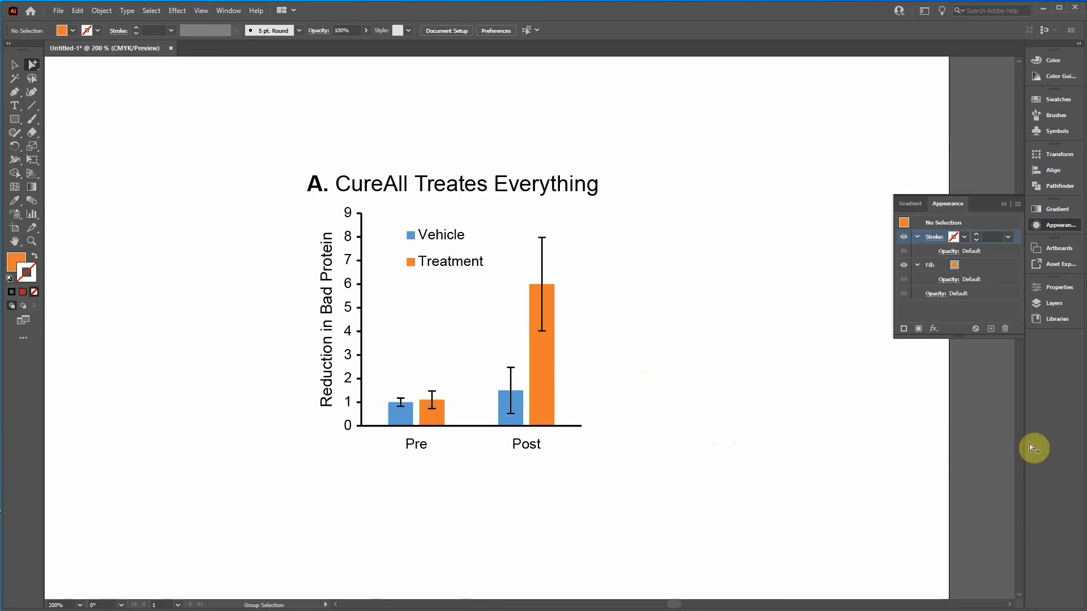